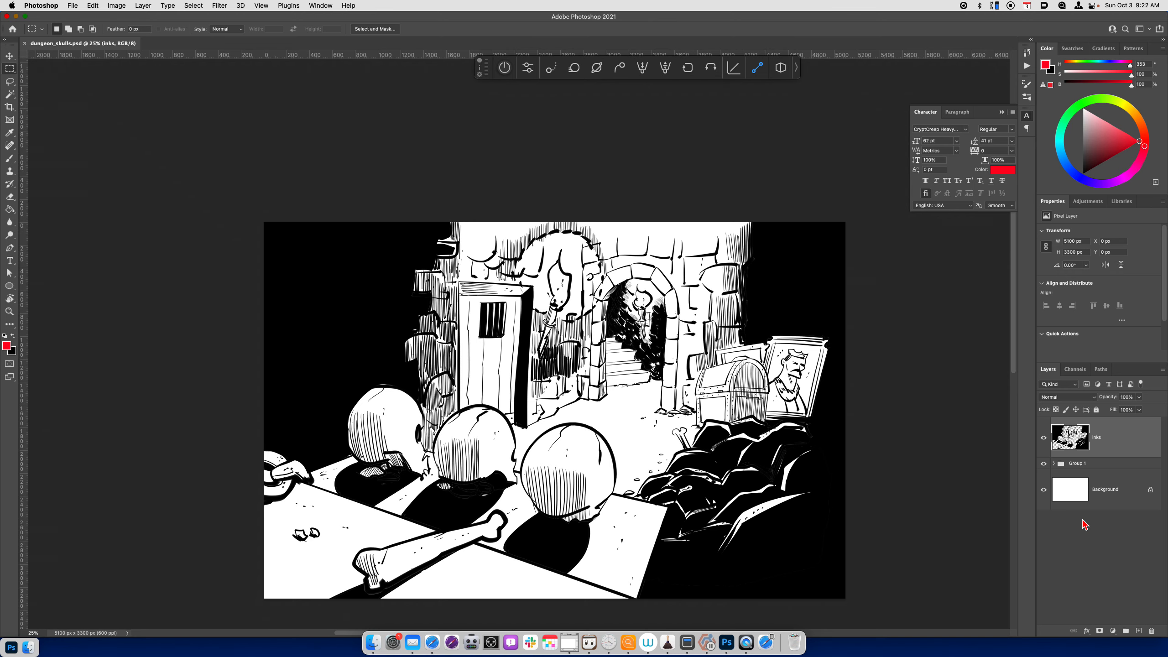
# Create a new empty Layer 15 and place it below the Inks layer.
pyautogui.click(1077, 463)
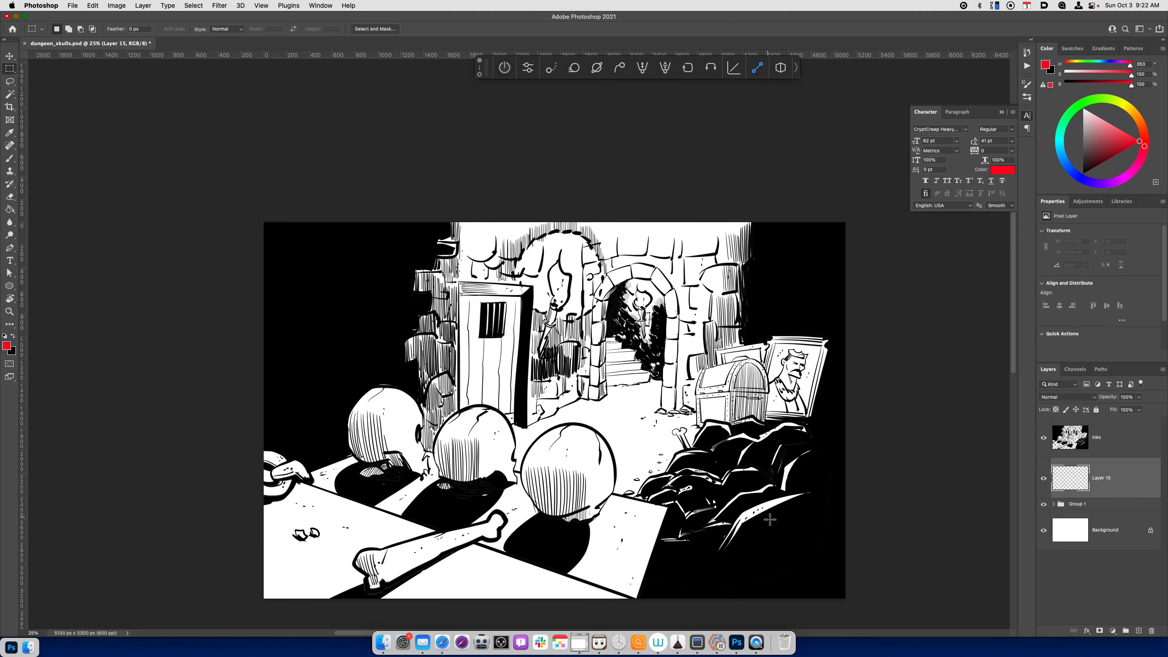
pyautogui.click(10, 56)
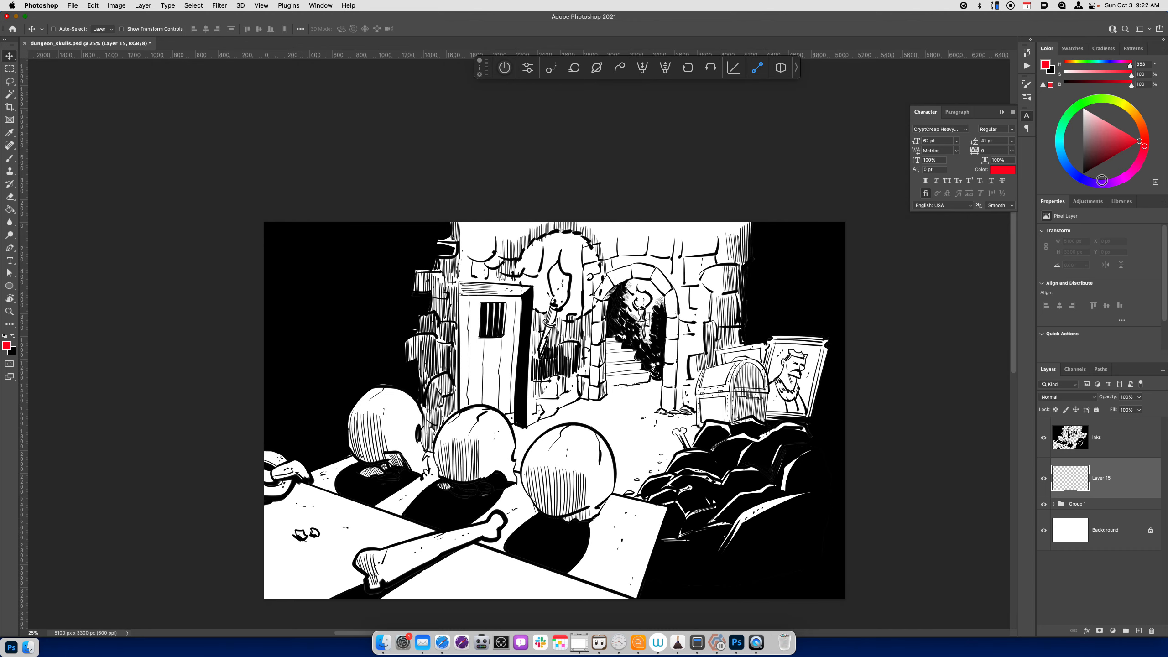
# Pick a muted purple and fill Layer 15 with it, keeping the colour wheel display.
pyautogui.click(1117, 136)
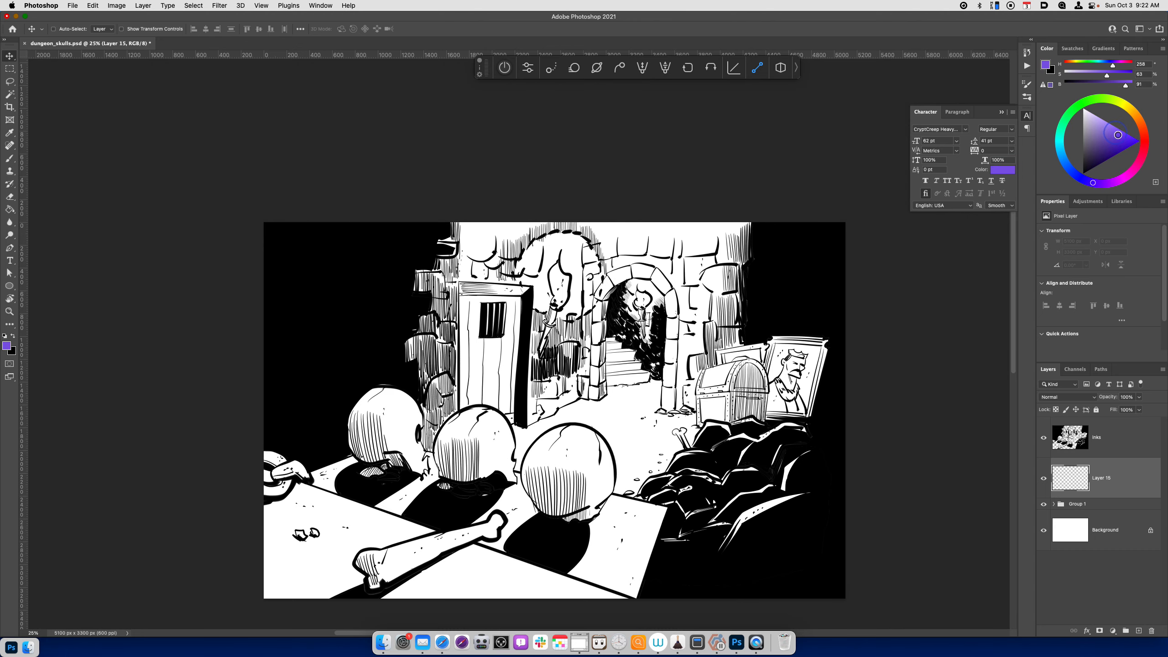
pyautogui.click(1100, 141)
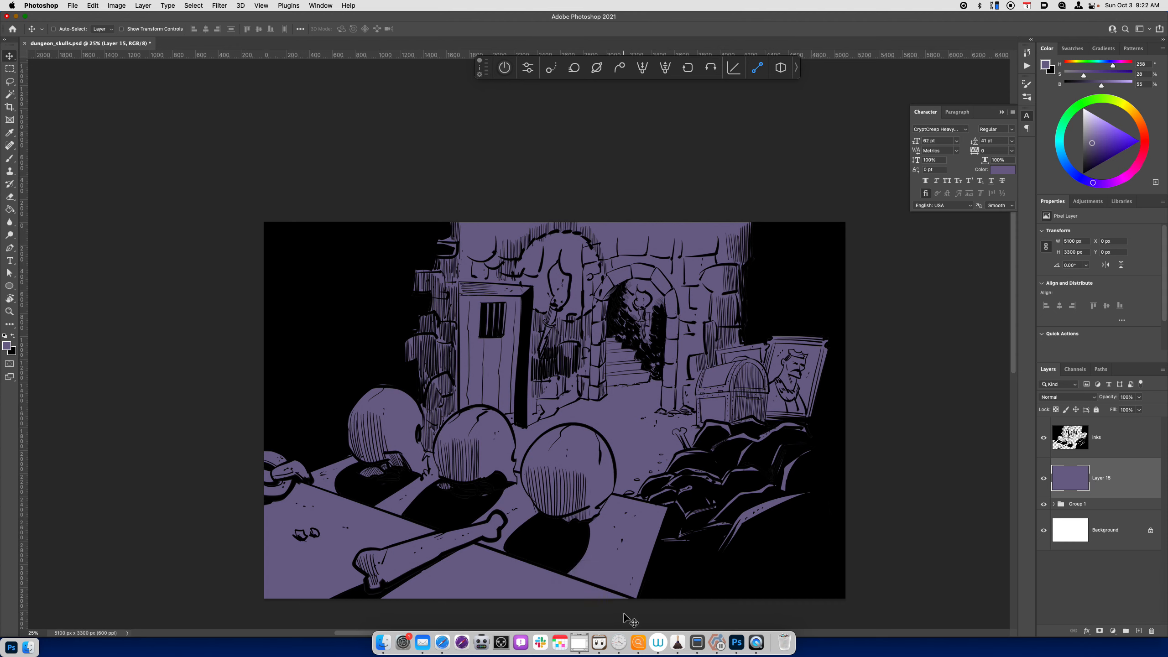
pyautogui.moveTo(624, 622)
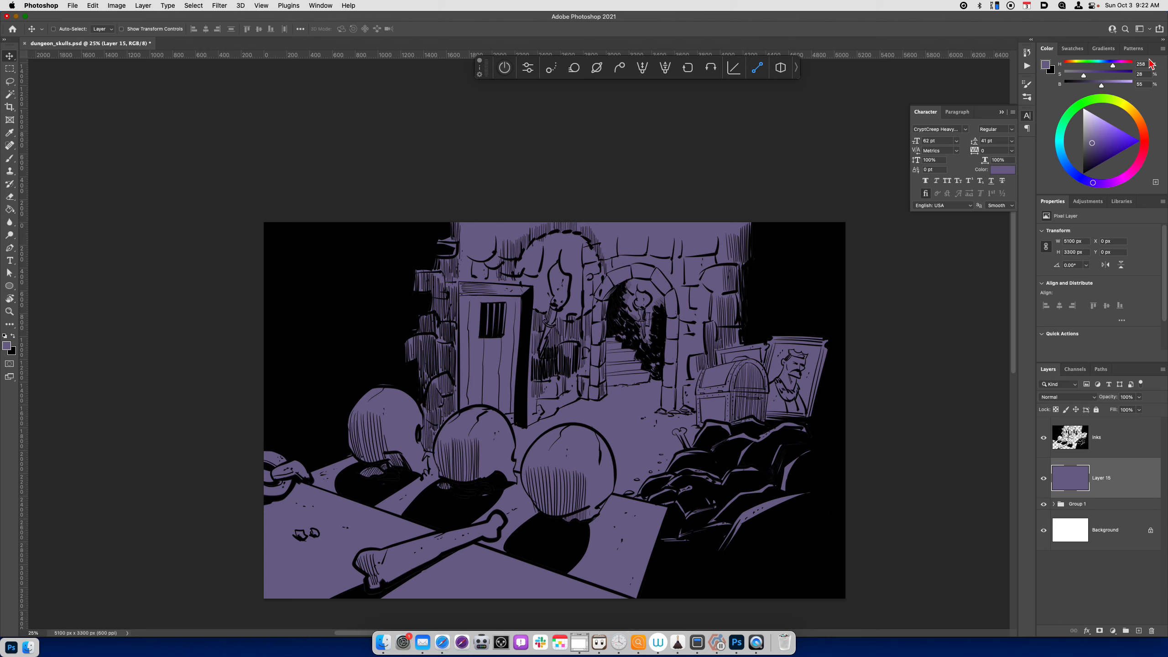
pyautogui.moveTo(1104, 98)
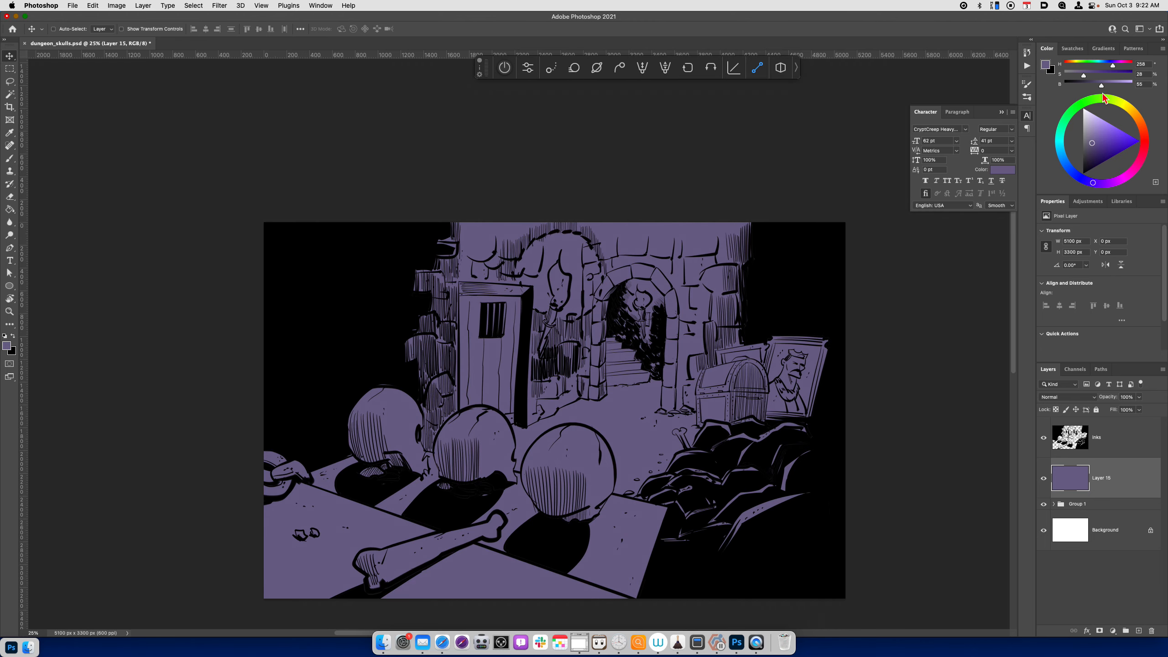
pyautogui.moveTo(1161, 57)
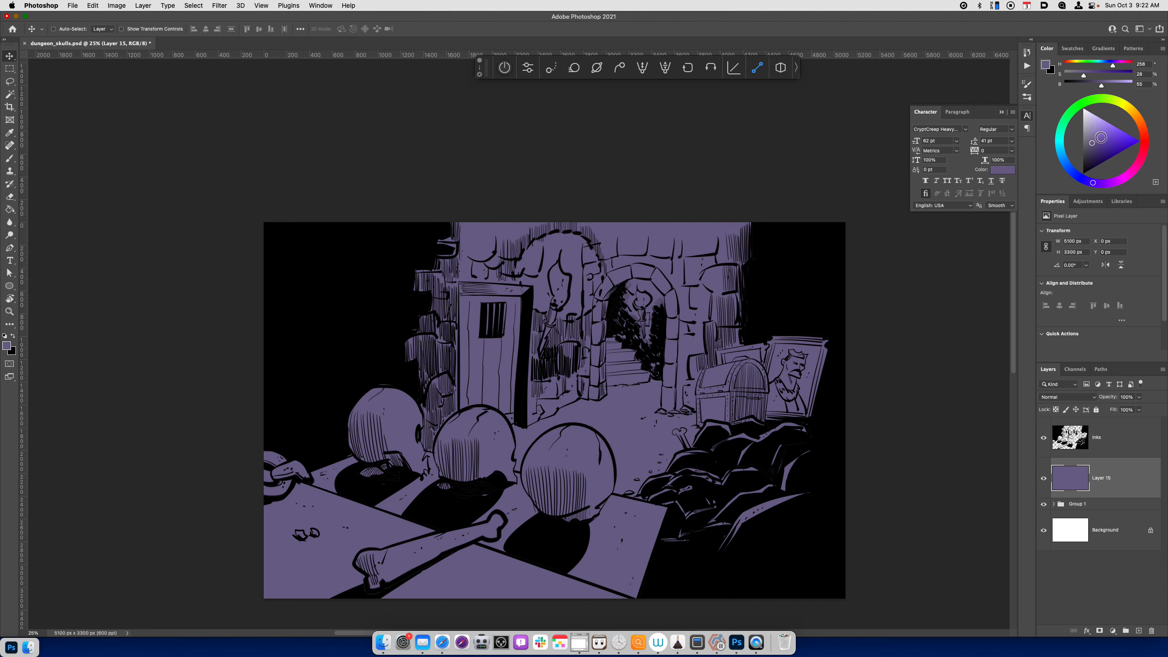
pyautogui.click(1159, 48)
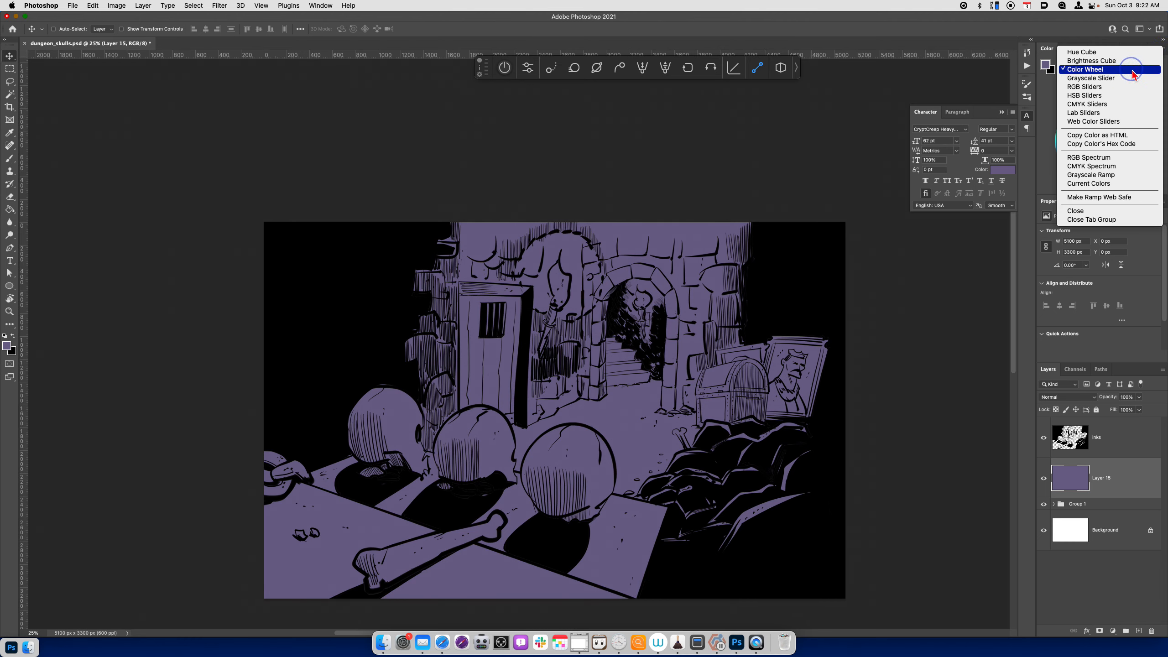
pyautogui.click(1088, 68)
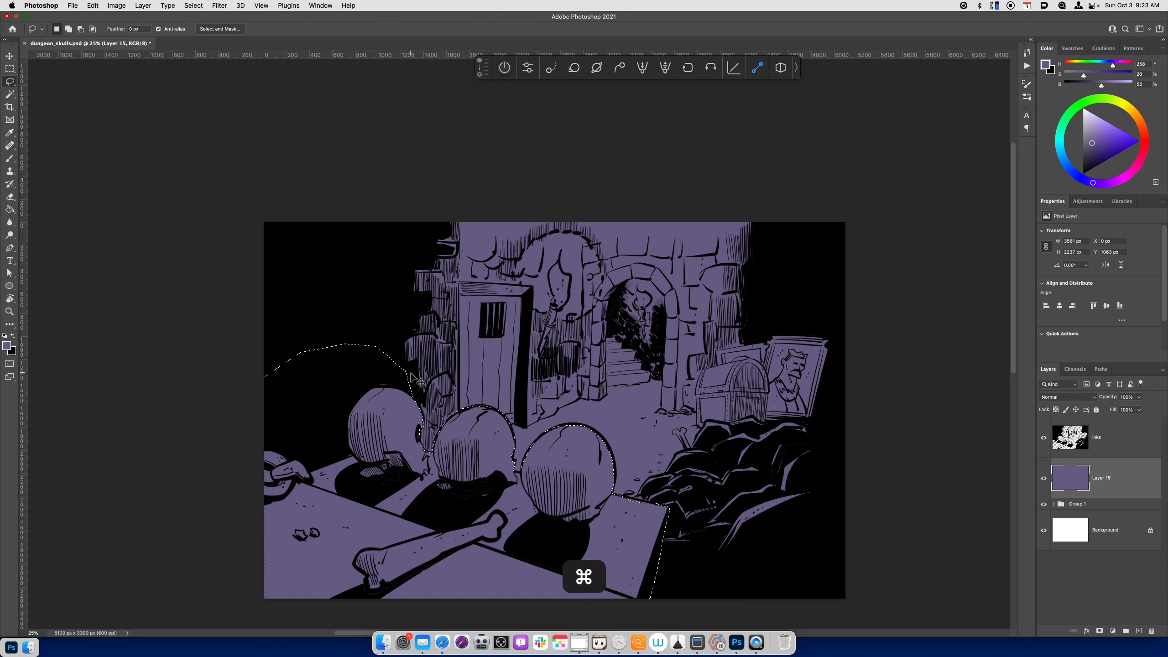
# Copy the foreground skulls and table to Layer 16 and lower its Lightness to about -45.
pyautogui.press('cmd+j')
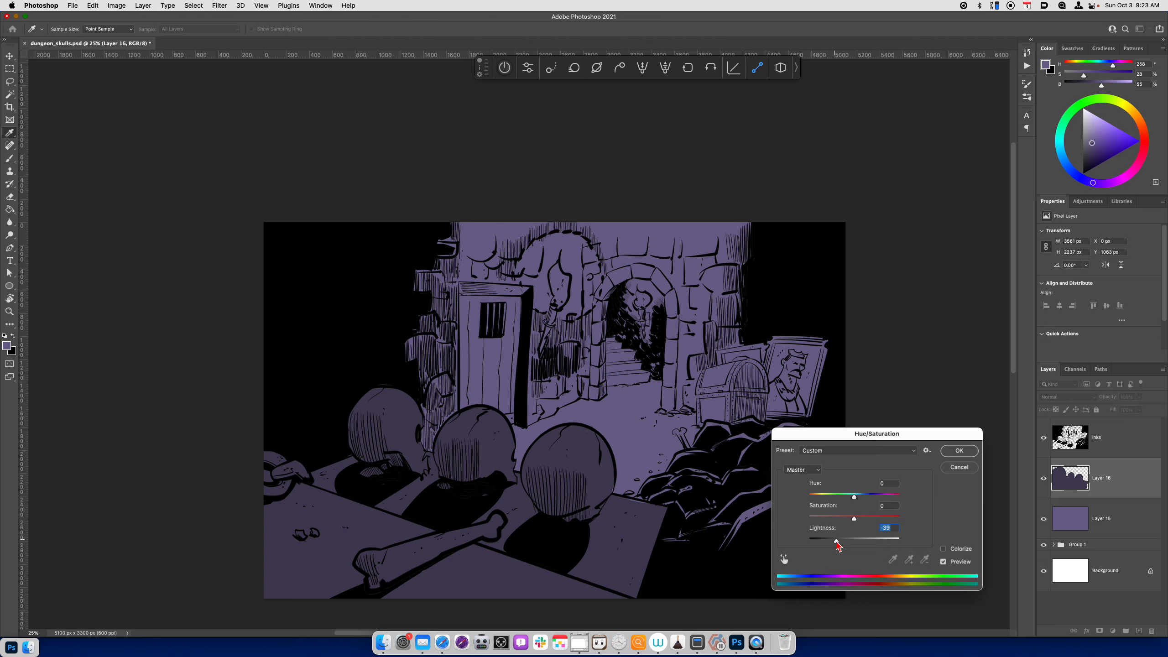
pyautogui.moveTo(854, 540); pyautogui.dragTo(833, 541)
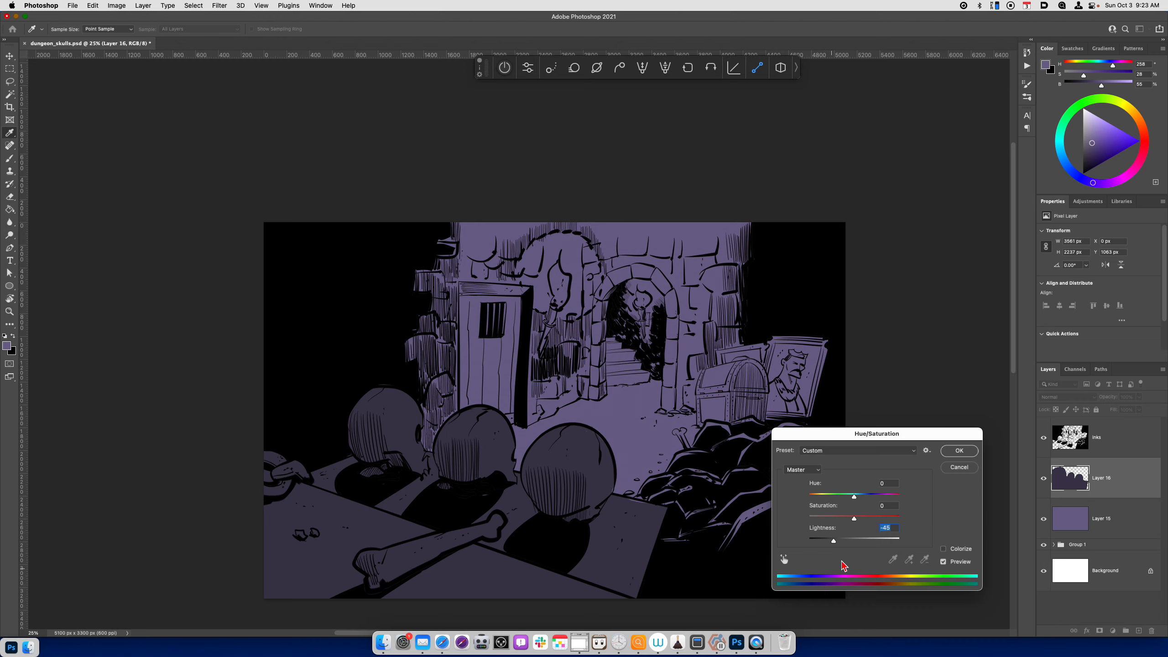
pyautogui.moveTo(544, 551)
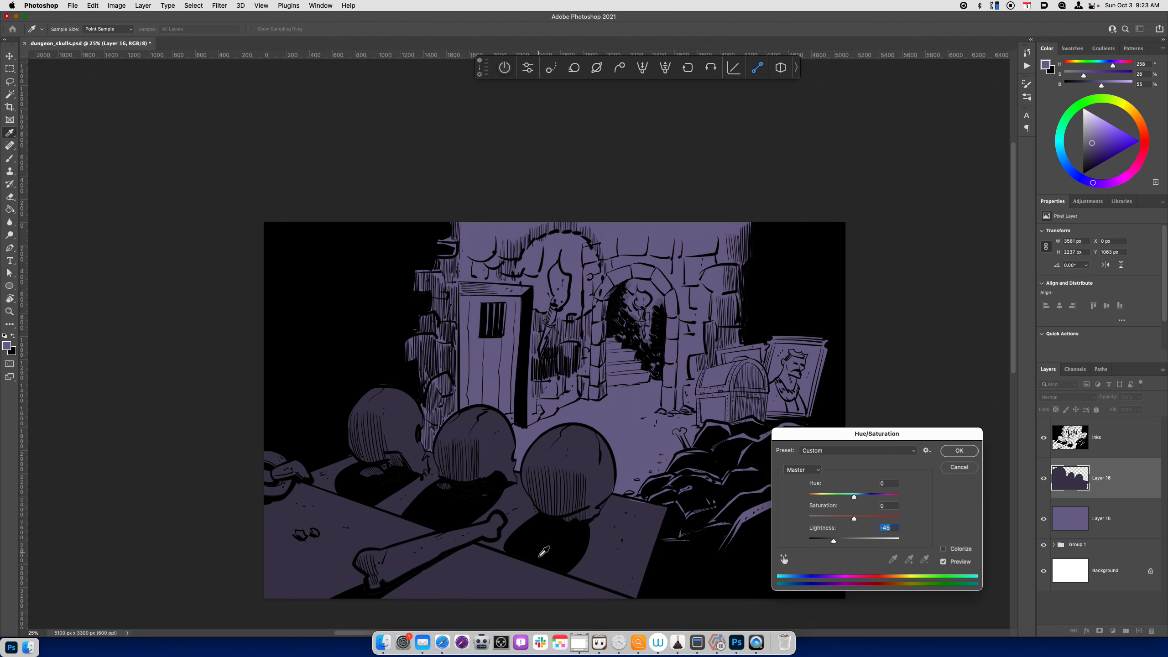
pyautogui.click(959, 450)
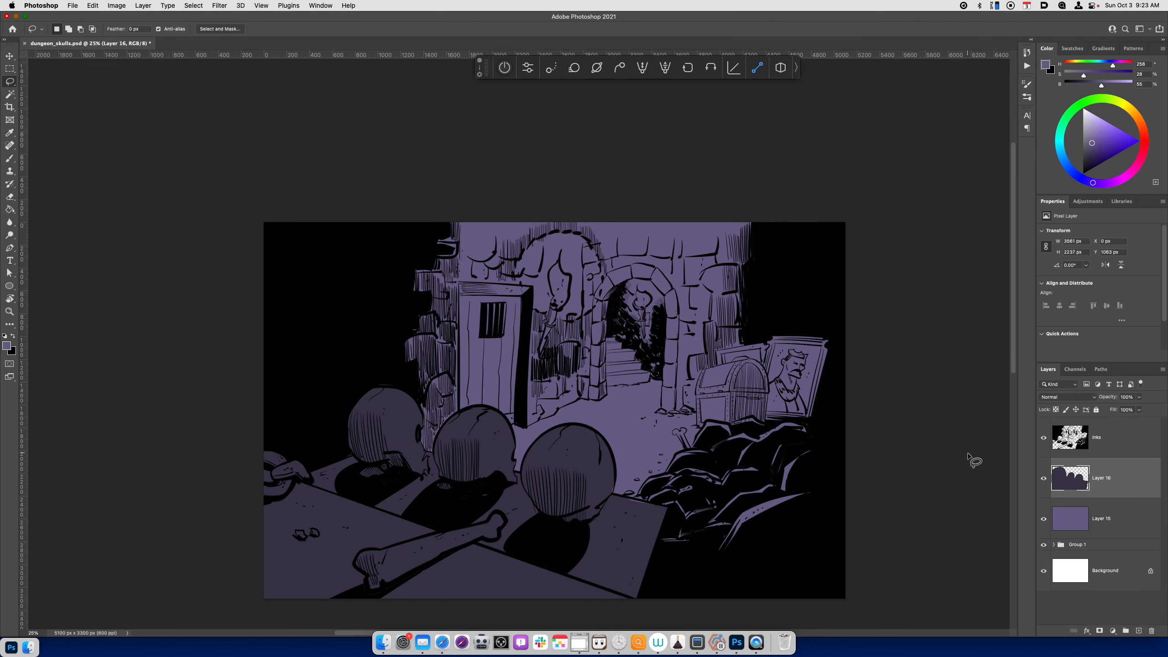
pyautogui.moveTo(1012, 558)
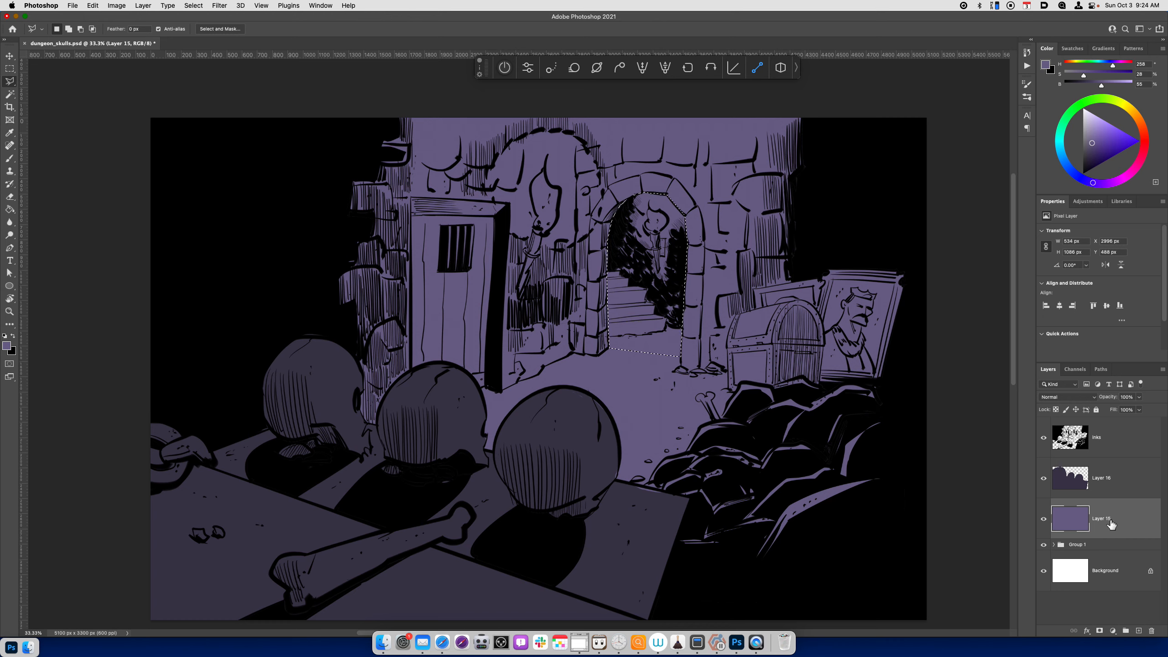
# Copy the archway opening to Layer 17 with Lightness +23 and Saturation +32.
pyautogui.press('cmd+j')
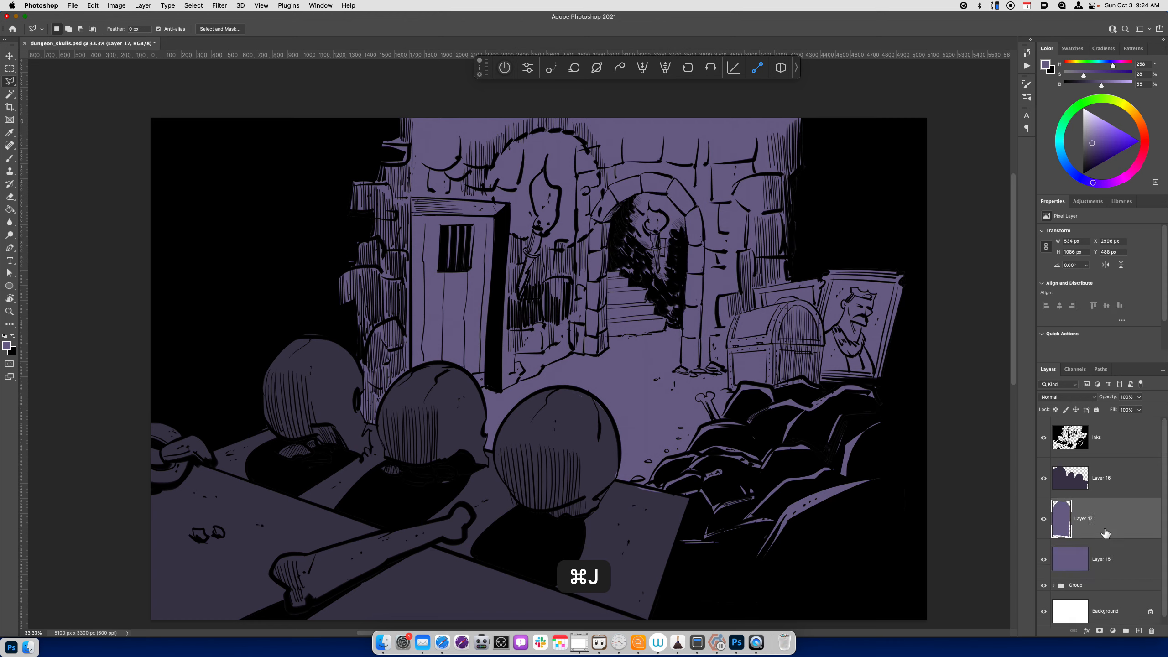
pyautogui.press('cmd+u')
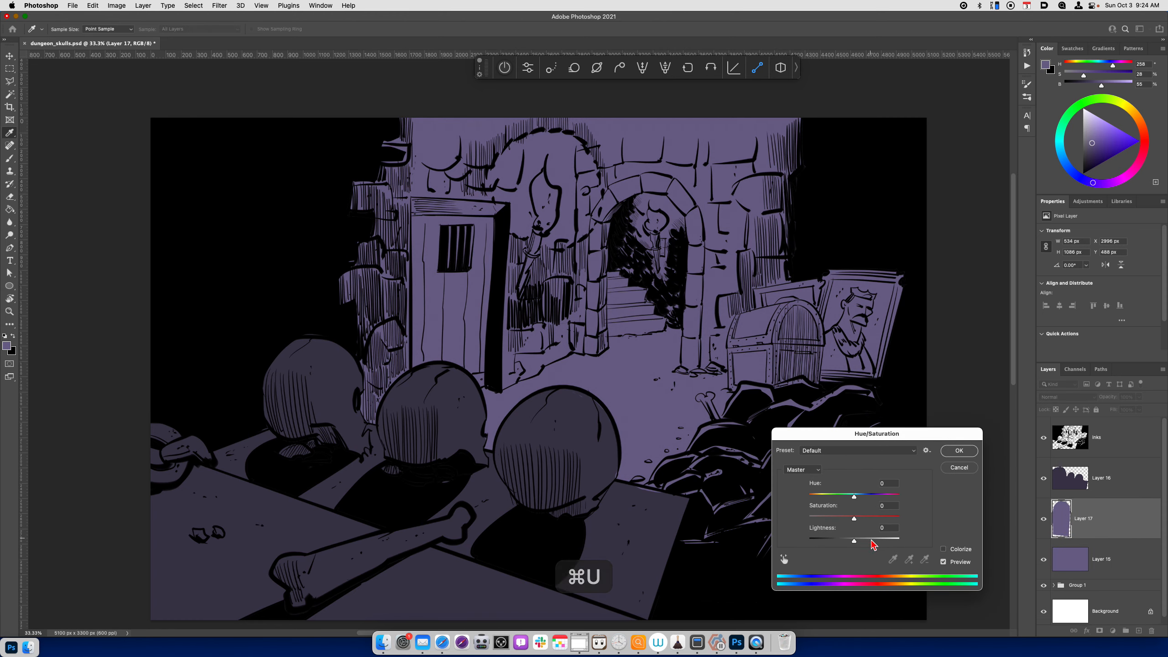
pyautogui.moveTo(855, 541); pyautogui.dragTo(865, 540)
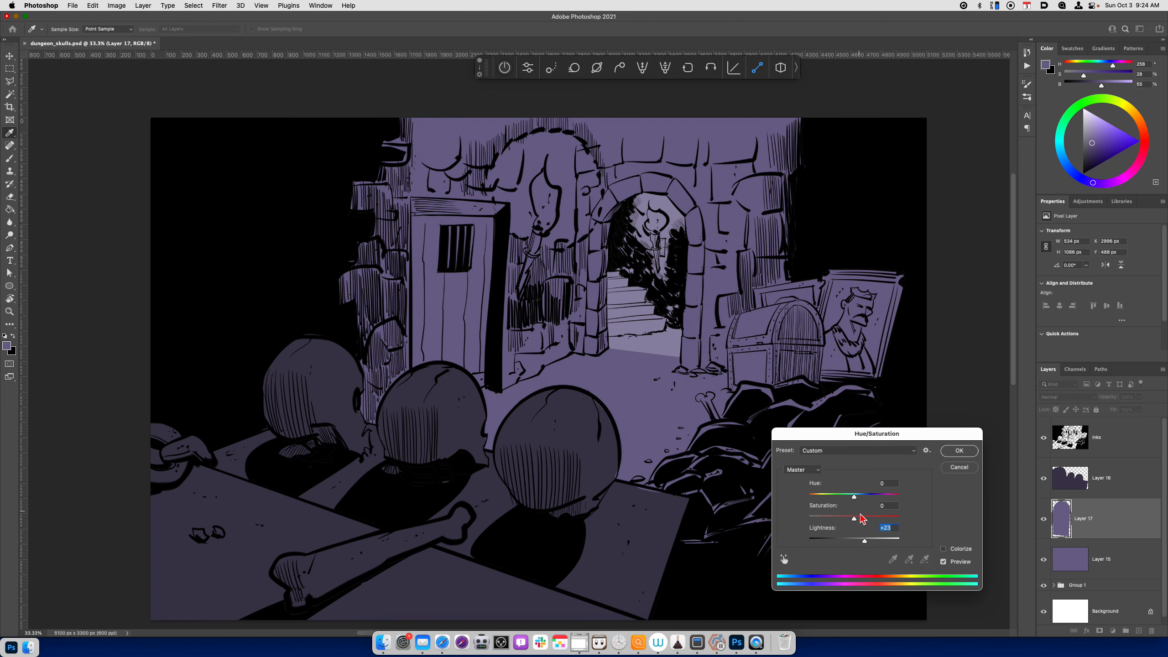
pyautogui.moveTo(854, 516); pyautogui.dragTo(872, 516)
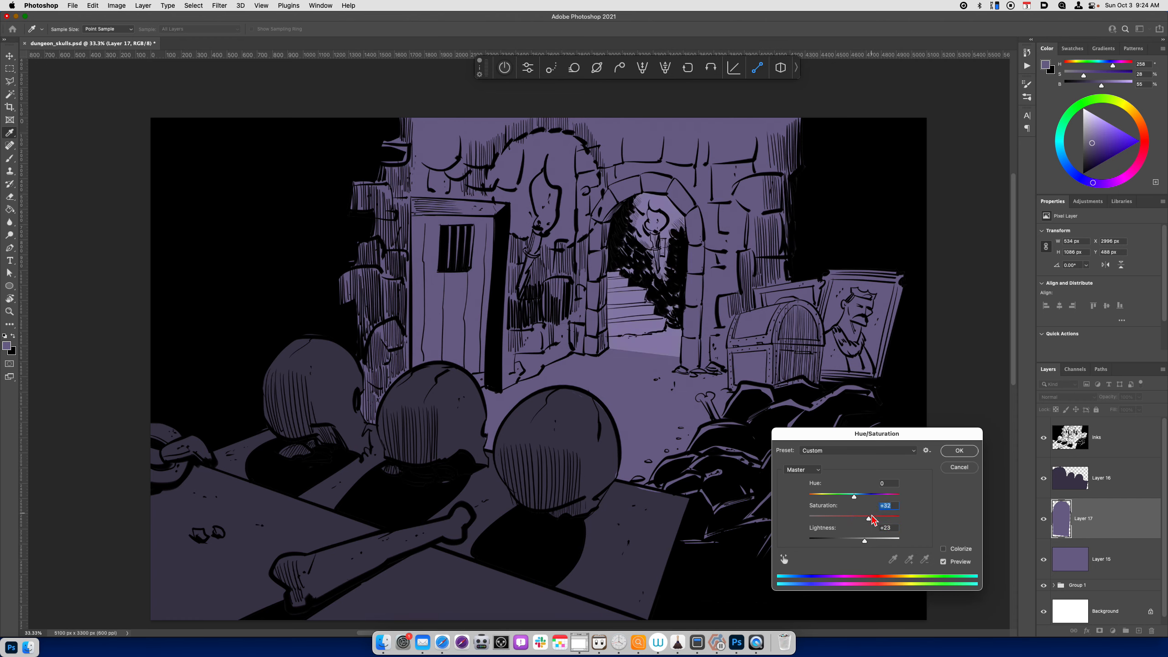
pyautogui.click(960, 450)
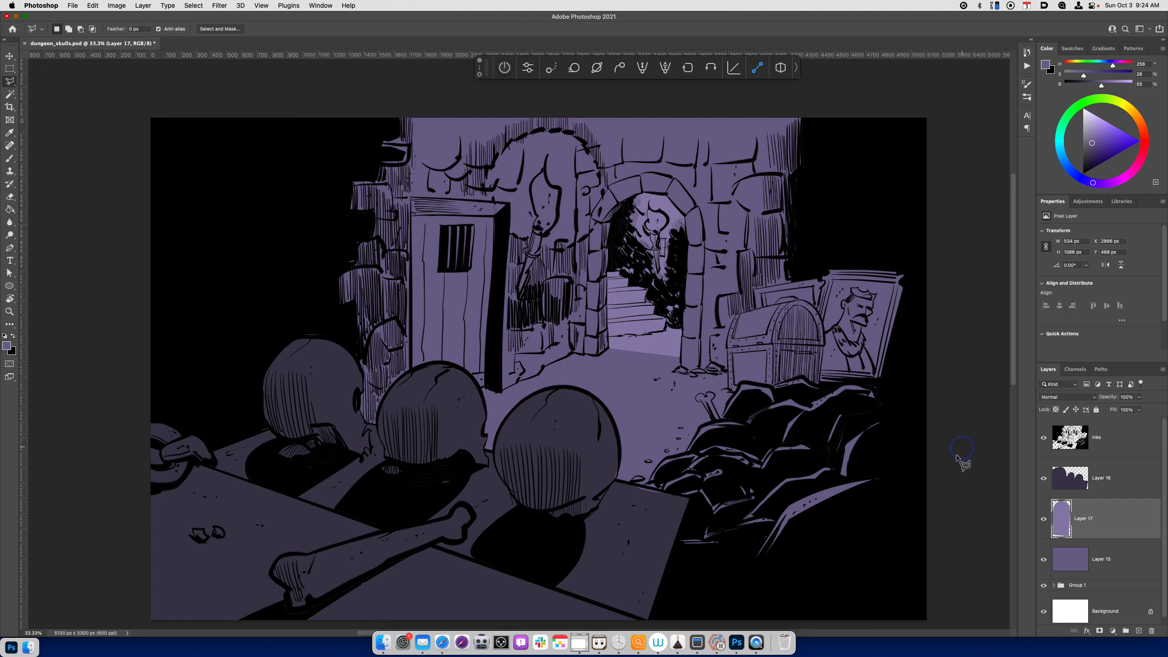
pyautogui.moveTo(953, 473)
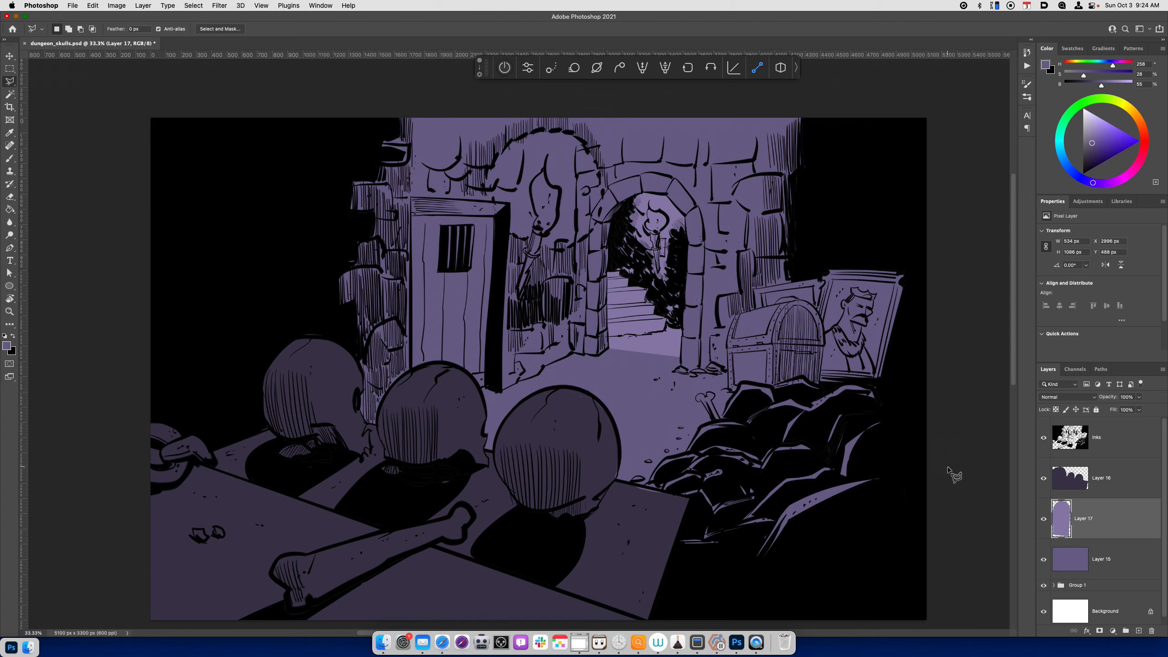
pyautogui.click(1070, 477)
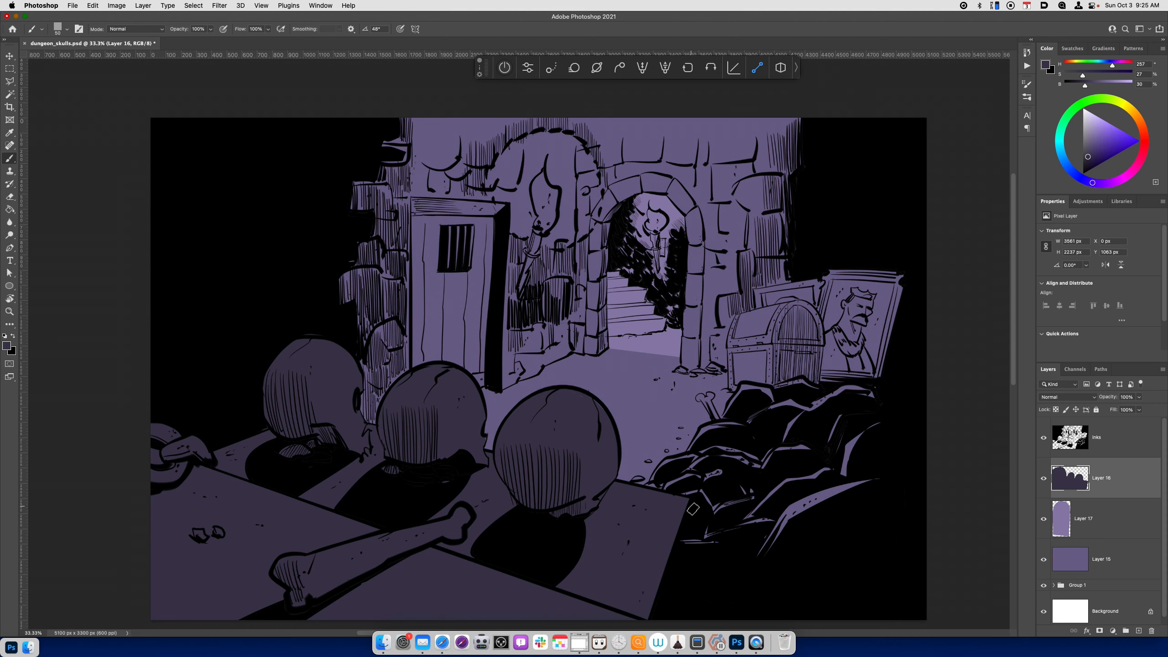
pyautogui.moveTo(670, 406)
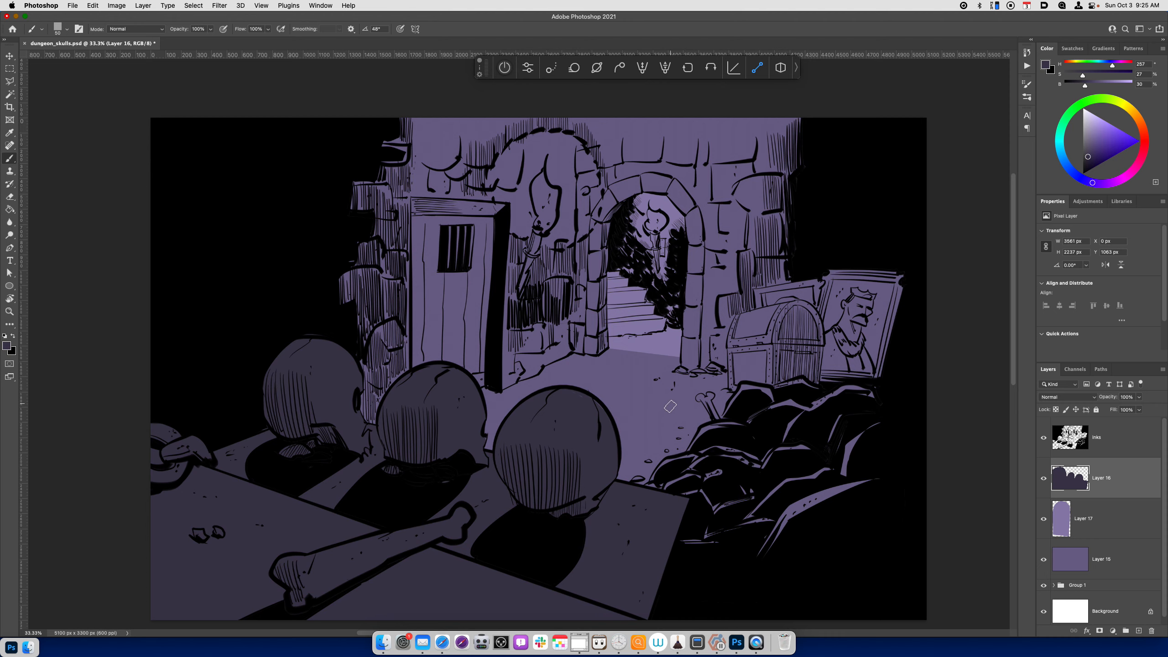
pyautogui.moveTo(661, 422)
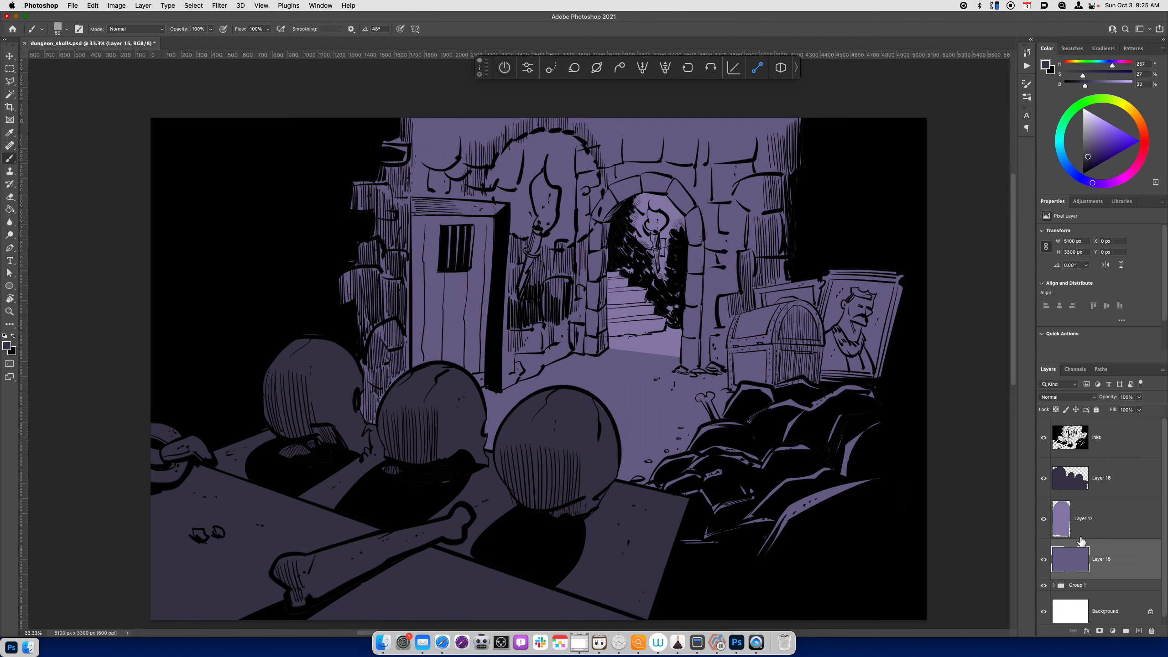
# Lower the Lightness of Layer 15's base purple fill in Hue/Saturation.
pyautogui.press('cmd+u')
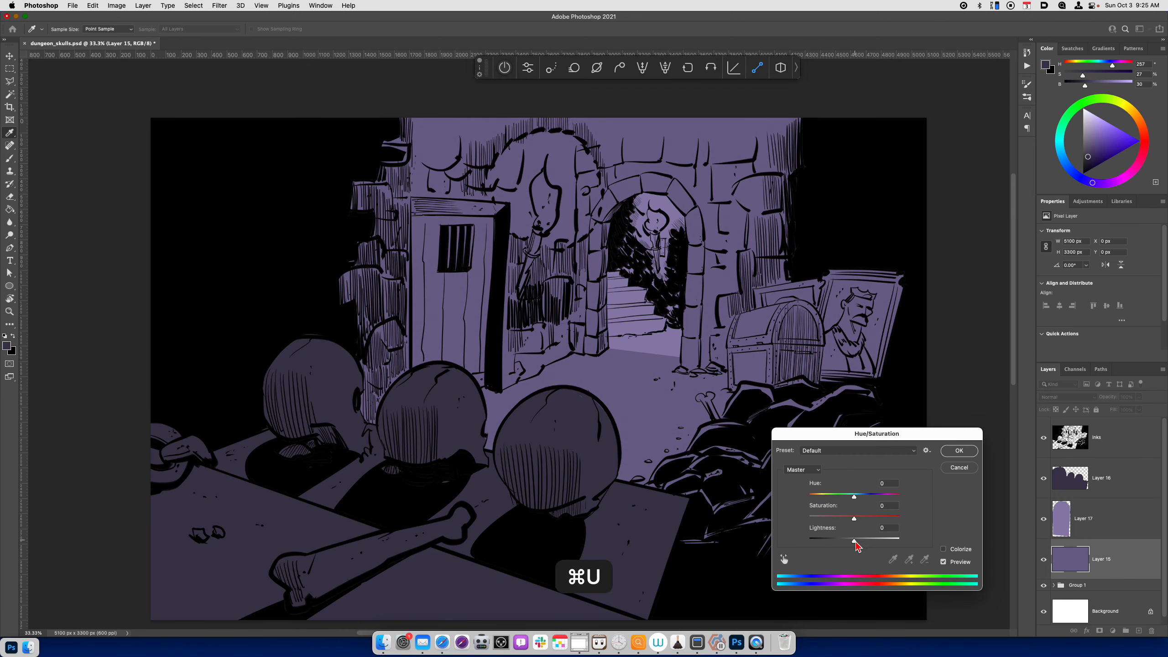
pyautogui.moveTo(854, 537); pyautogui.dragTo(847, 537)
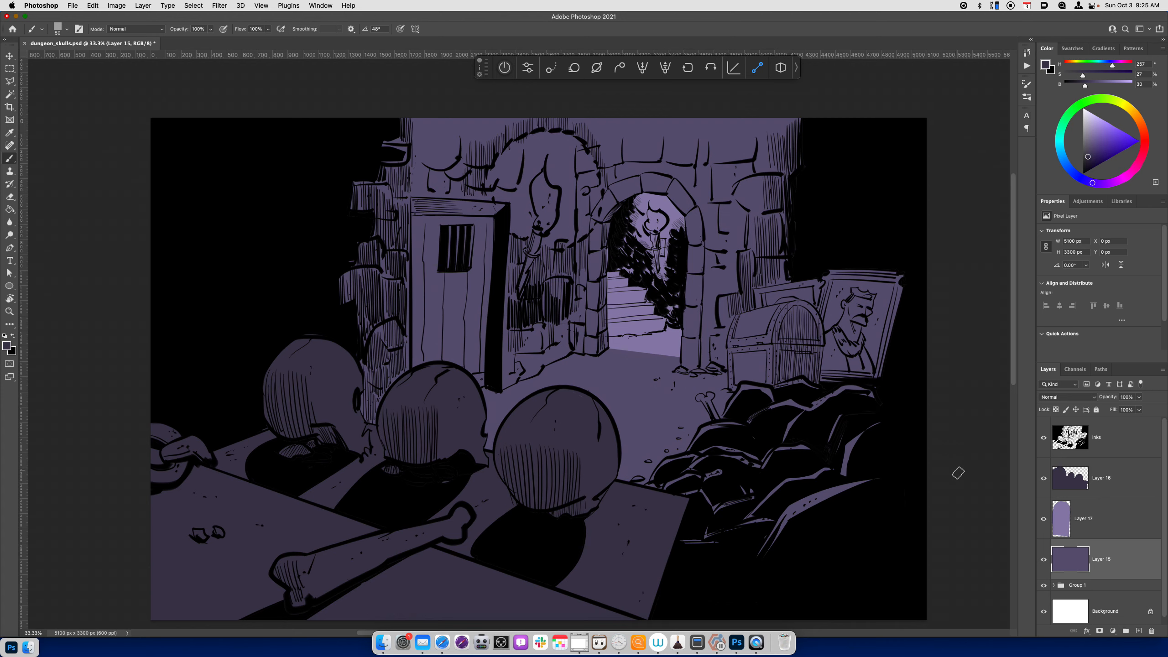
# Preview in grayscale and darken Layer 16's silhouette to about -23 Lightness.
pyautogui.press('cmd')
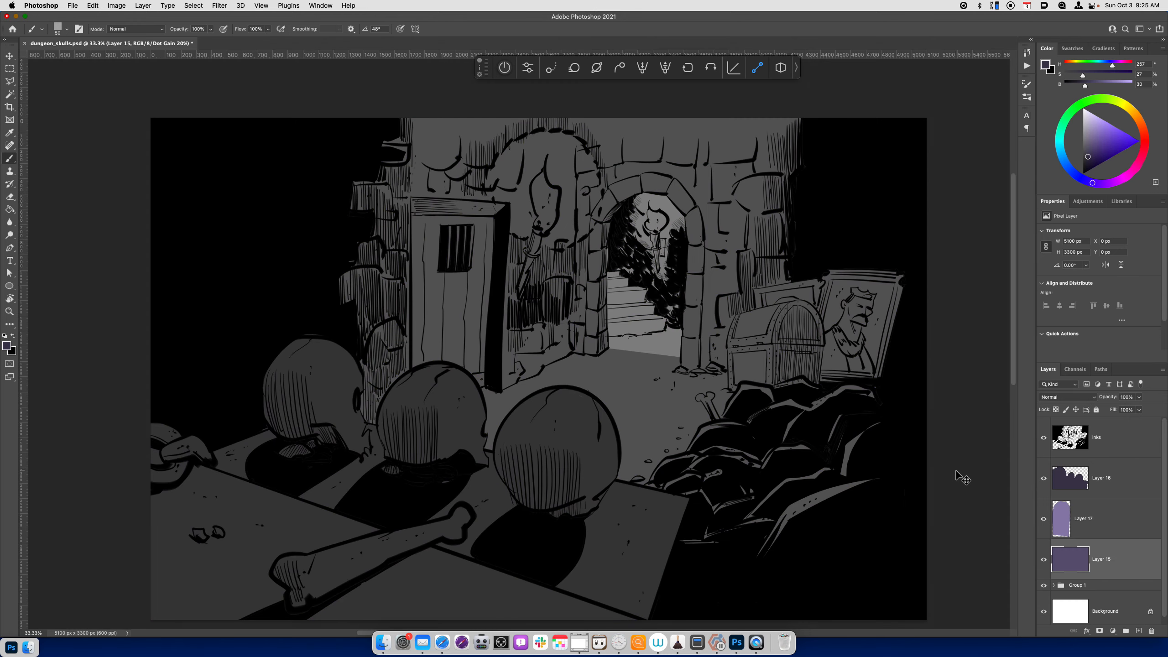
pyautogui.press('cmd+y')
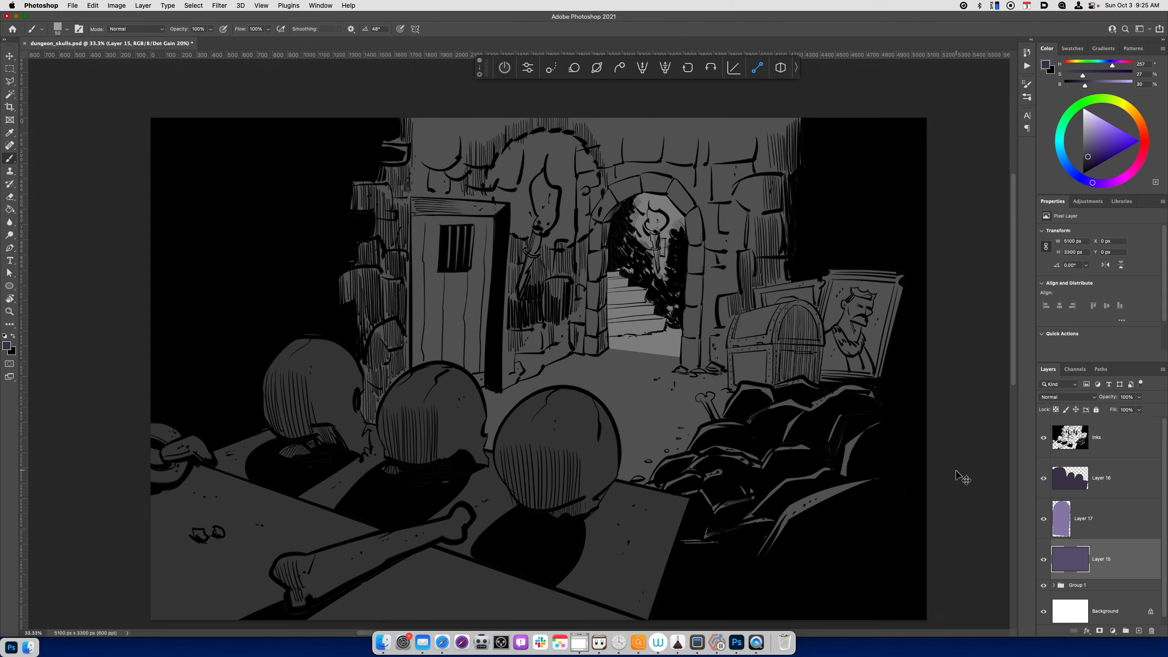
pyautogui.moveTo(960, 474)
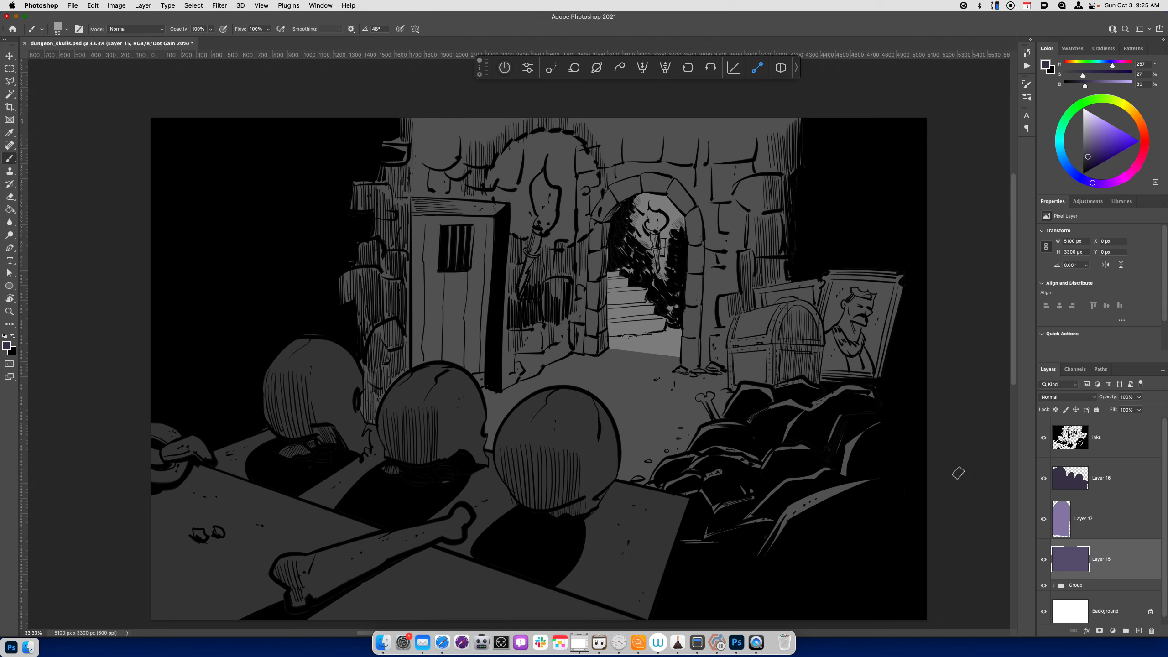
pyautogui.click(1103, 477)
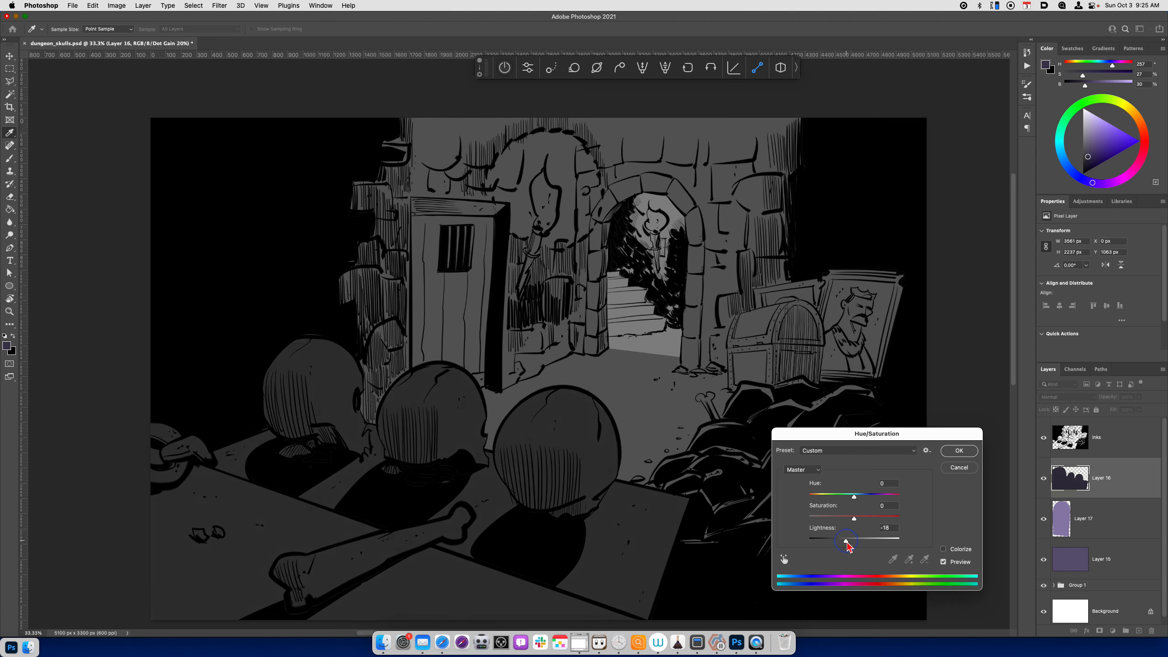
pyautogui.moveTo(847, 540); pyautogui.dragTo(844, 540)
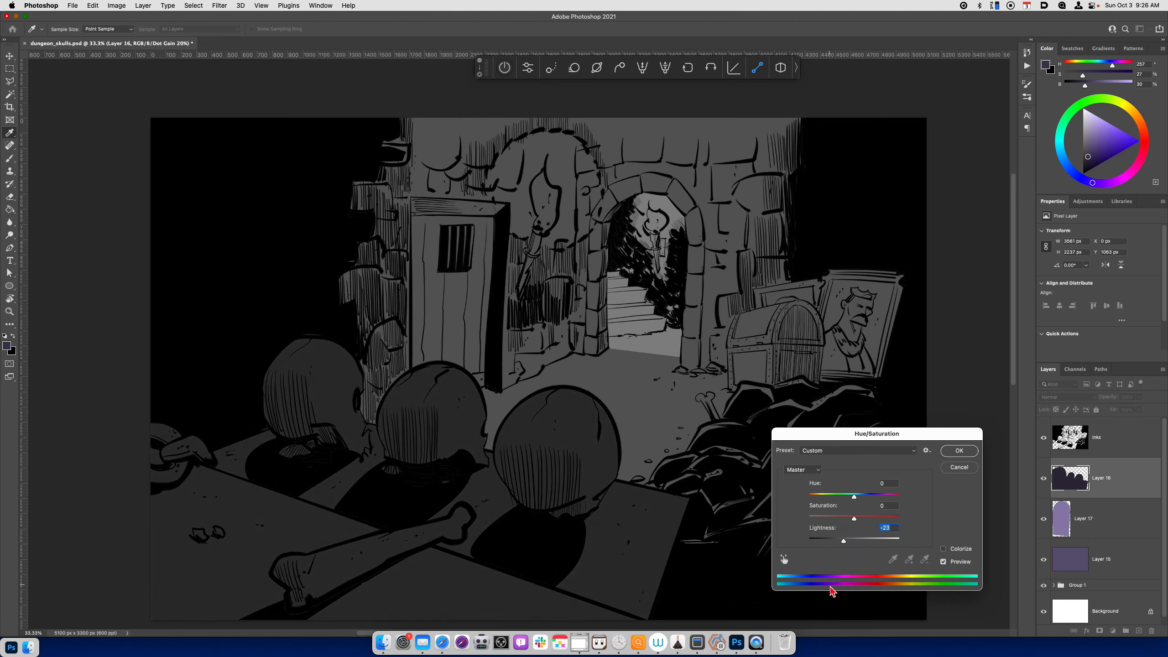
pyautogui.click(959, 450)
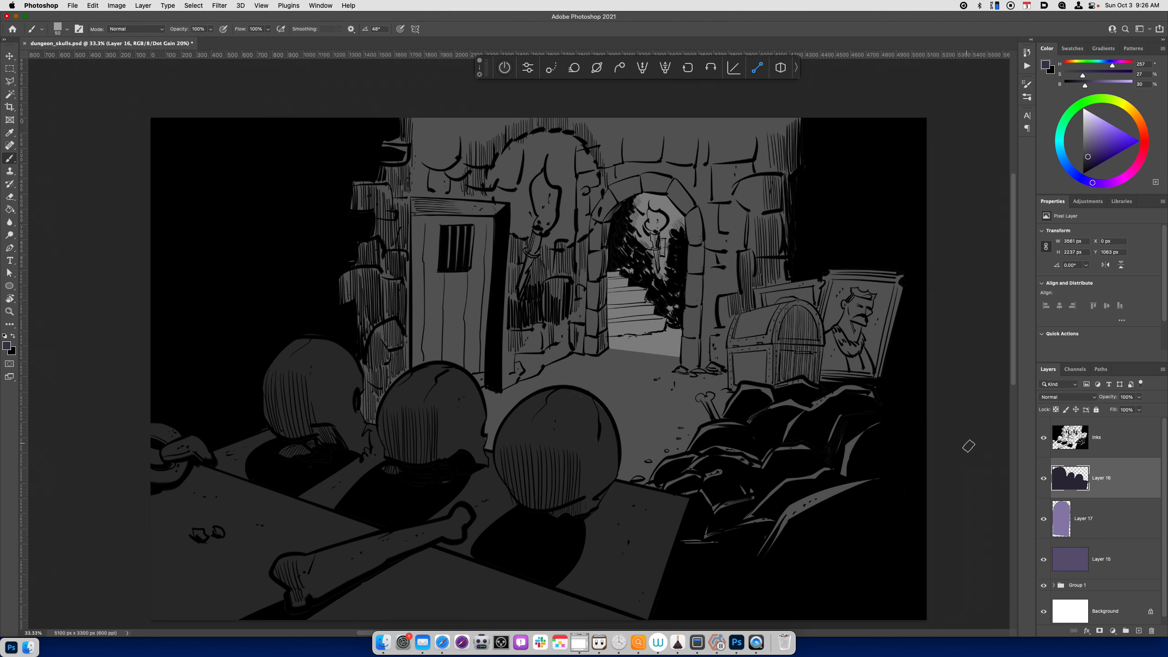
pyautogui.press('cmd+y')
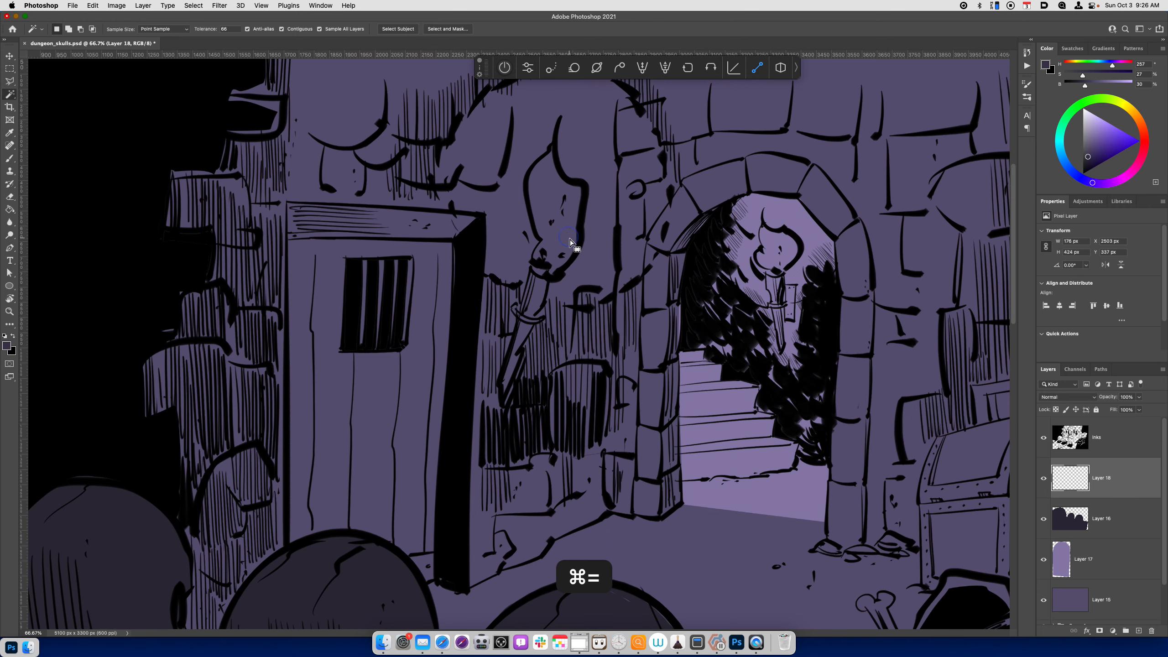
# Magic-wand both torch flames on Layer 18 and fill them with bright orange.
pyautogui.click(570, 238)
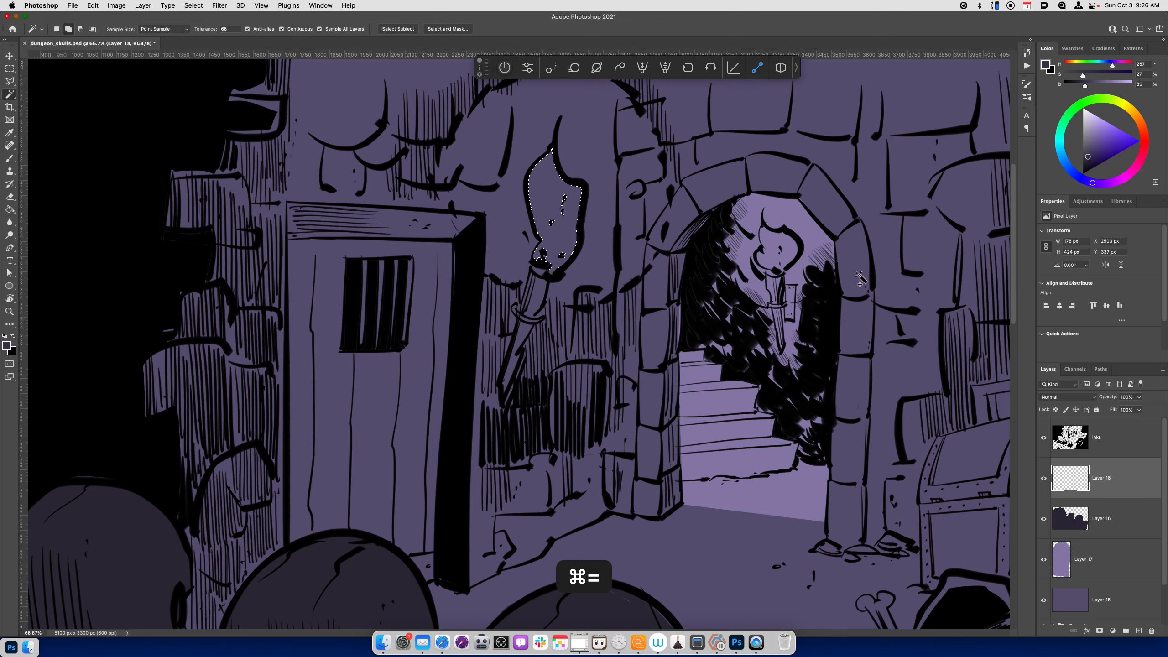
pyautogui.click(1131, 143)
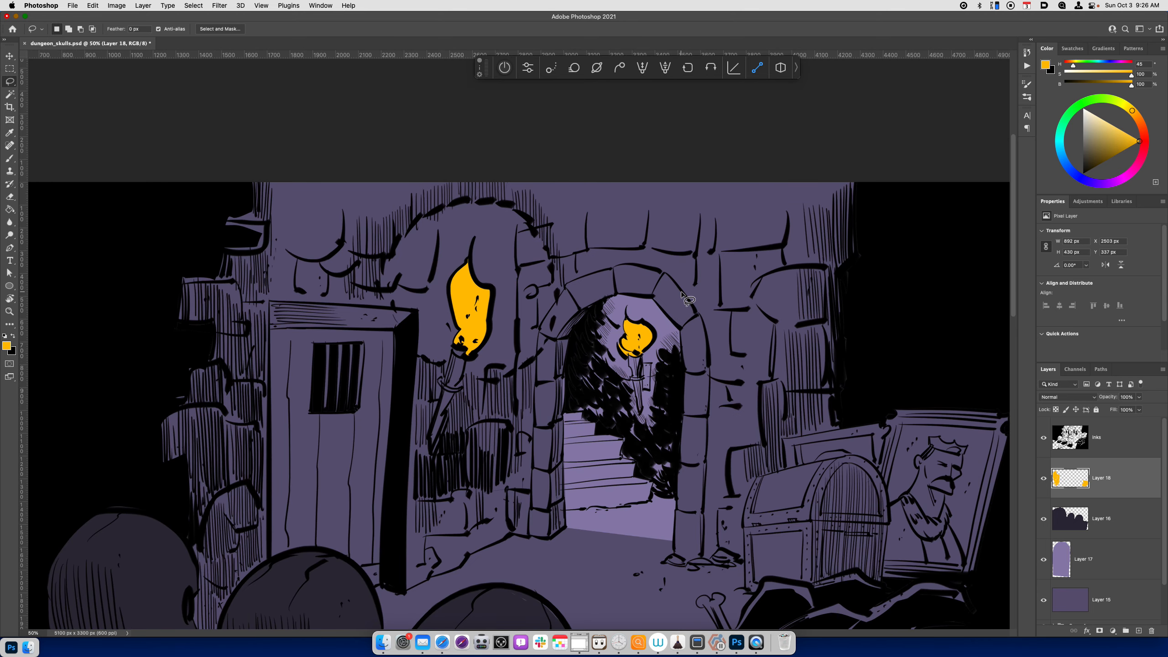
pyautogui.press('cmd+-')
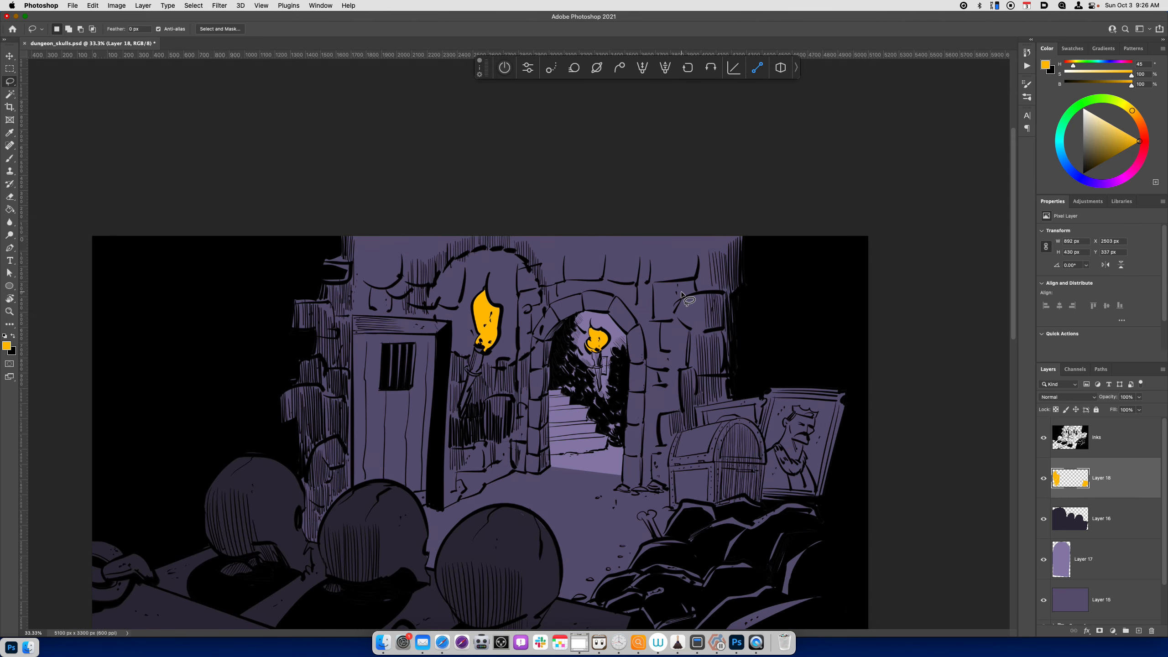
pyautogui.moveTo(1150, 512)
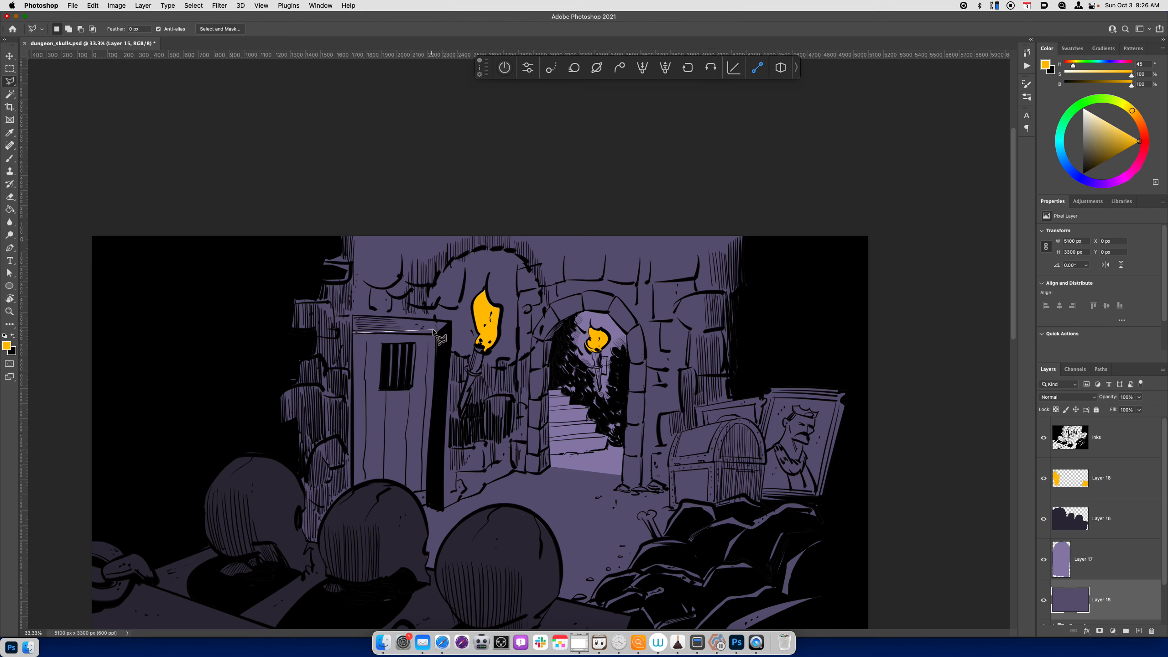
# Copy the door to Layer 19 and tint it Hue +44, Saturation -16, Lightness -10.
pyautogui.moveTo(436, 334); pyautogui.dragTo(432, 510)
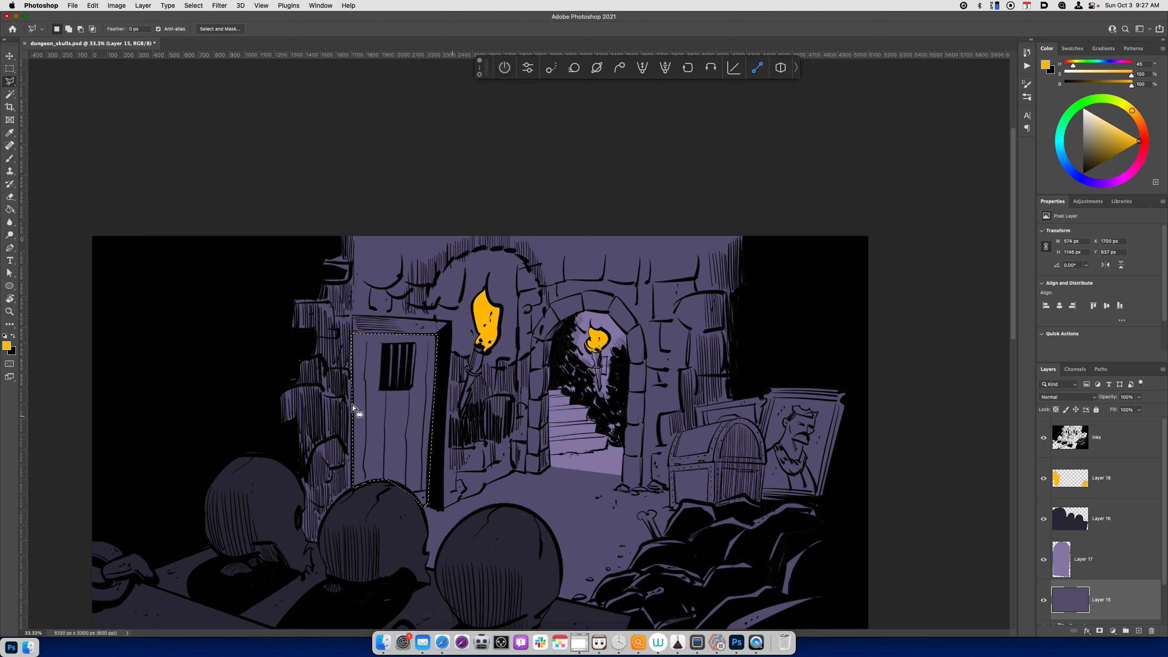
pyautogui.press('cmd+j')
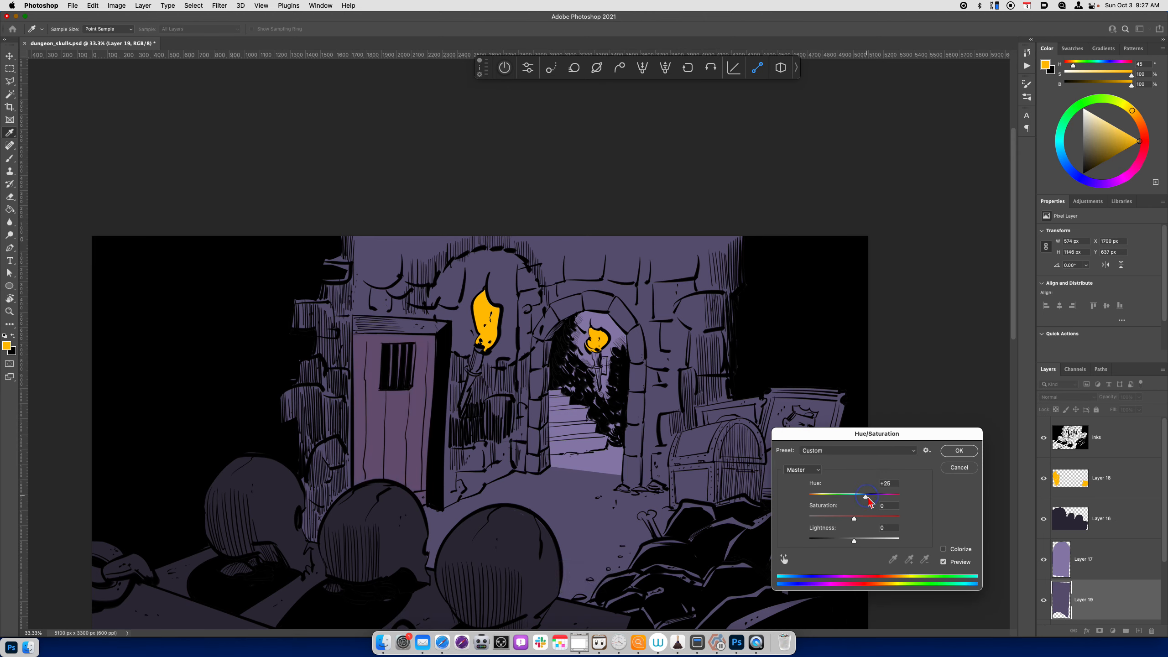
pyautogui.moveTo(864, 496); pyautogui.dragTo(870, 496)
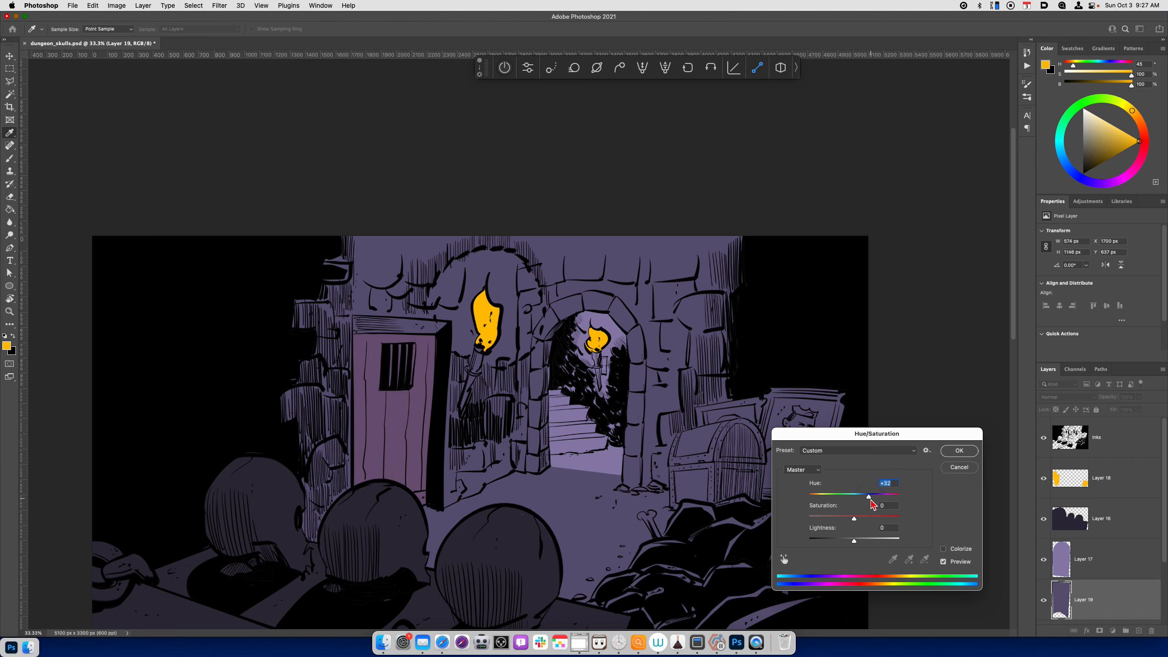
pyautogui.moveTo(869, 497); pyautogui.dragTo(875, 496)
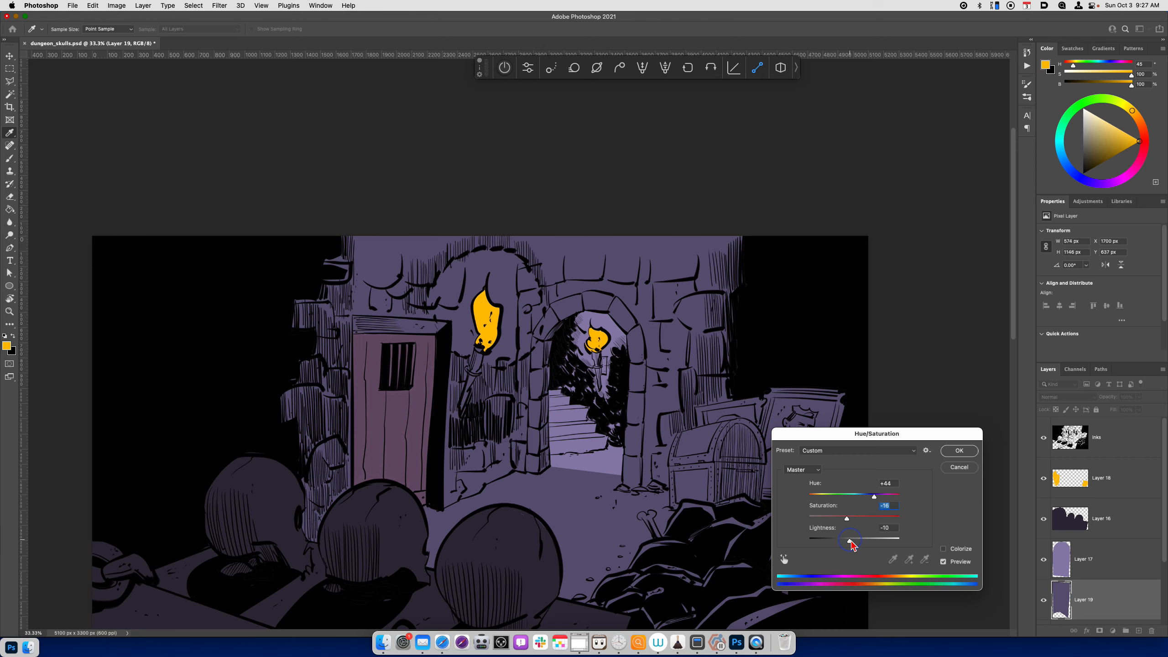
pyautogui.click(960, 450)
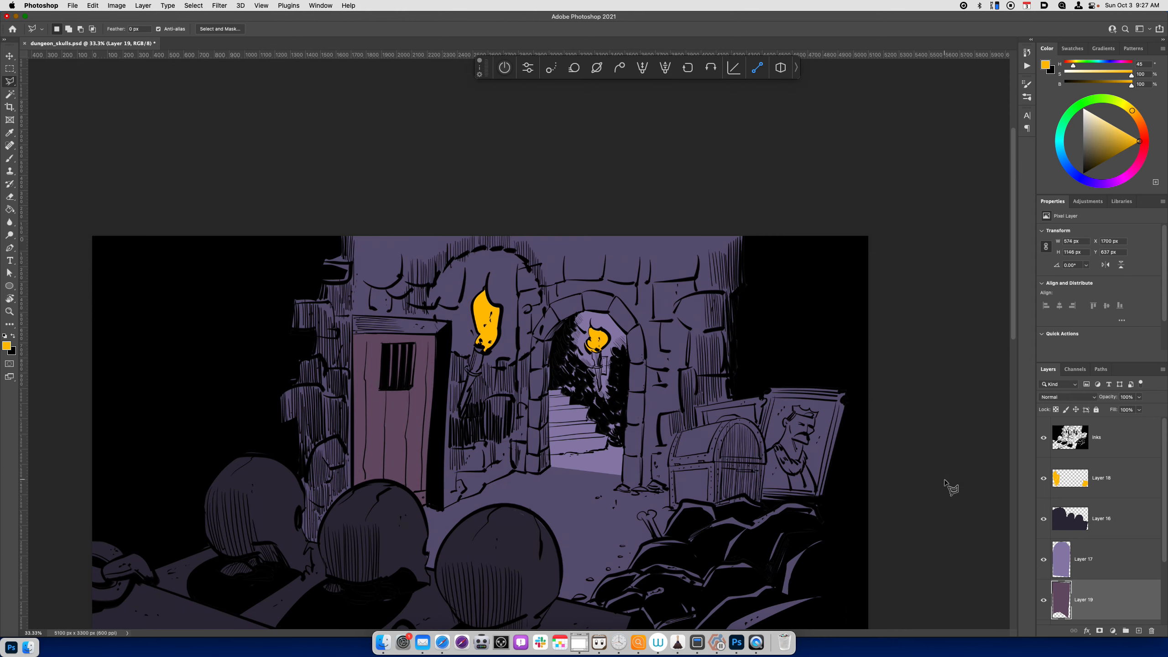
# Copy the door's top edge from Layer 15 to Layer 20 and darken it about -31.
pyautogui.click(1088, 558)
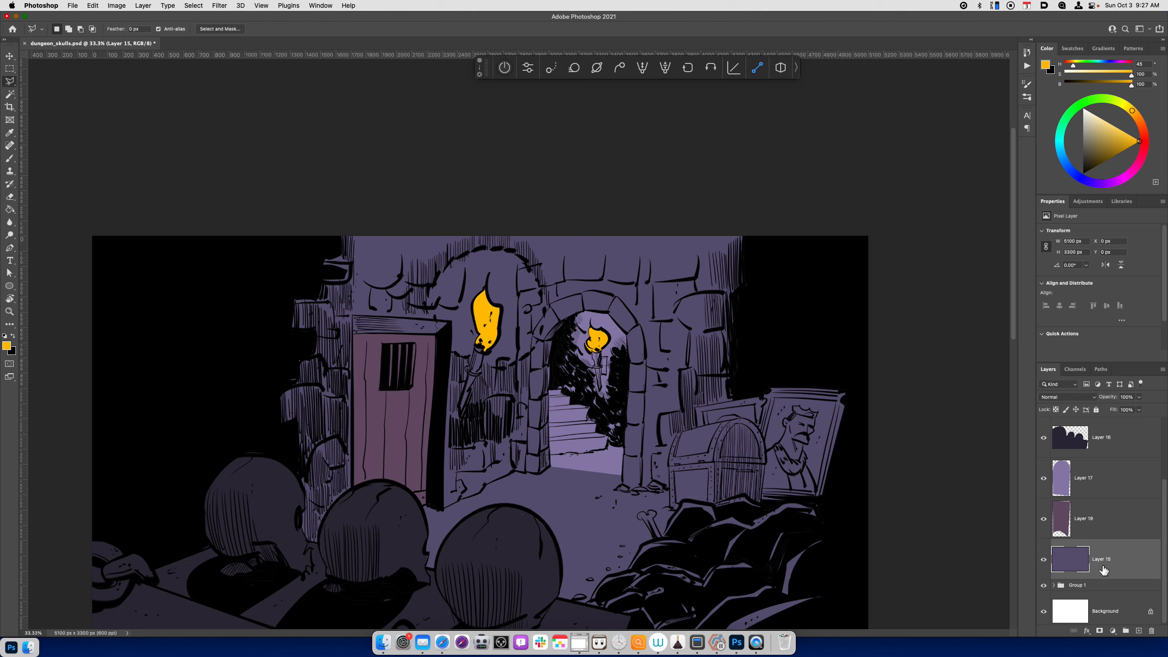
pyautogui.press('cmd+=')
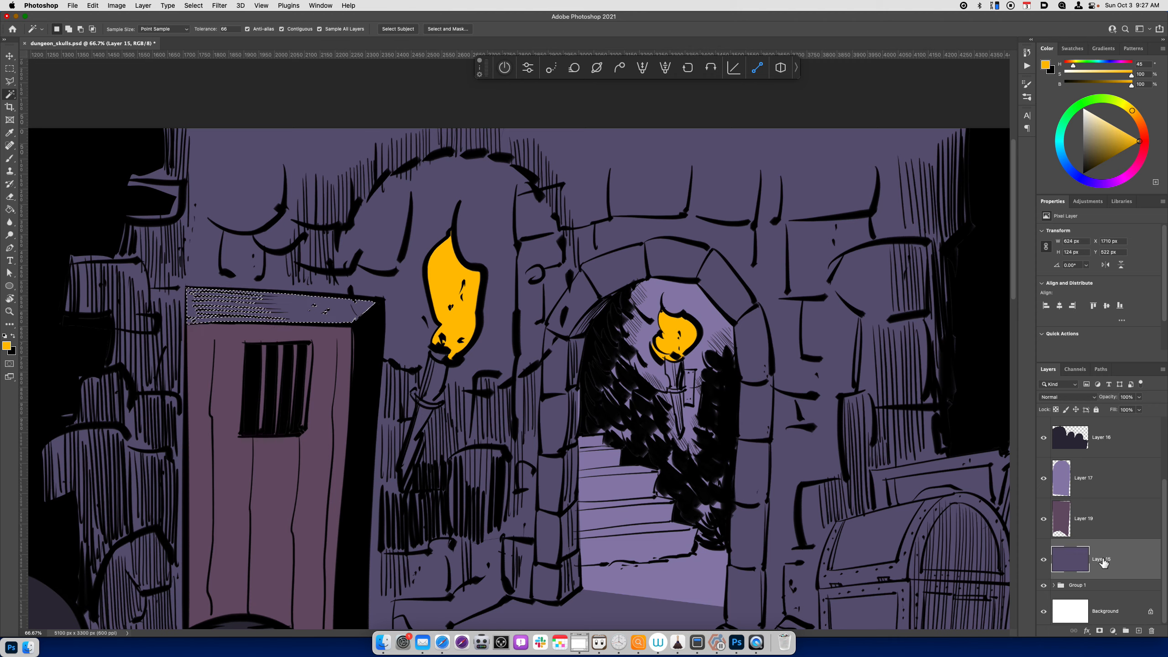
pyautogui.press('cmd+u')
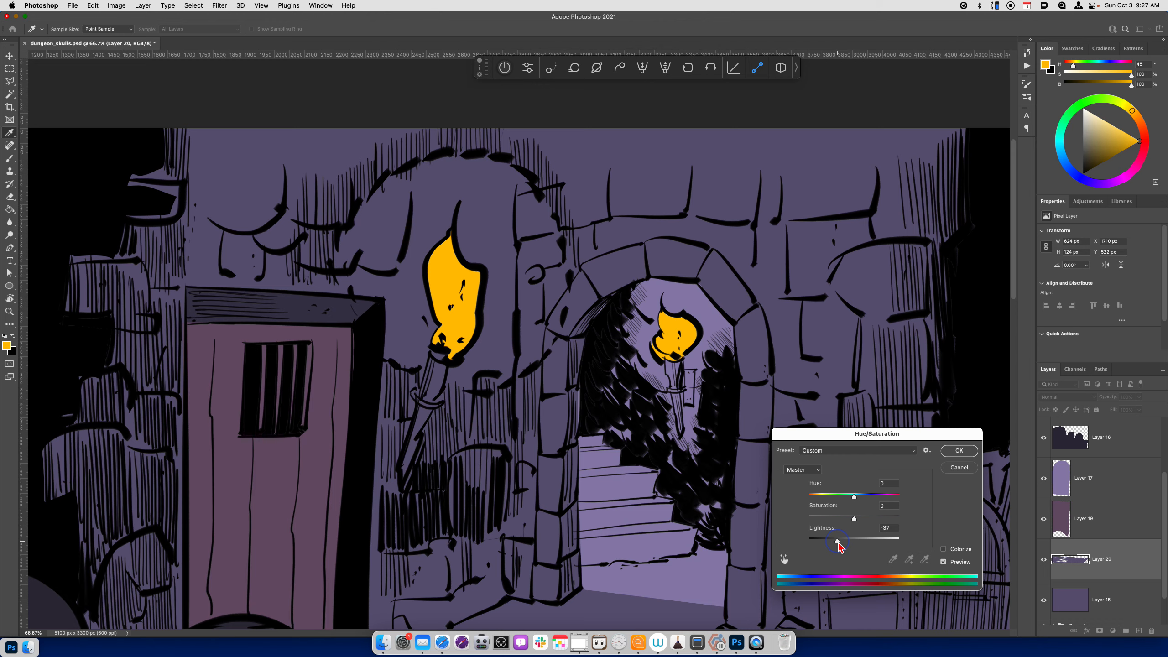
pyautogui.moveTo(836, 541); pyautogui.dragTo(840, 541)
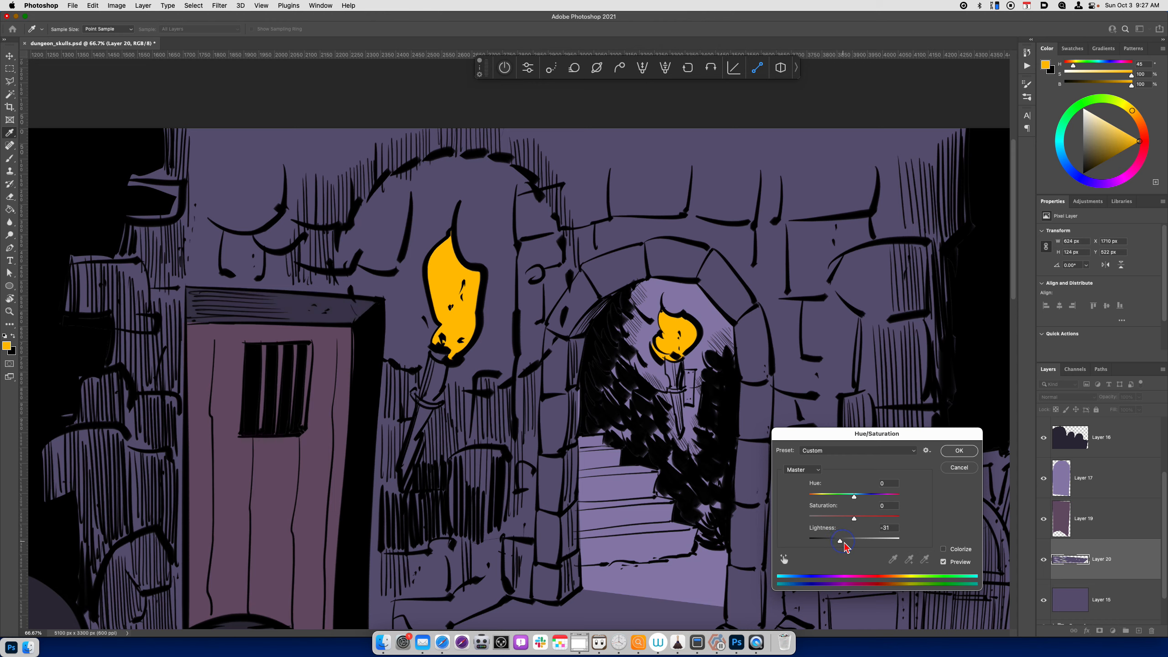
pyautogui.moveTo(841, 540); pyautogui.dragTo(842, 539)
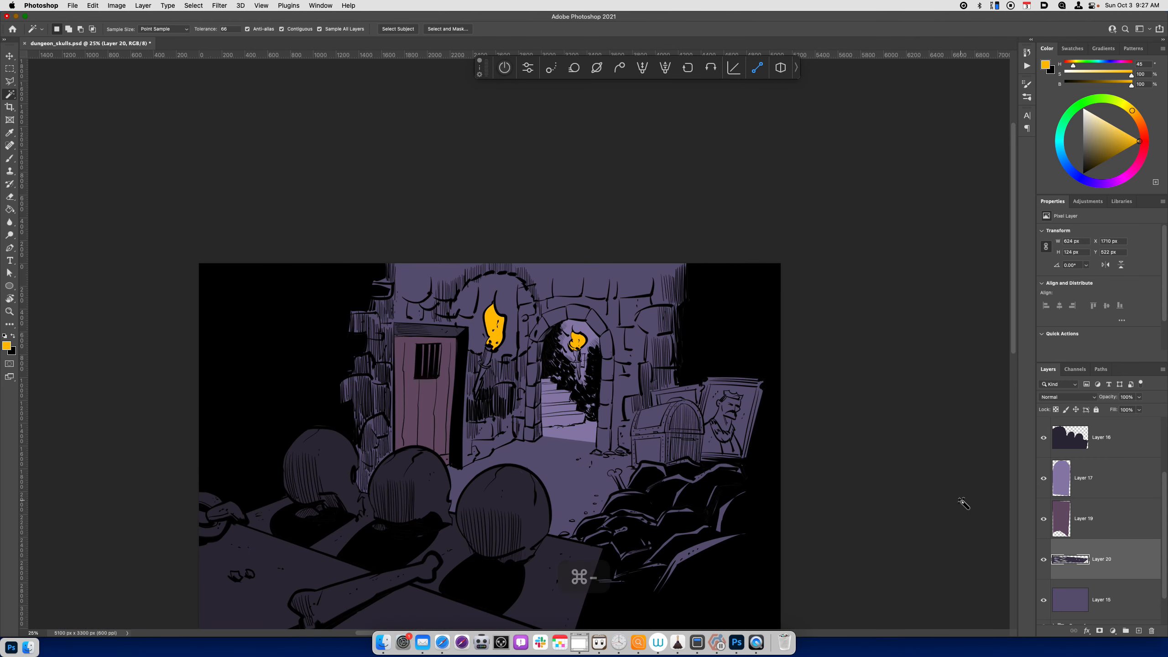
pyautogui.moveTo(1086, 522)
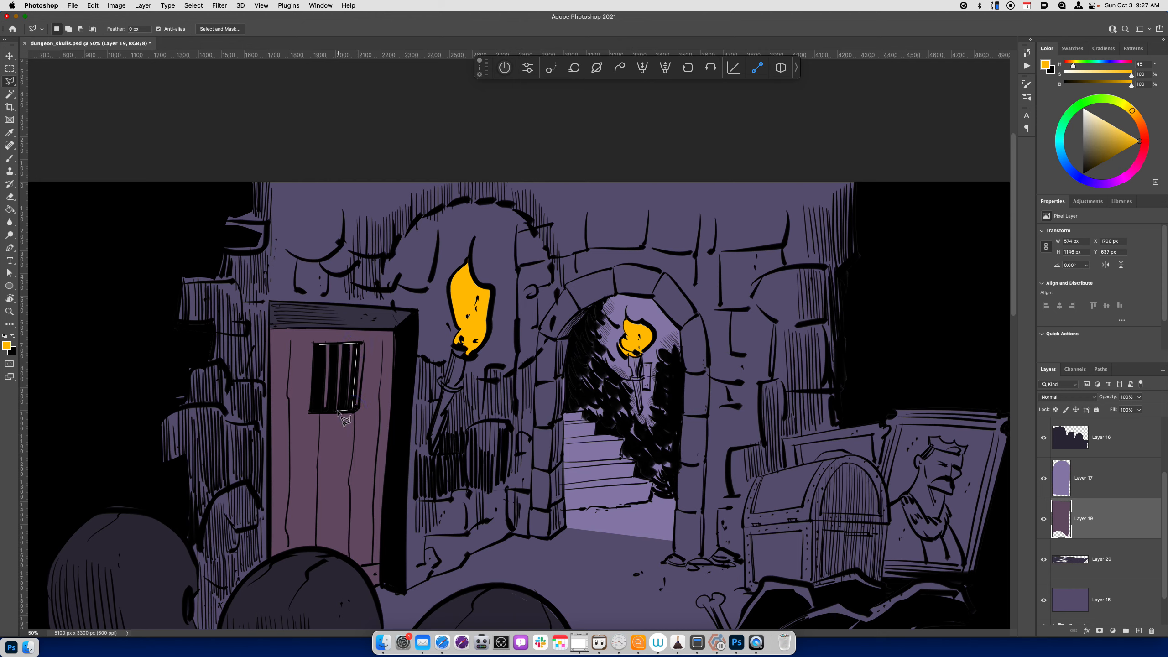
# Lasso the door's barred window and copy it onto its own layer.
pyautogui.moveTo(316, 347); pyautogui.dragTo(361, 414)
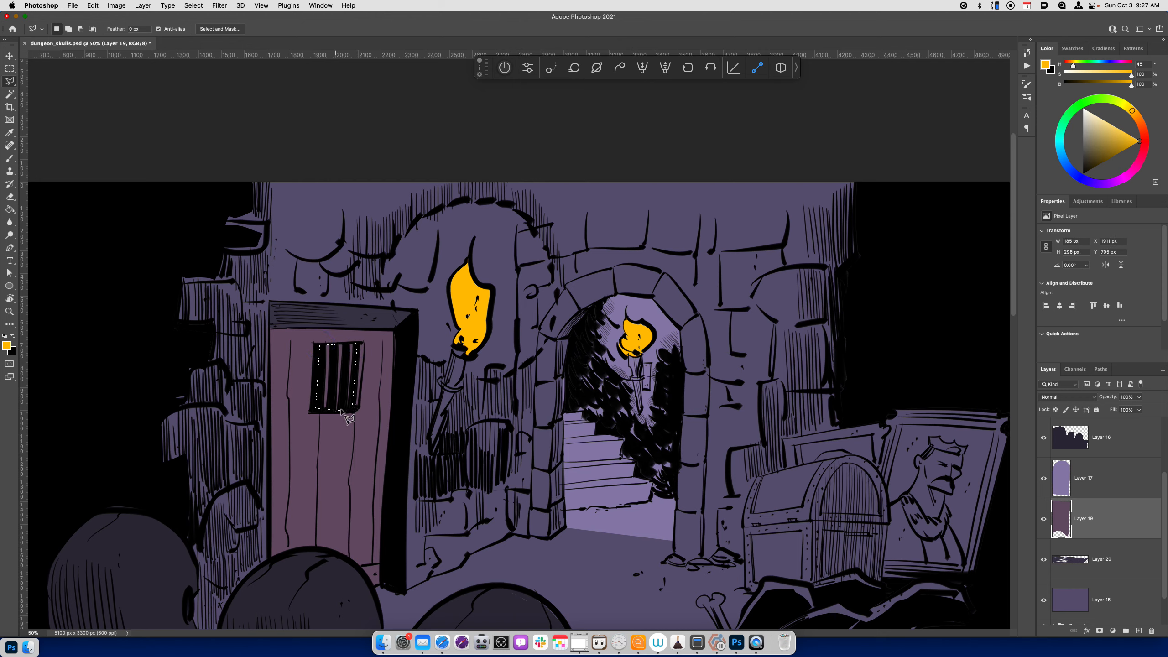
pyautogui.press('cmd+u')
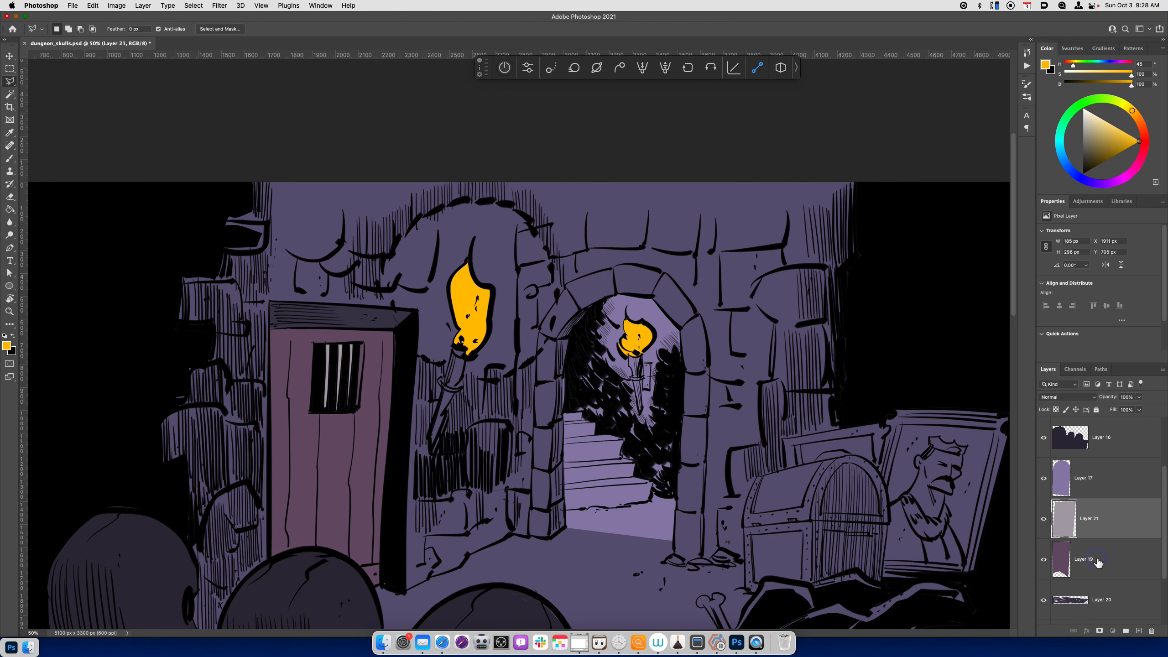
# Copy a piece of the Layer 19 door to a new layer and darken it to Lightness -34.
pyautogui.click(1084, 559)
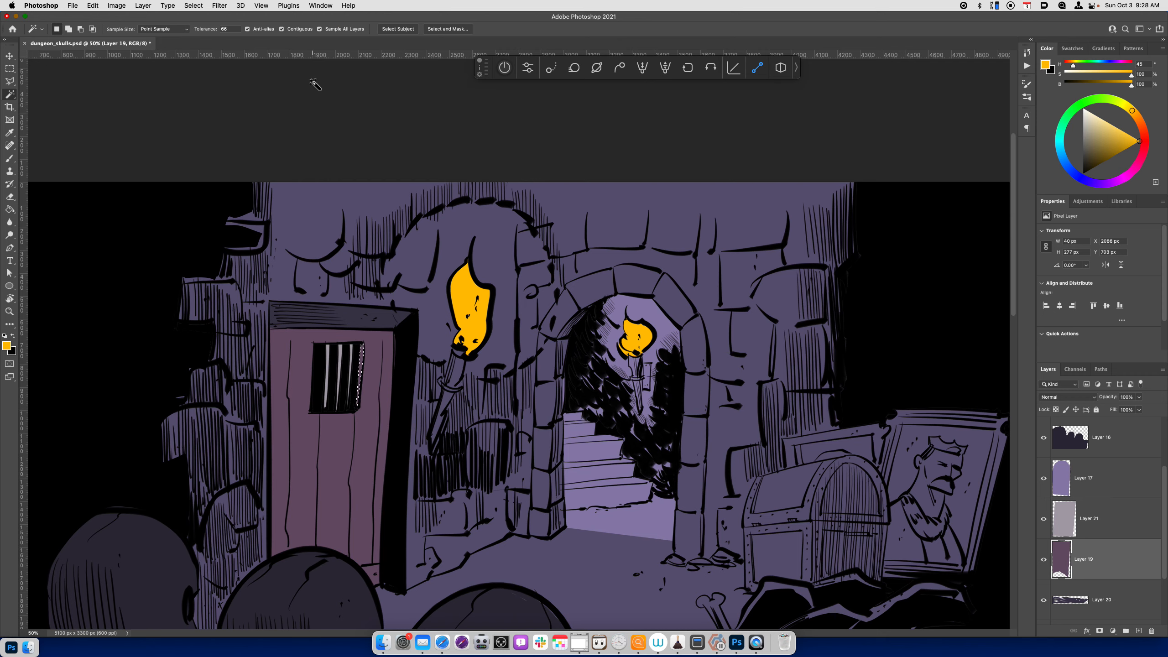
pyautogui.press('cmd+u')
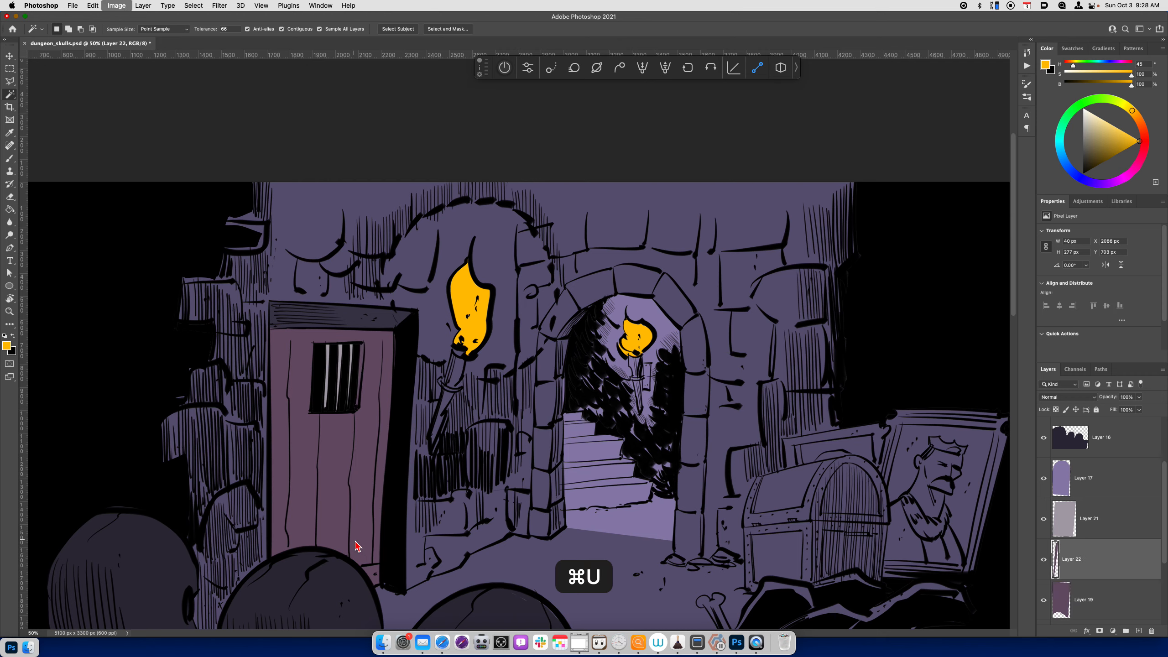
pyautogui.press('cmd+u')
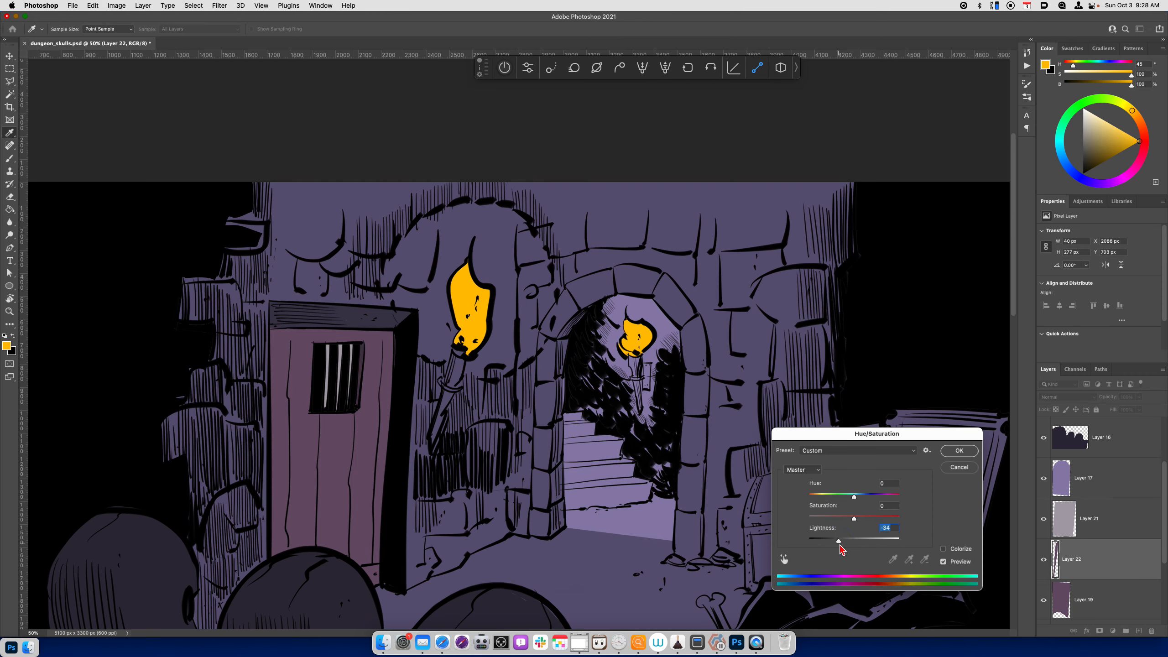
pyautogui.click(959, 450)
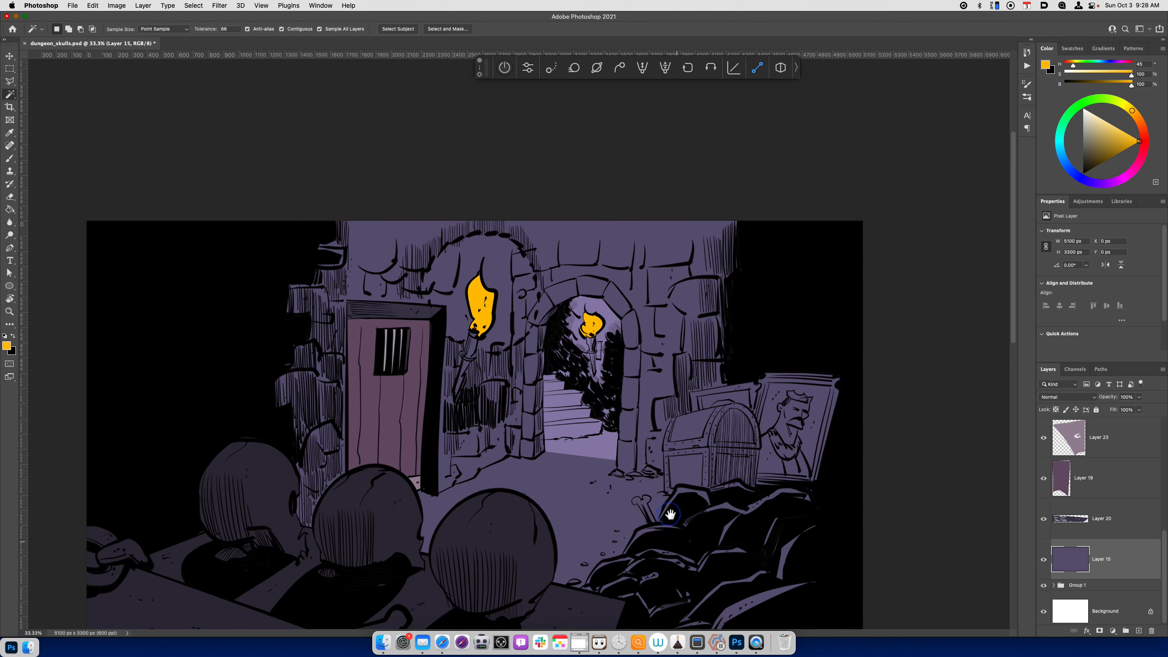
# Isolate the lower-right rubble pile on Layer 24 and shift it Hue -28, Lightness -24 for a darker navy.
pyautogui.moveTo(669, 514); pyautogui.dragTo(579, 613)
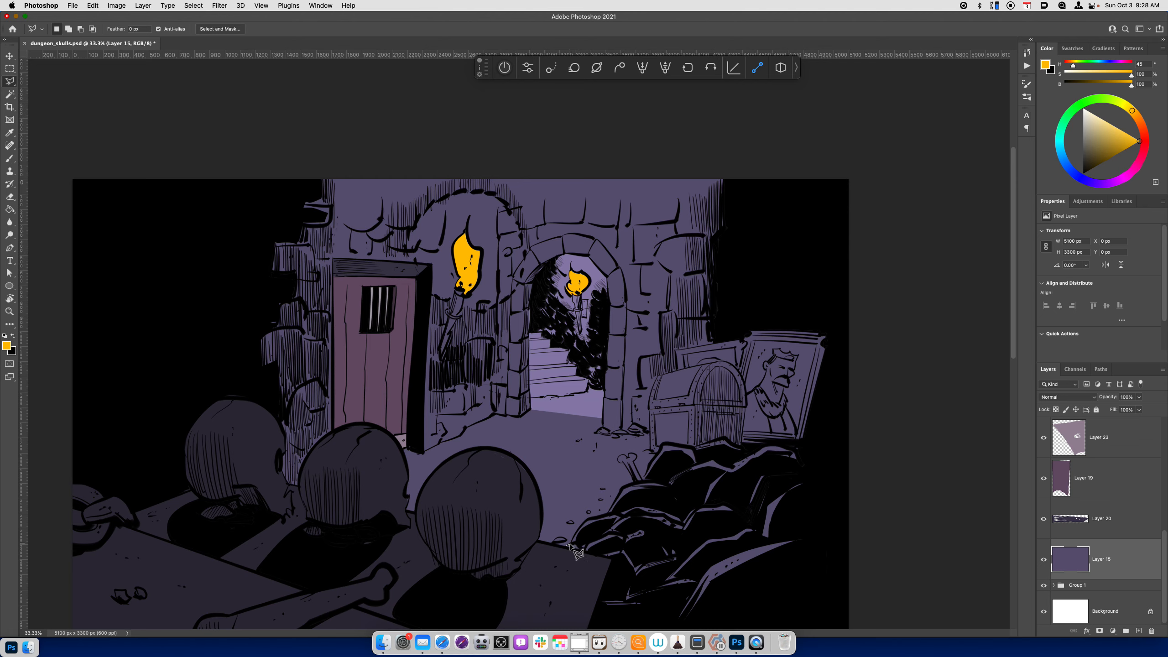
pyautogui.moveTo(630, 494)
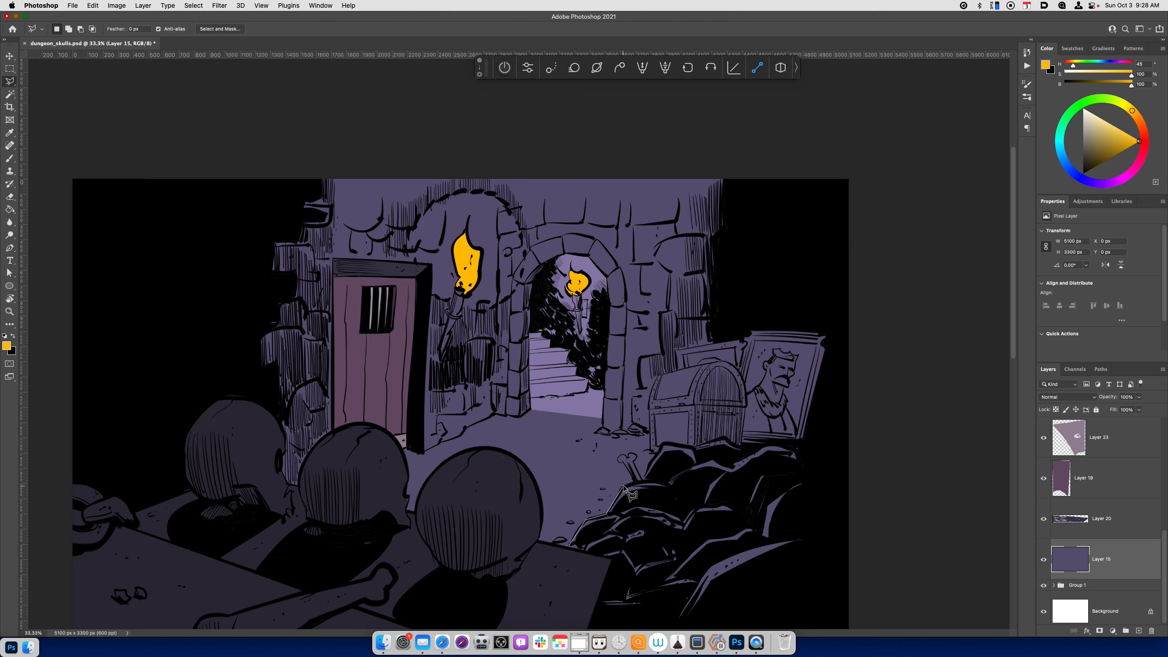
pyautogui.moveTo(671, 453)
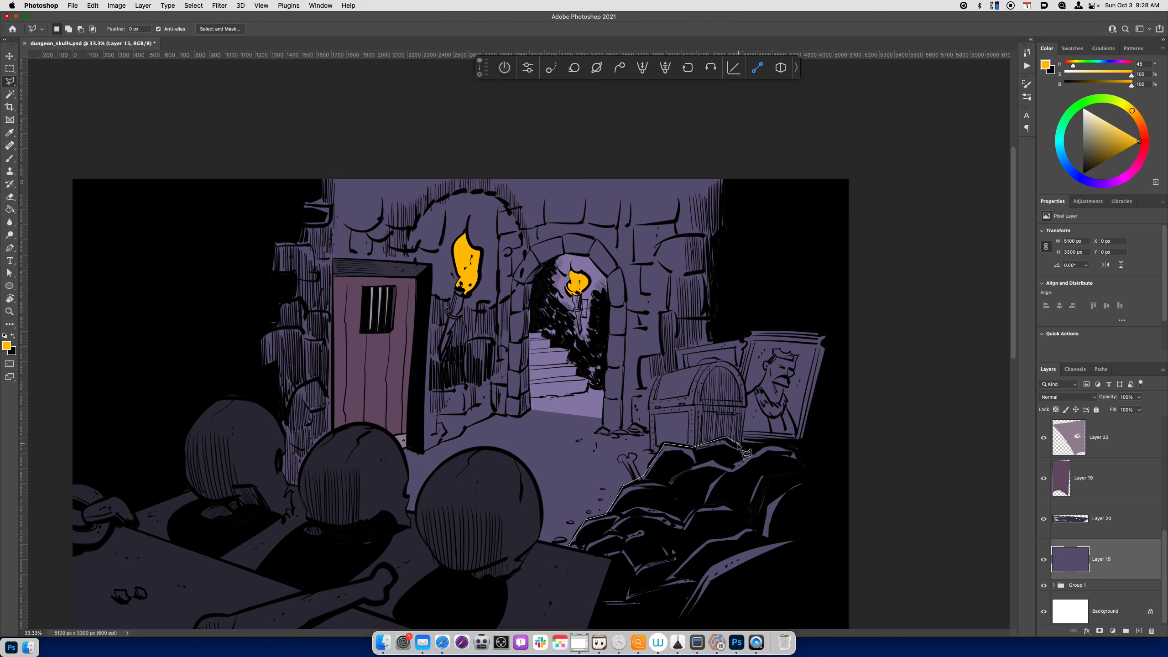
pyautogui.moveTo(741, 451); pyautogui.dragTo(838, 610)
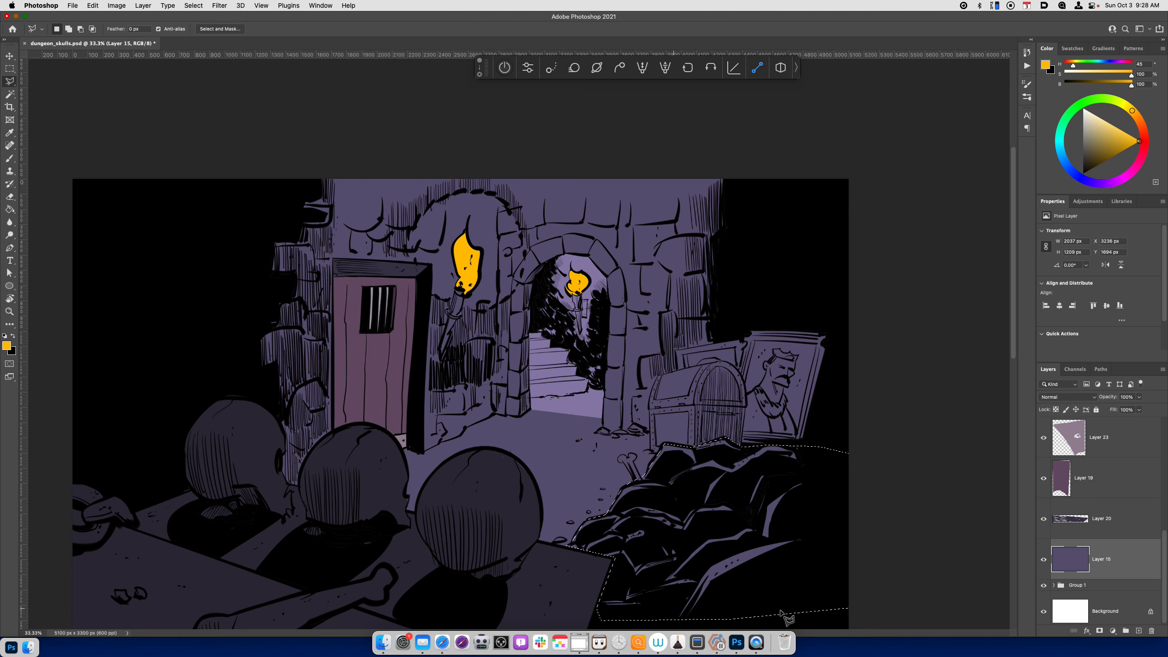
pyautogui.press('cmd+u')
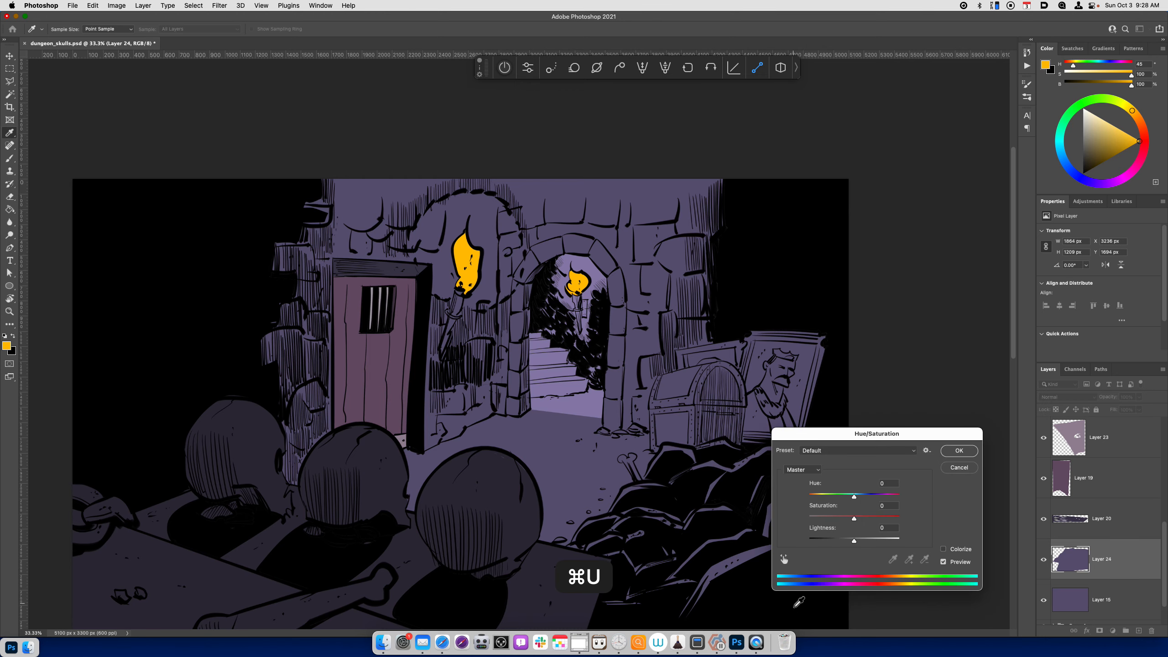
pyautogui.moveTo(854, 497); pyautogui.dragTo(847, 496)
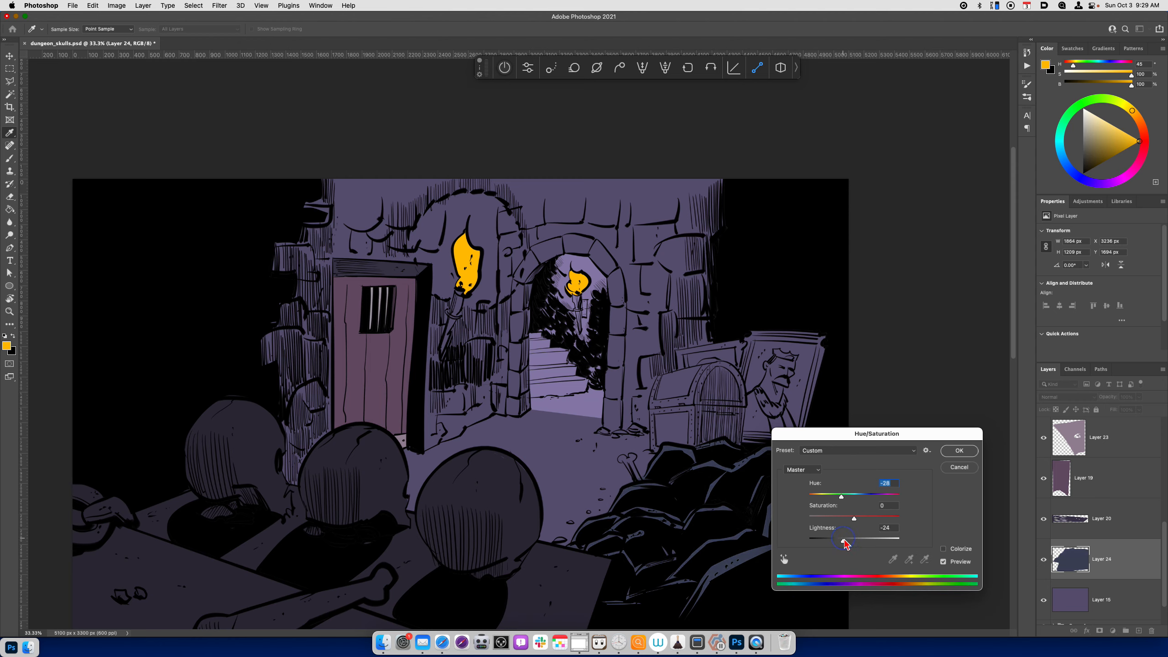
pyautogui.click(959, 451)
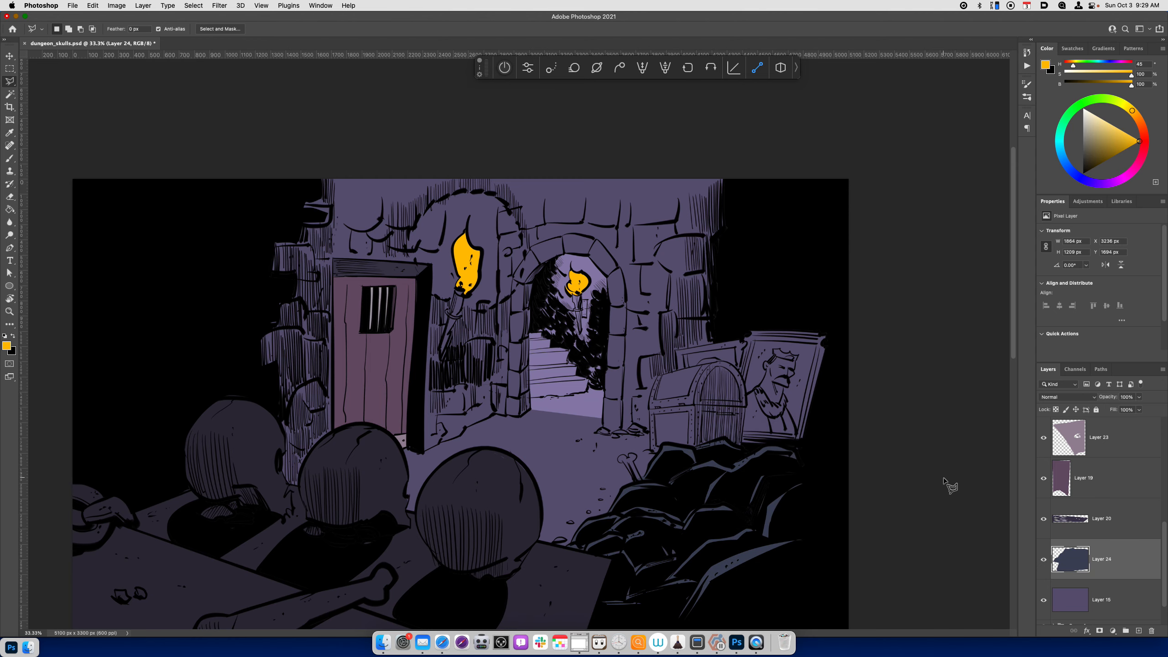
pyautogui.moveTo(1054, 586)
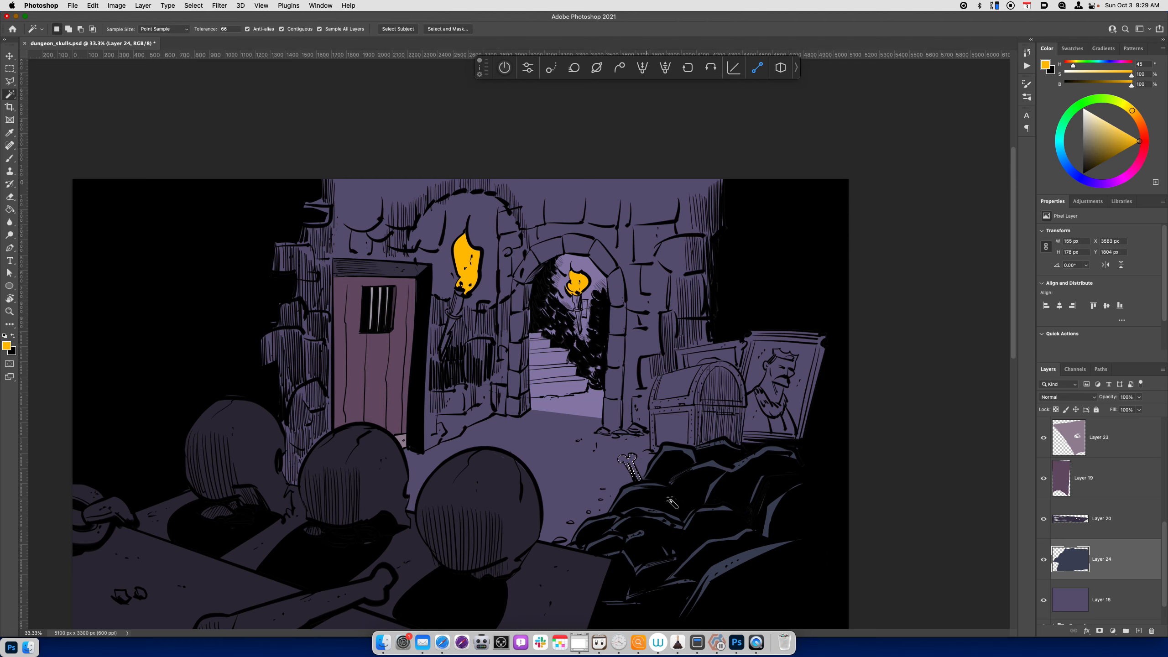
# Put the bones on Layer 25 and drop Saturation to -70 with slightly raised Lightness for a pale grey.
pyautogui.press('cmd+j')
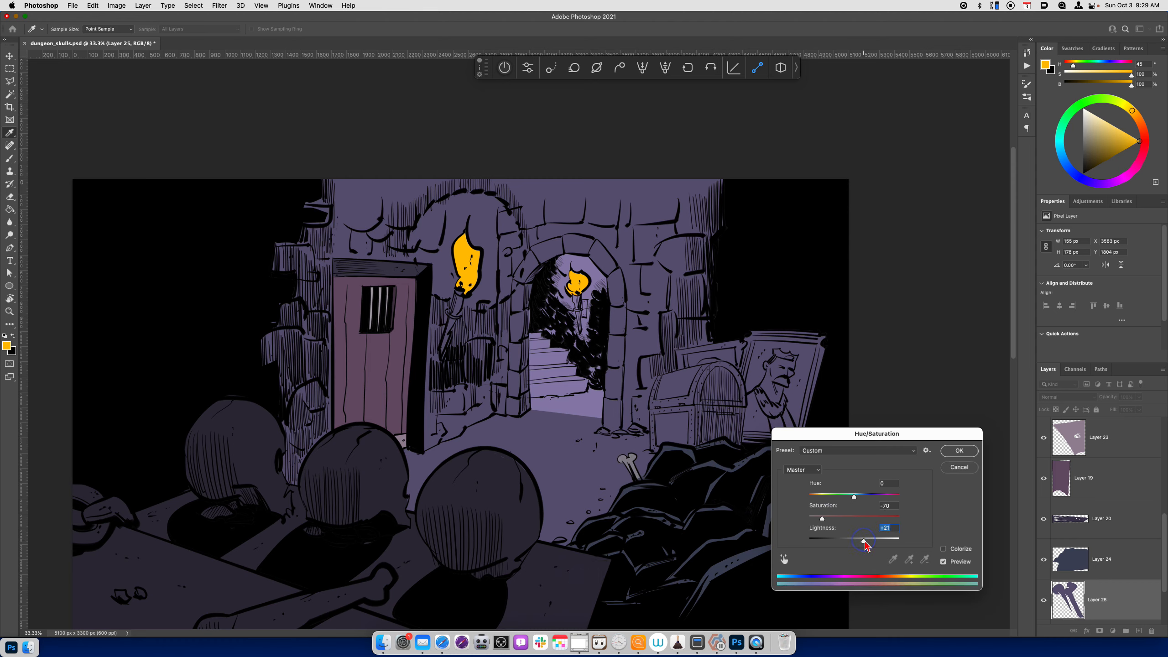
pyautogui.moveTo(864, 538); pyautogui.dragTo(859, 538)
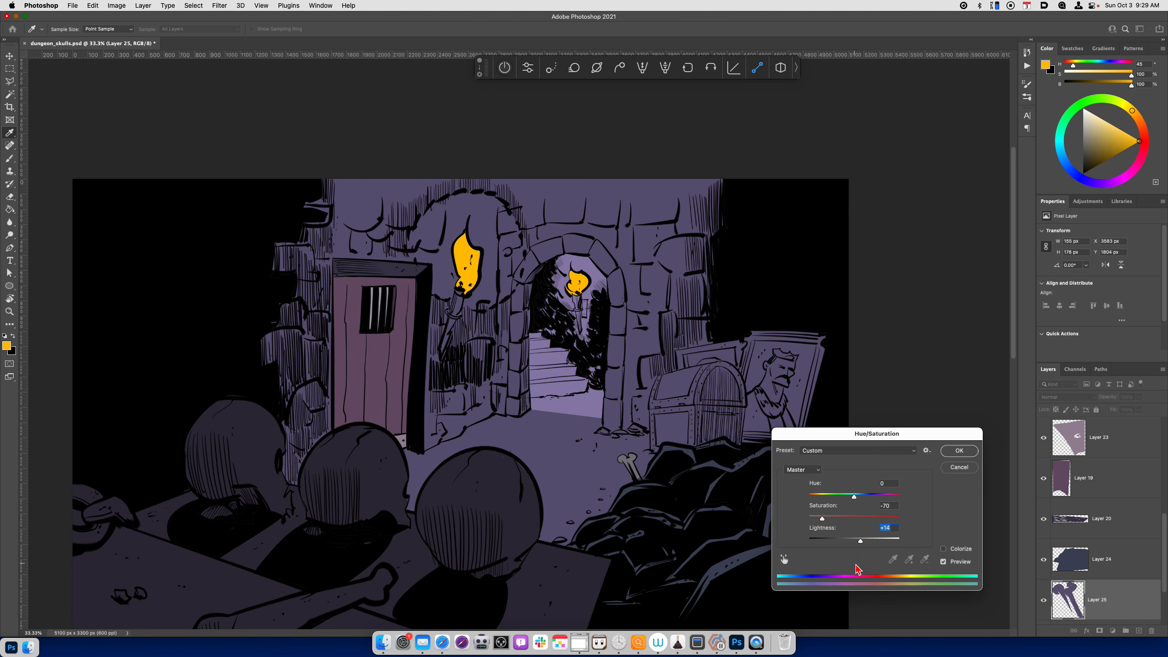
pyautogui.moveTo(861, 545)
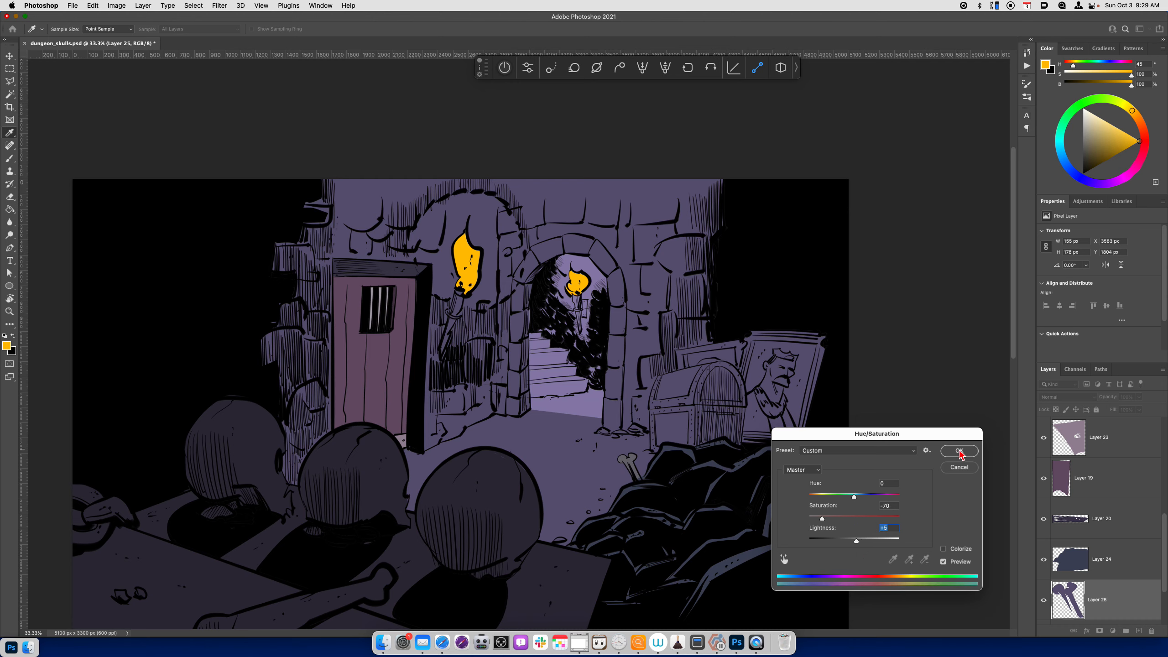
pyautogui.click(959, 451)
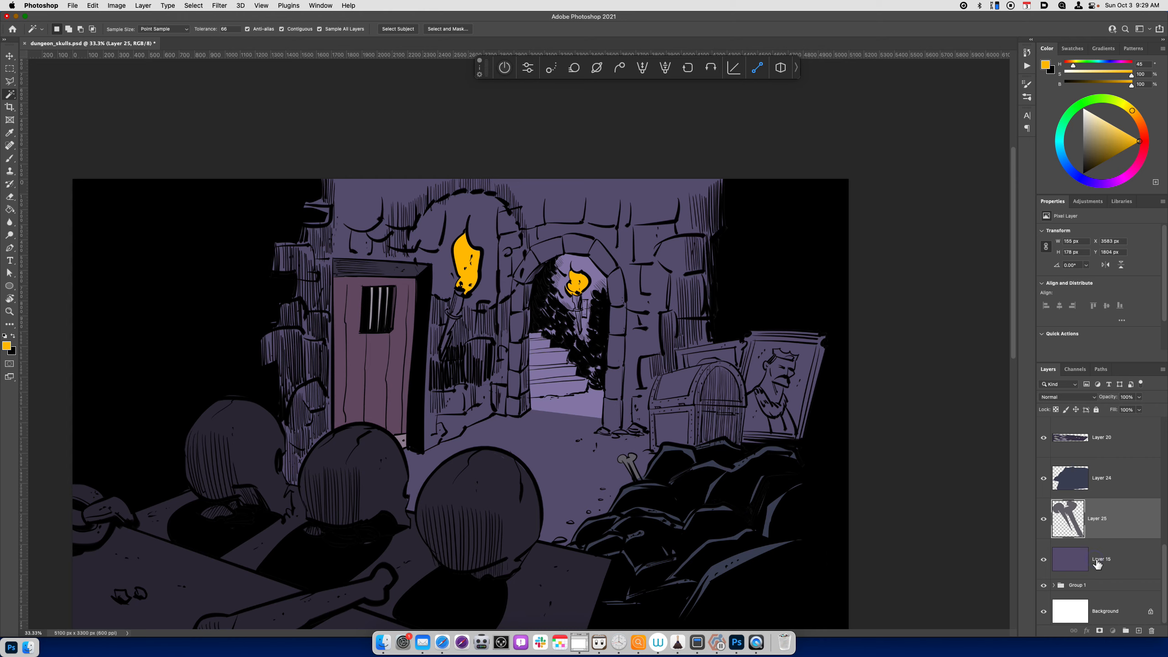
# Copy the chest and portrait from Layer 15 to Layer 26 and tint them Hue +42, Saturation -23, Lightness -11.
pyautogui.click(1102, 558)
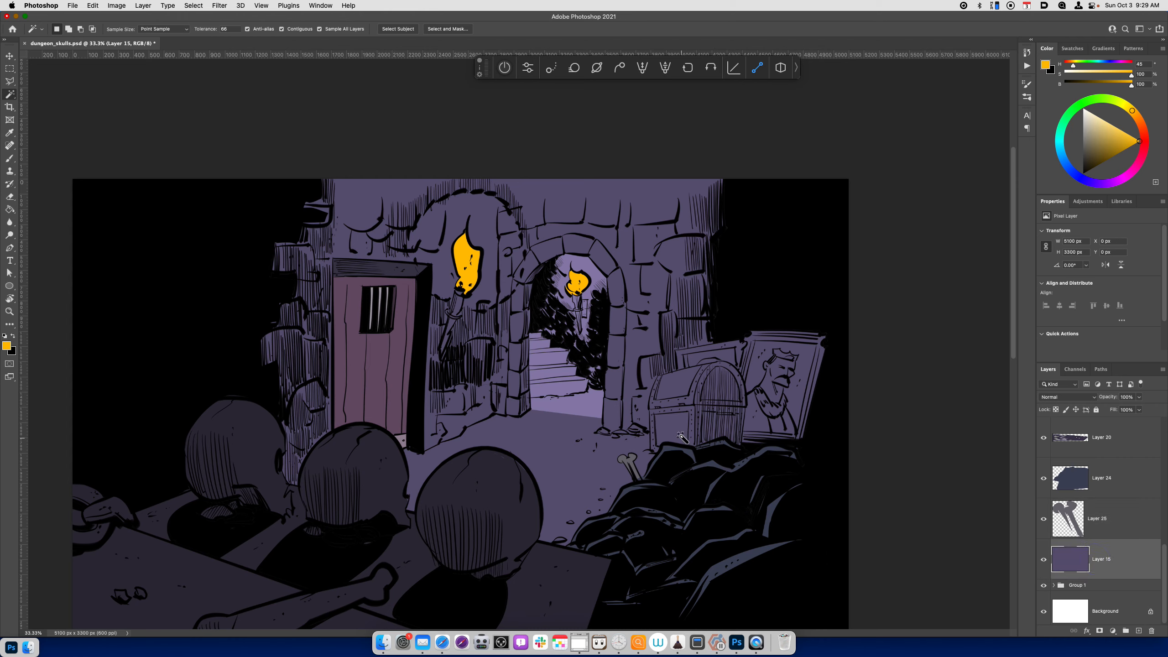
pyautogui.moveTo(720, 397)
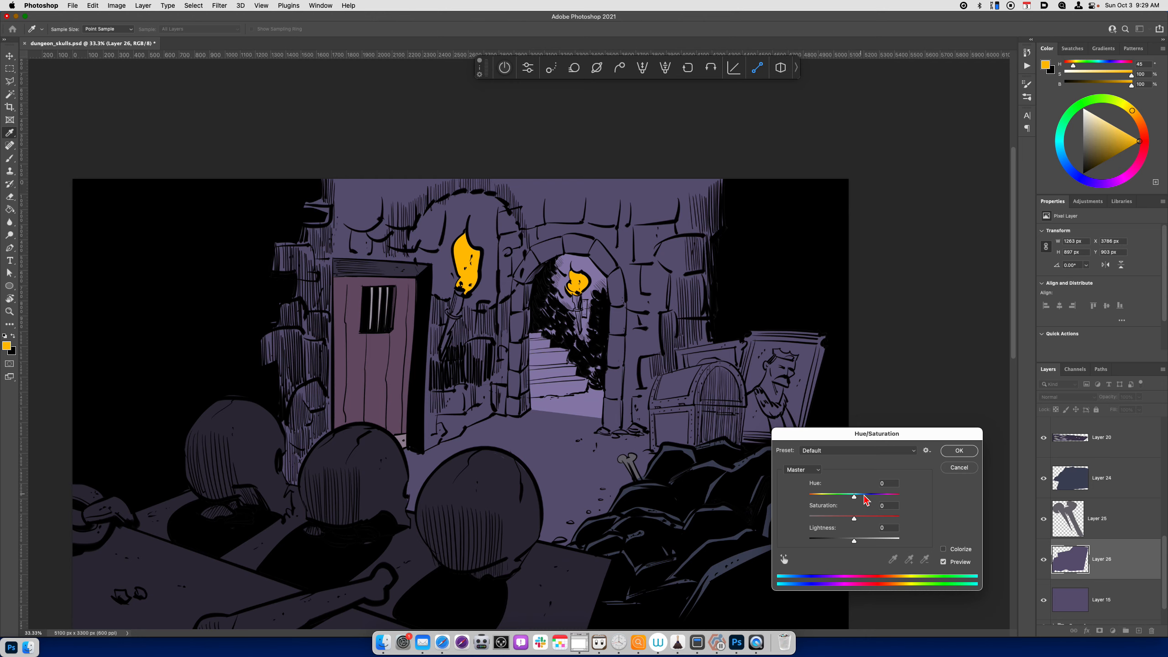
pyautogui.moveTo(854, 497); pyautogui.dragTo(864, 496)
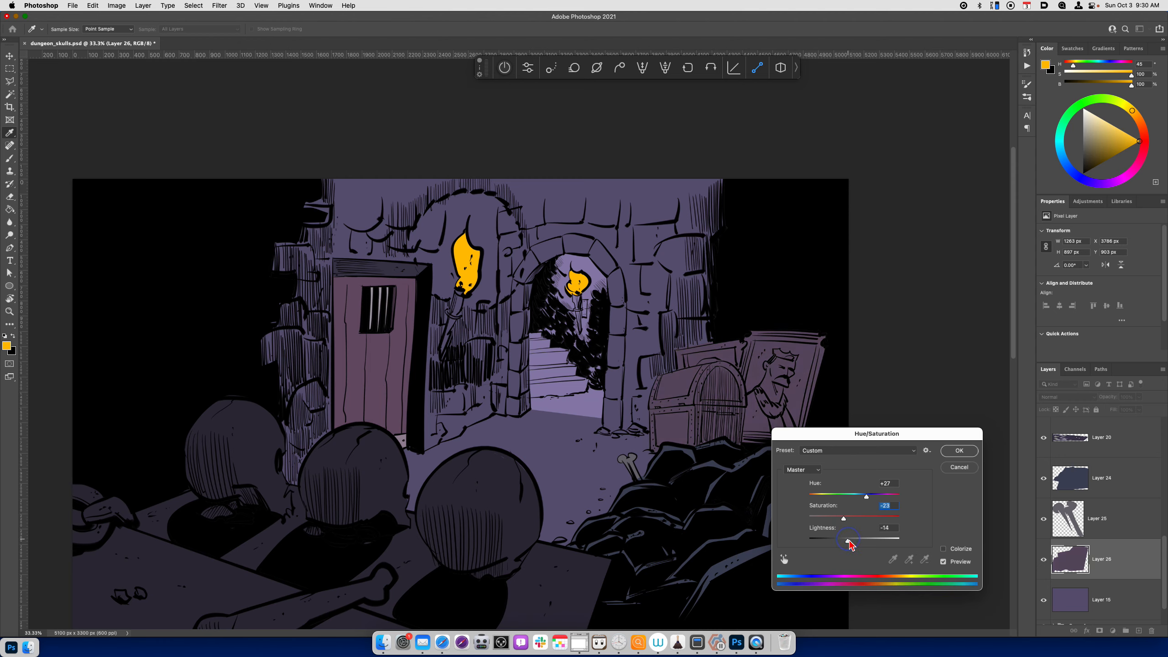
pyautogui.moveTo(848, 538); pyautogui.dragTo(852, 539)
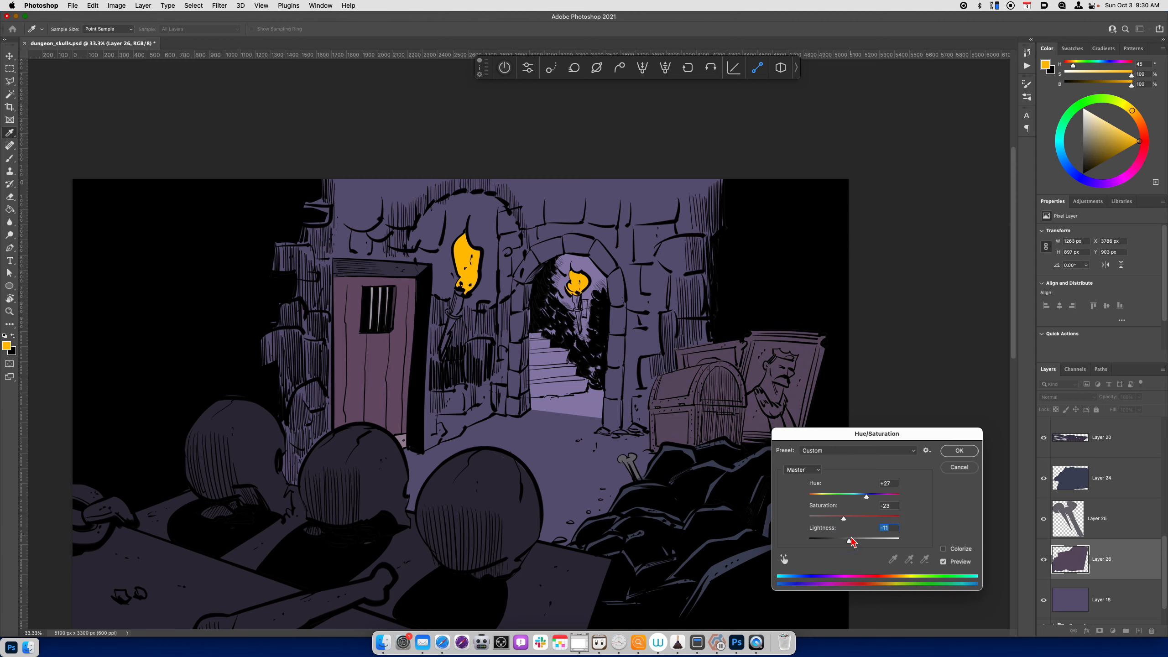
pyautogui.moveTo(866, 497); pyautogui.dragTo(874, 497)
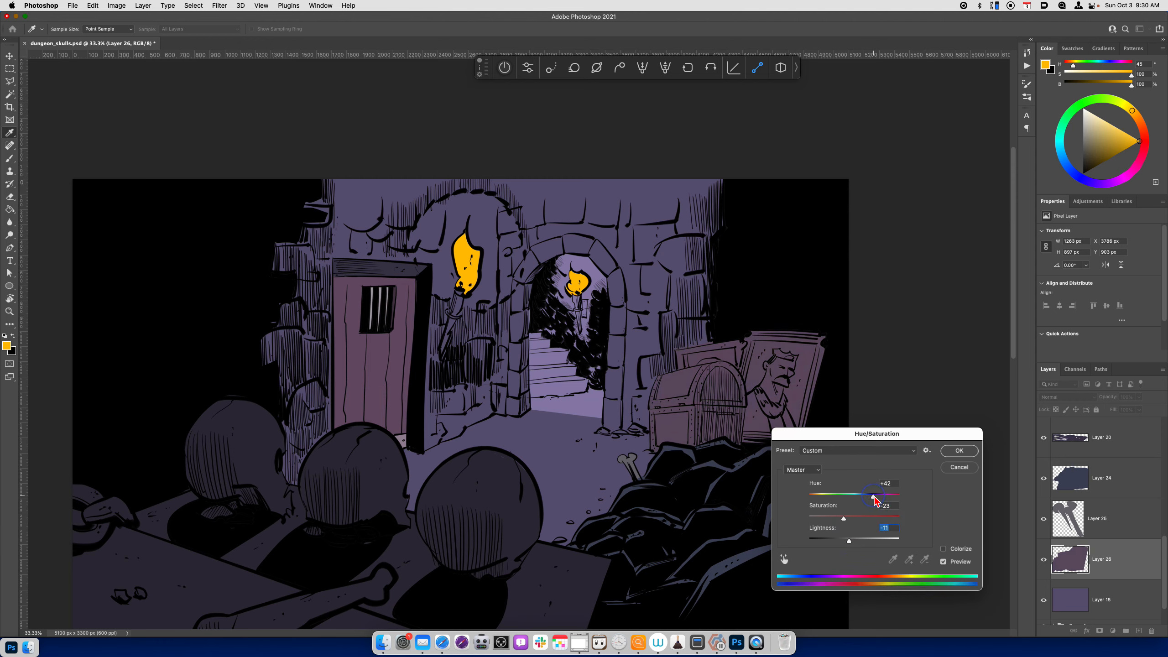
pyautogui.click(959, 450)
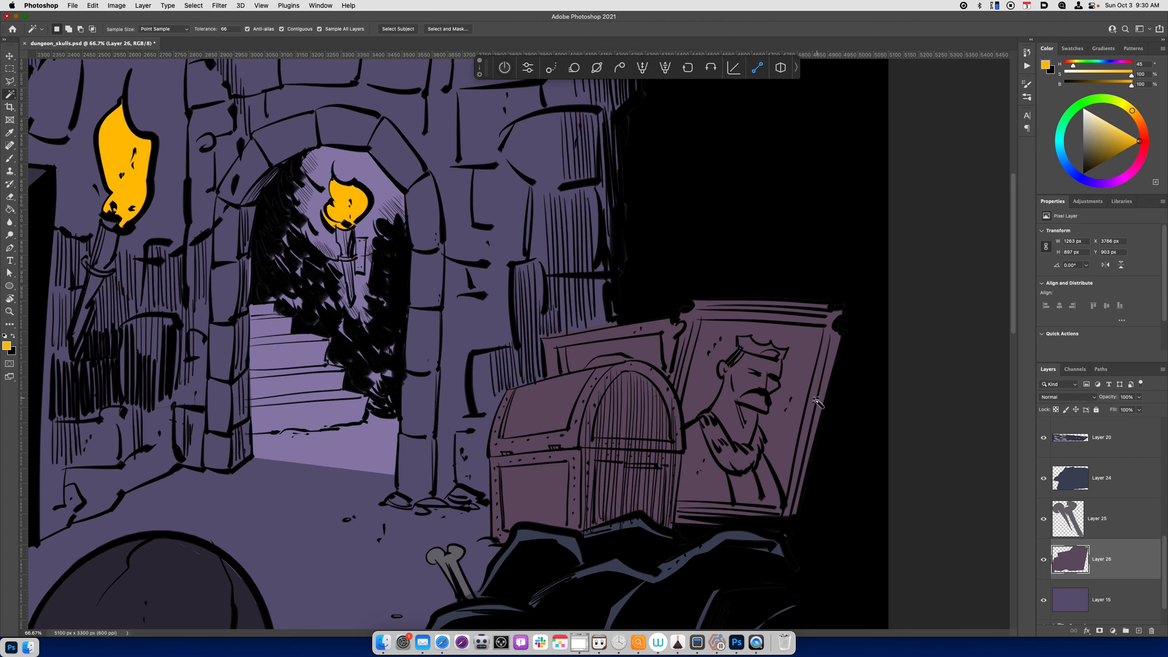
# Lasso the portrait frame onto its own Layer 27 and trial olive, green and reddish hues on it.
pyautogui.press('cmd+d')
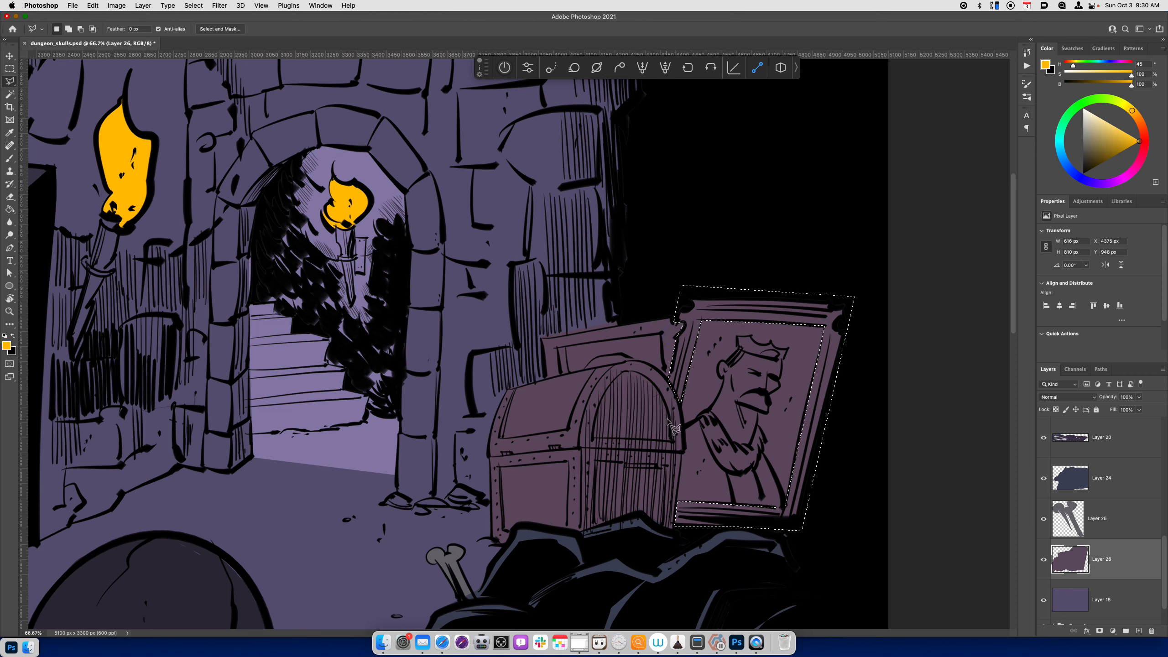
pyautogui.press('cmd+u')
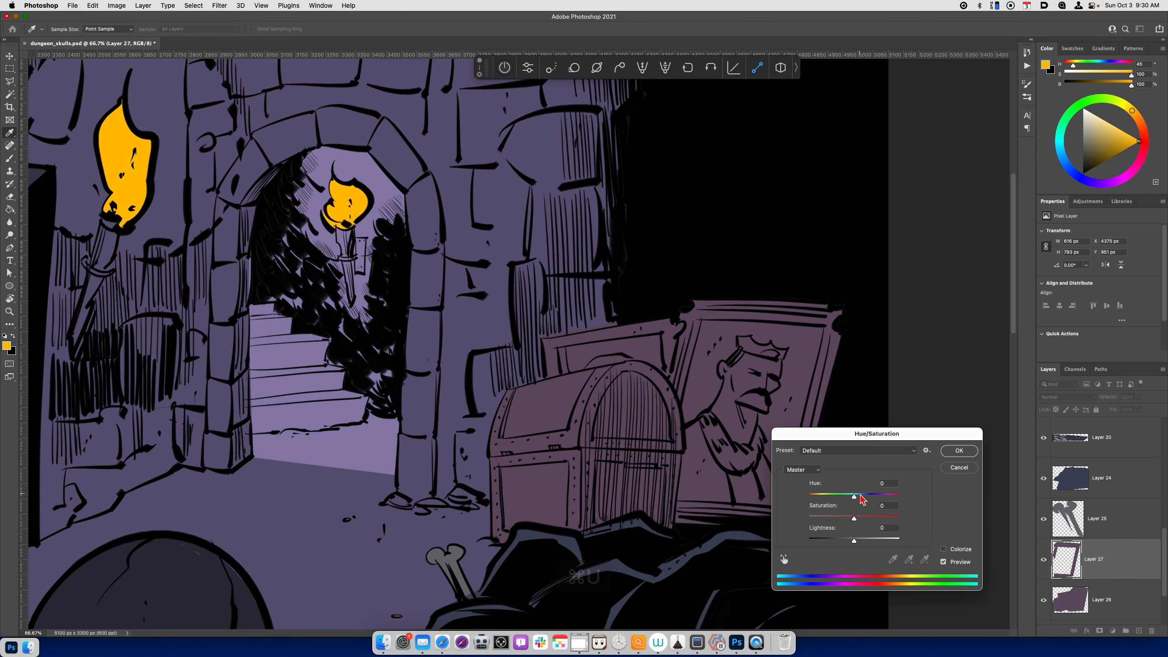
pyautogui.moveTo(854, 496); pyautogui.dragTo(866, 496)
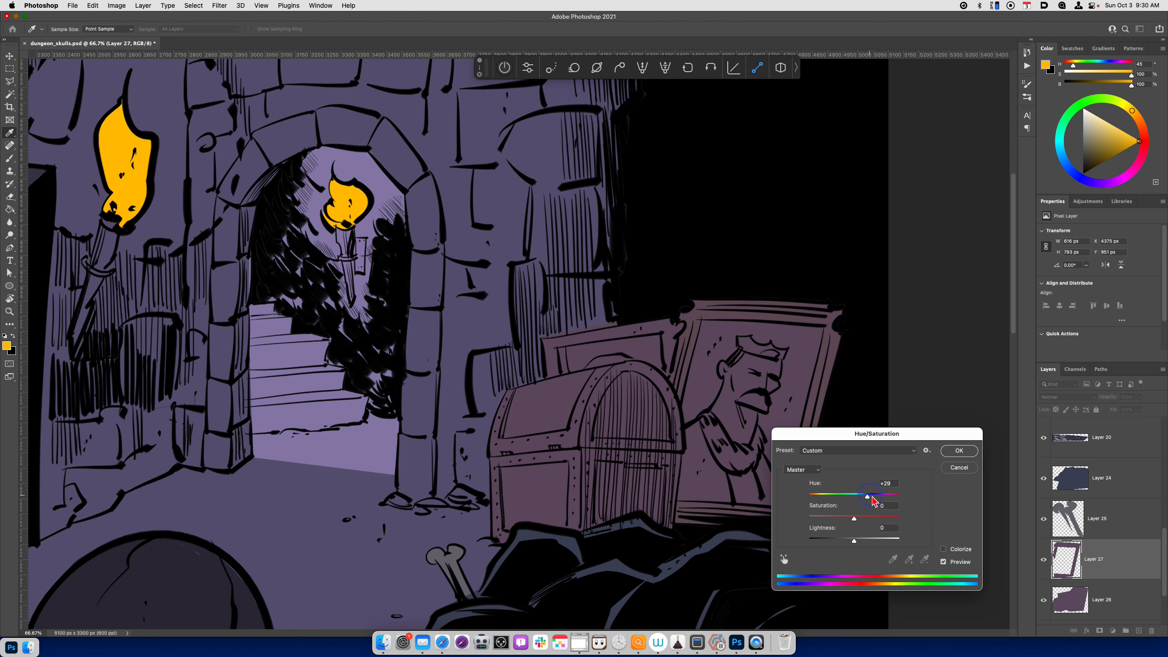
pyautogui.moveTo(854, 539); pyautogui.dragTo(865, 539)
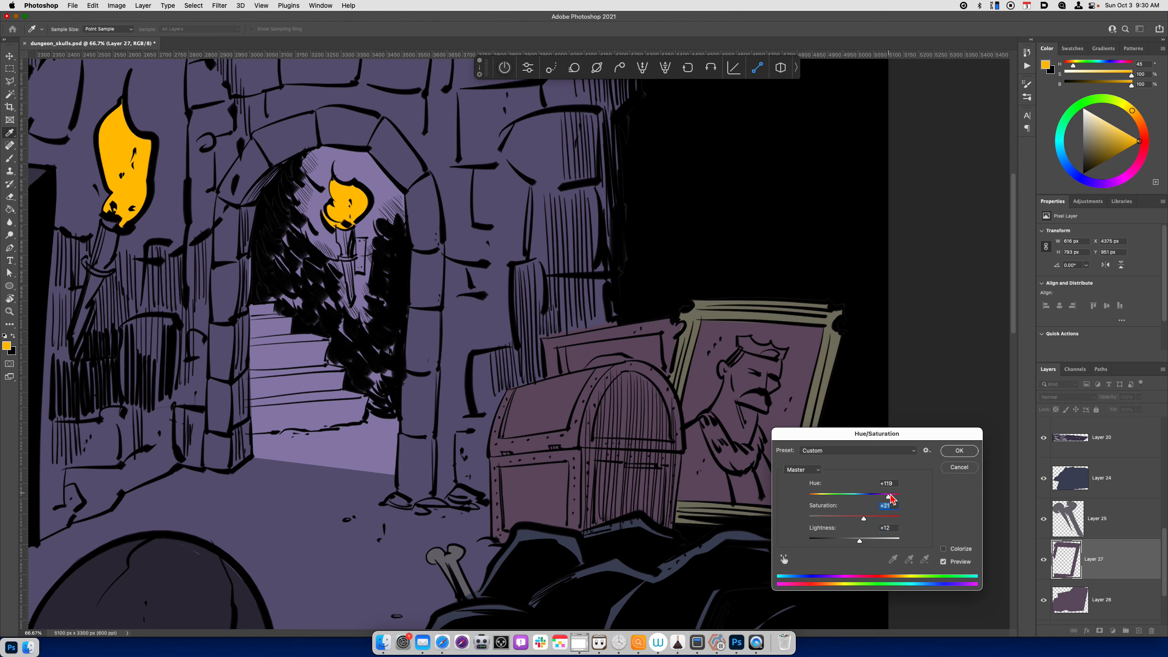
pyautogui.moveTo(868, 495); pyautogui.dragTo(892, 499)
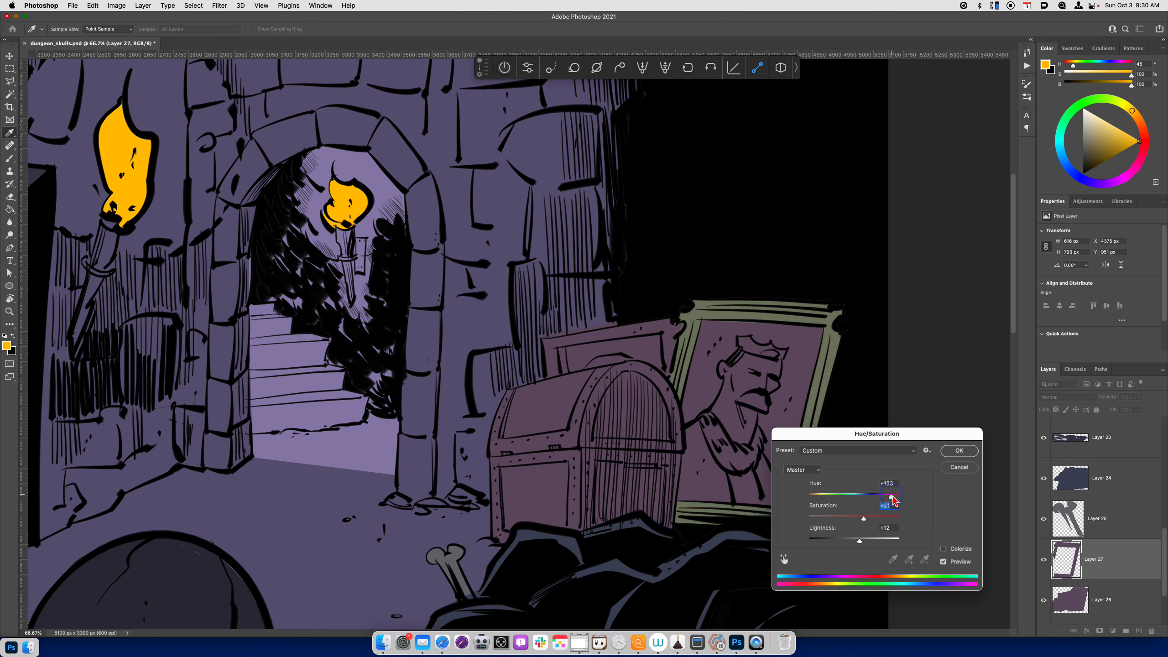
pyautogui.moveTo(894, 496); pyautogui.dragTo(814, 496)
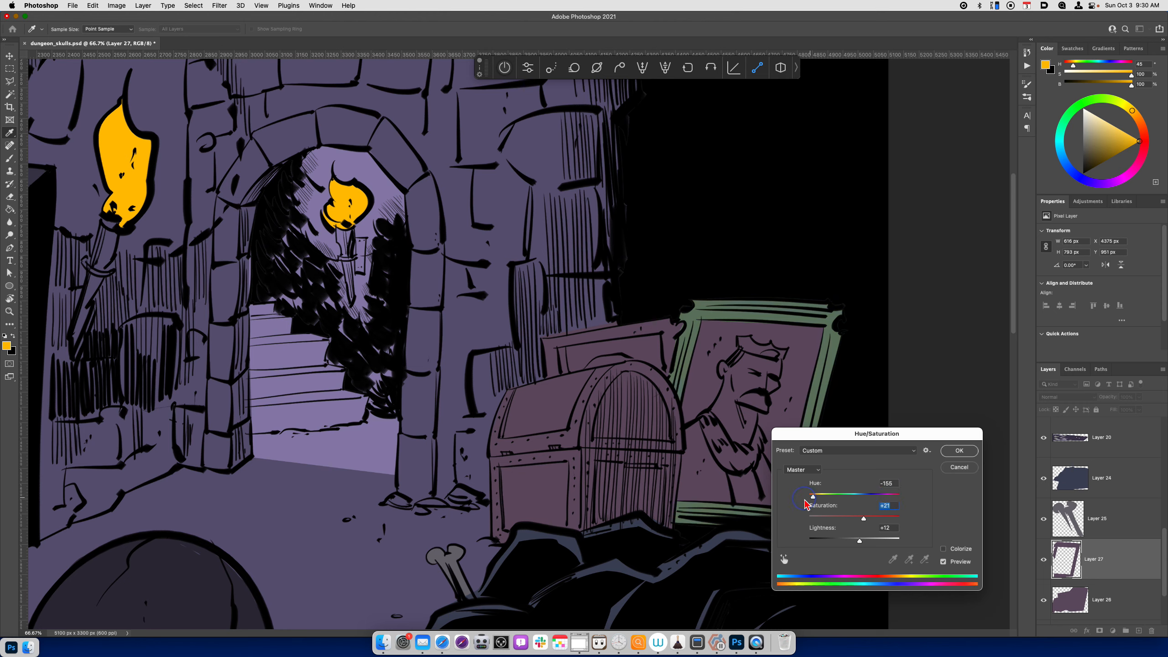
pyautogui.moveTo(813, 497); pyautogui.dragTo(836, 497)
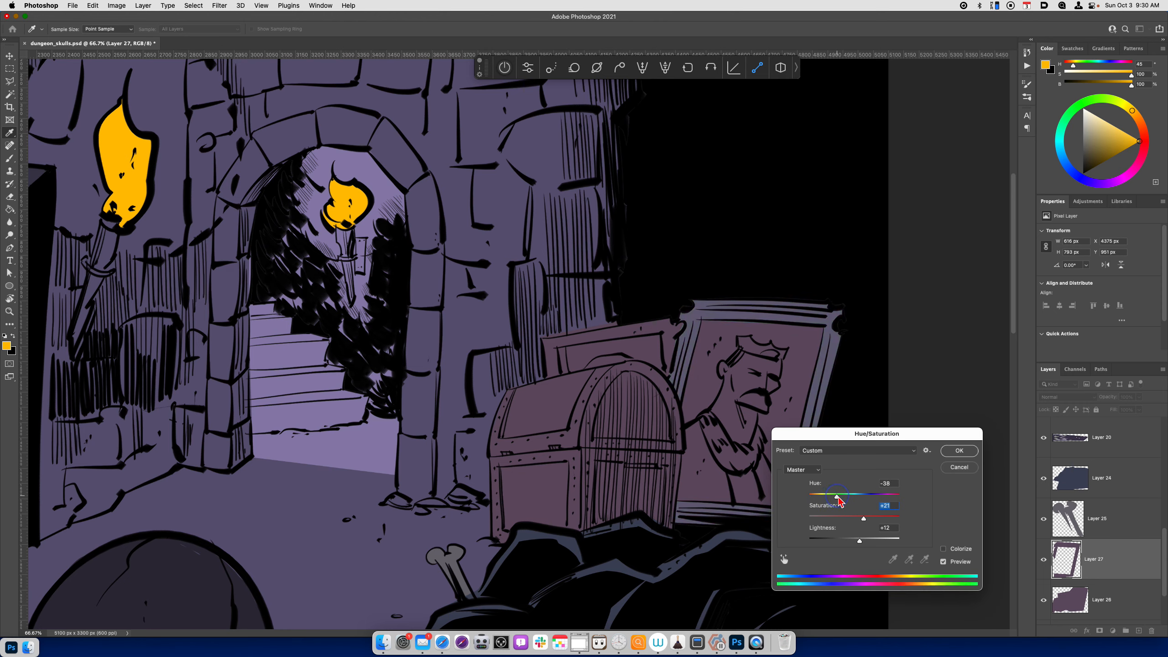
pyautogui.moveTo(835, 498); pyautogui.dragTo(861, 498)
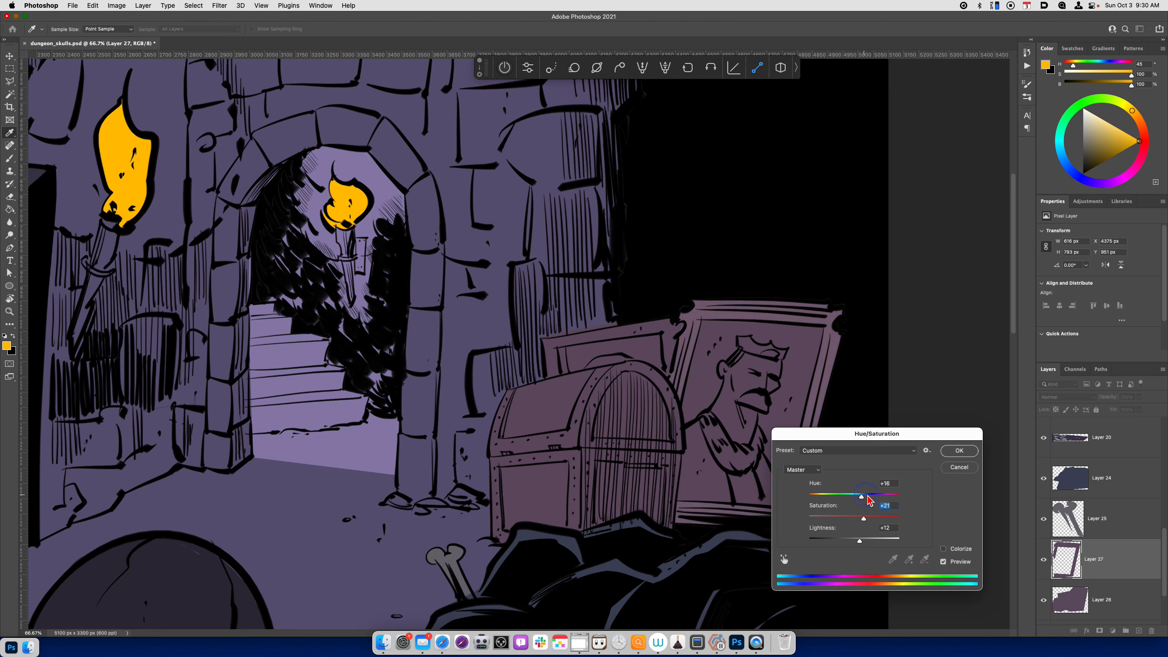
pyautogui.moveTo(861, 496); pyautogui.dragTo(886, 496)
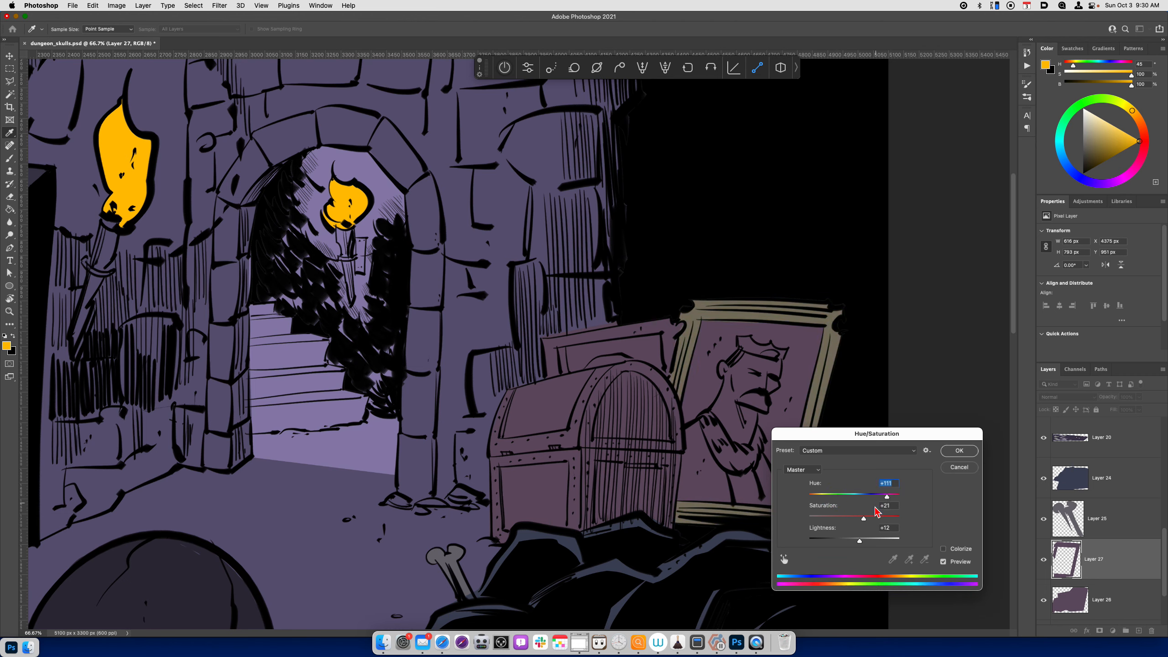
# Settle the frame on a golden yellow, Hue +111 and Saturation +61, then return to Layer 26.
pyautogui.moveTo(864, 518); pyautogui.dragTo(880, 518)
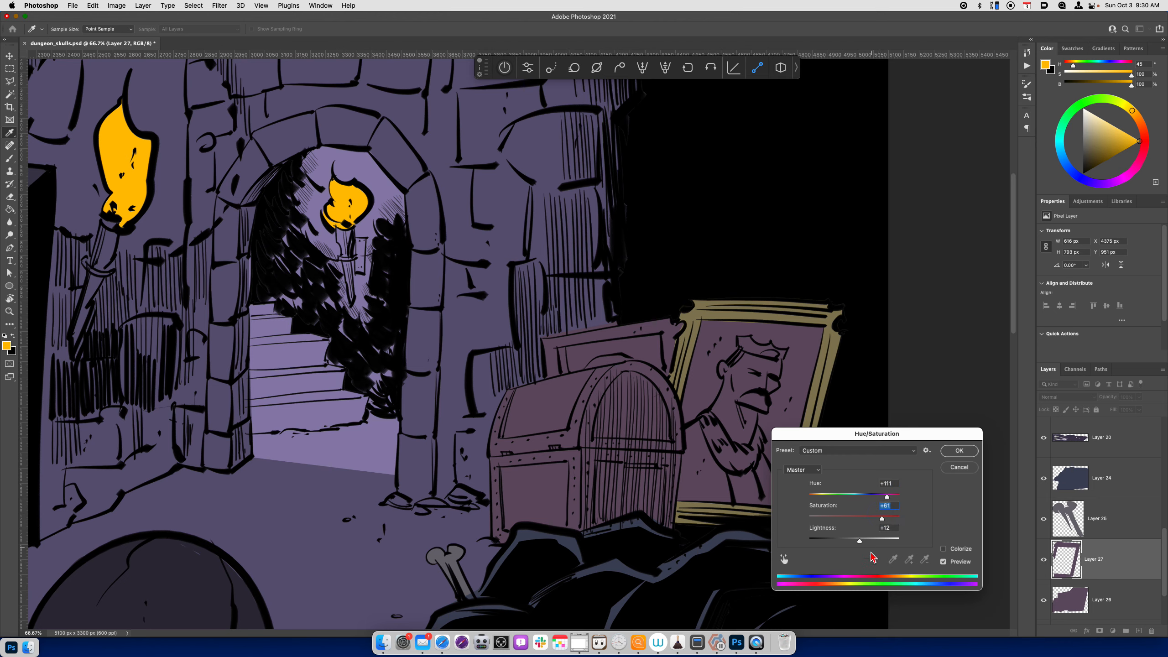
pyautogui.moveTo(859, 540); pyautogui.dragTo(857, 541)
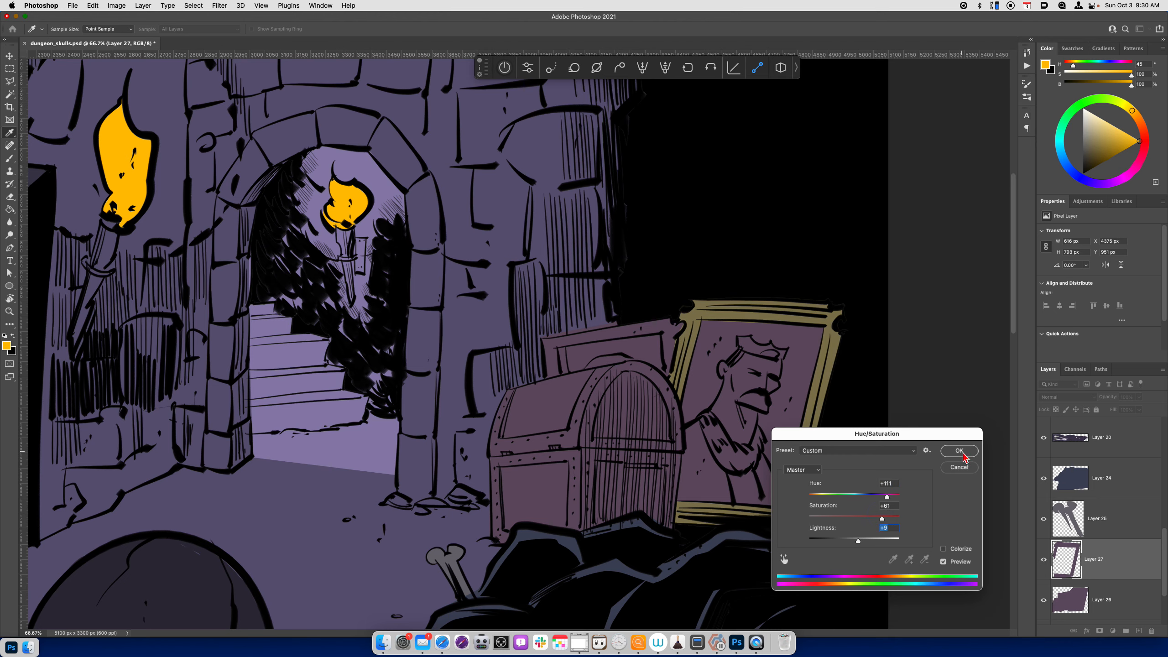
pyautogui.click(959, 450)
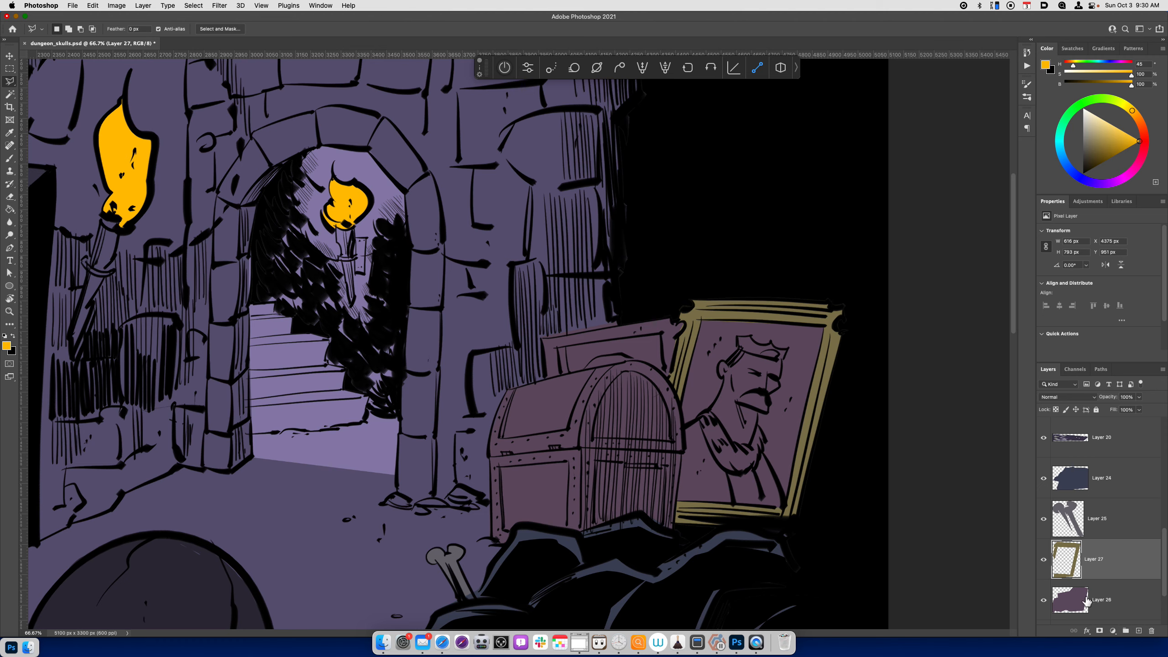
pyautogui.click(1095, 599)
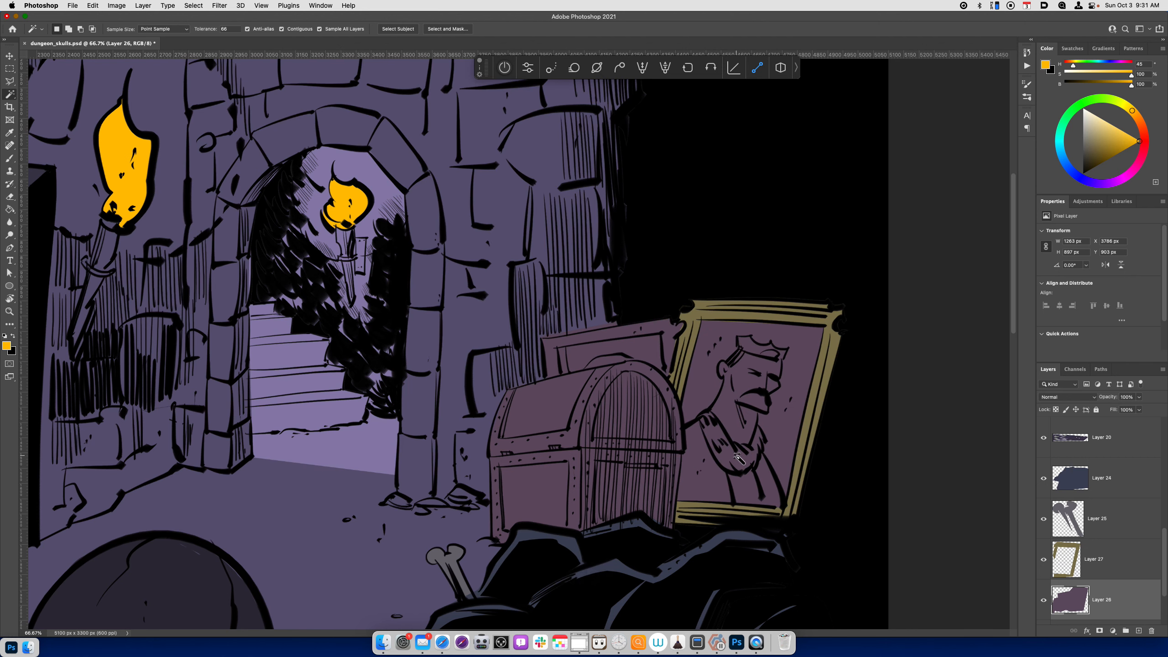
pyautogui.moveTo(716, 457)
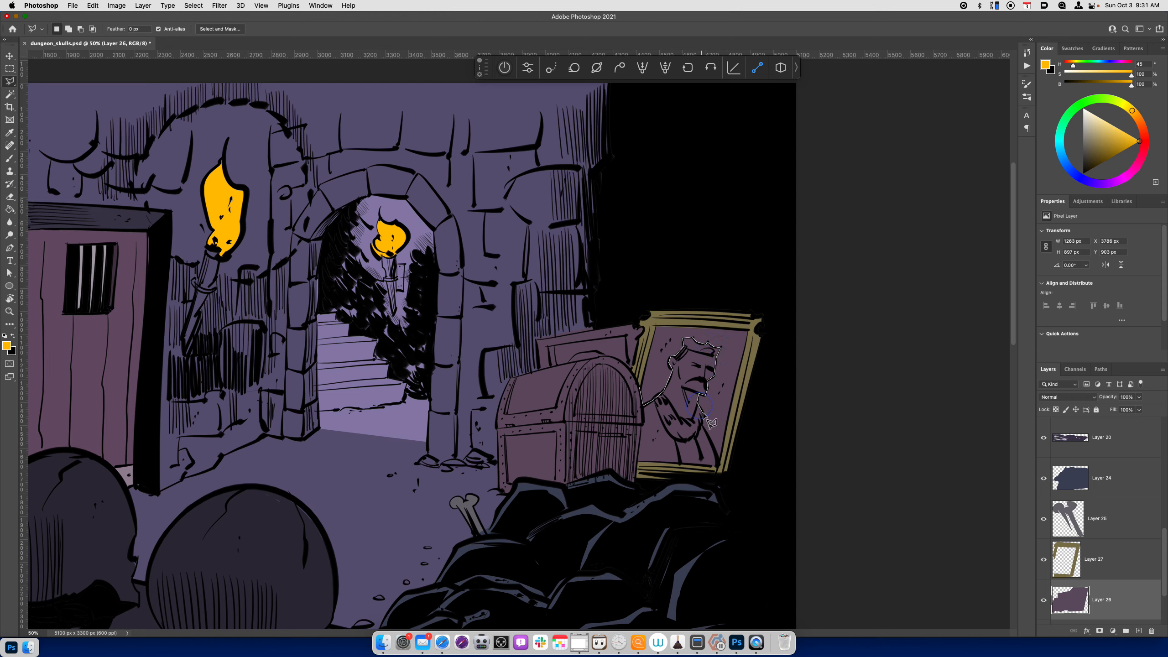
# Isolate the king's picture on Layer 28 and shift it Hue -50, Saturation +17, Lightness about +21.
pyautogui.moveTo(699, 406); pyautogui.dragTo(718, 466)
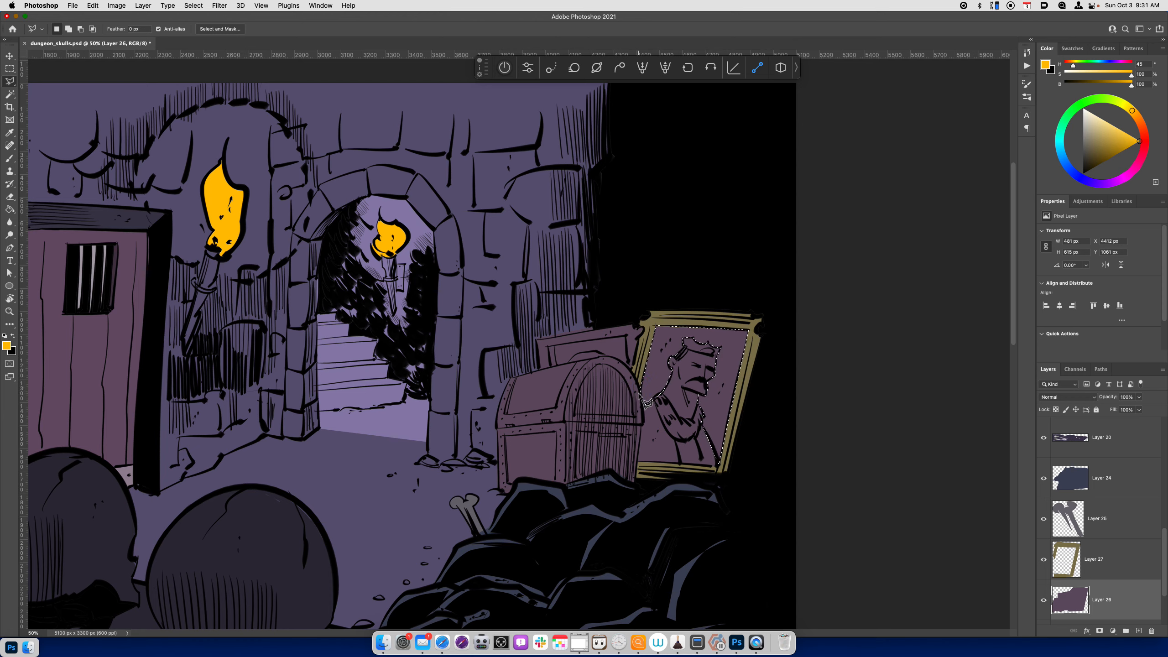
pyautogui.press('cmd+u')
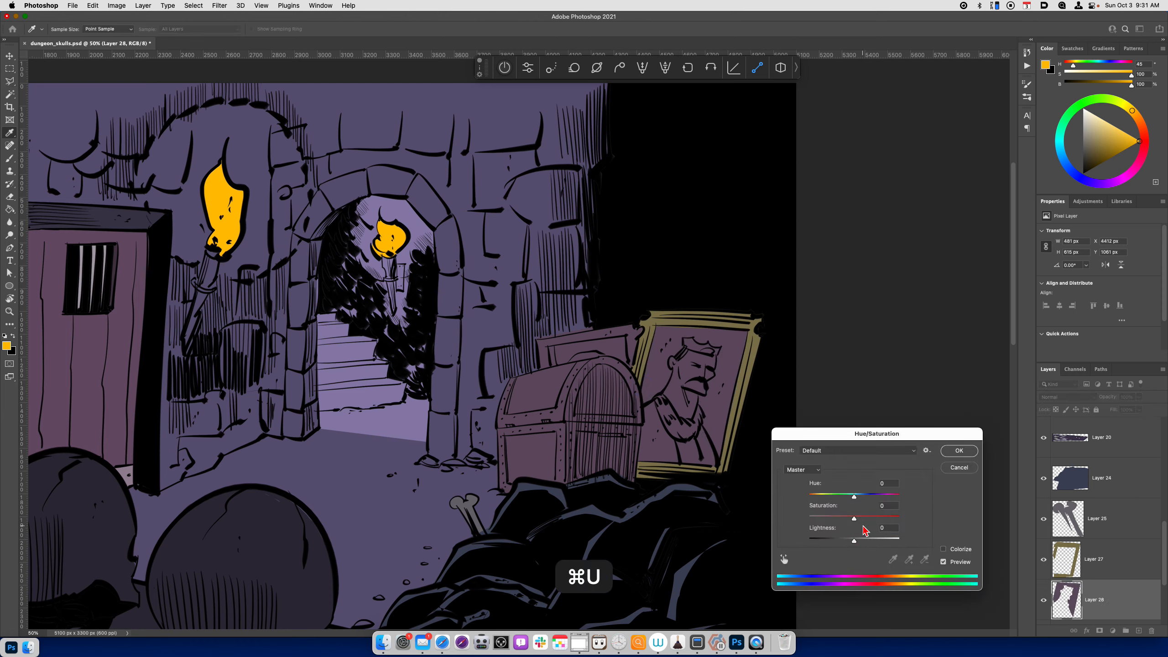
pyautogui.moveTo(855, 496); pyautogui.dragTo(874, 497)
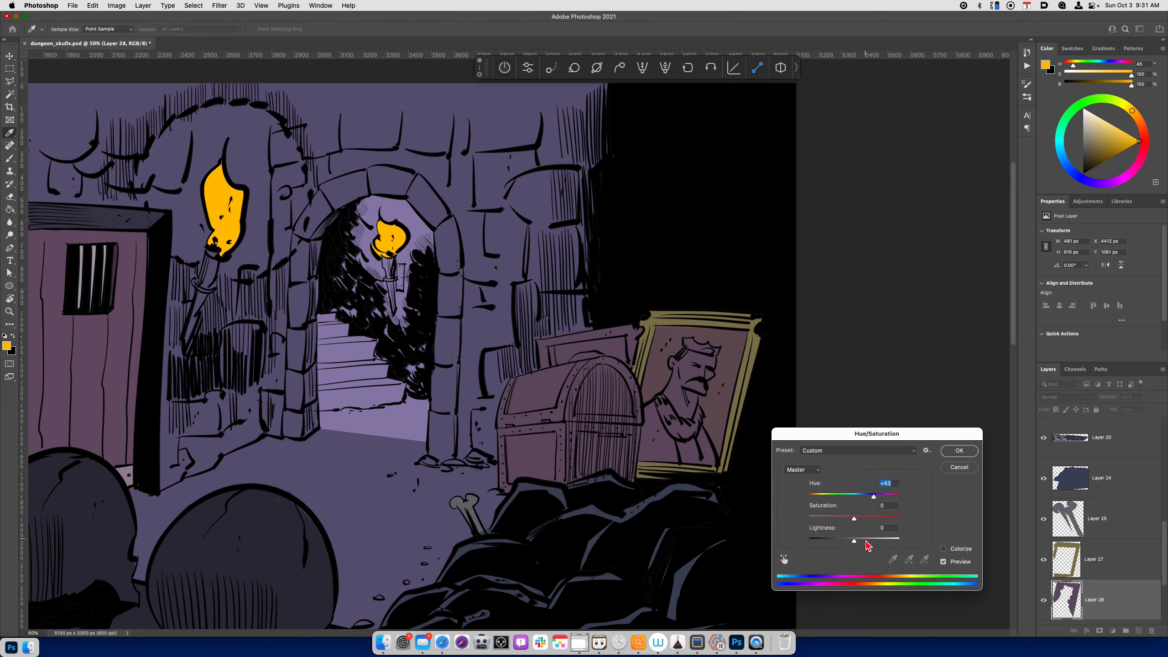
pyautogui.moveTo(855, 540); pyautogui.dragTo(862, 540)
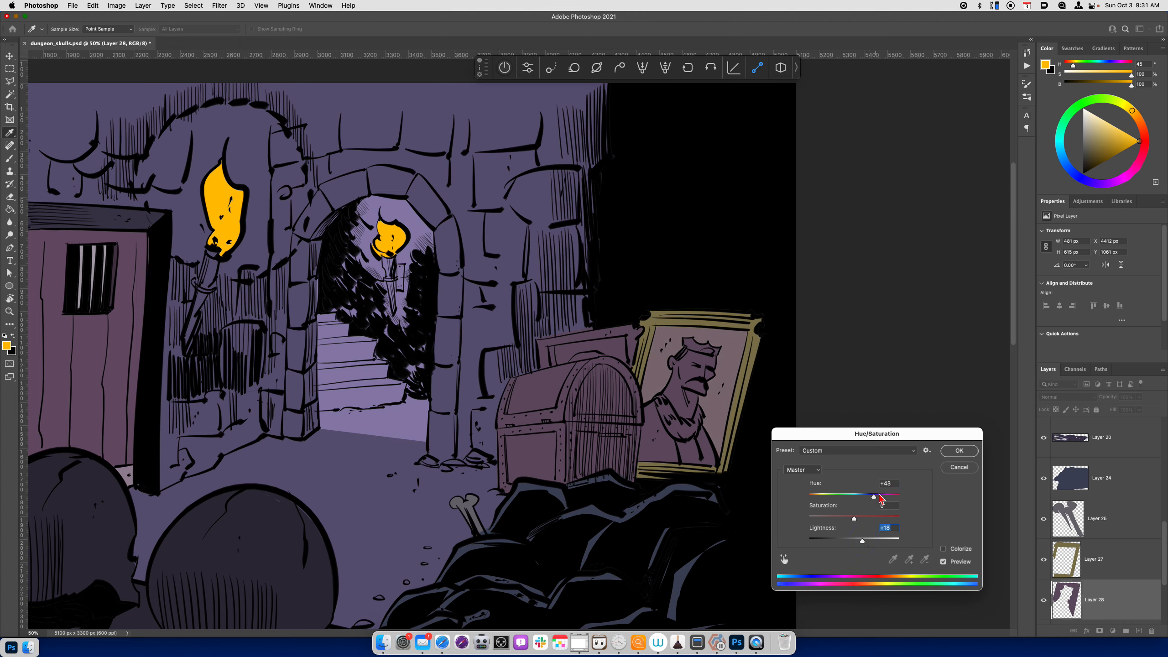
pyautogui.moveTo(874, 496); pyautogui.dragTo(834, 497)
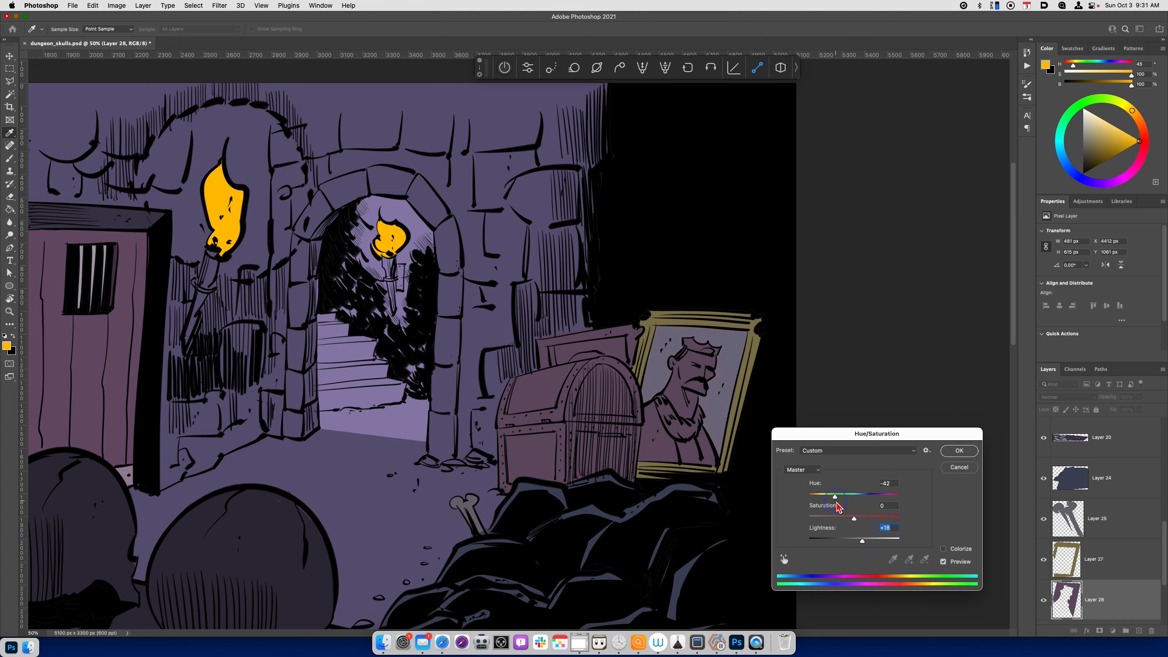
pyautogui.moveTo(835, 497); pyautogui.dragTo(833, 496)
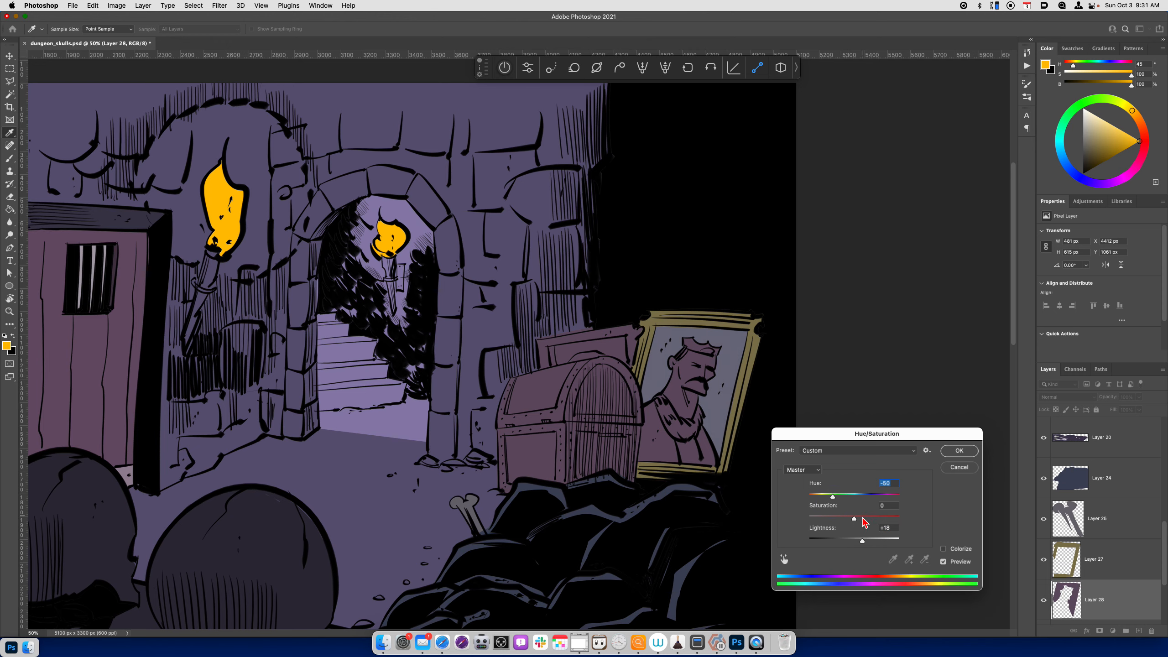
pyautogui.moveTo(862, 540); pyautogui.dragTo(866, 541)
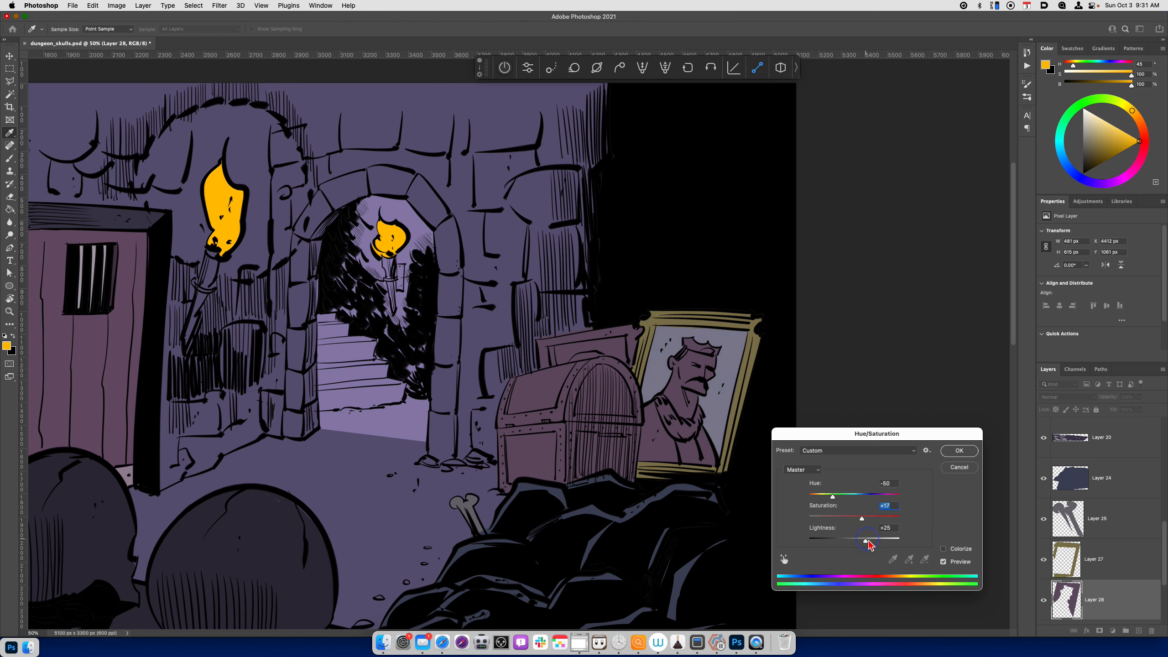
pyautogui.moveTo(866, 540); pyautogui.dragTo(860, 539)
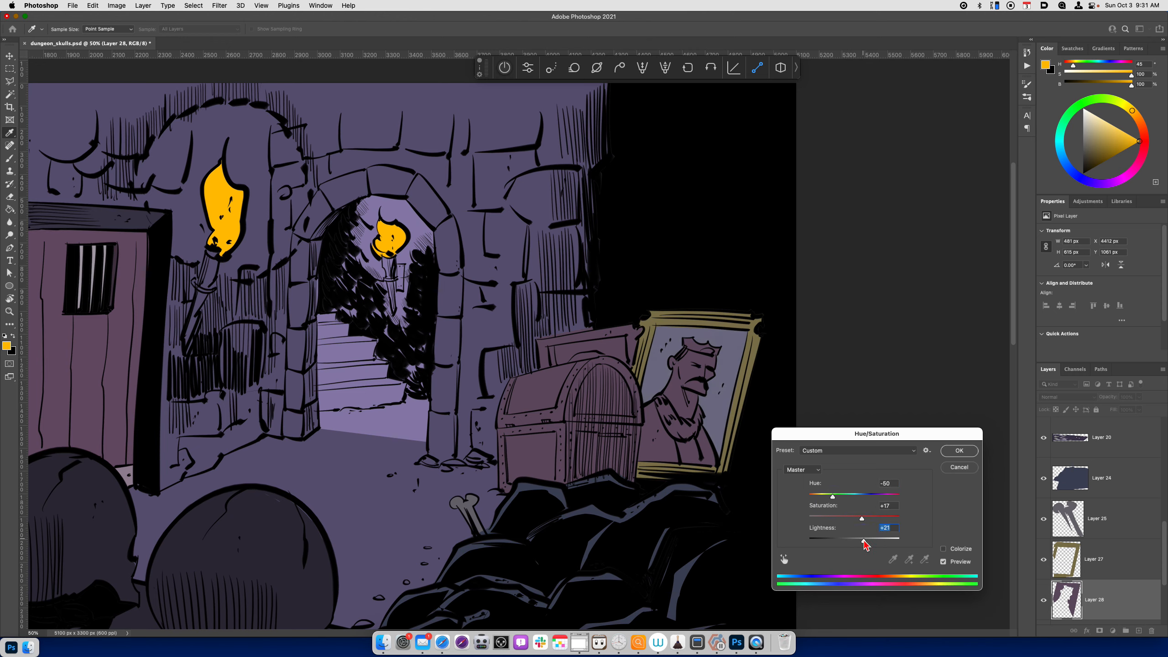
pyautogui.click(959, 451)
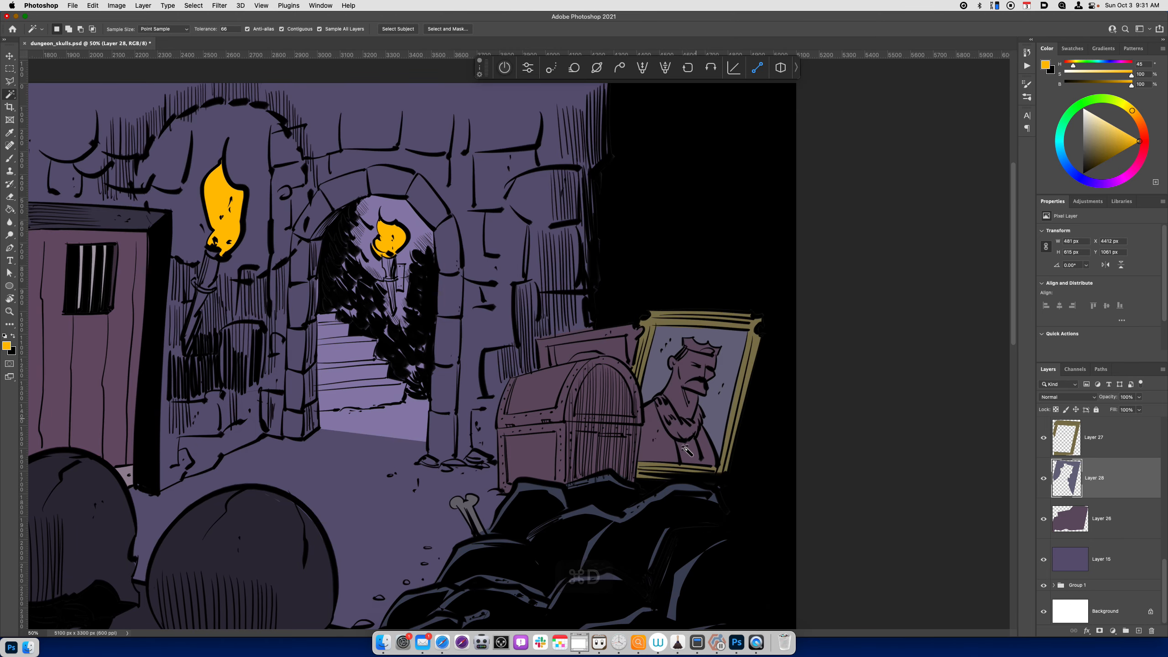
# Copy a first area of the Layer 15 base purple onto its own layer and adjust its lightness.
pyautogui.press('cmd+a')
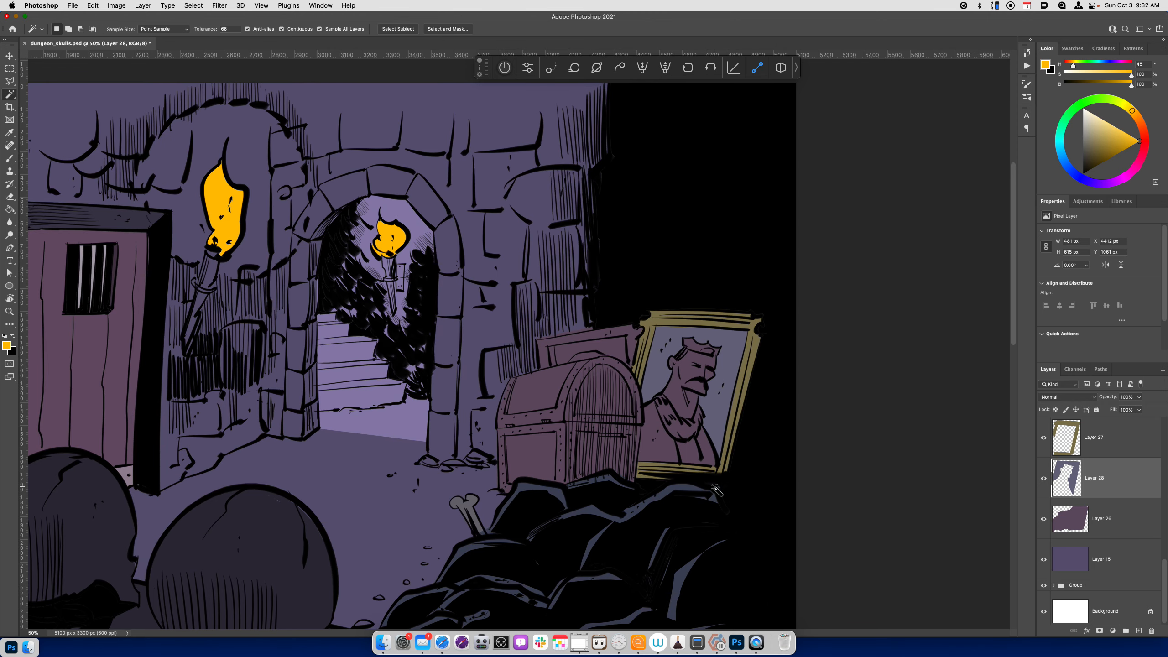
pyautogui.moveTo(690, 570)
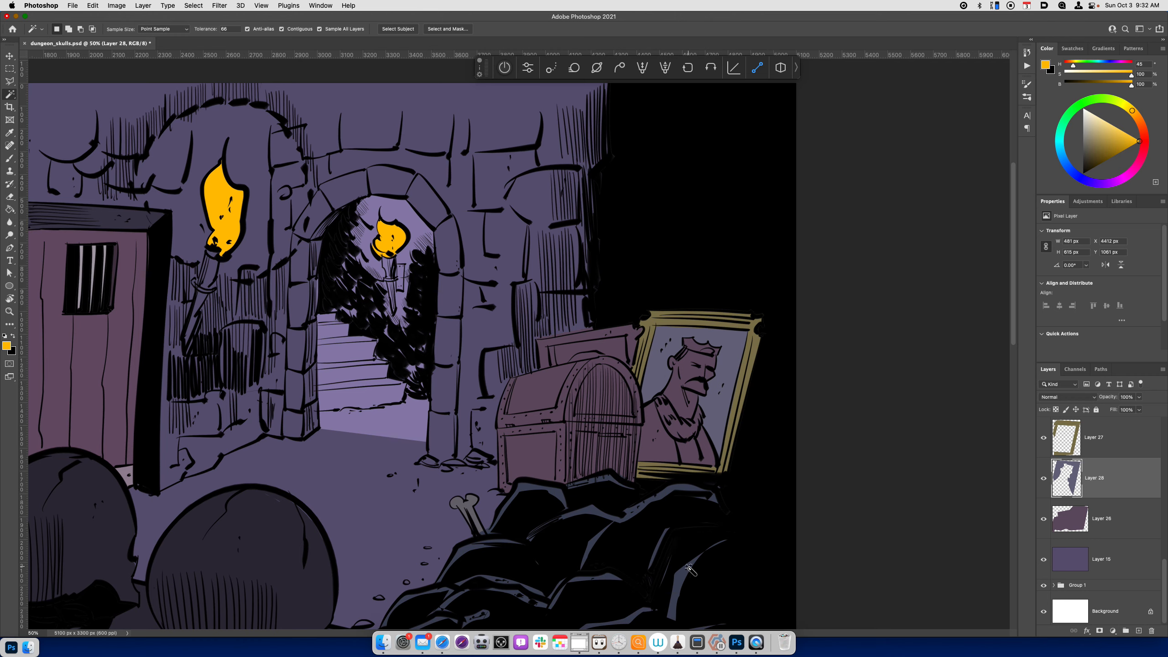
pyautogui.moveTo(717, 463)
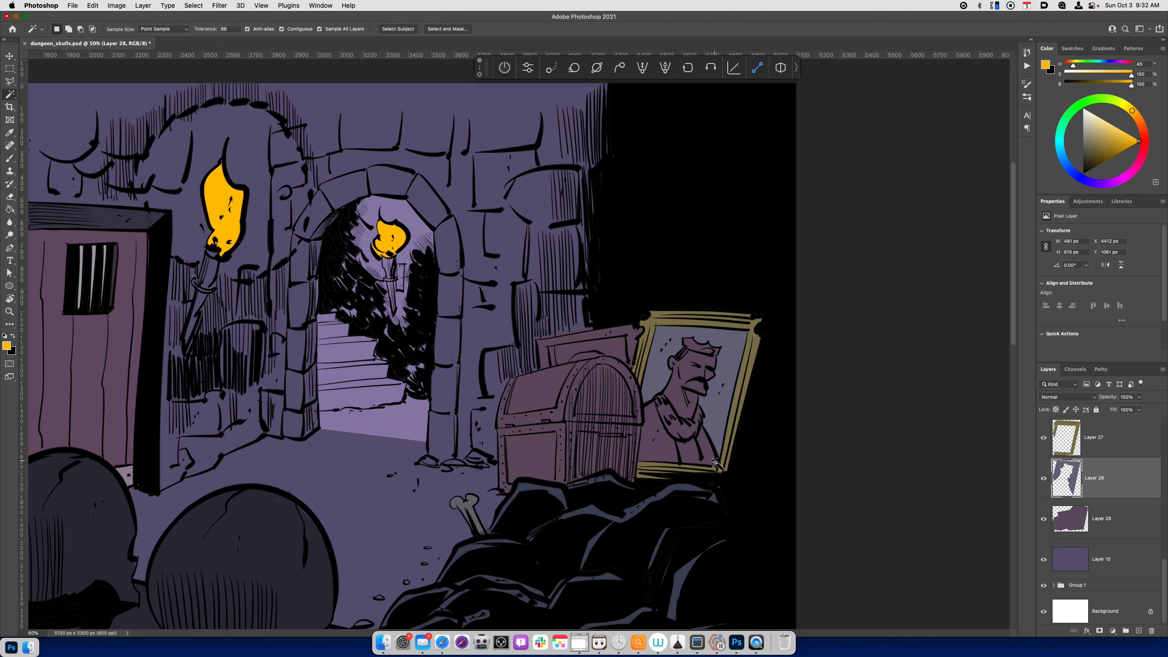
pyautogui.click(1102, 559)
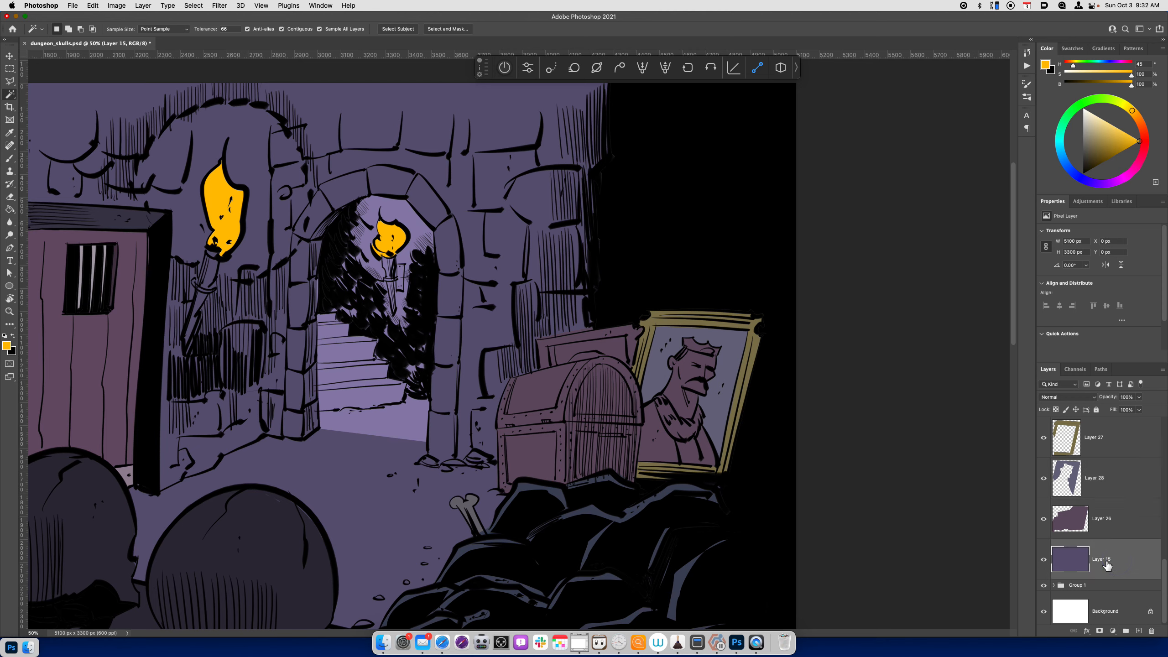
pyautogui.click(1102, 518)
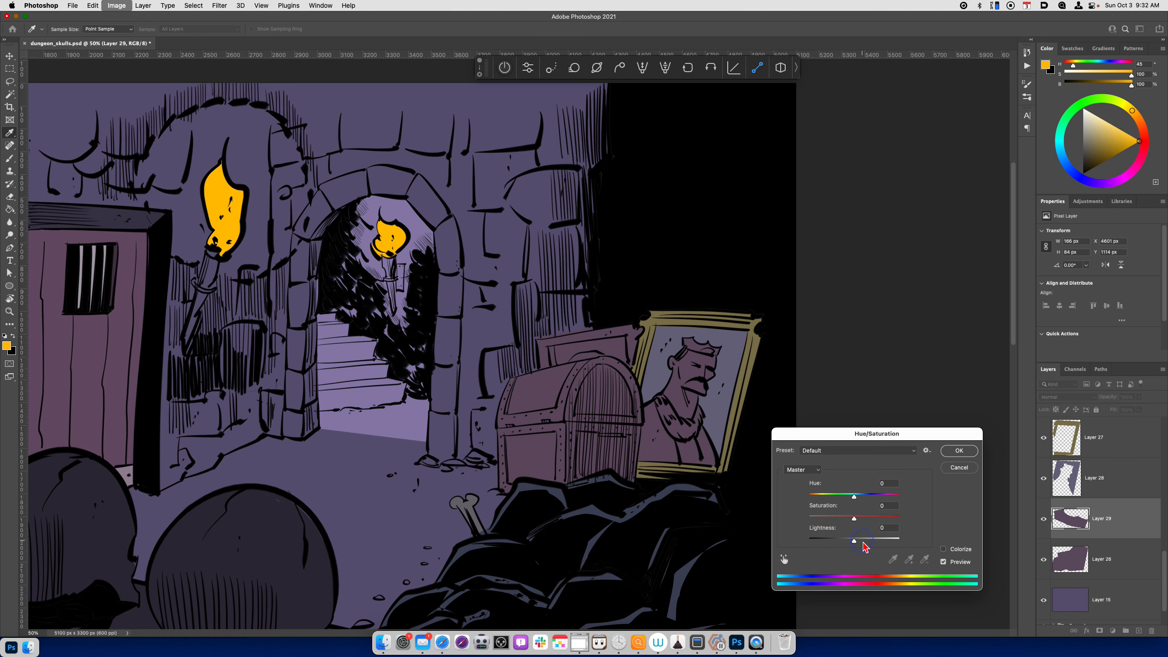
pyautogui.click(959, 450)
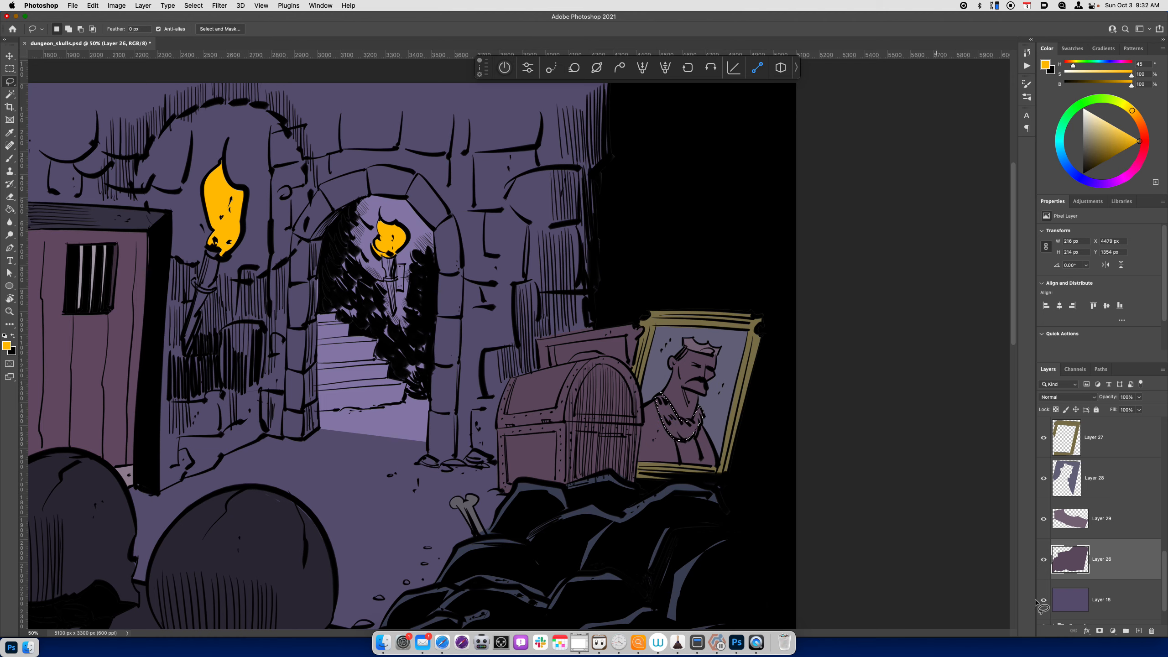
# Separate further pieces of the base colour onto new layers and lighten them.
pyautogui.moveTo(853, 537); pyautogui.dragTo(863, 537)
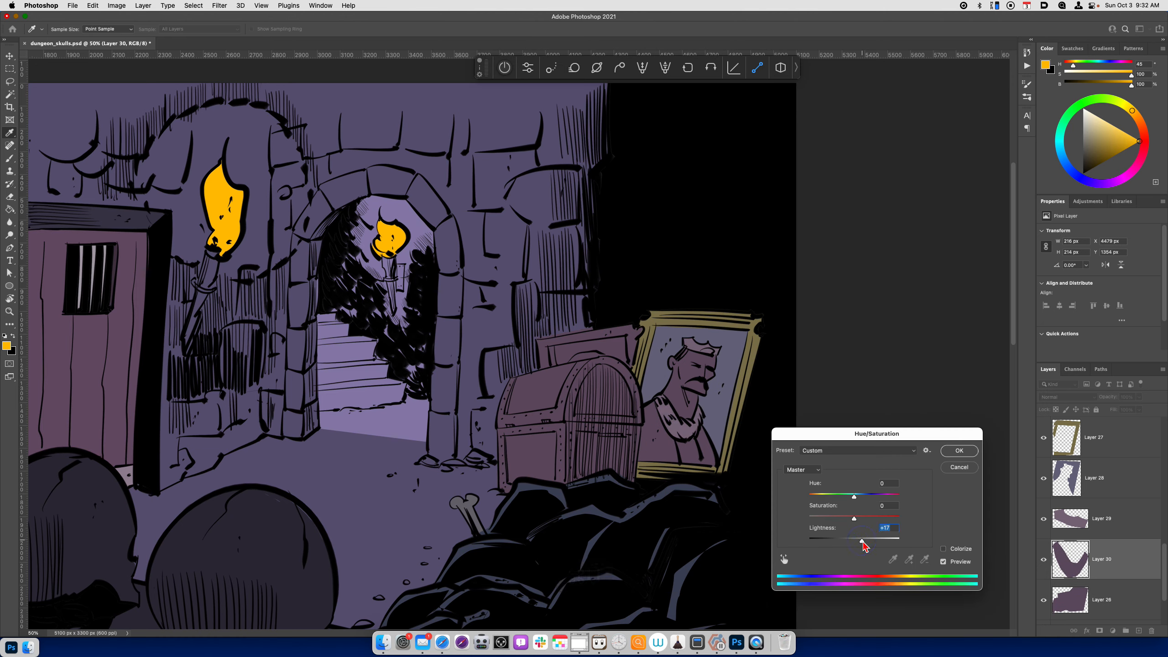
pyautogui.click(958, 451)
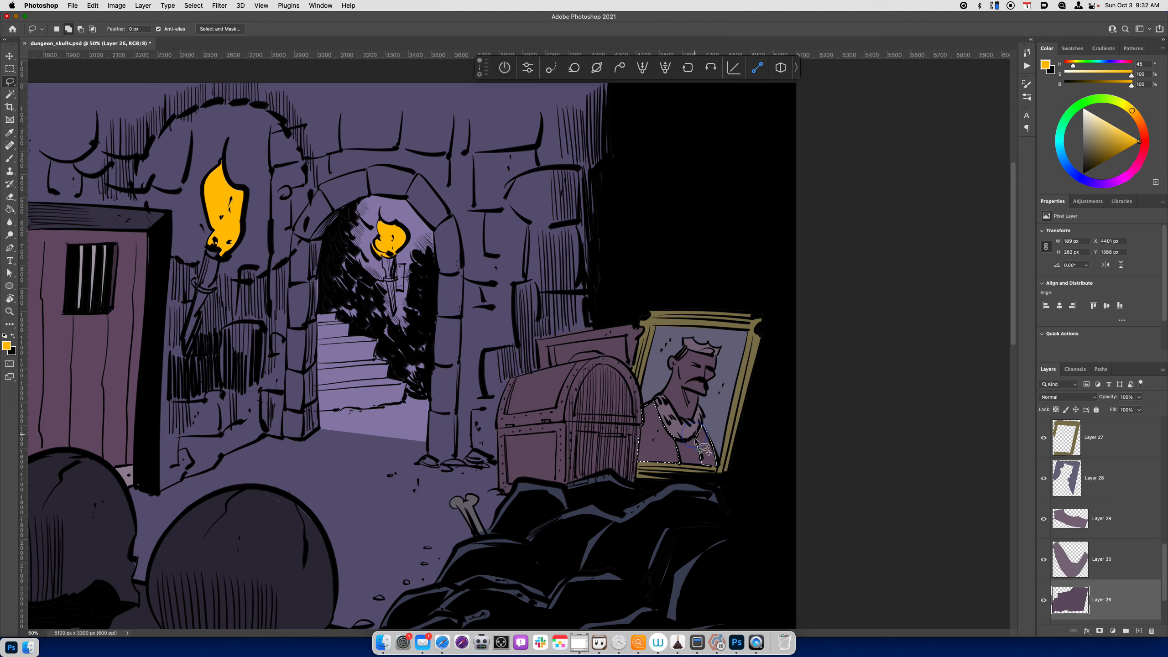
pyautogui.press('cmd+u')
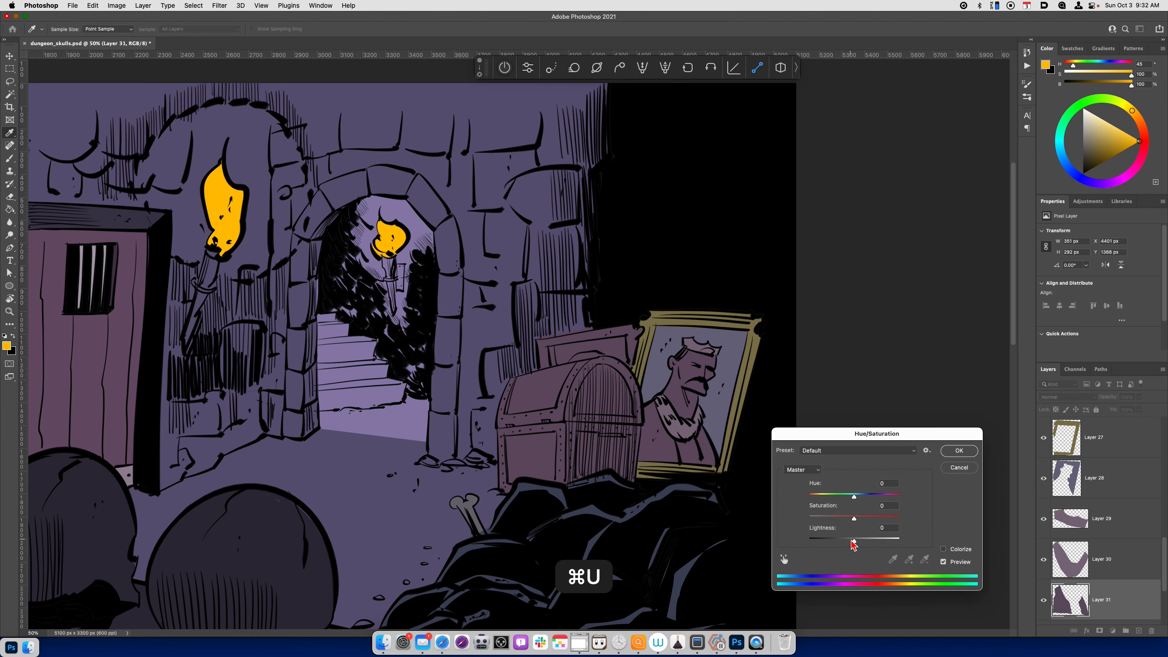
pyautogui.click(960, 450)
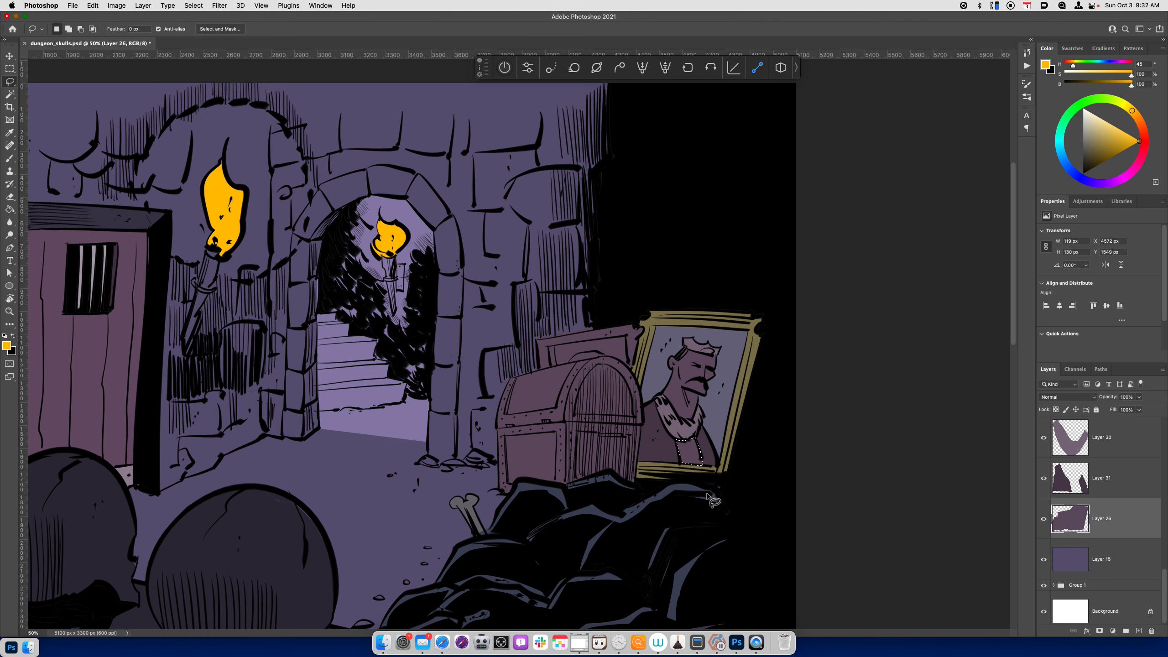
# Darken the last separated piece, Layer 32, to a deep purple.
pyautogui.press('cmd+u')
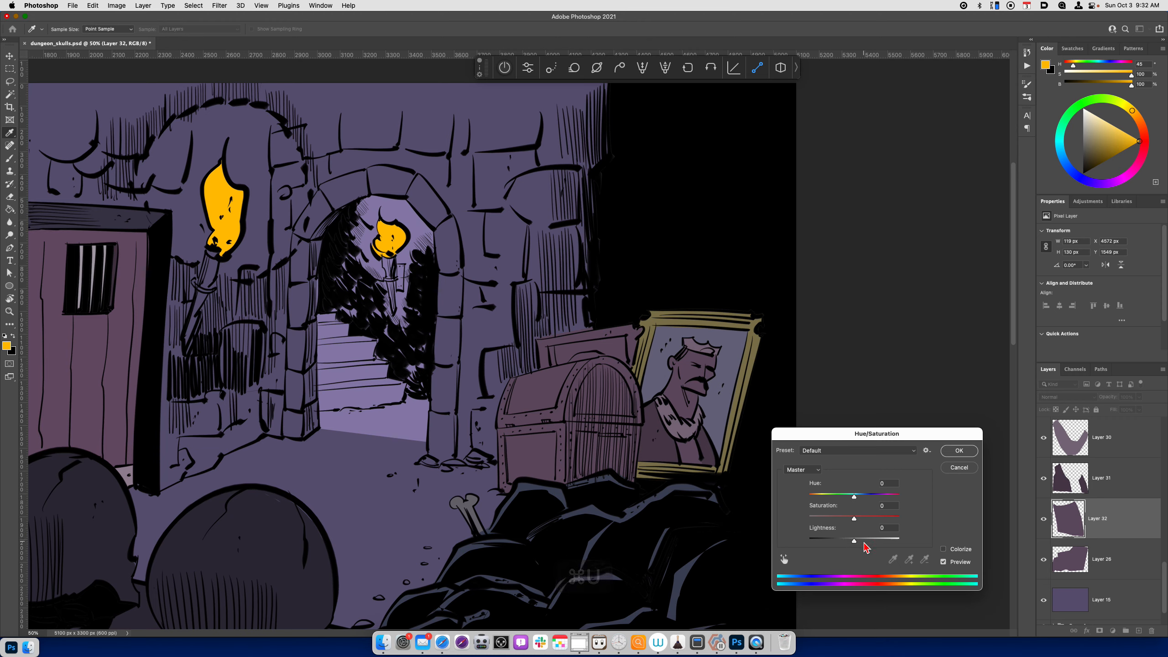
pyautogui.moveTo(854, 537); pyautogui.dragTo(836, 537)
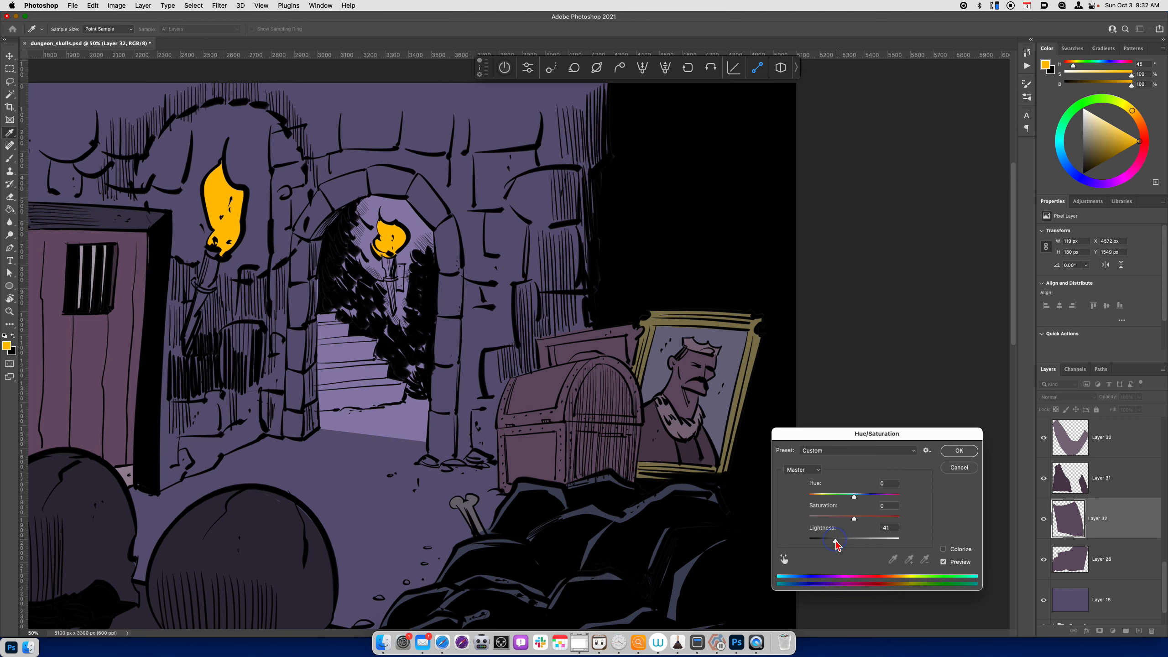
pyautogui.click(959, 451)
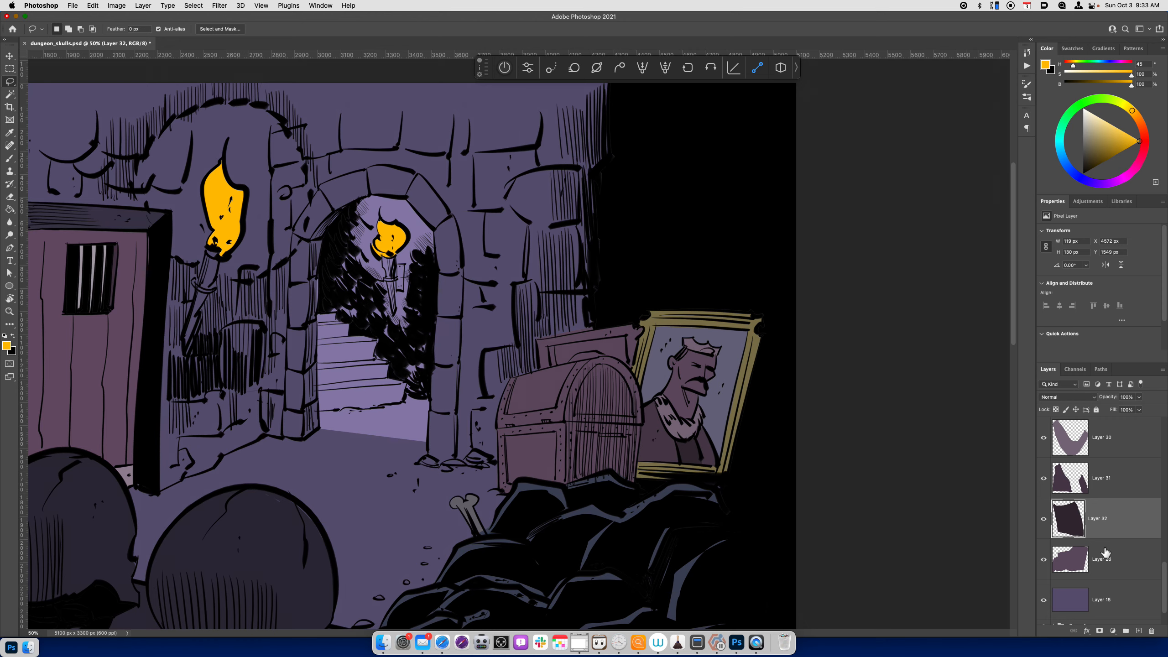
# Copy the treasure chest area from Layer 26 onto a new Layer 33.
pyautogui.click(1102, 559)
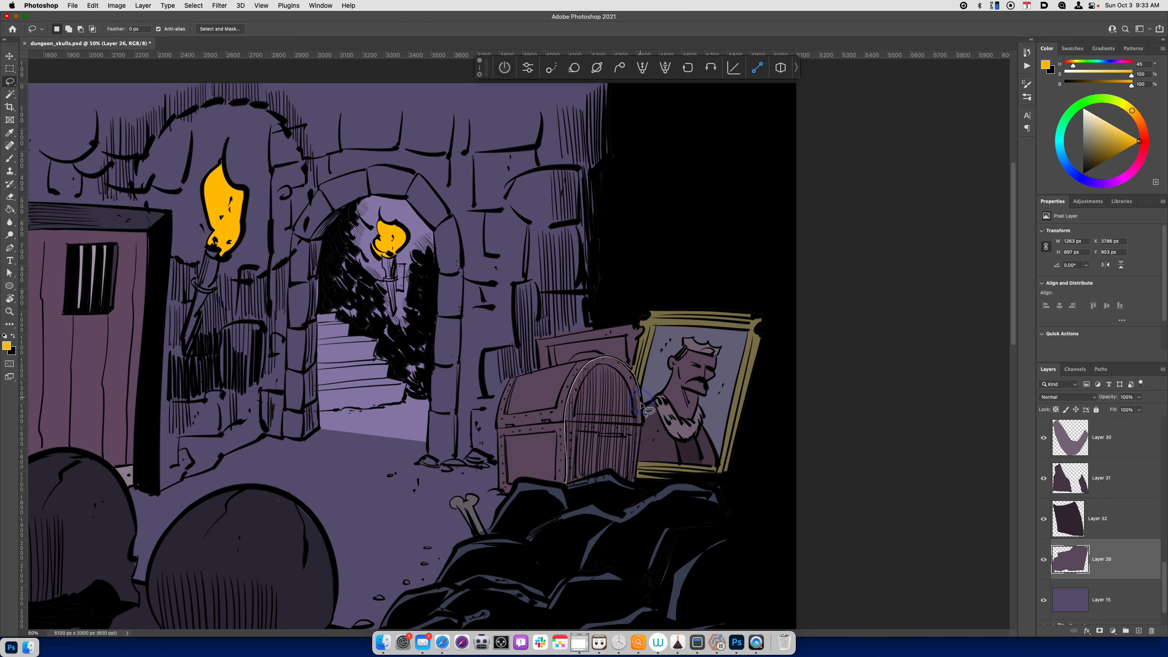
pyautogui.moveTo(645, 406); pyautogui.dragTo(614, 476)
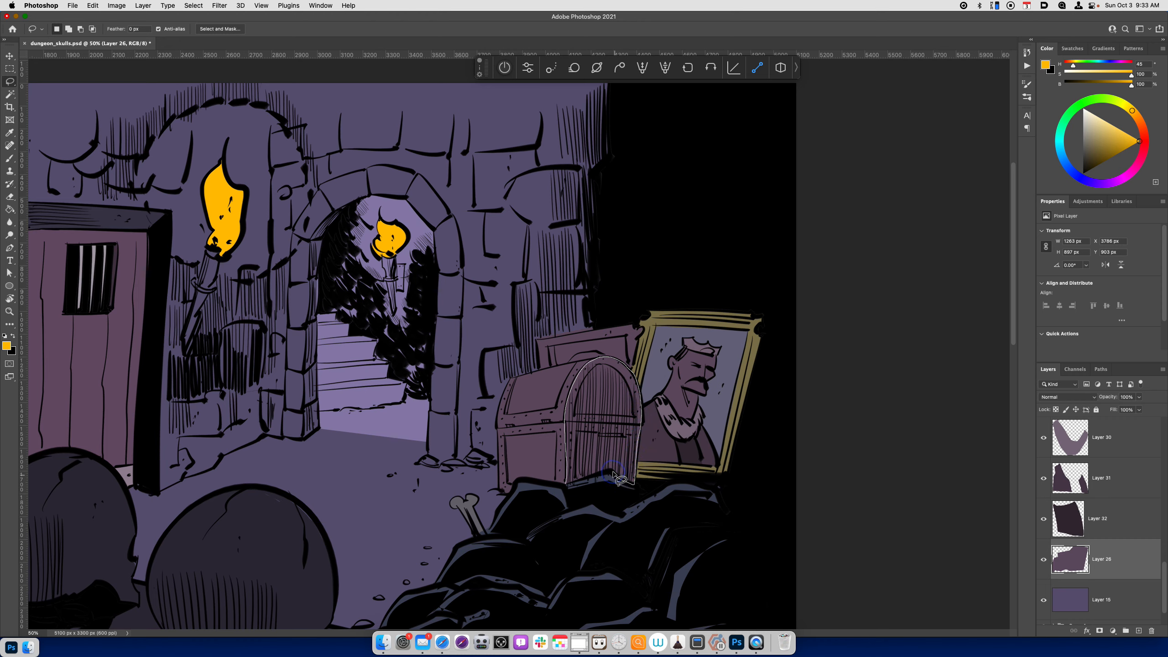
pyautogui.click(604, 485)
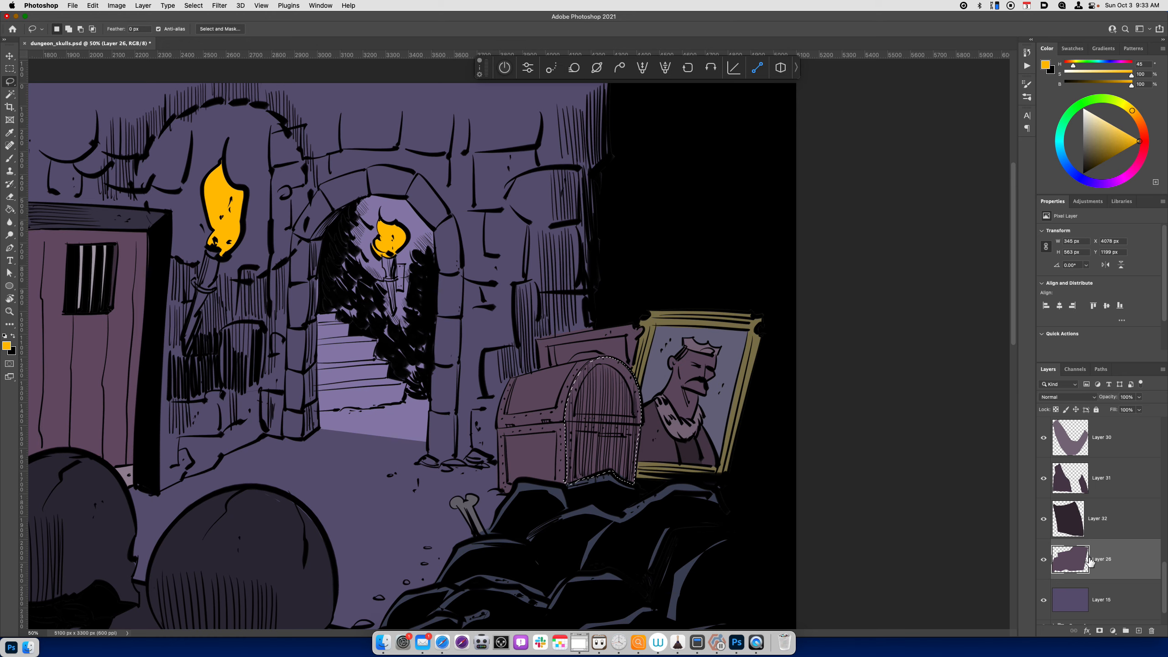
pyautogui.press('cmd+u')
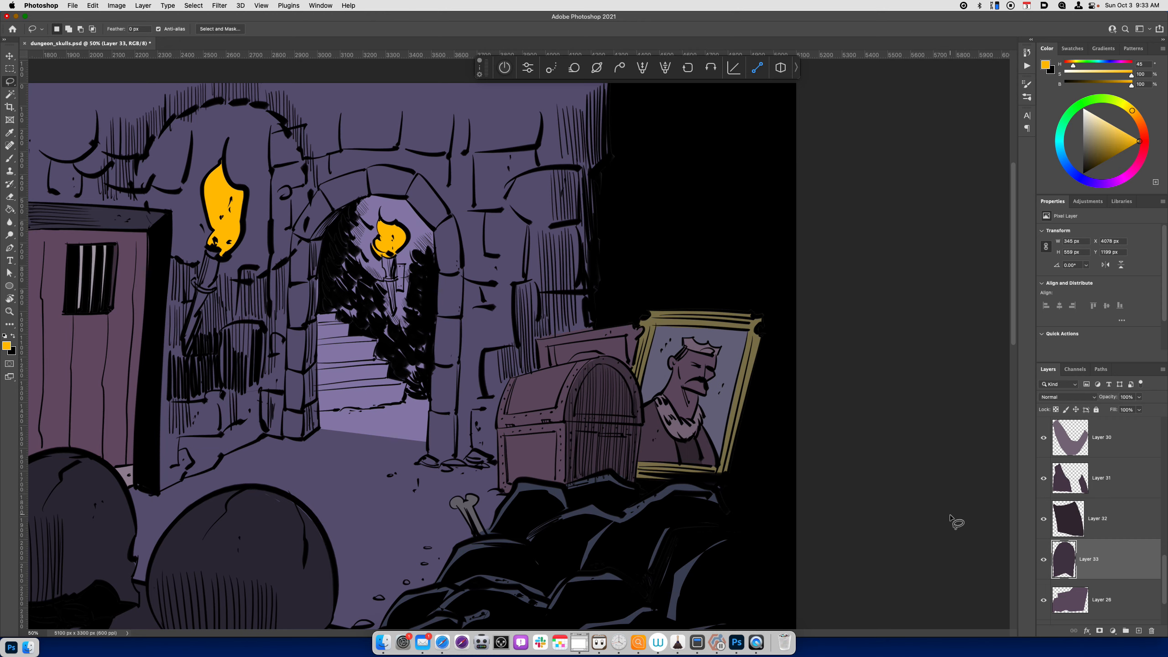
pyautogui.moveTo(623, 552)
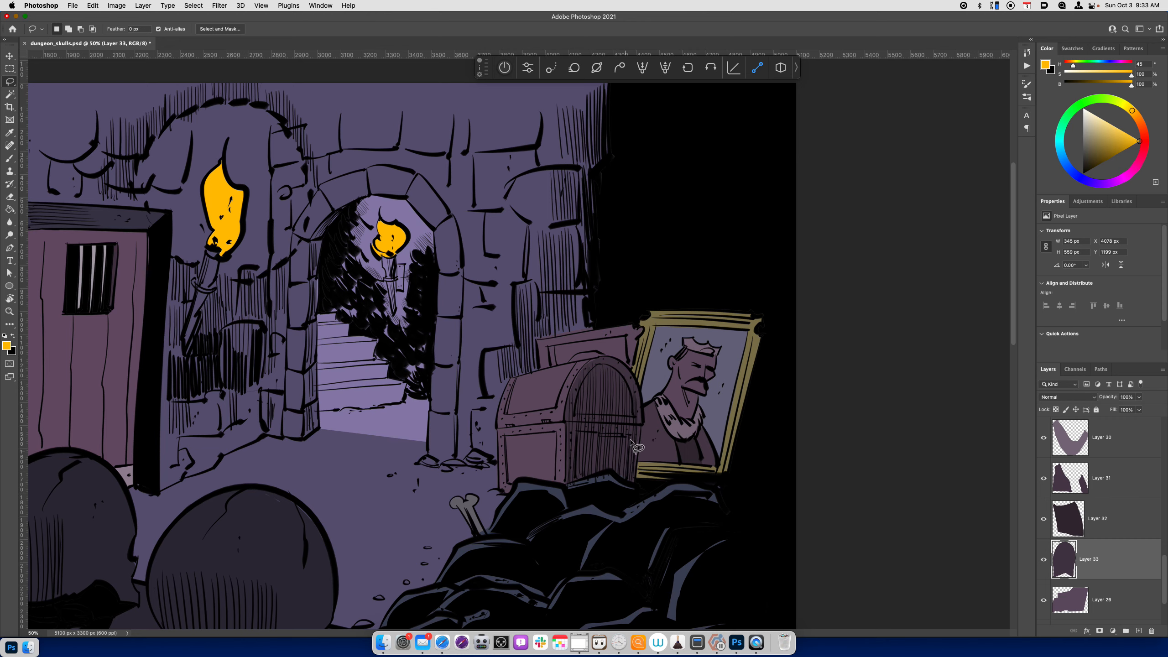
pyautogui.moveTo(613, 391)
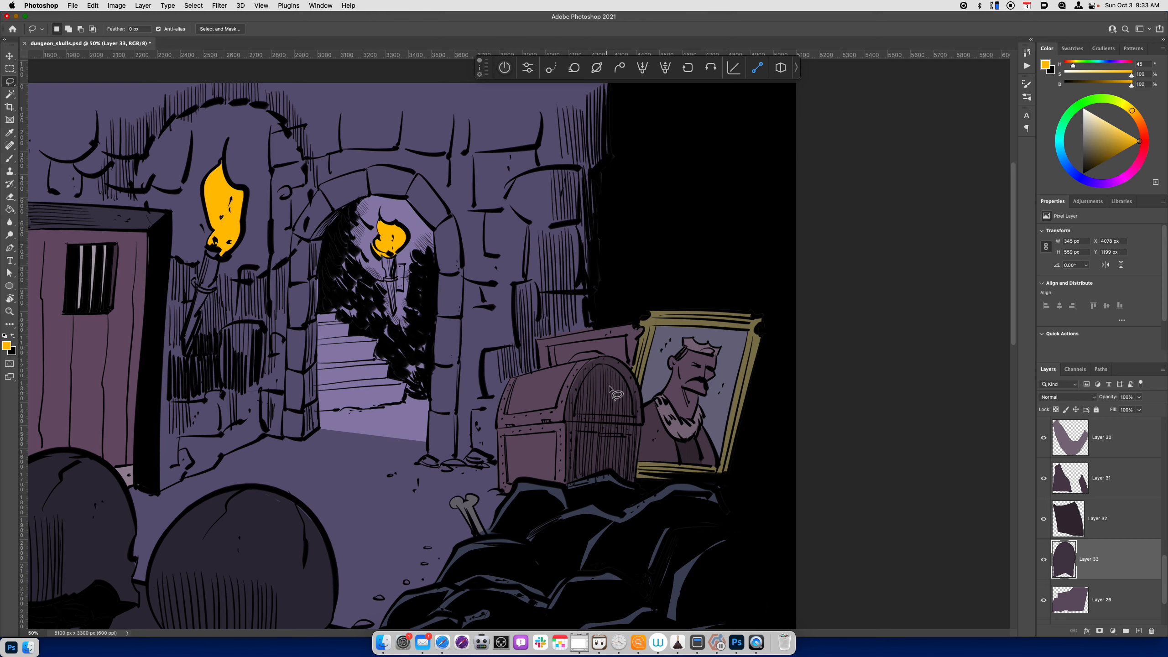
pyautogui.moveTo(609, 420)
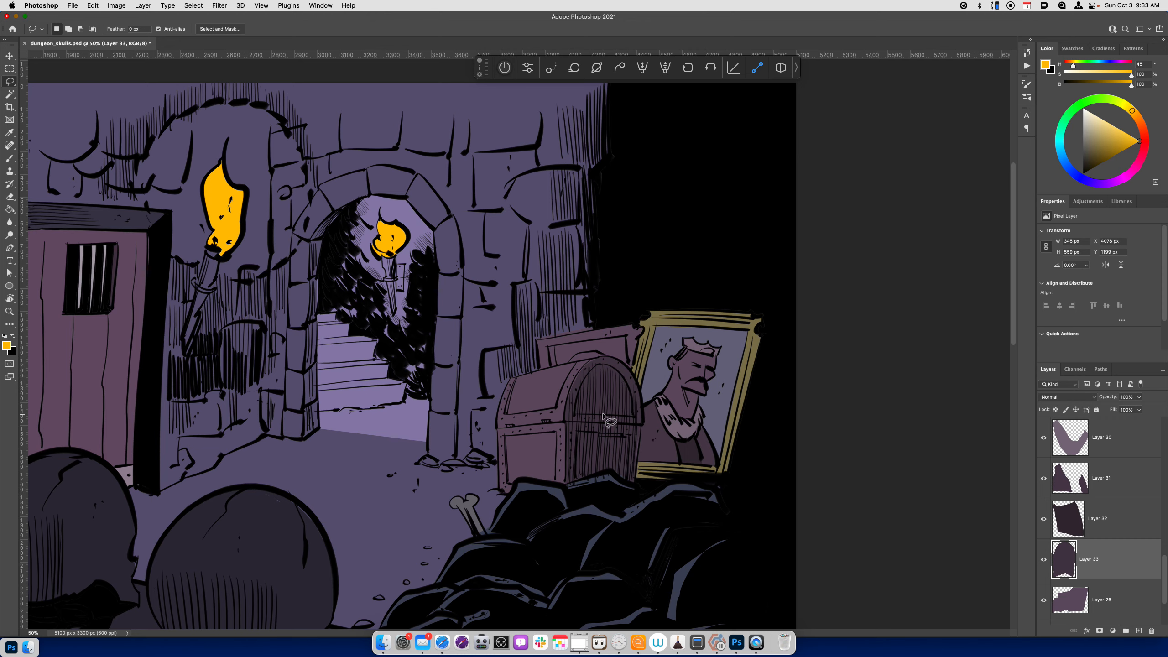
pyautogui.moveTo(662, 459)
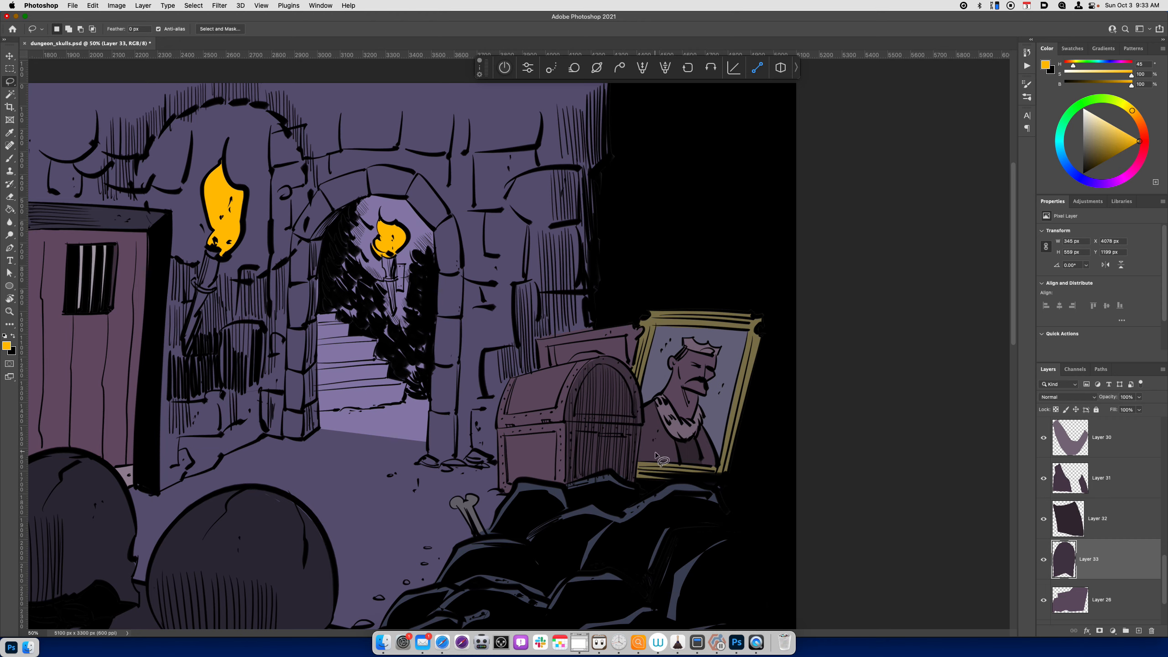
pyautogui.moveTo(660, 452)
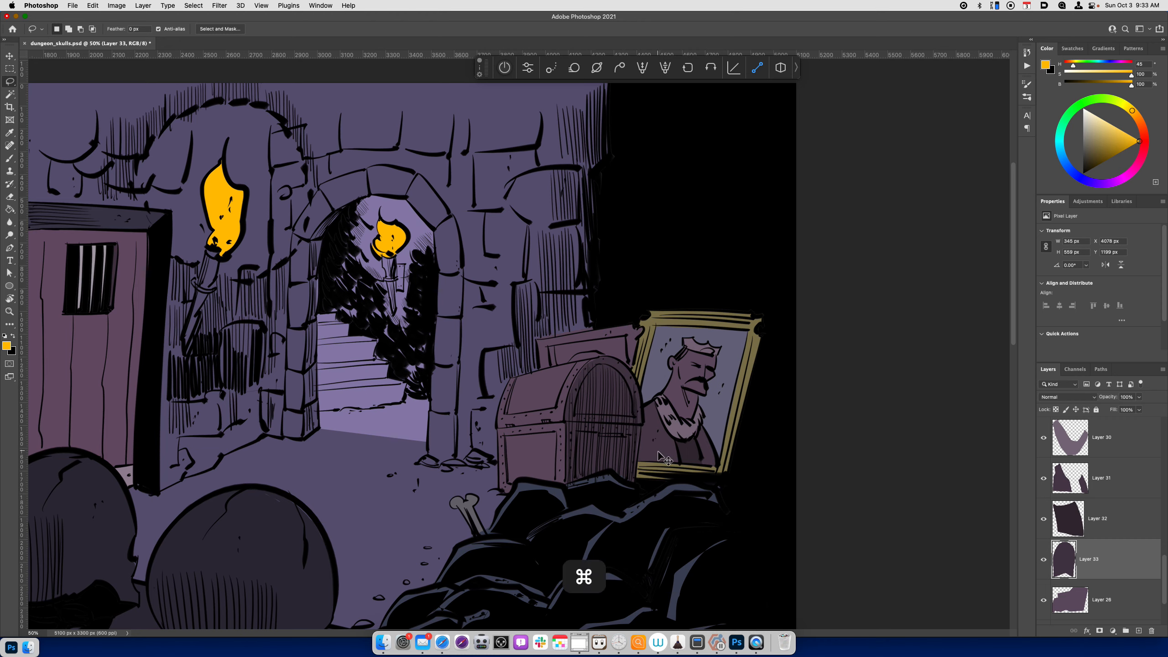
# Darken the chest's arched lid with Lightness at about -19.
pyautogui.press('cmd+y')
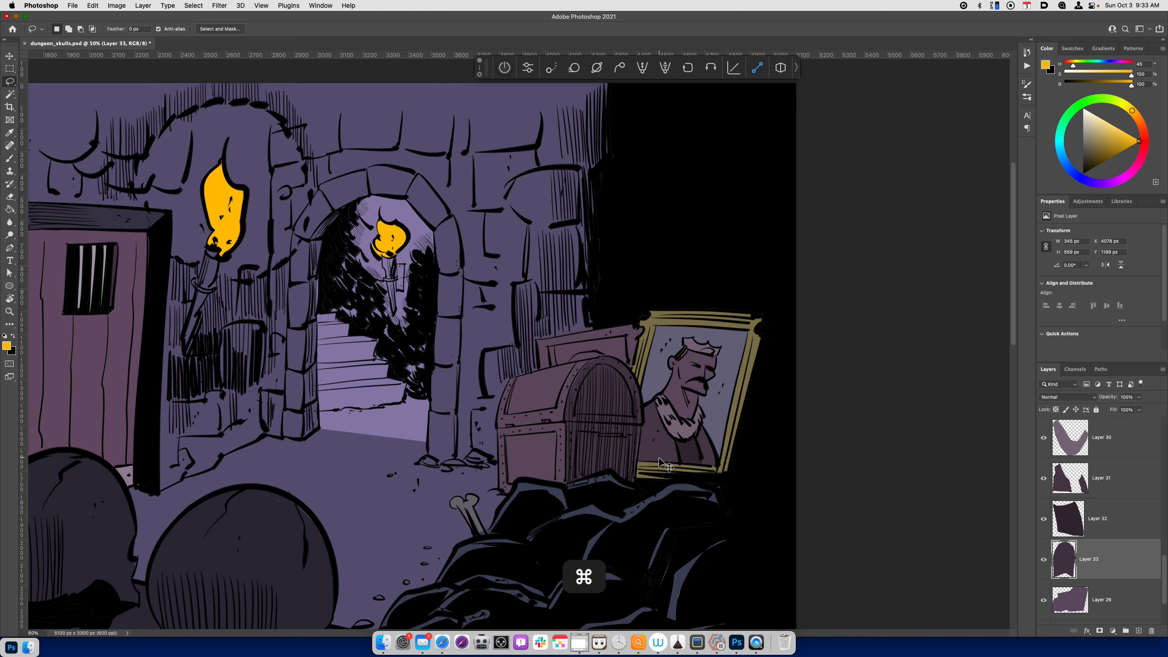
pyautogui.moveTo(854, 538); pyautogui.dragTo(847, 538)
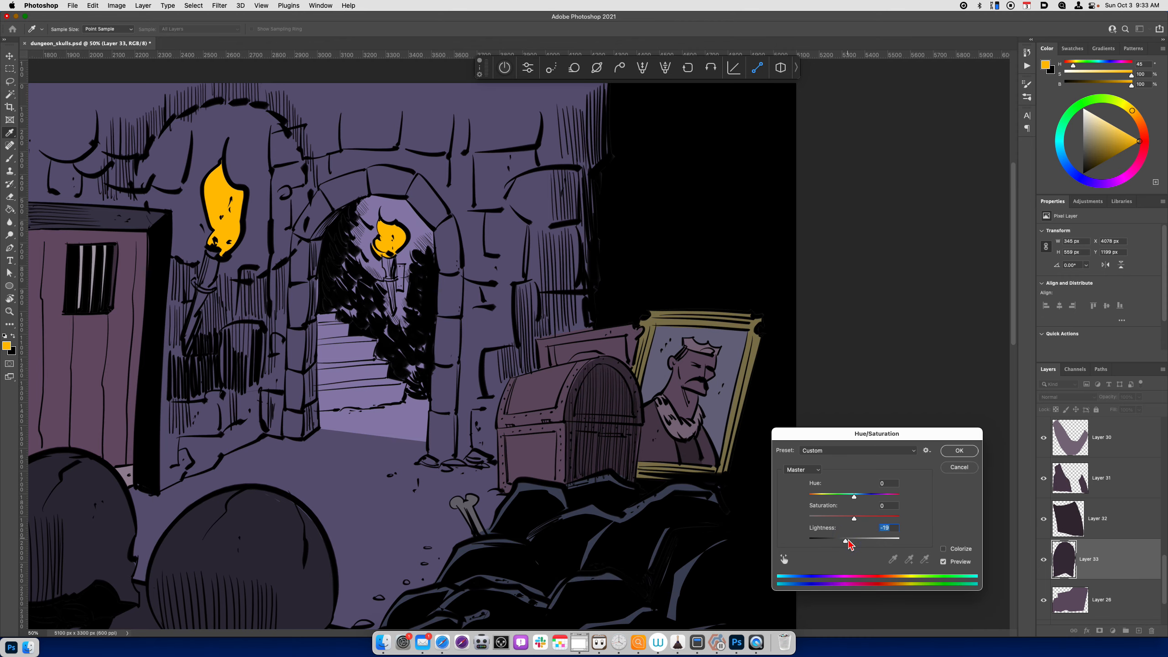
pyautogui.click(959, 451)
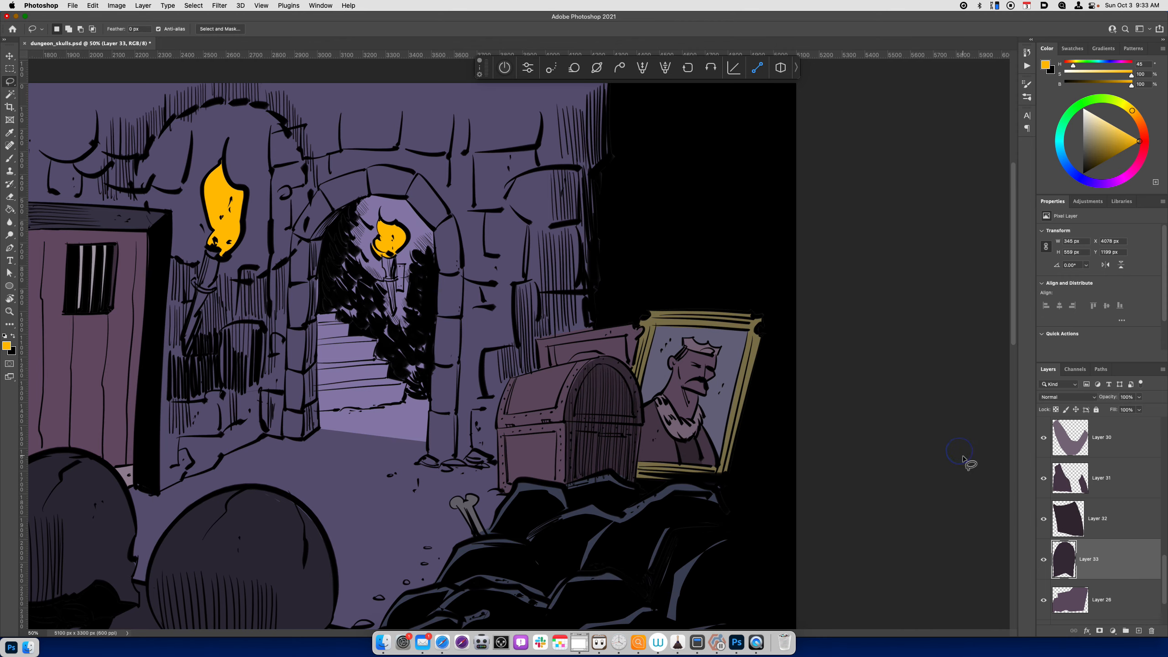
pyautogui.press('cmd+=')
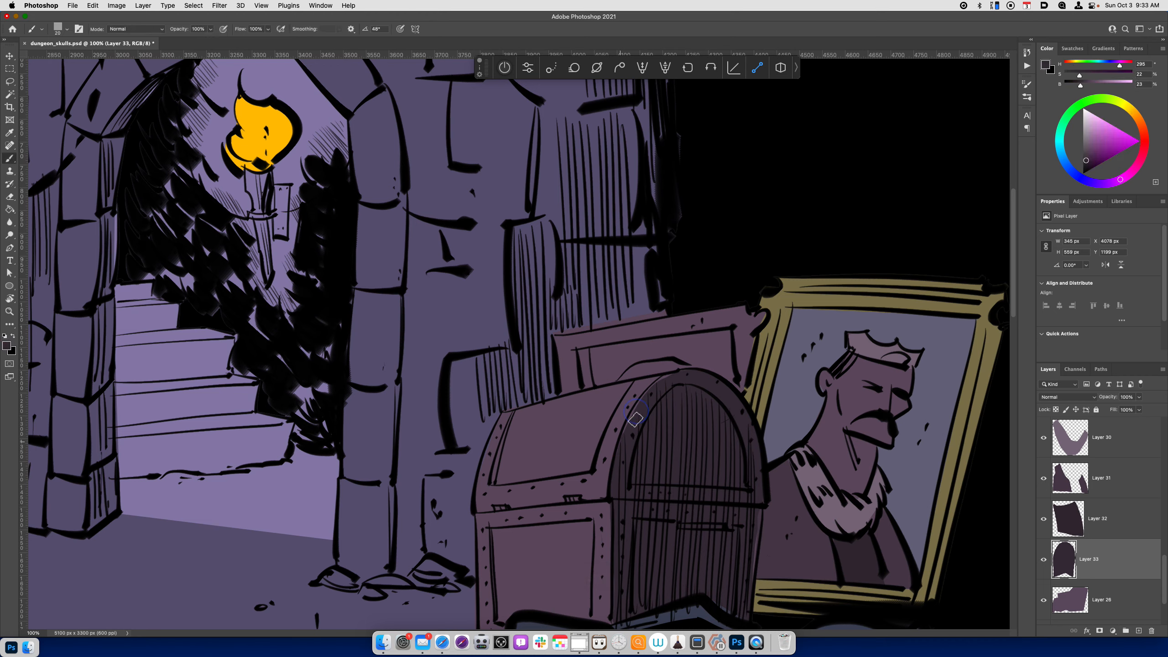
pyautogui.moveTo(662, 386)
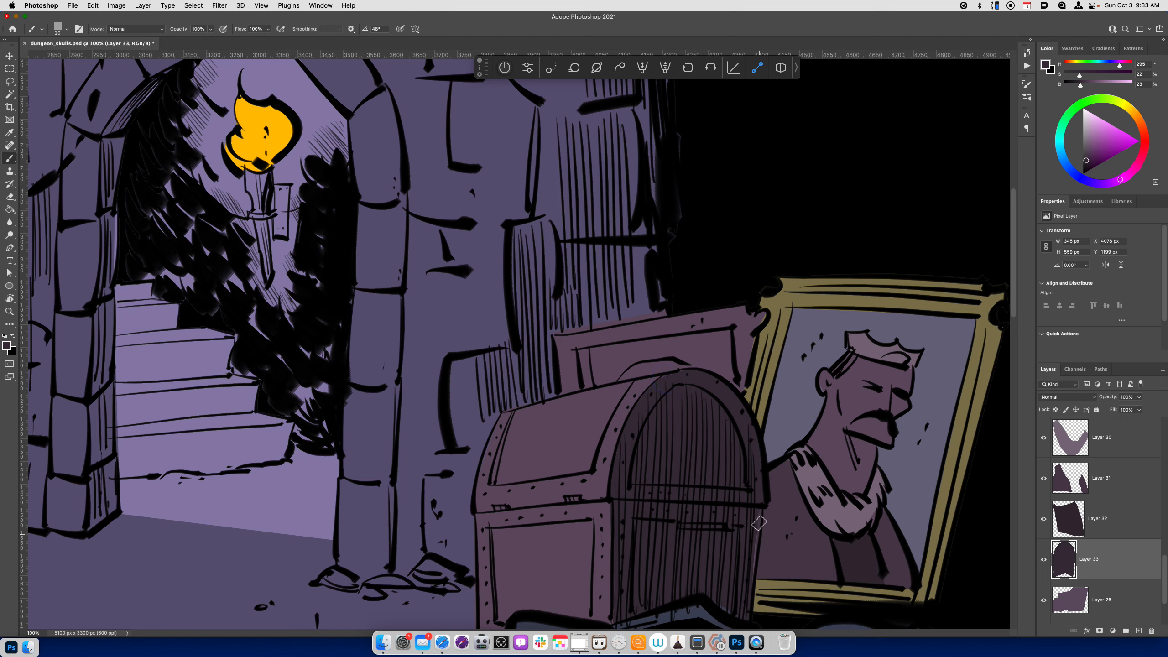
pyautogui.moveTo(750, 592)
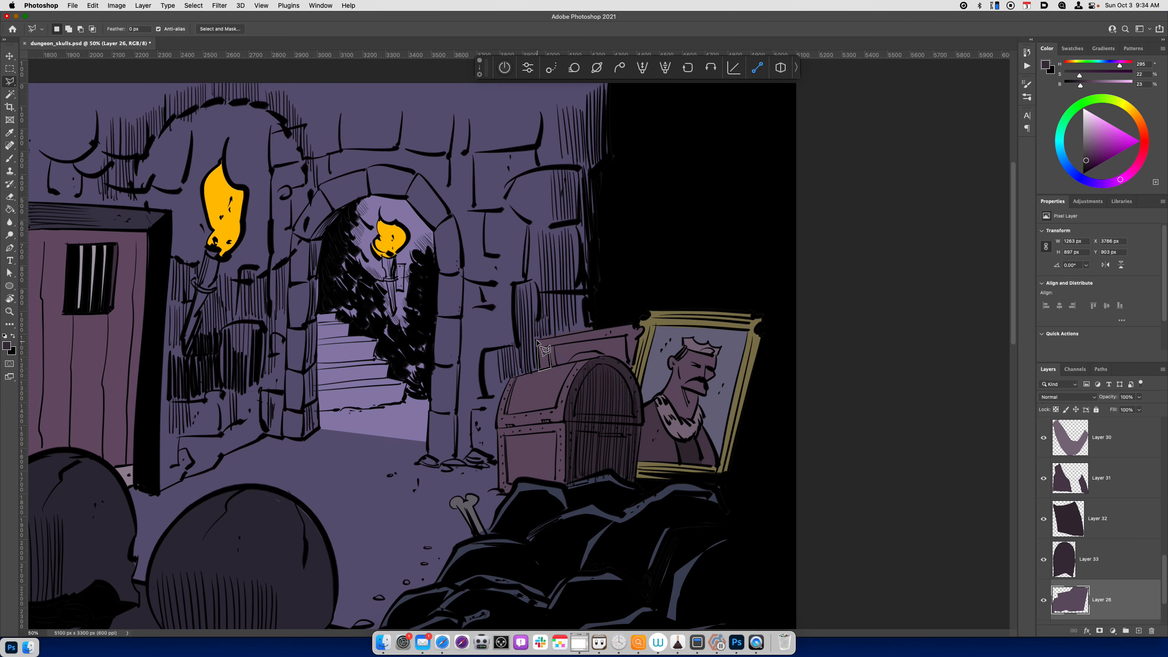
# Move the frame strip behind the chest onto Layer 34 and warm it toward pink with adjusted lightness.
pyautogui.moveTo(540, 350); pyautogui.dragTo(643, 328)
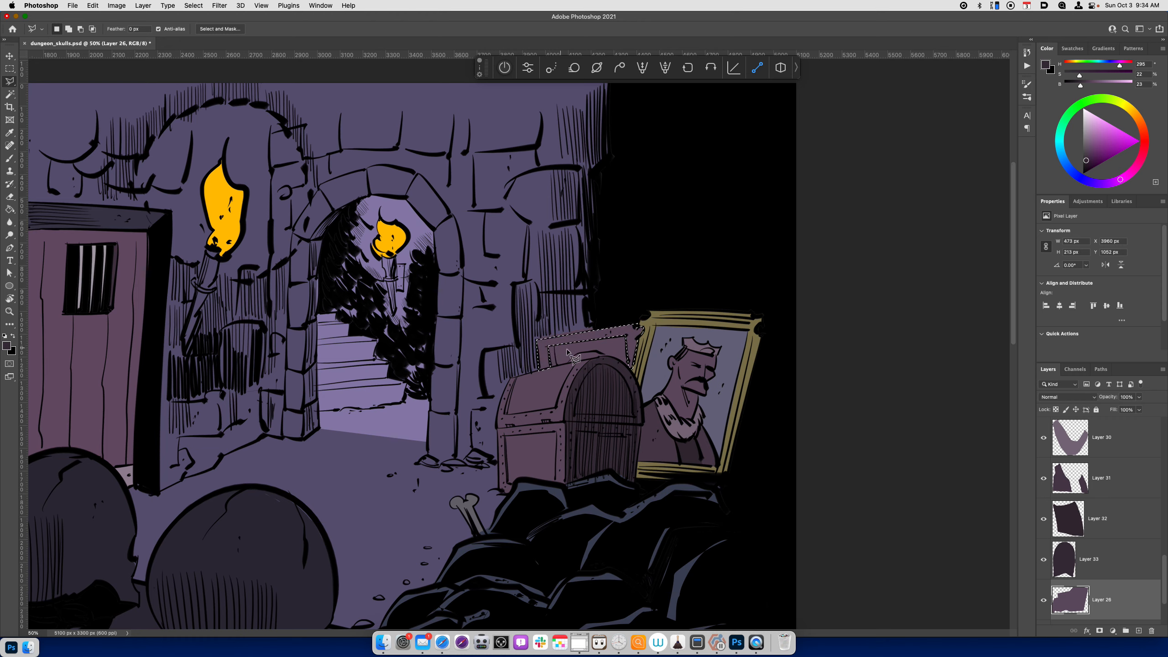
pyautogui.press('cmd+u')
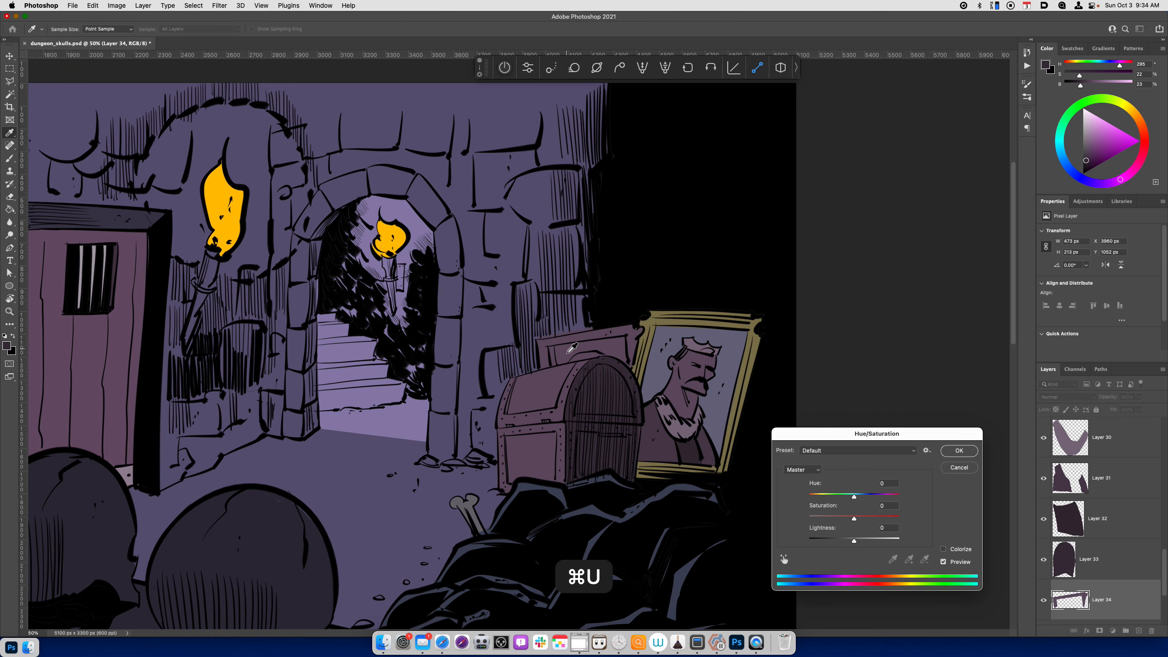
pyautogui.moveTo(855, 497); pyautogui.dragTo(883, 496)
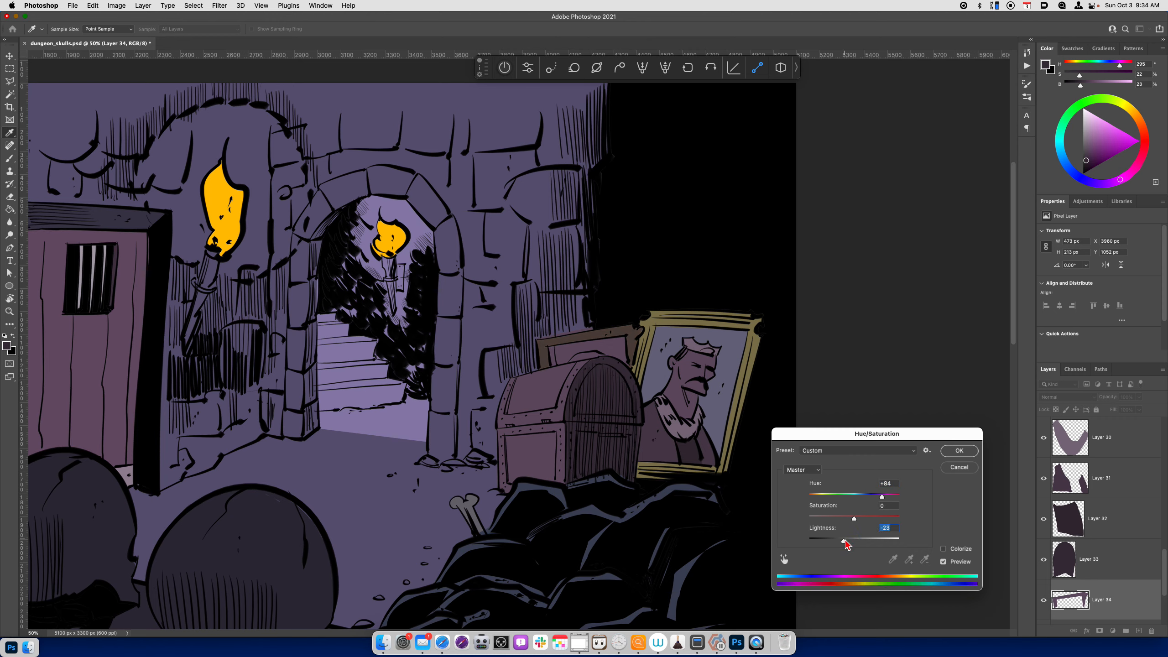
pyautogui.moveTo(854, 538); pyautogui.dragTo(862, 538)
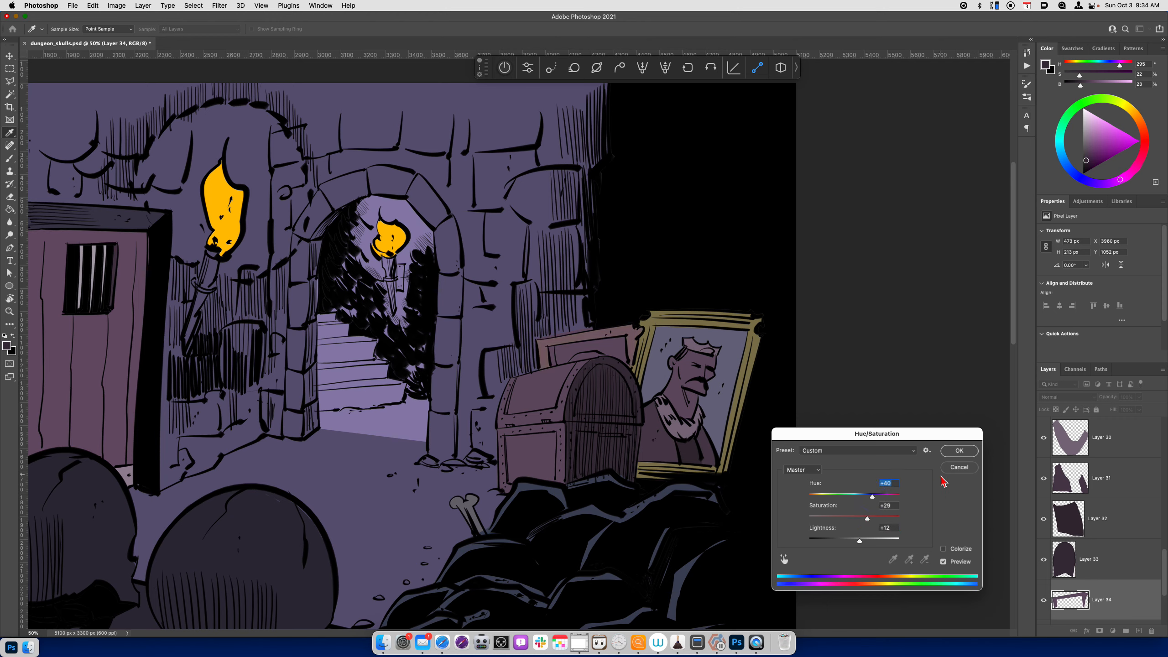
pyautogui.click(959, 450)
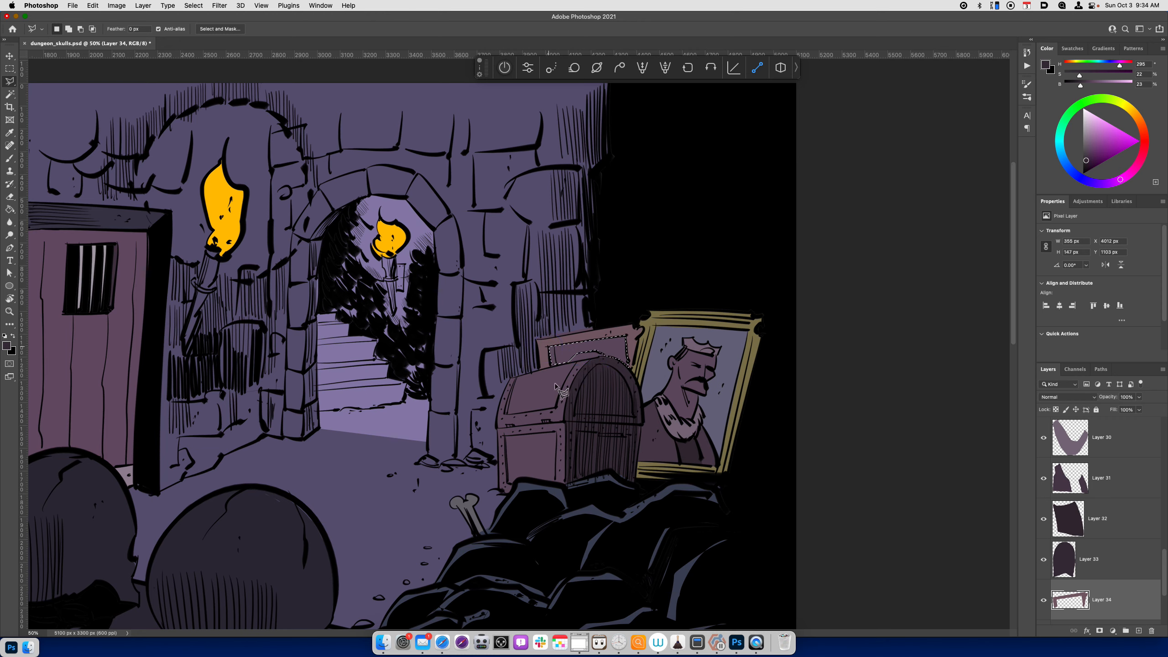
# Duplicate the strip as Layer 35 and brighten it further.
pyautogui.scroll(-3)
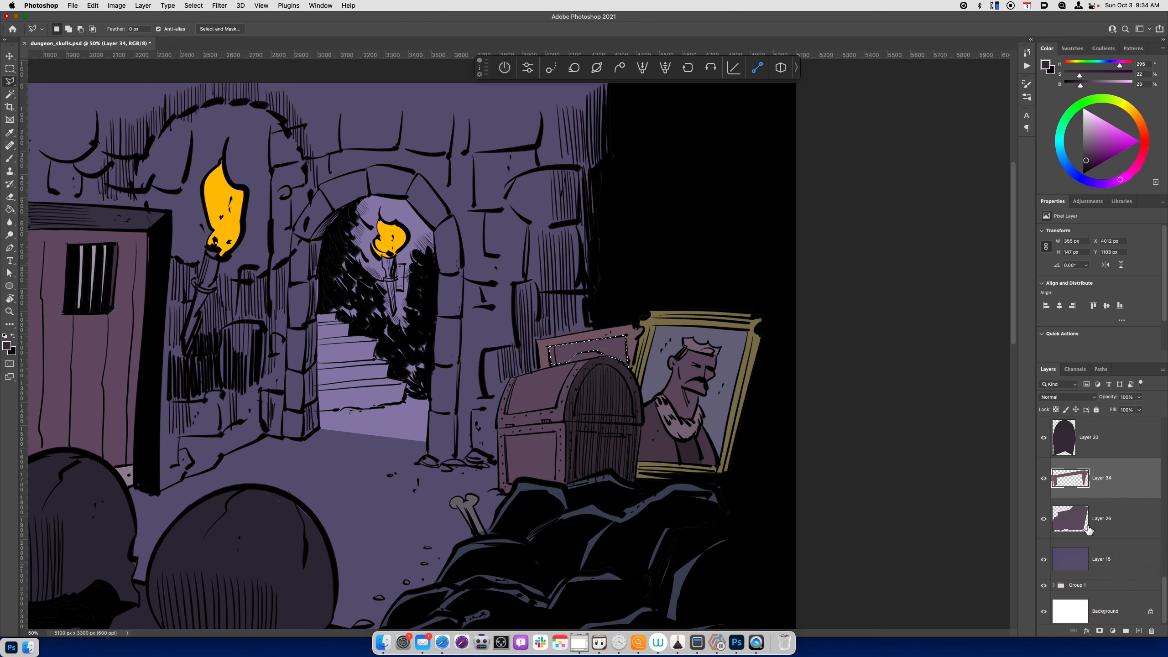
pyautogui.press('cmd+u')
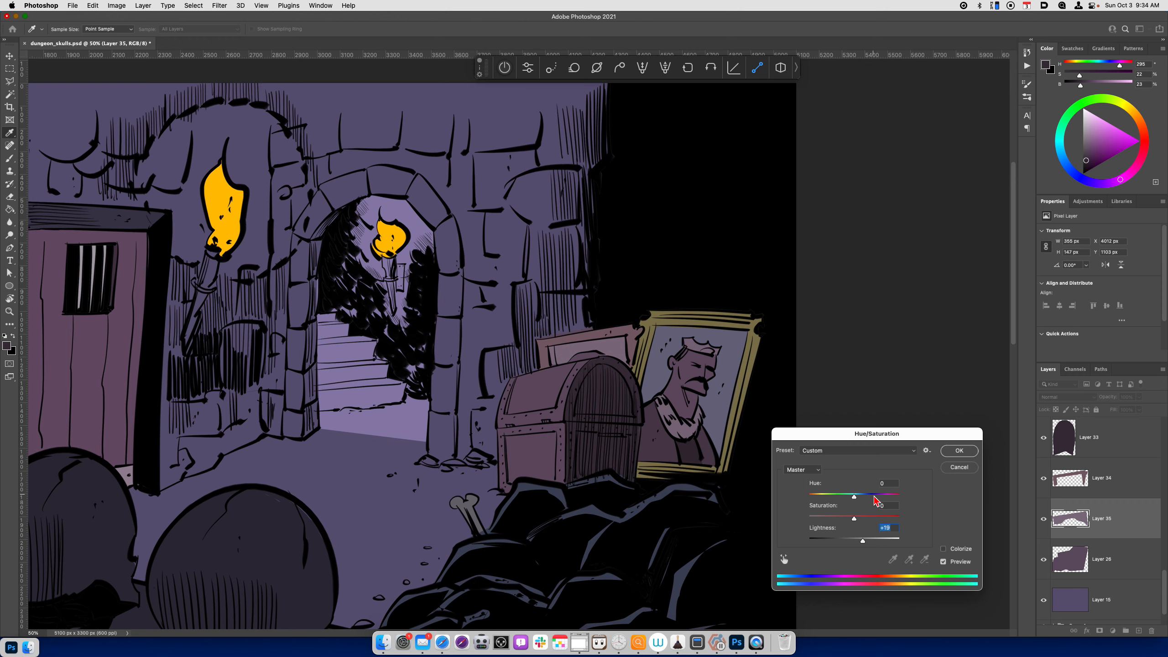
pyautogui.moveTo(854, 497); pyautogui.dragTo(879, 496)
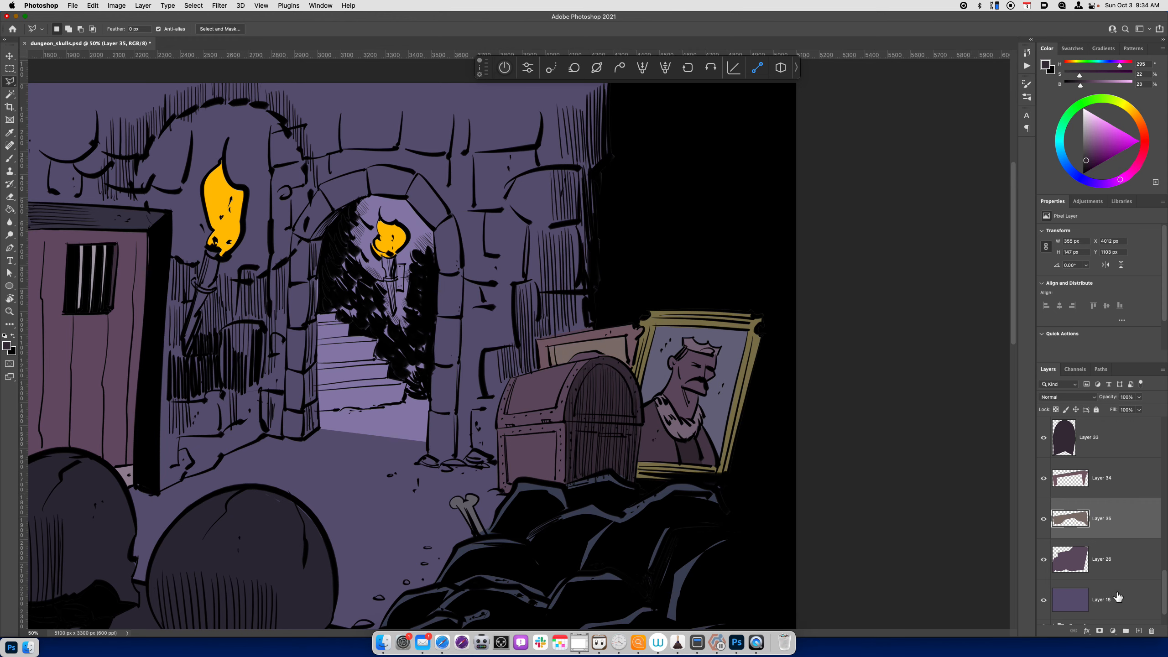
# Copy the chest's front panel from Layer 26 onto Layer 36 and tint it olive gold, Hue around +111.
pyautogui.click(1102, 559)
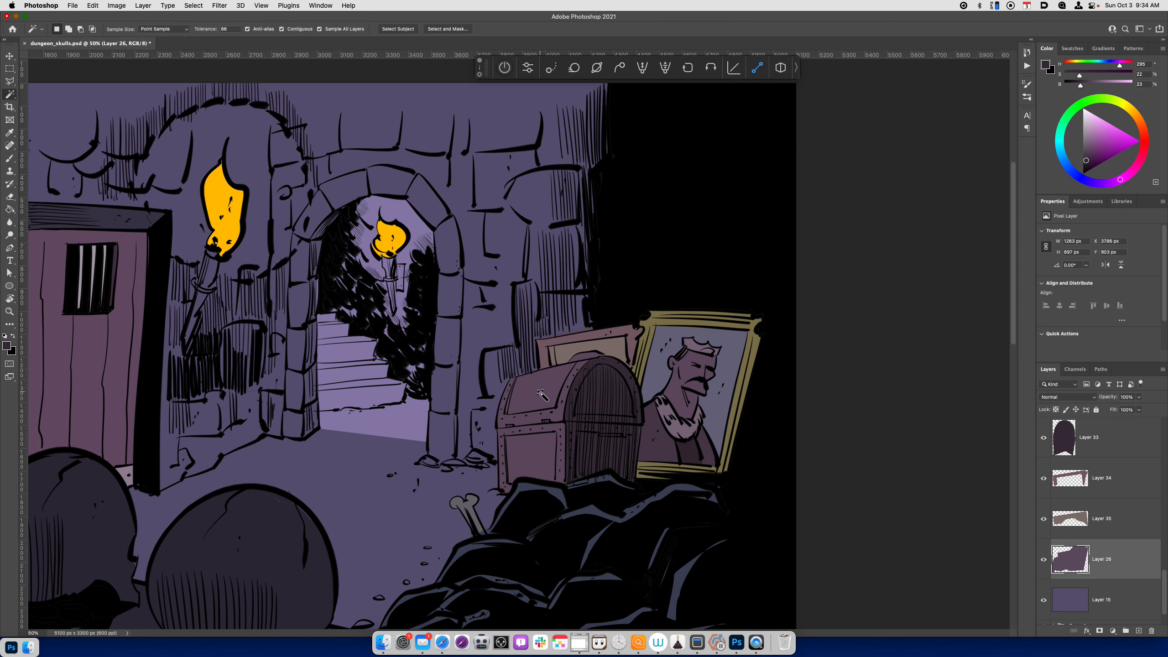
pyautogui.click(541, 395)
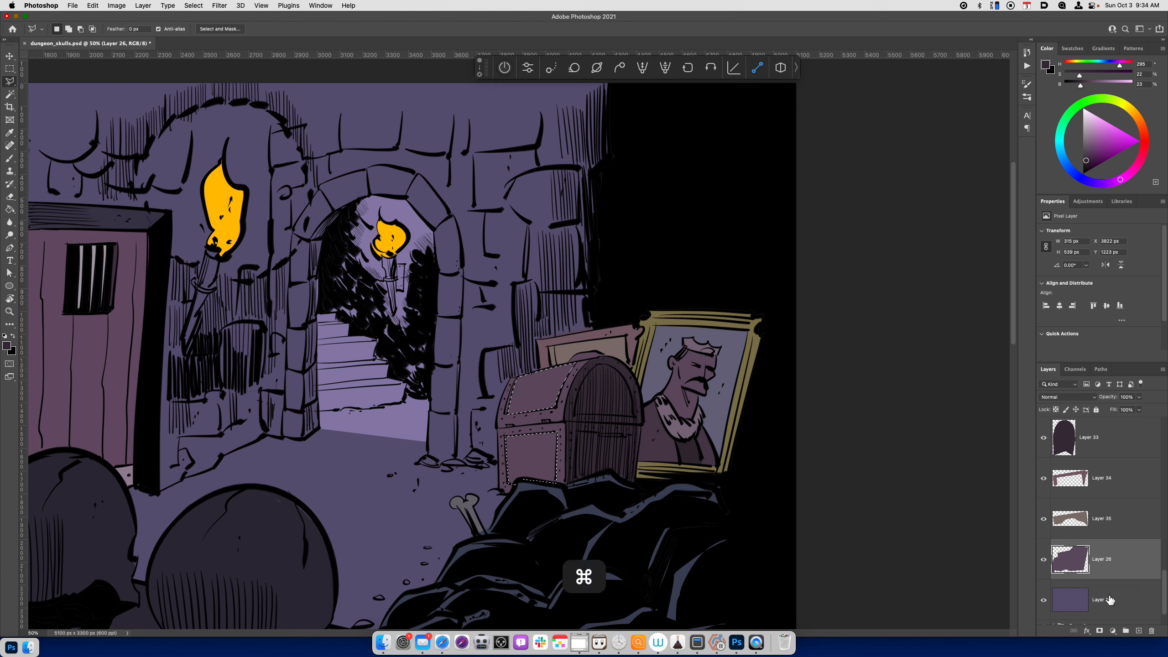
pyautogui.press('cmd+u')
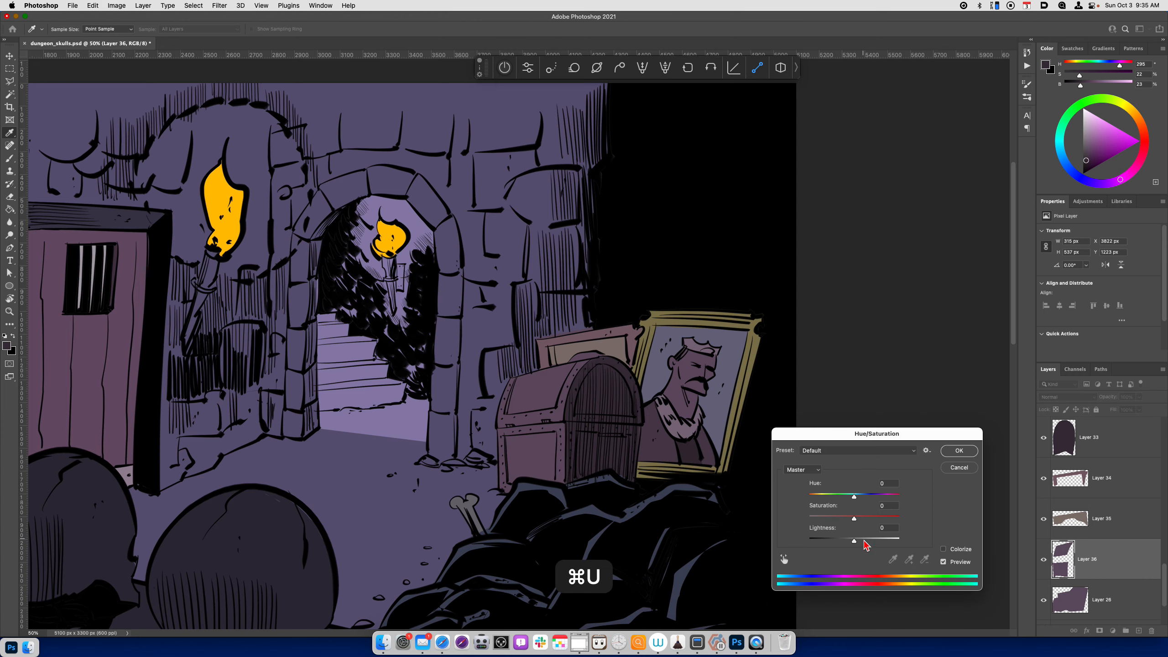
pyautogui.moveTo(855, 496); pyautogui.dragTo(870, 497)
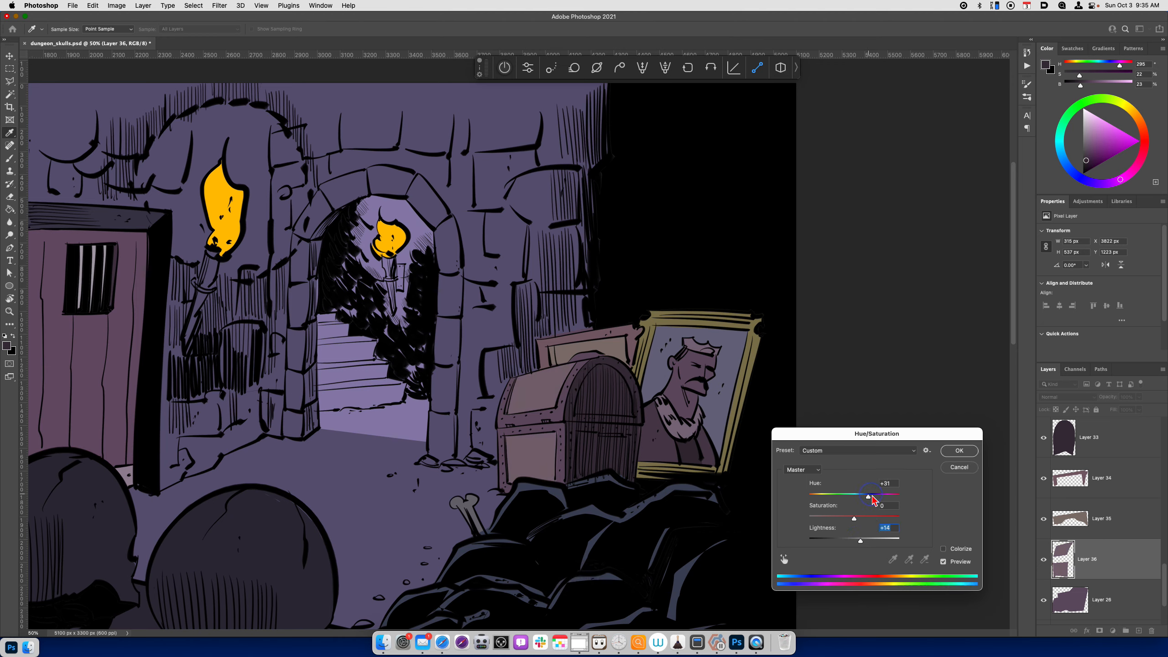
pyautogui.moveTo(869, 497); pyautogui.dragTo(892, 498)
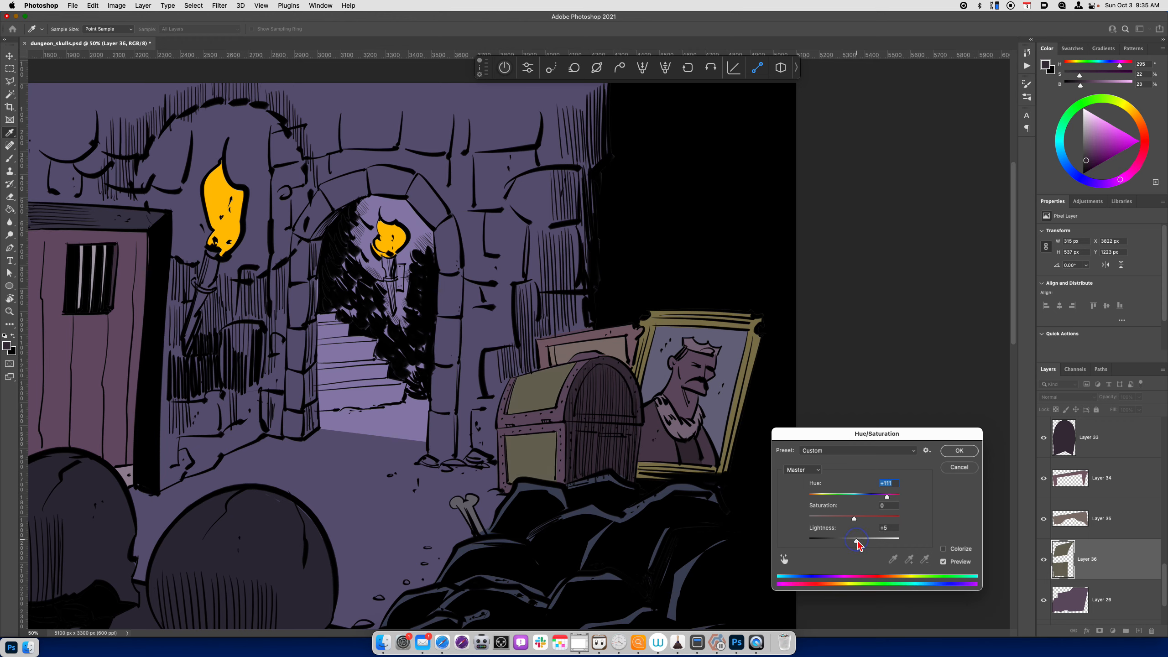
pyautogui.moveTo(864, 541); pyautogui.dragTo(855, 541)
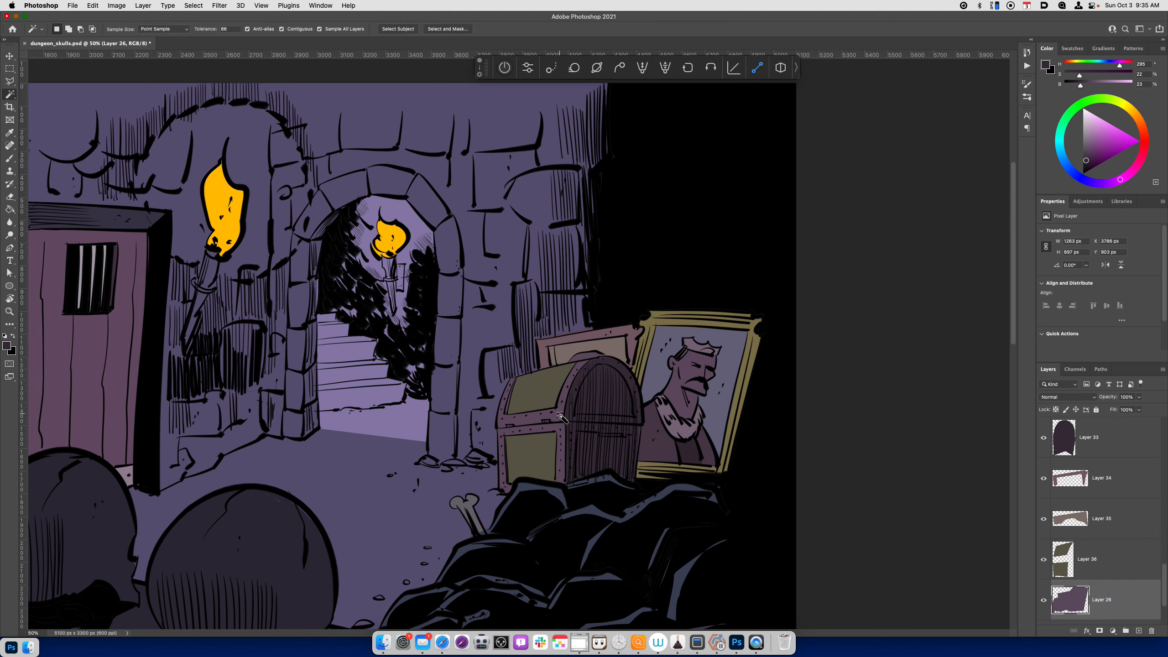
# Copy the chest's side panels onto Layer 37 and shift them to the same olive-gold hue.
pyautogui.click(562, 417)
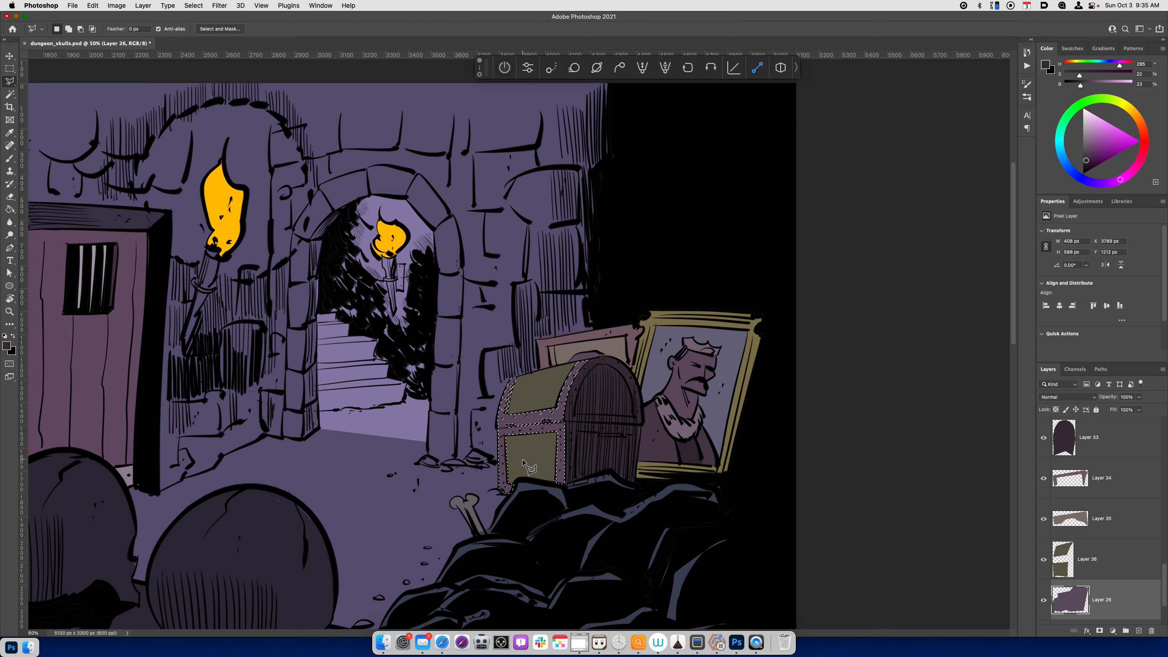
pyautogui.press('cmd+u')
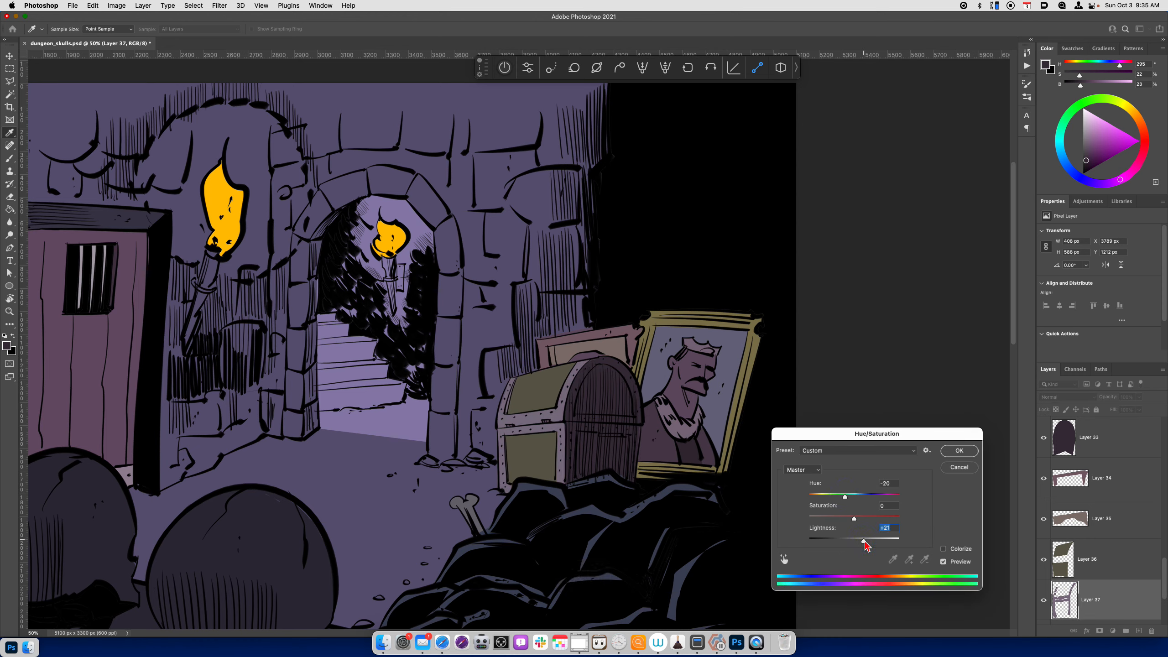
pyautogui.moveTo(845, 497); pyautogui.dragTo(869, 497)
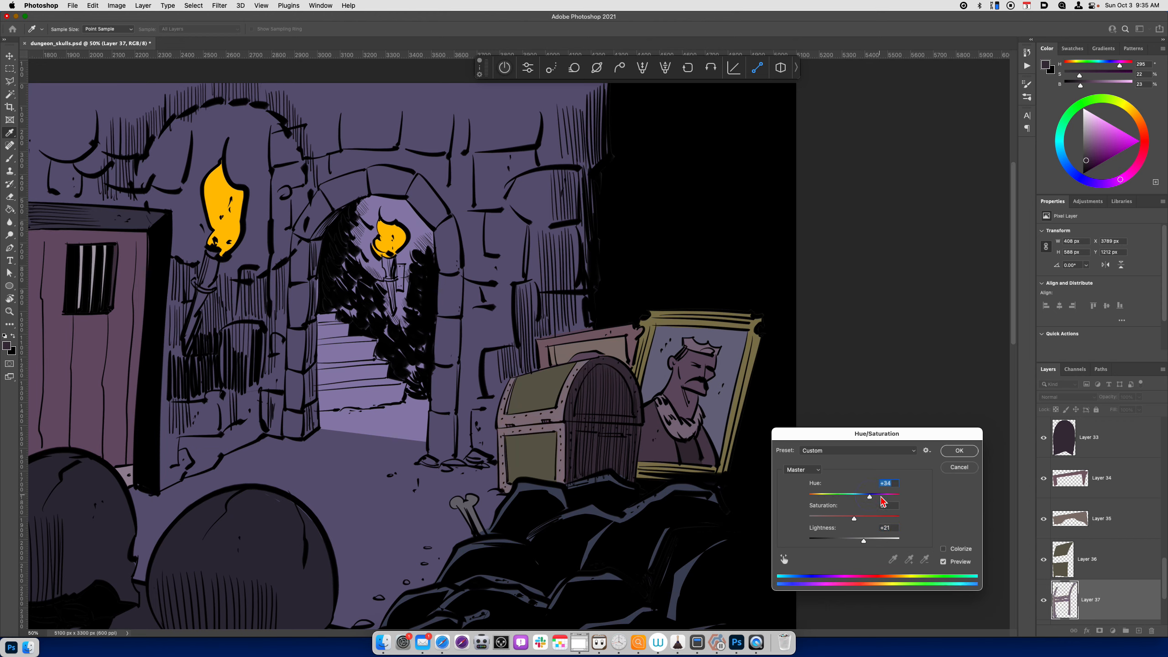
pyautogui.moveTo(870, 496); pyautogui.dragTo(887, 496)
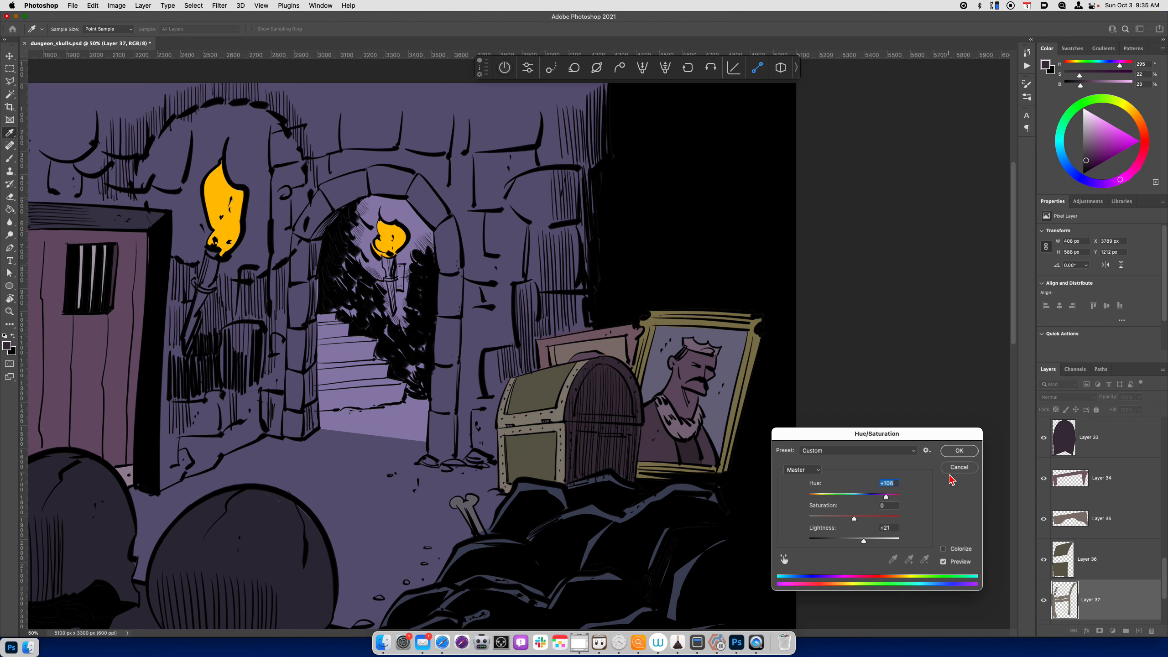
pyautogui.click(960, 451)
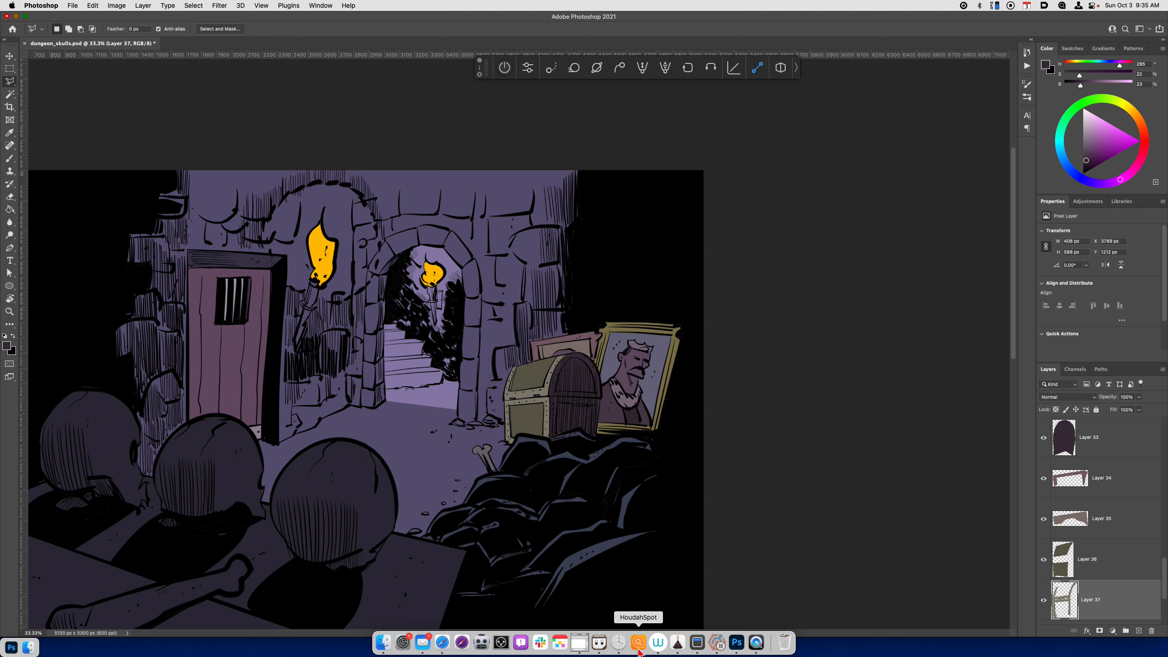
pyautogui.moveTo(438, 438)
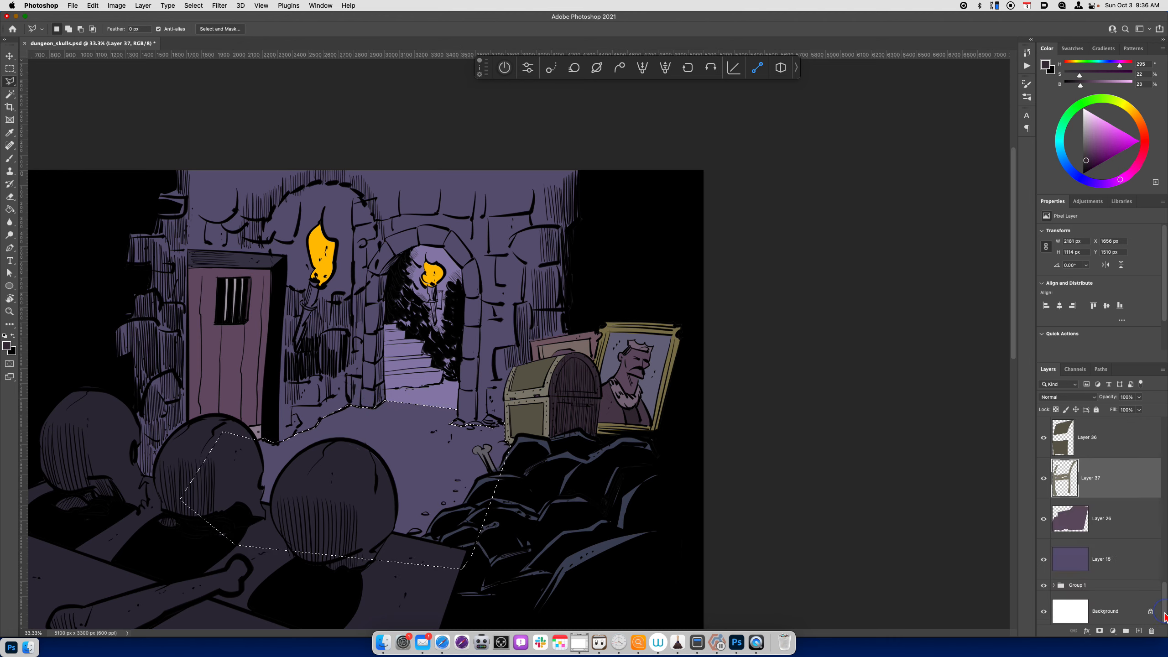
# Copy the dungeon floor onto Layer 38 and shift it Hue about +55, Saturation about -29 for a muted mauve.
pyautogui.click(1103, 560)
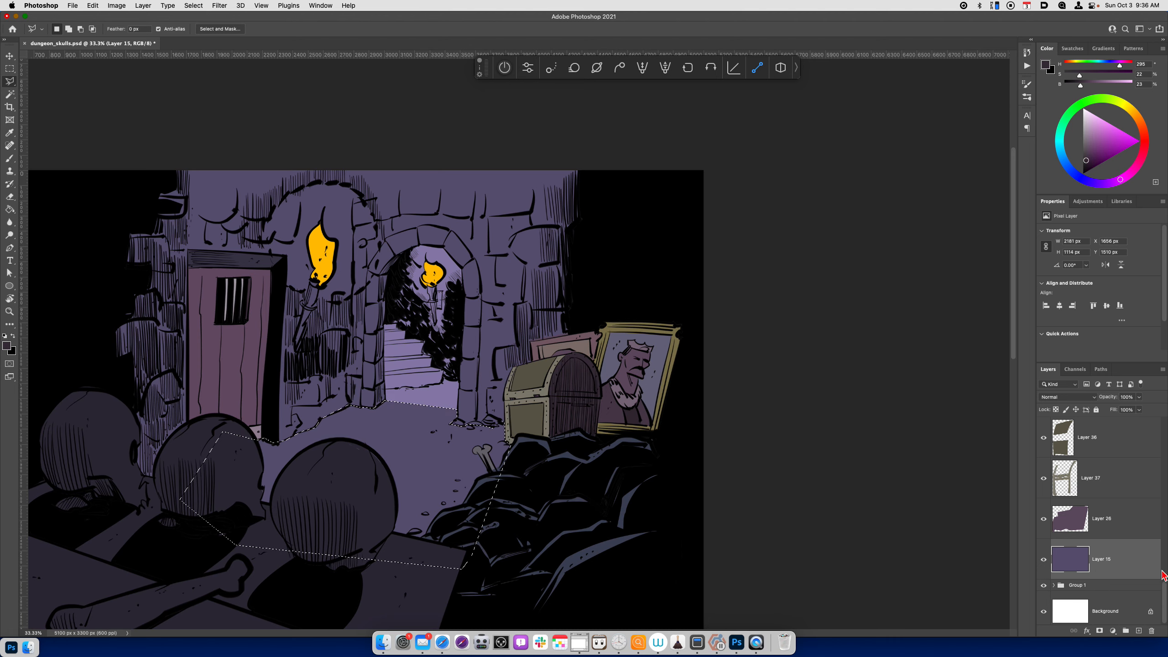
pyautogui.press('cmd+j')
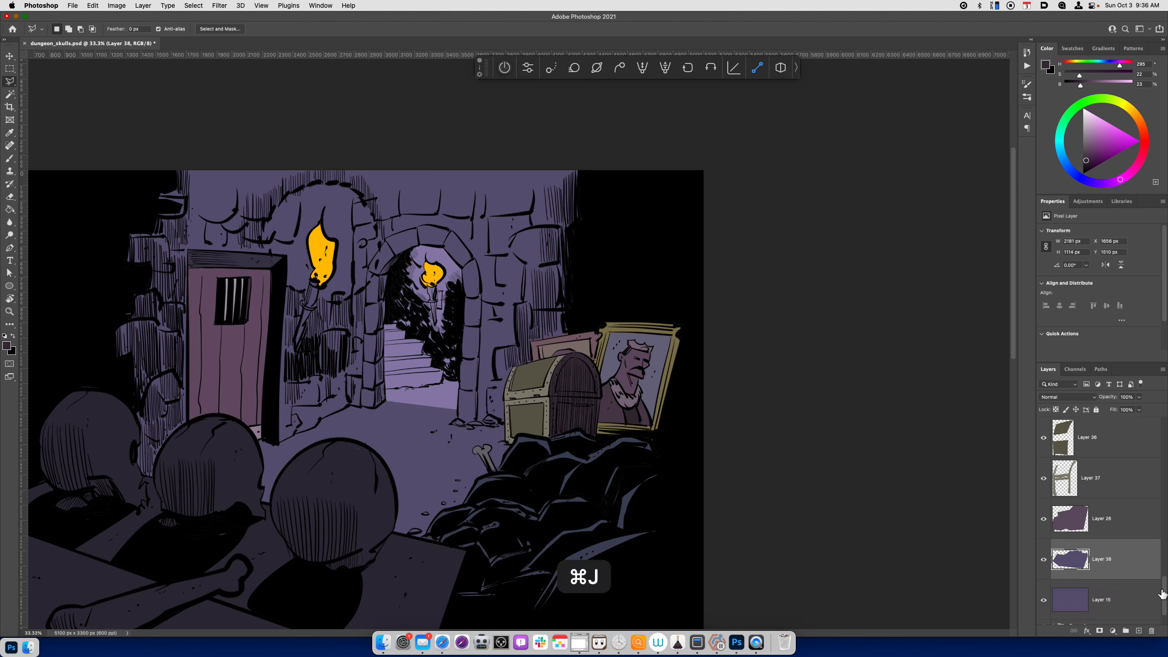
pyautogui.press('cmd+u')
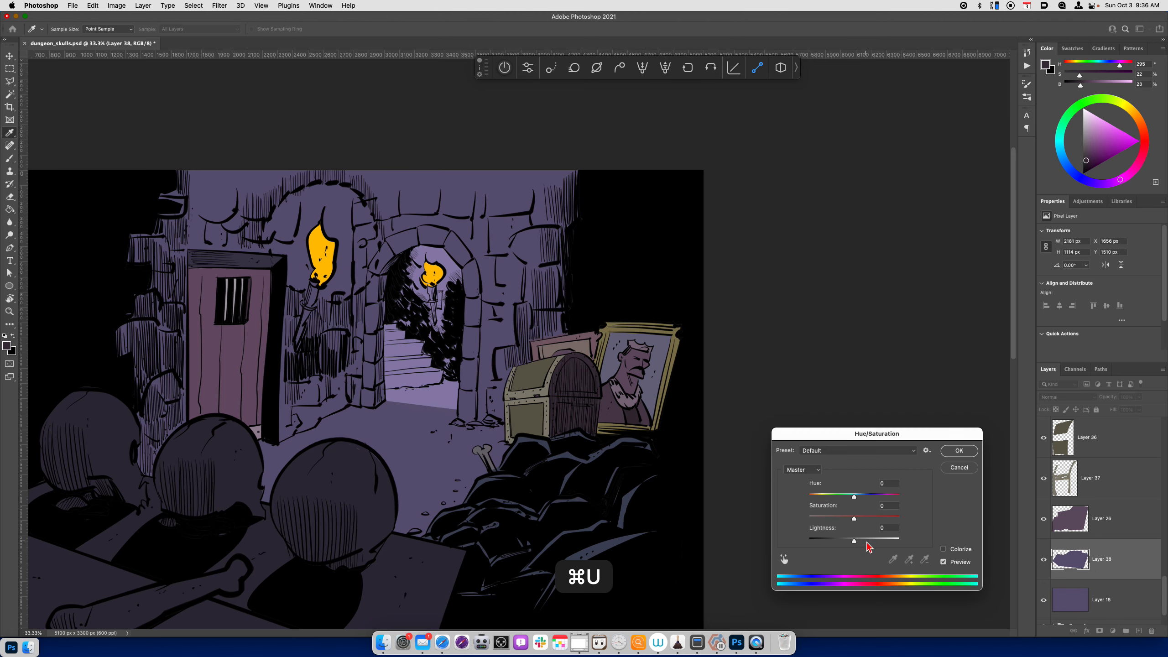
pyautogui.moveTo(854, 497); pyautogui.dragTo(877, 497)
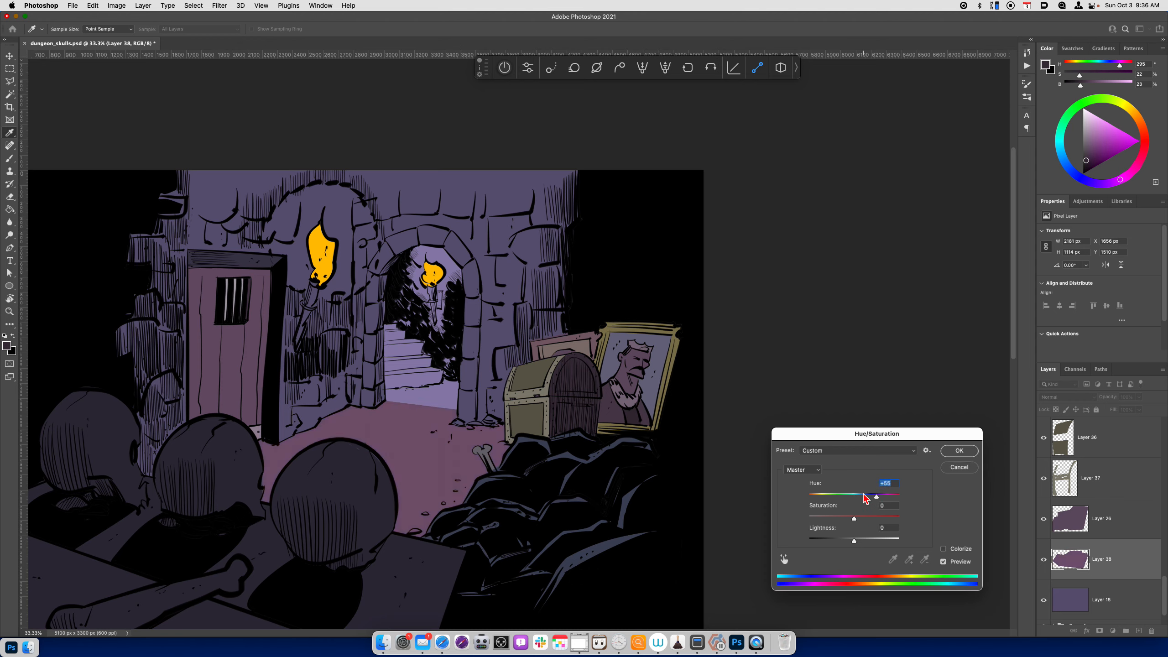
pyautogui.moveTo(850, 521)
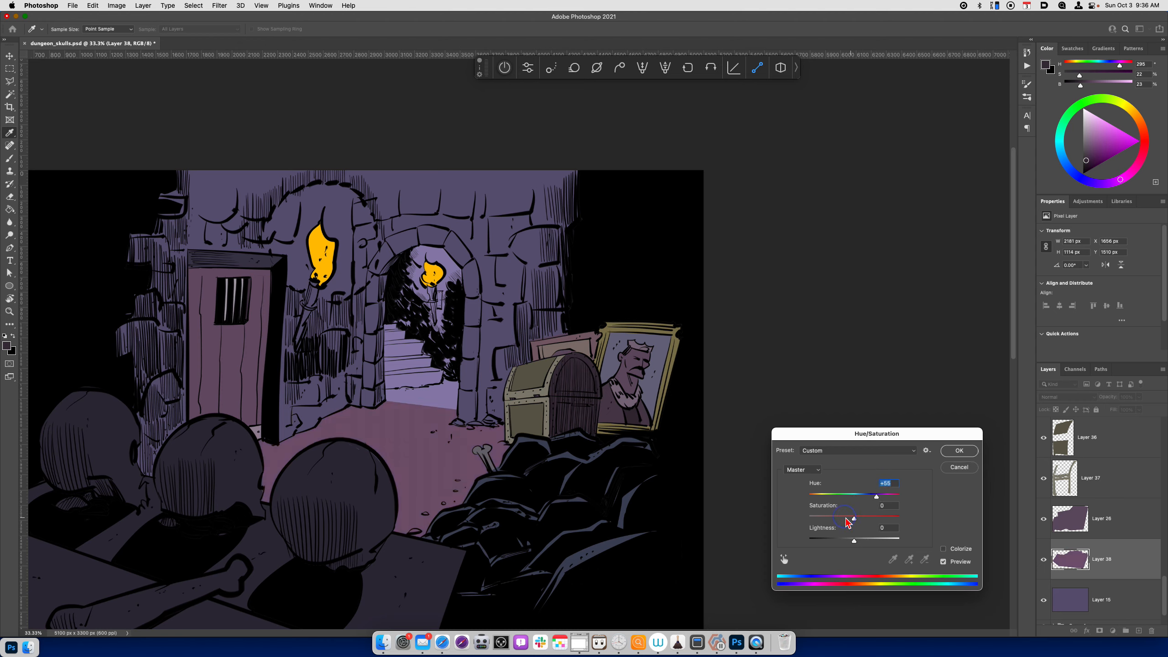
pyautogui.moveTo(854, 518); pyautogui.dragTo(841, 518)
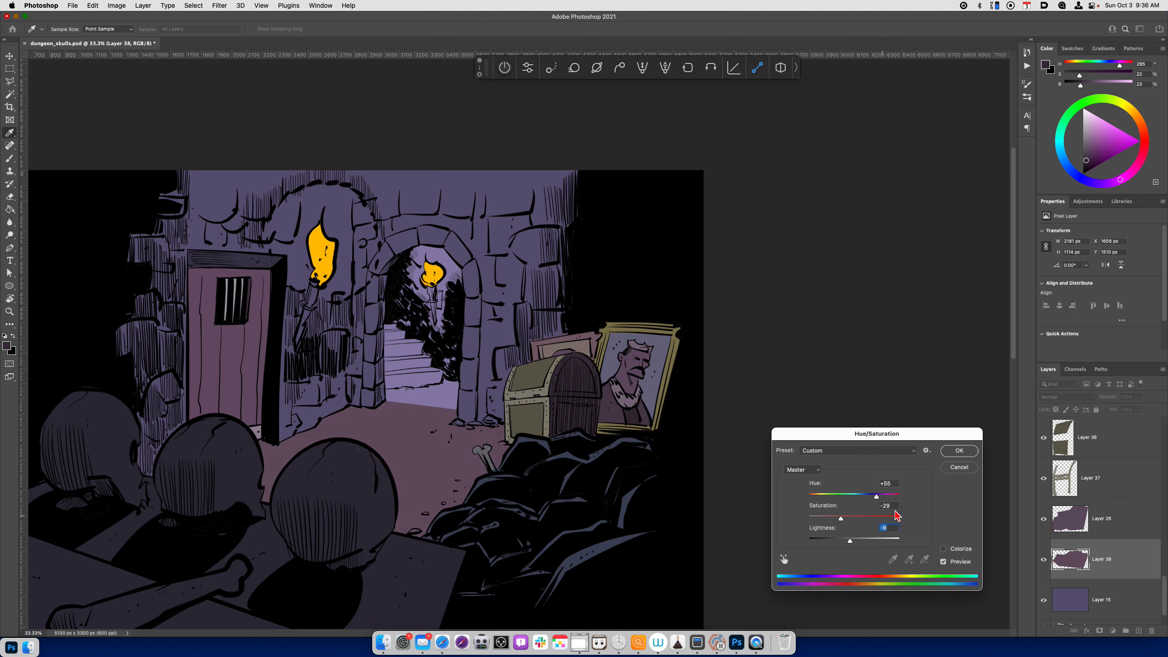
pyautogui.click(959, 467)
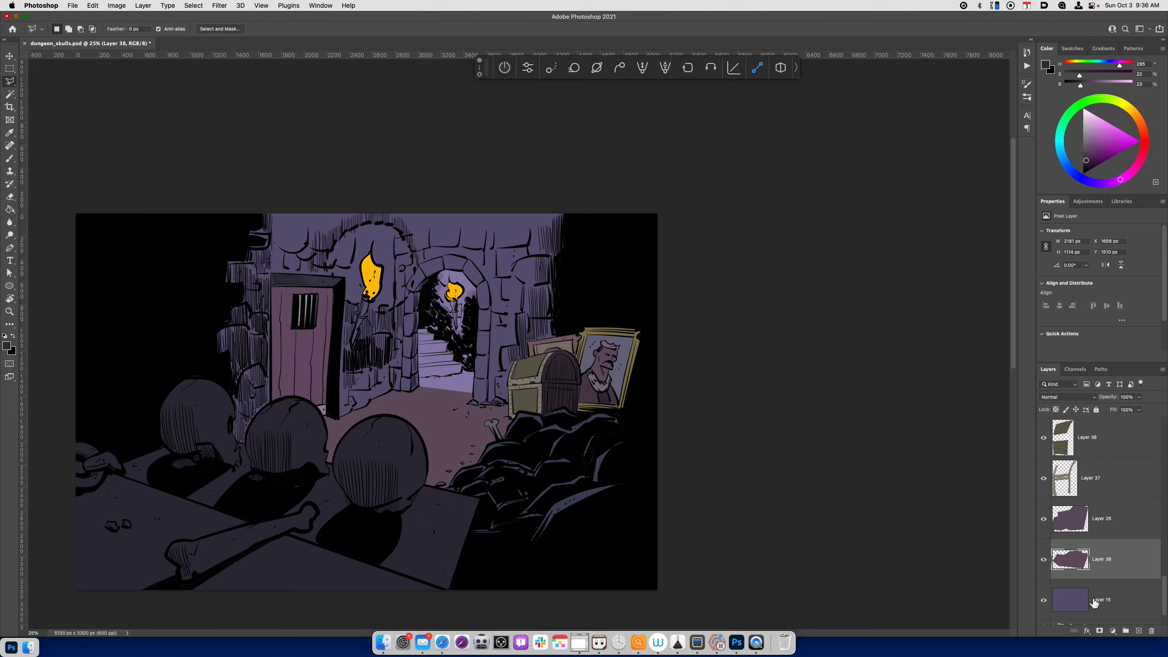
# Desaturate Layer 15's purple stone walls to about -28 Saturation with Hue shifted about -14.
pyautogui.click(1102, 600)
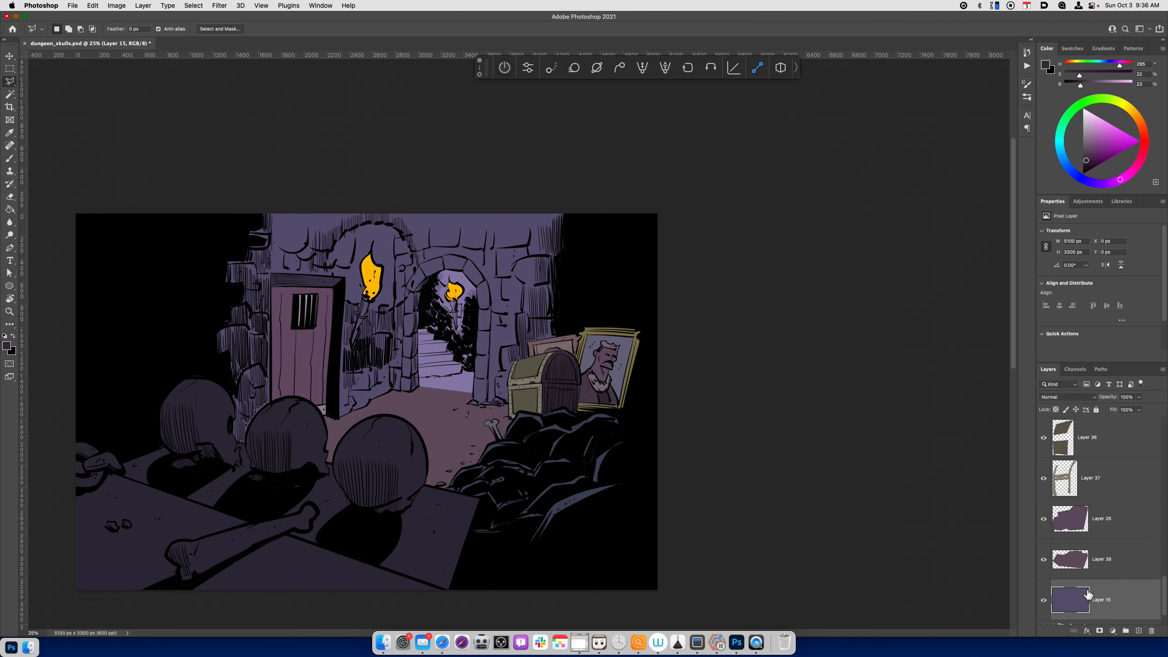
pyautogui.press('cmd+u')
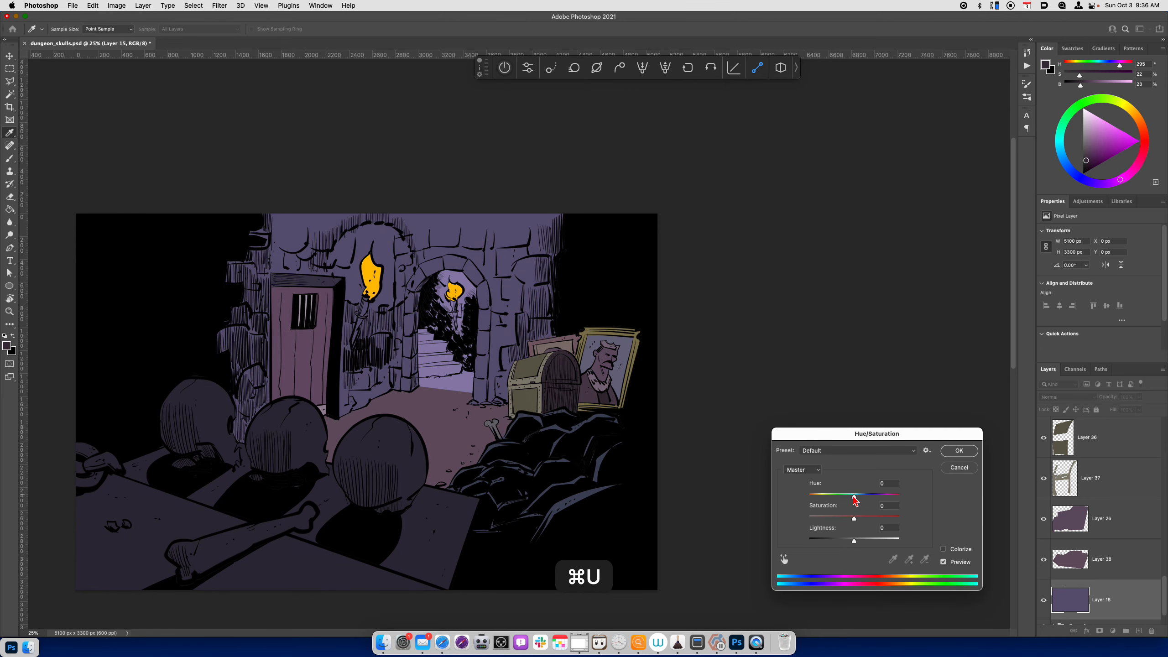
pyautogui.moveTo(854, 519); pyautogui.dragTo(832, 519)
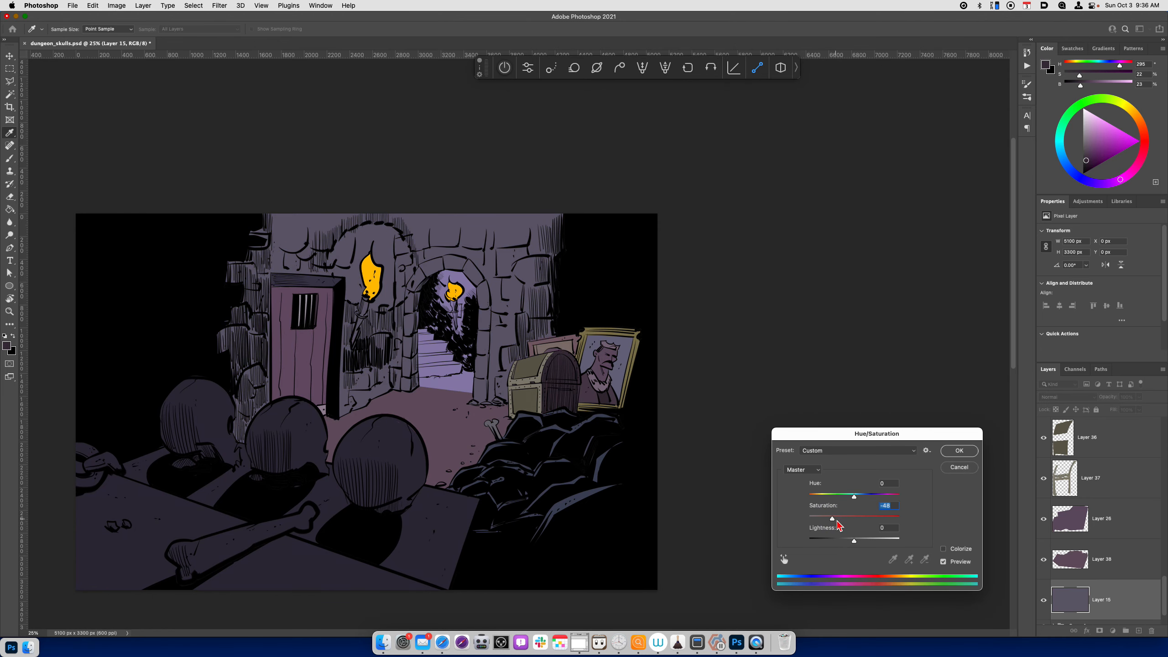
pyautogui.moveTo(833, 517); pyautogui.dragTo(841, 517)
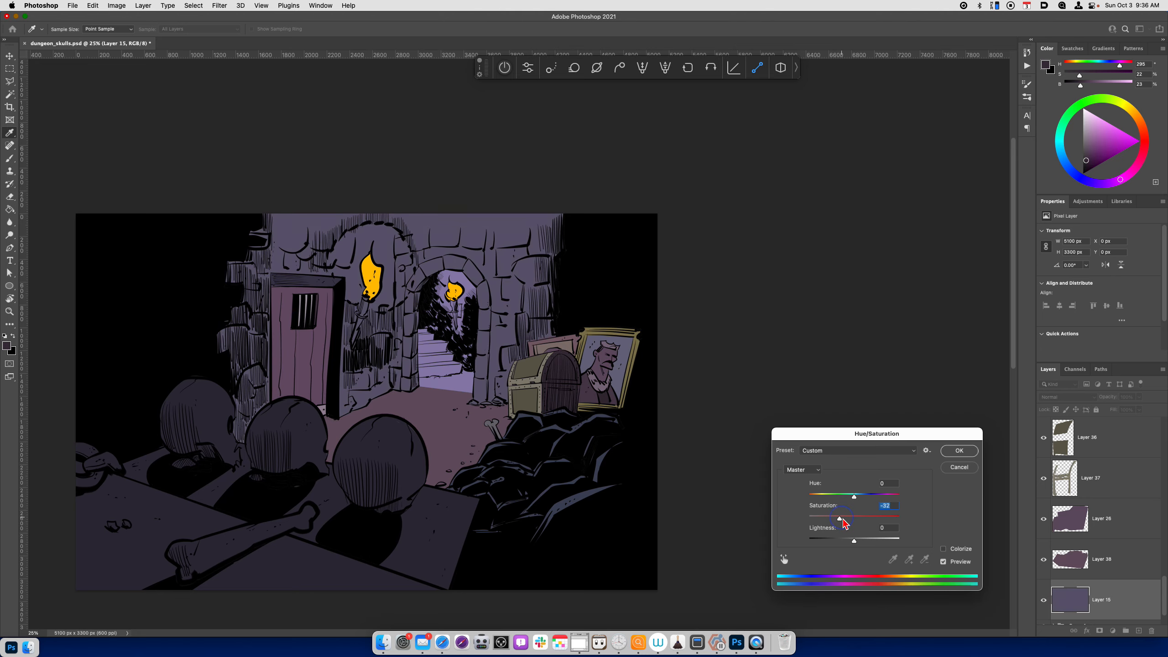
pyautogui.moveTo(840, 520); pyautogui.dragTo(850, 496)
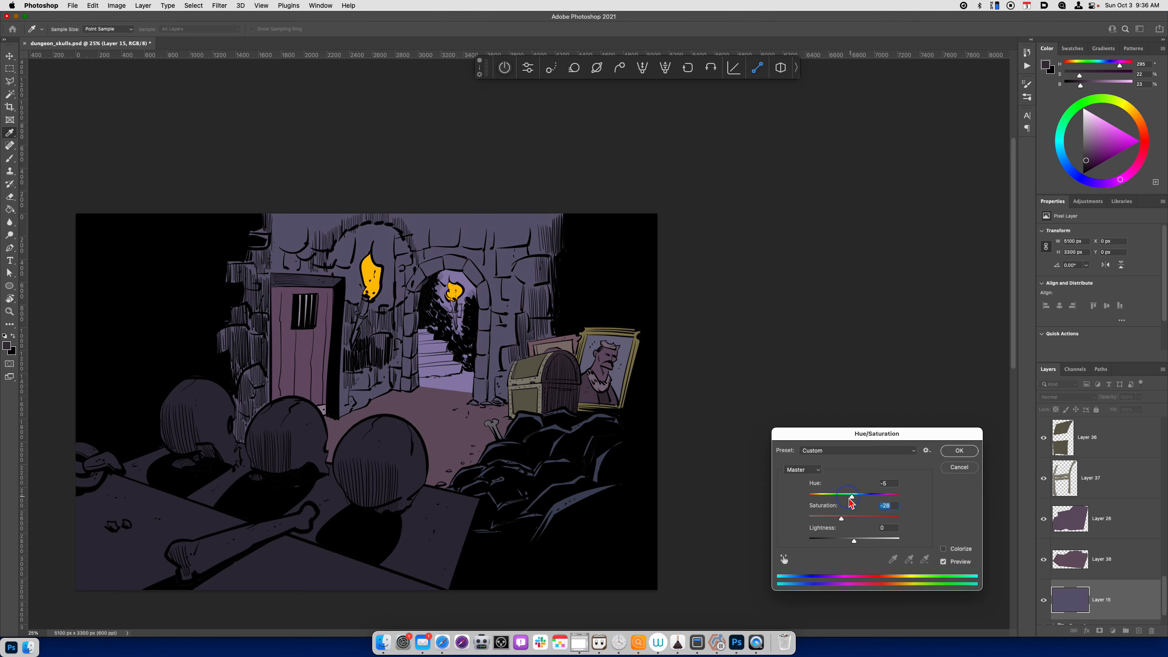
pyautogui.moveTo(852, 498); pyautogui.dragTo(847, 497)
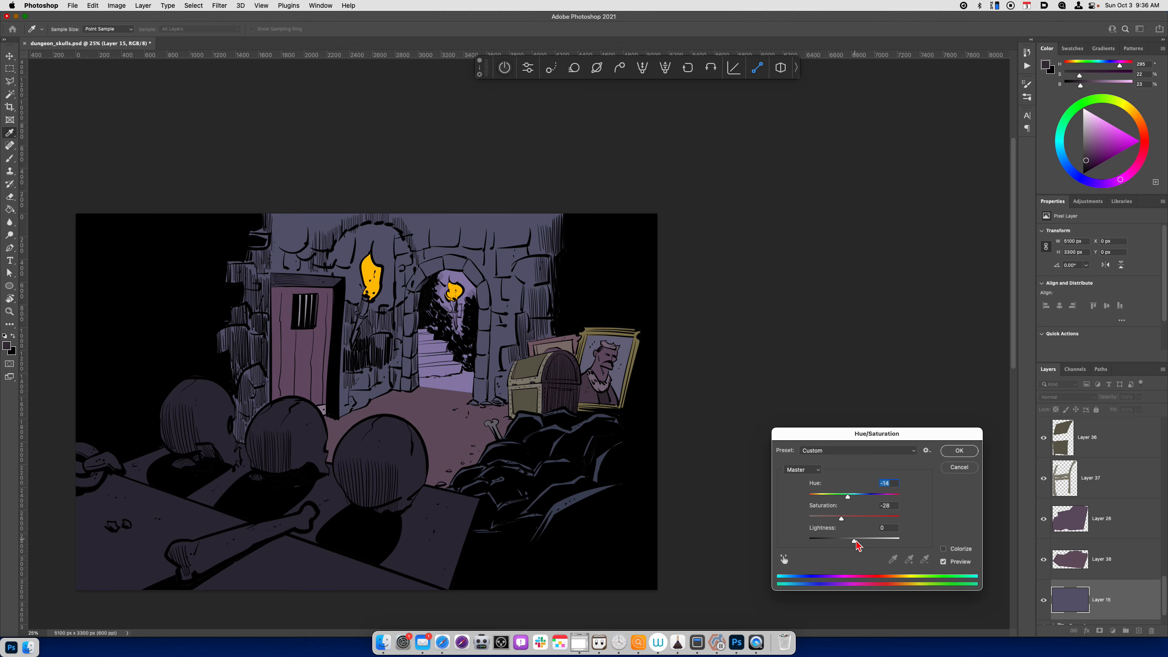
# Lighten the walls slightly (Lightness +3), then return from the greyscale proof check to colour.
pyautogui.moveTo(841, 538); pyautogui.dragTo(856, 539)
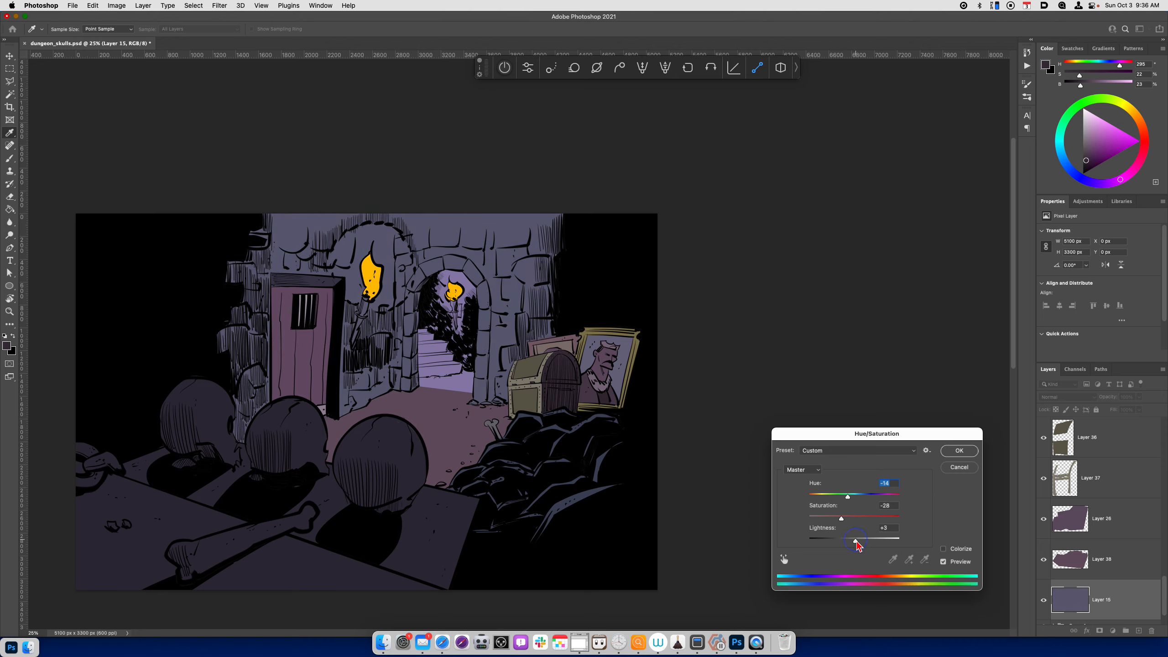
pyautogui.moveTo(841, 540); pyautogui.dragTo(855, 541)
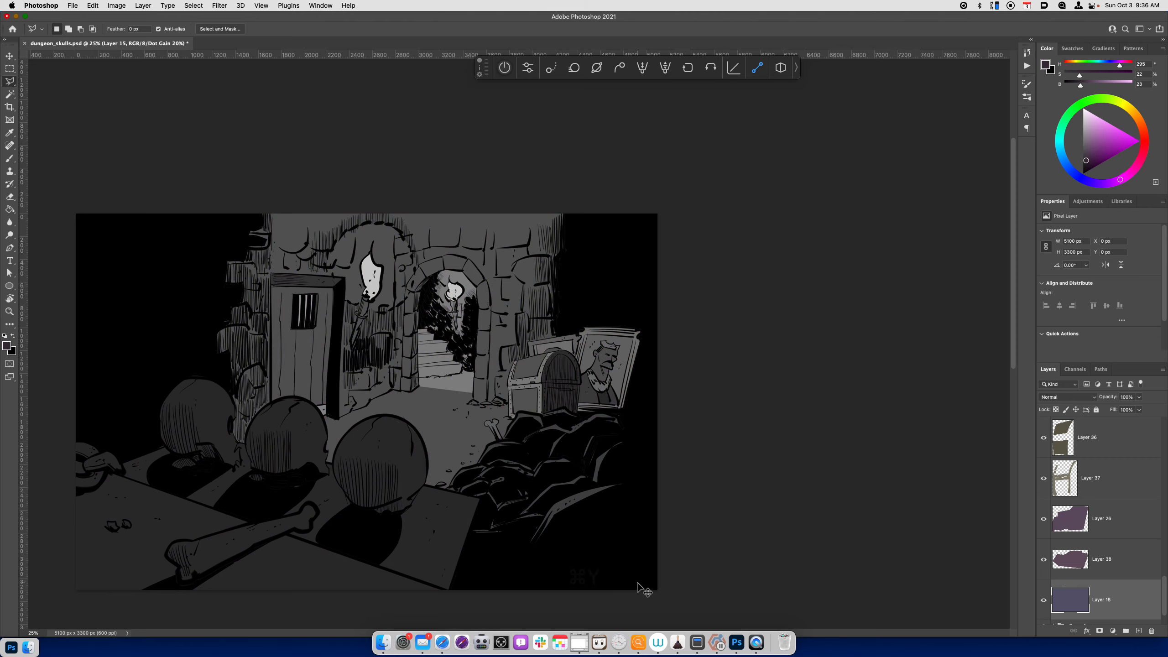
pyautogui.moveTo(695, 597)
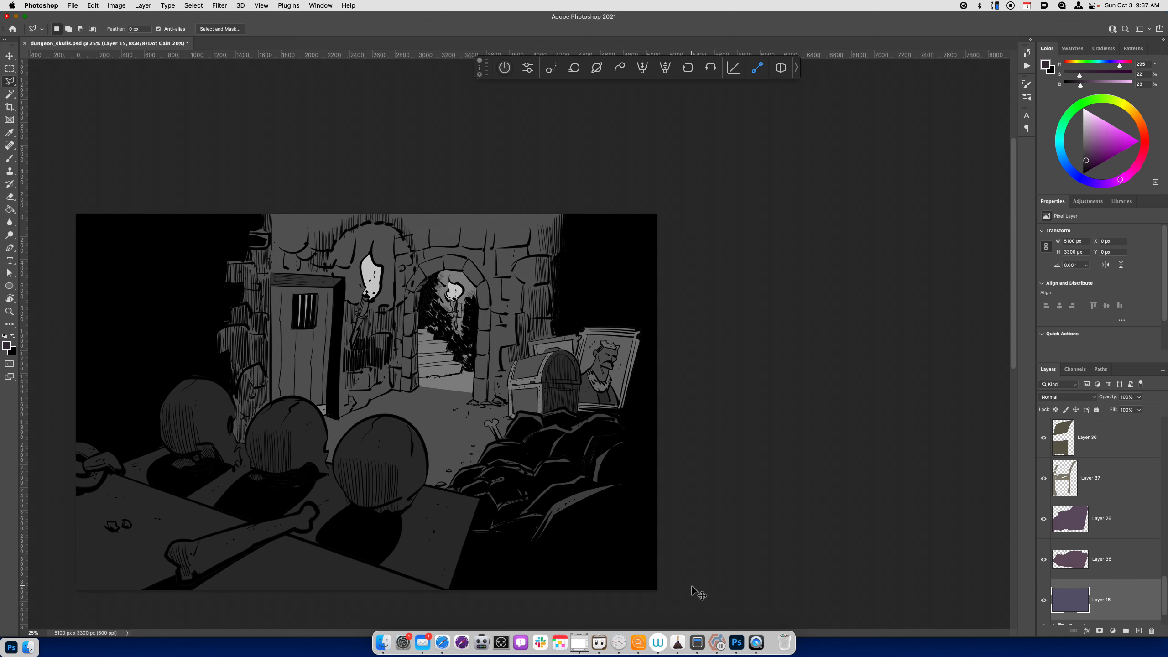
pyautogui.press('cmd+-')
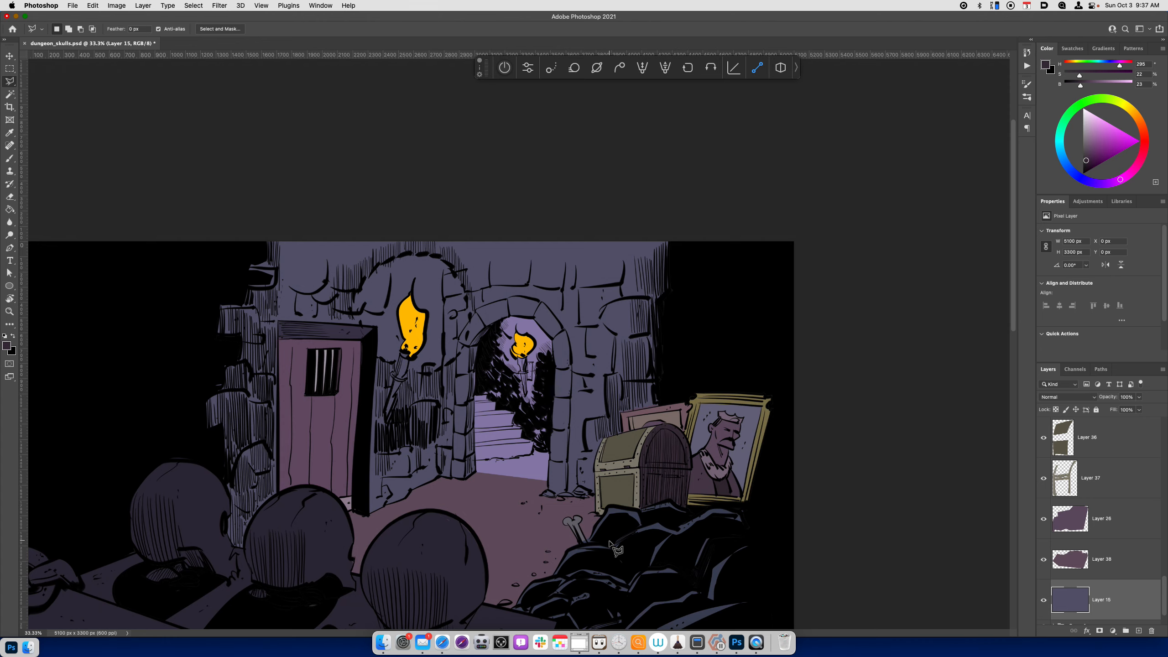
pyautogui.moveTo(1069, 568)
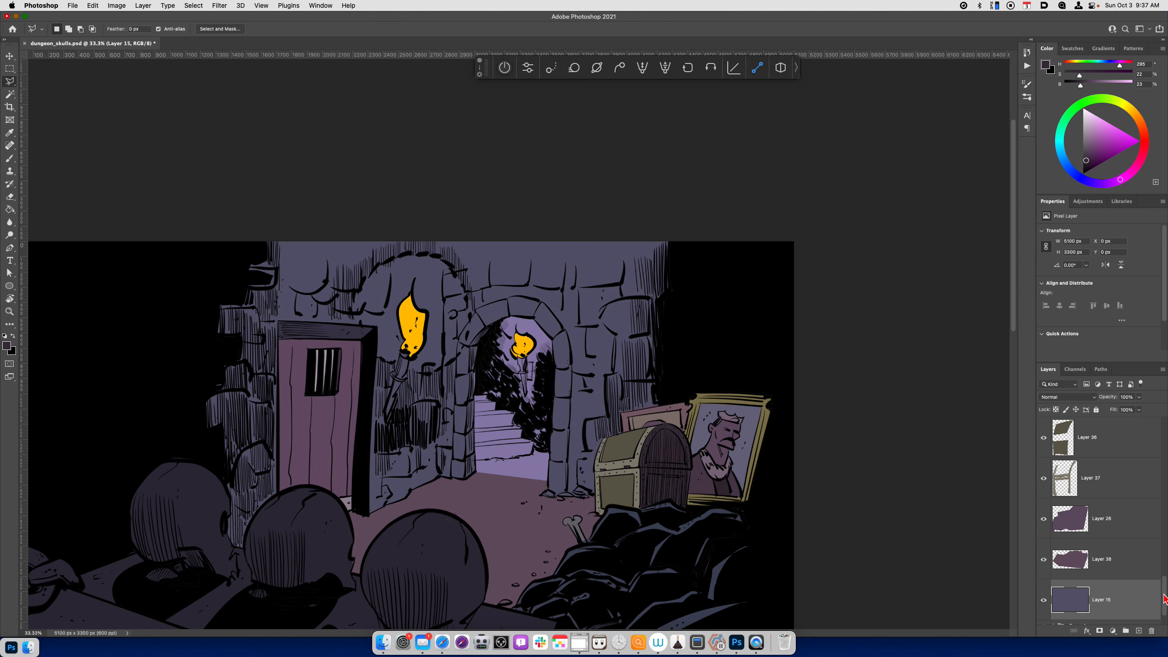
pyautogui.moveTo(488, 335)
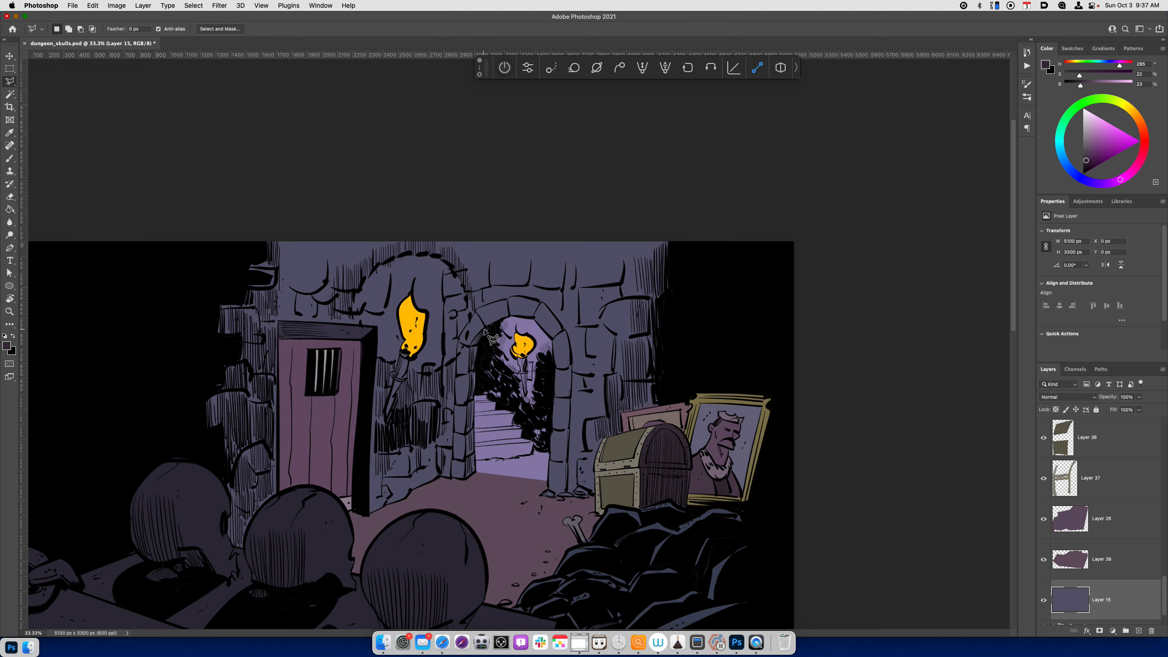
# Lift the arch's left inner edge strip to Layer 39 with Lightness +20 and Hue about -16.
pyautogui.moveTo(484, 331); pyautogui.dragTo(469, 413)
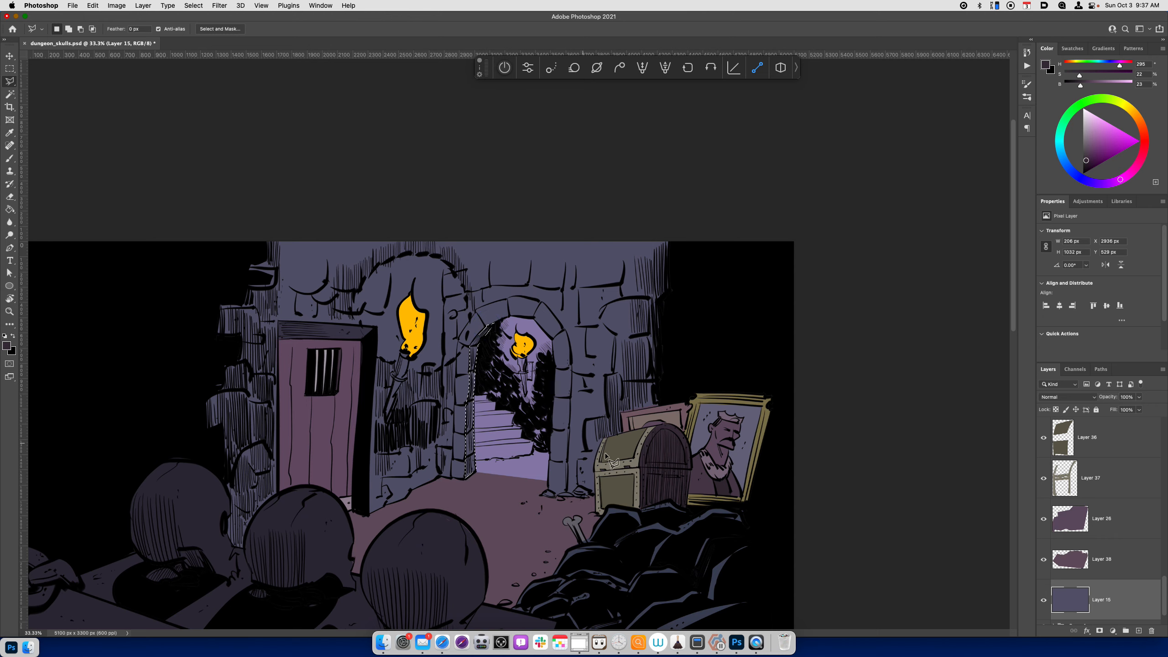
pyautogui.press('cmd+u')
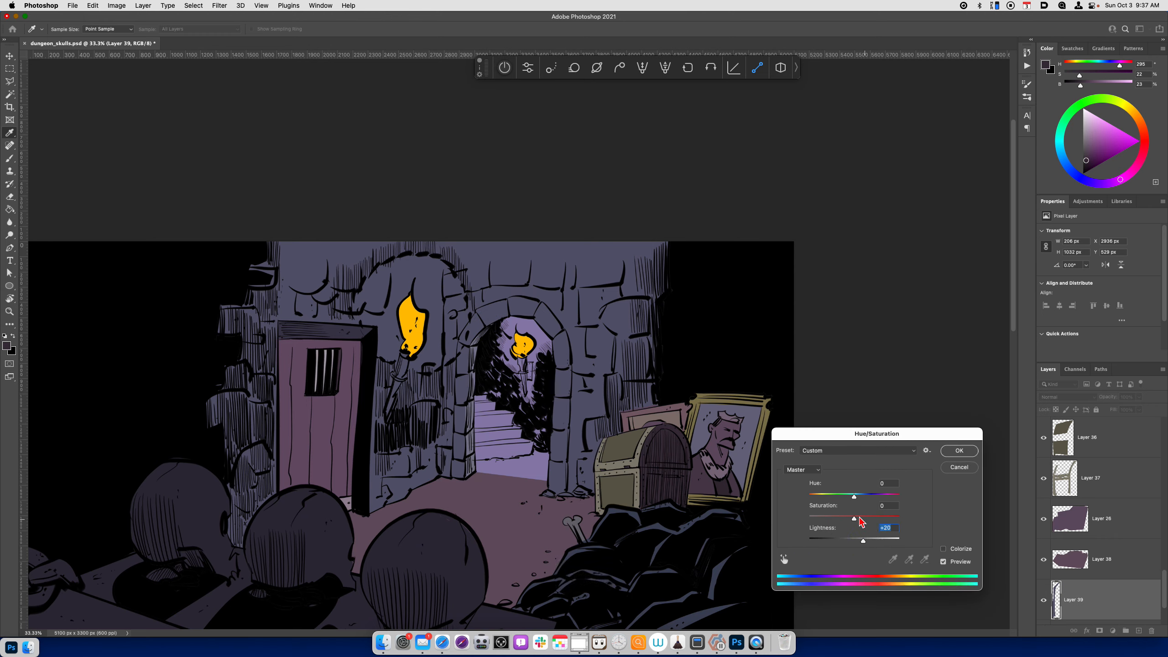
pyautogui.moveTo(854, 497); pyautogui.dragTo(846, 497)
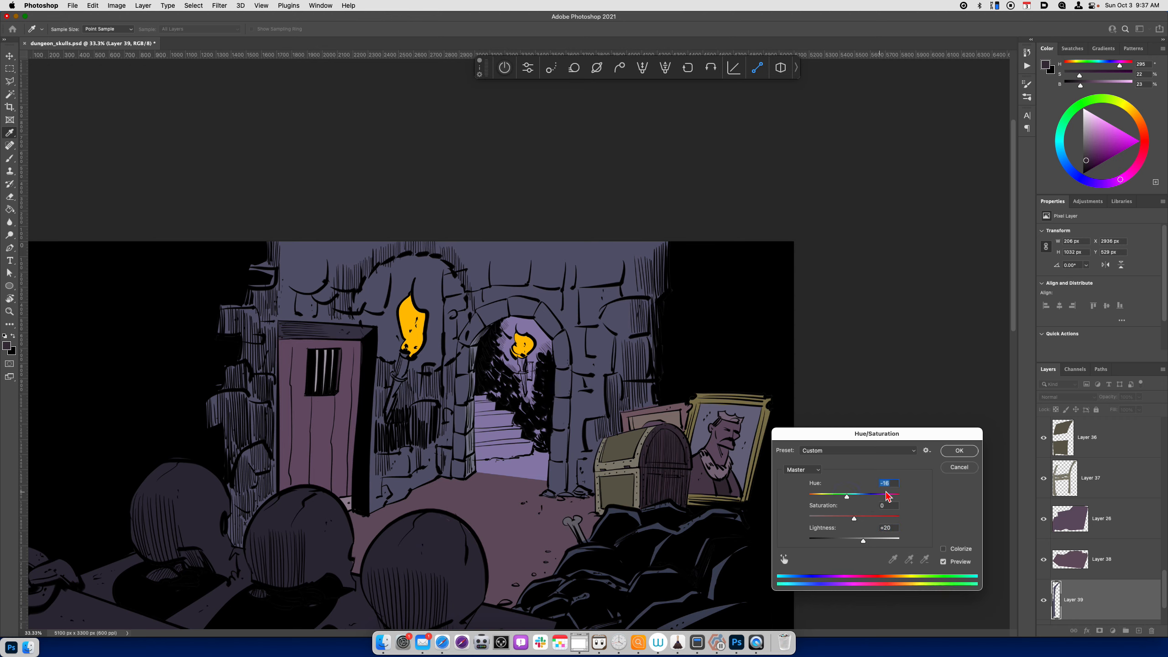
pyautogui.click(959, 468)
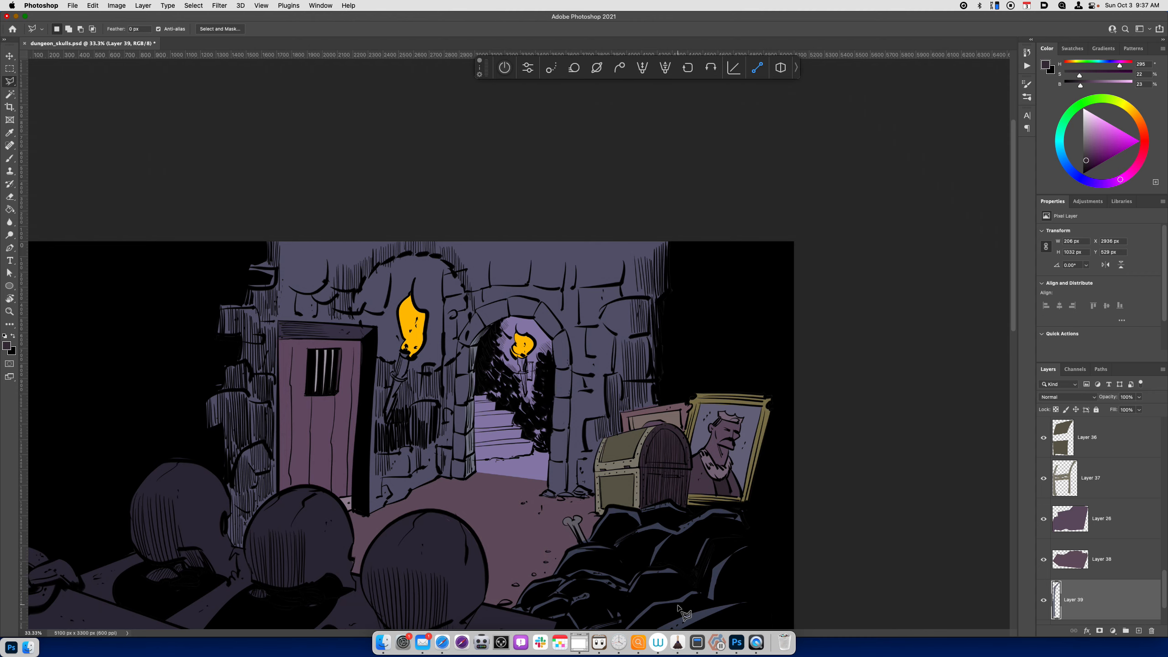
# Paint the torch handles muted reddish-brown and the brackets pale grey on new Layer 40.
pyautogui.scroll(-3)
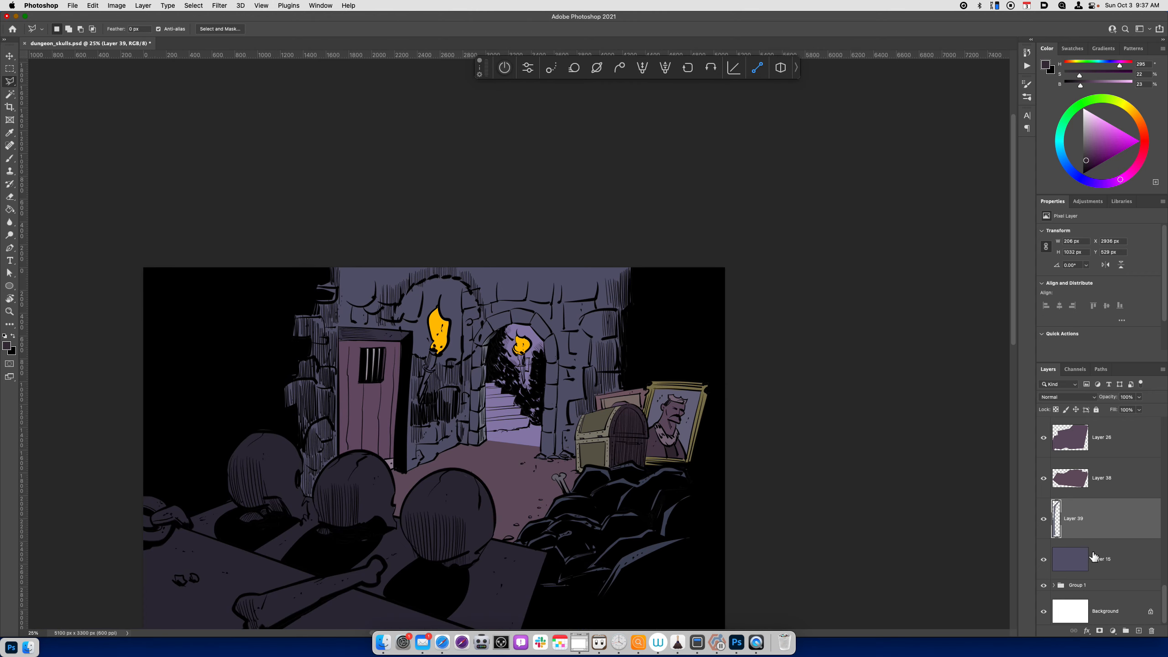
pyautogui.click(1103, 558)
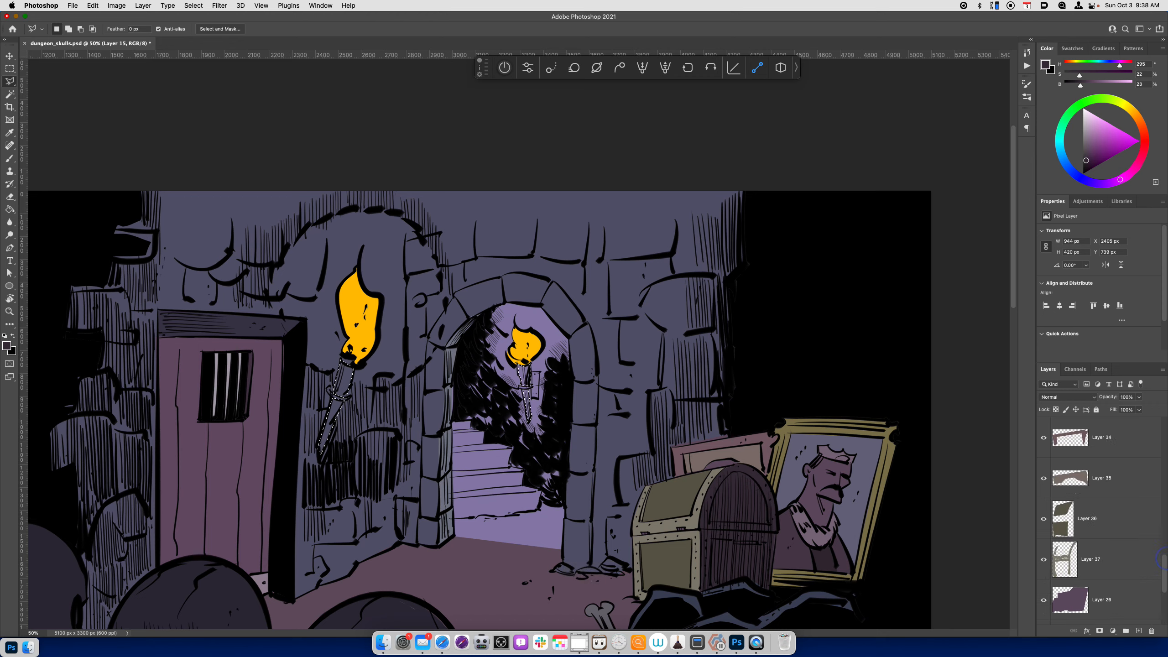
pyautogui.scroll(-3)
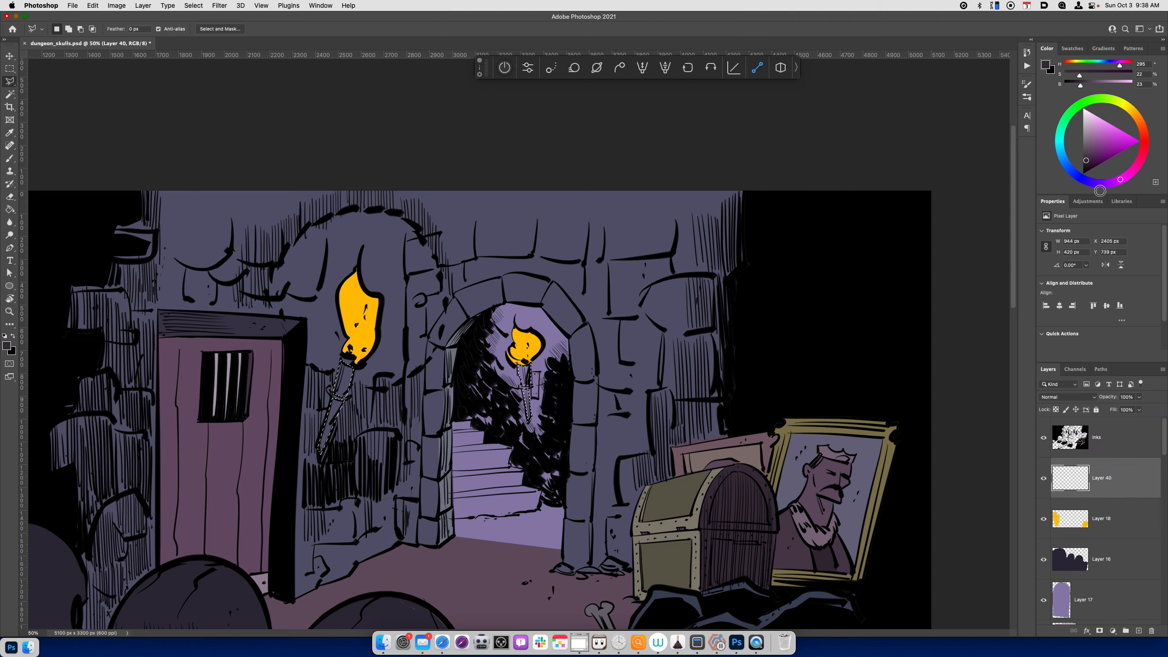
pyautogui.click(1101, 145)
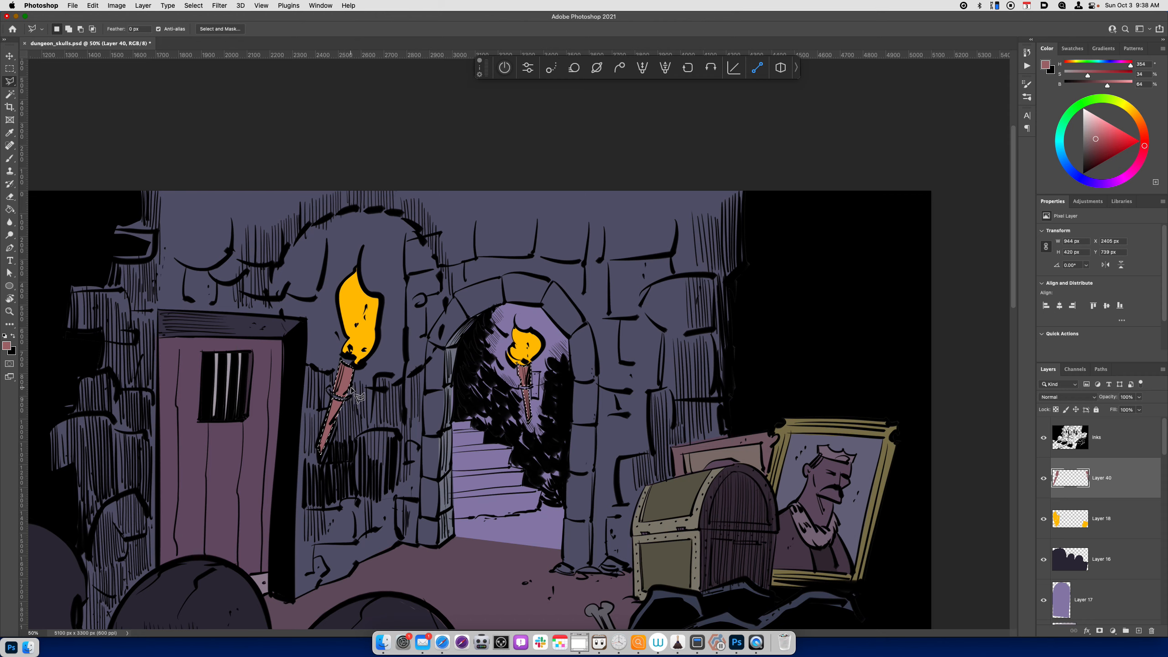
pyautogui.moveTo(529, 384)
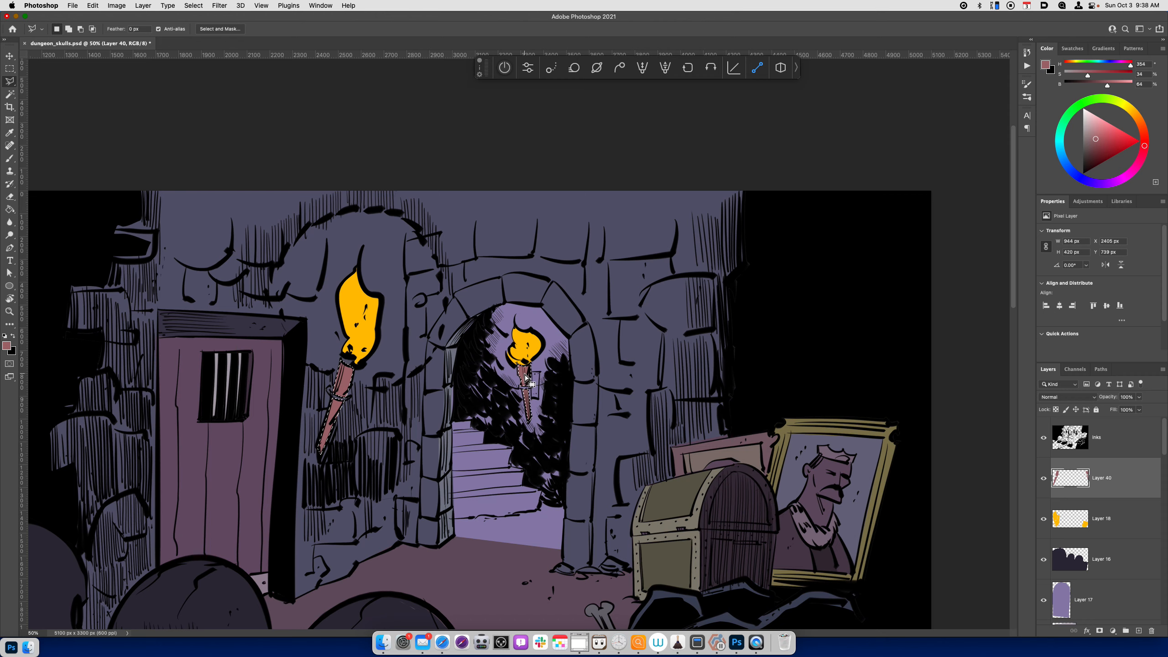
pyautogui.press('cmd+d')
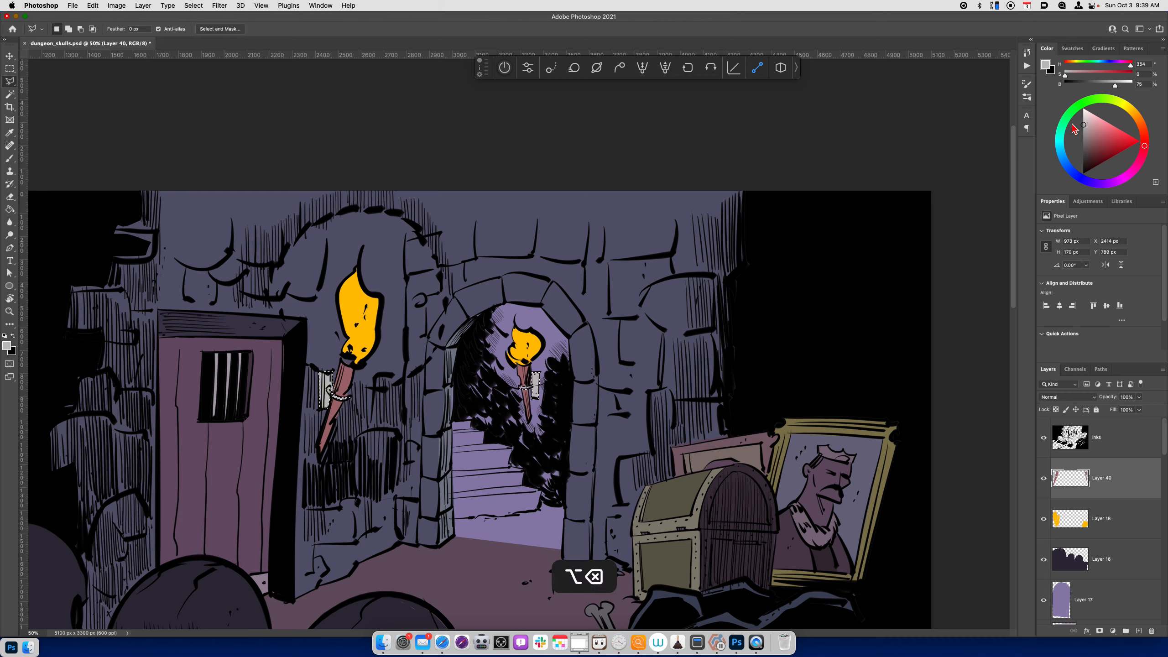
# Tweak the painted torch parts' colour with a Hue/Saturation adjustment.
pyautogui.press('cmd+u')
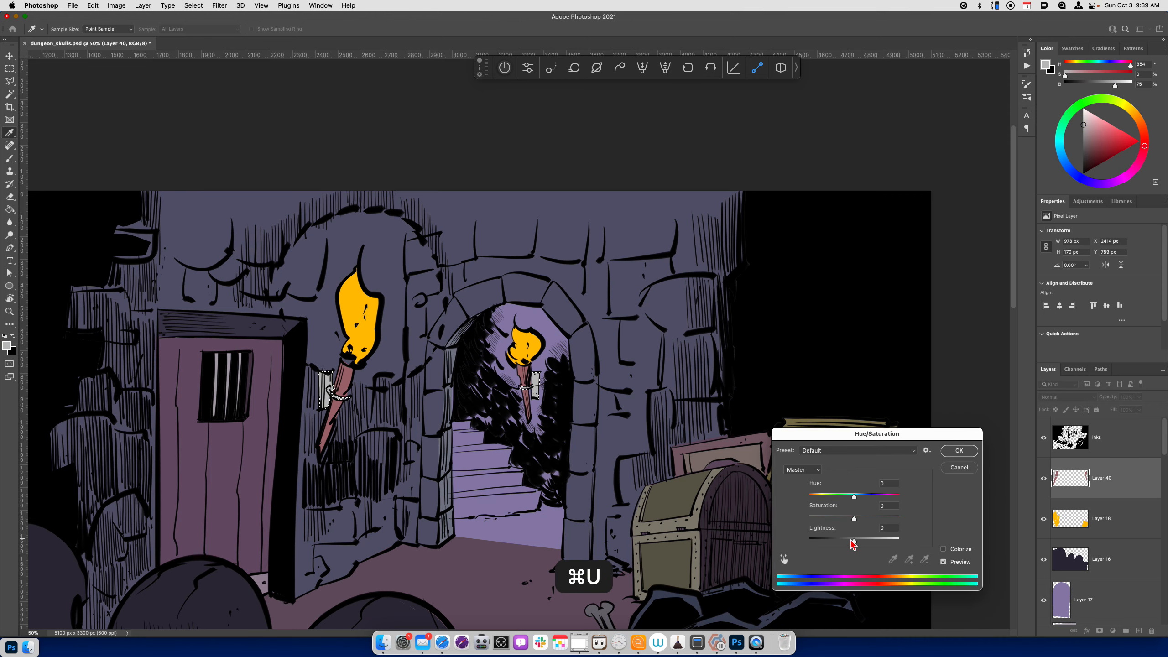
pyautogui.moveTo(854, 538); pyautogui.dragTo(842, 538)
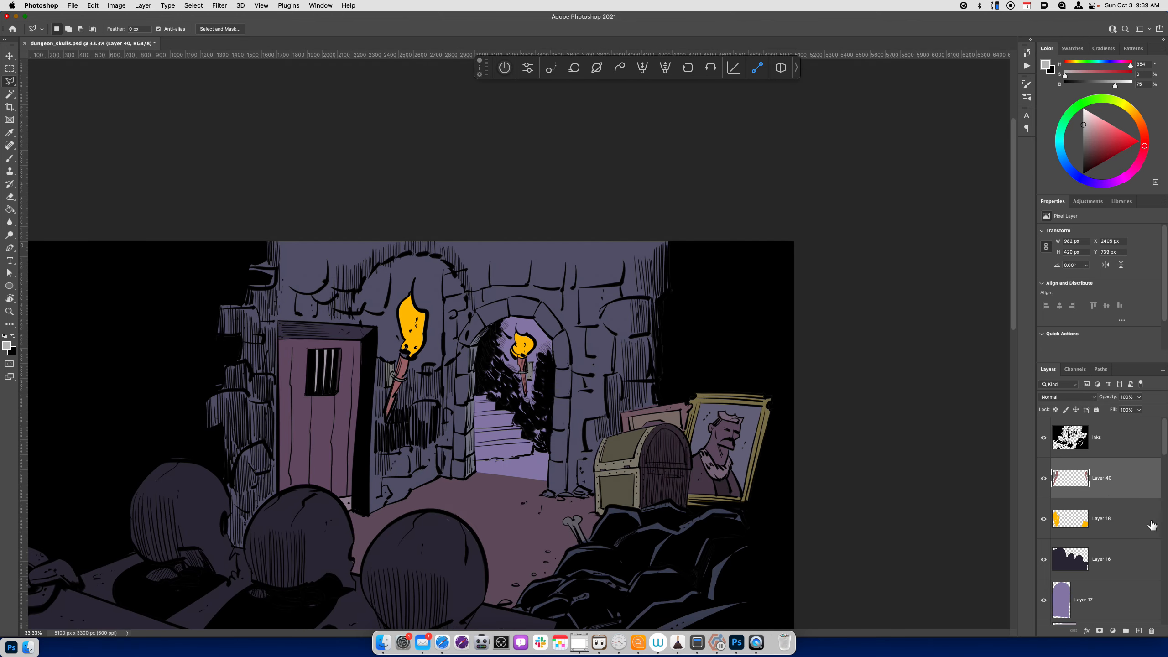
# Darken Layer 41's stairway purple to about -27 Lightness and -26 Saturation.
pyautogui.click(1085, 600)
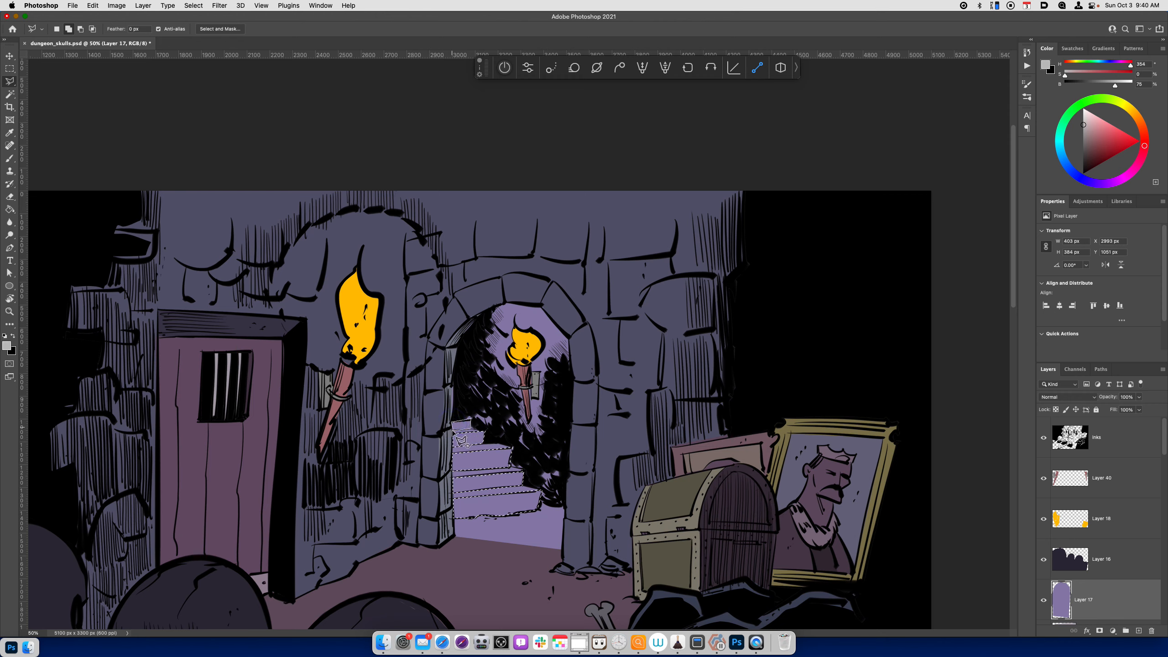
pyautogui.press('cmd+j')
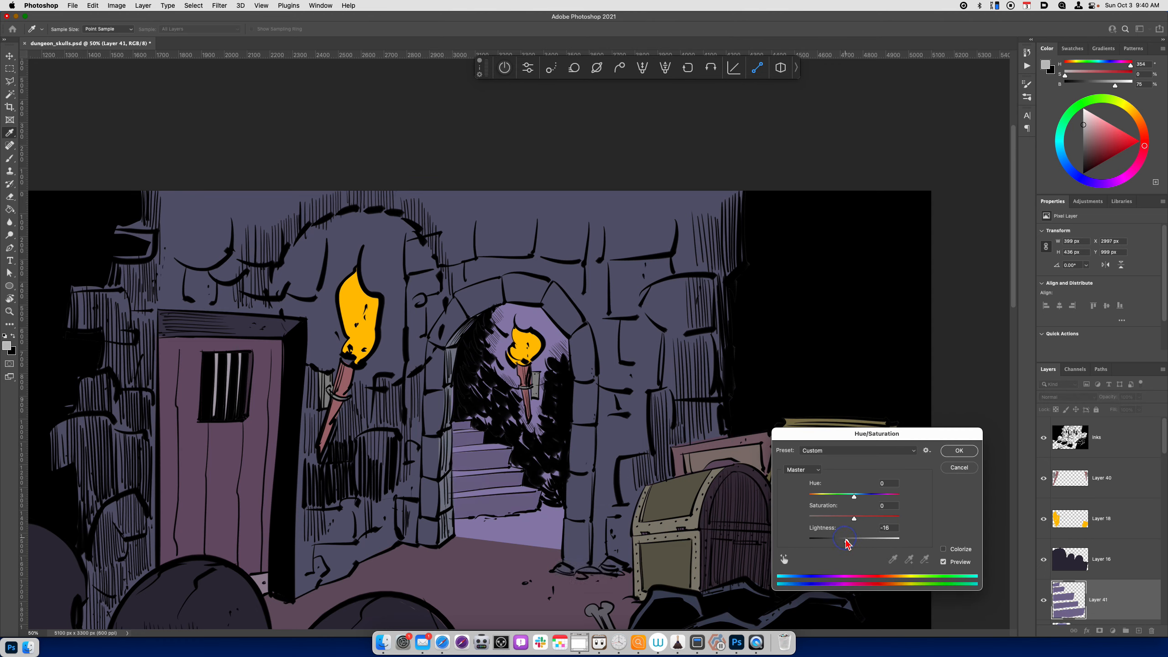
pyautogui.moveTo(854, 538); pyautogui.dragTo(842, 538)
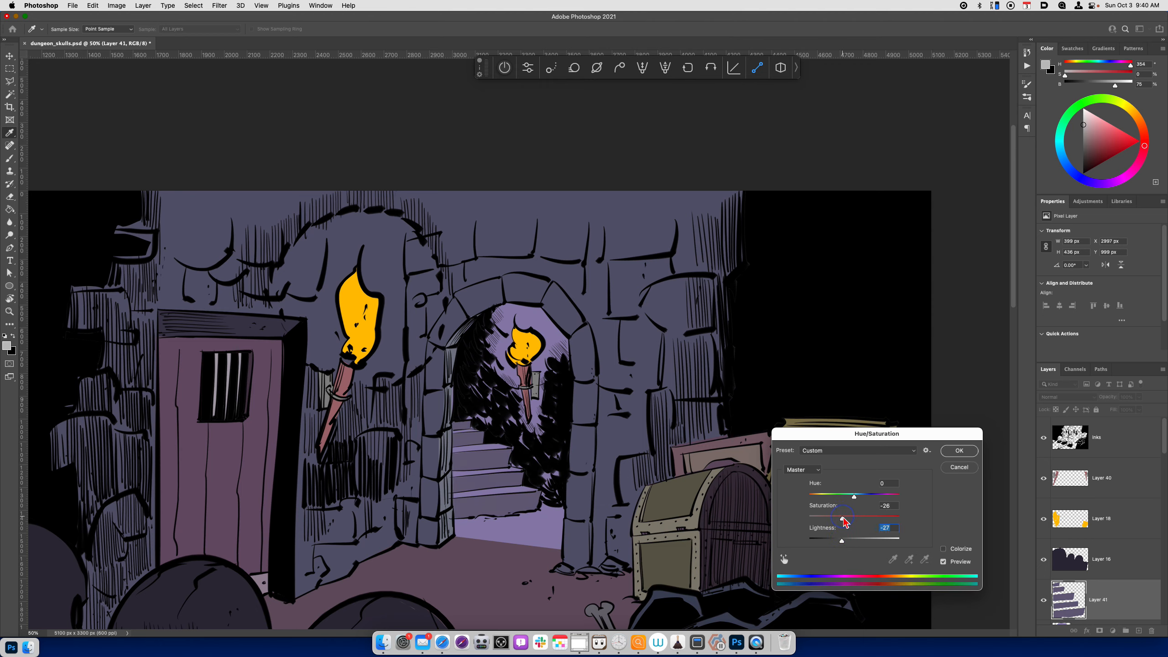
pyautogui.click(959, 450)
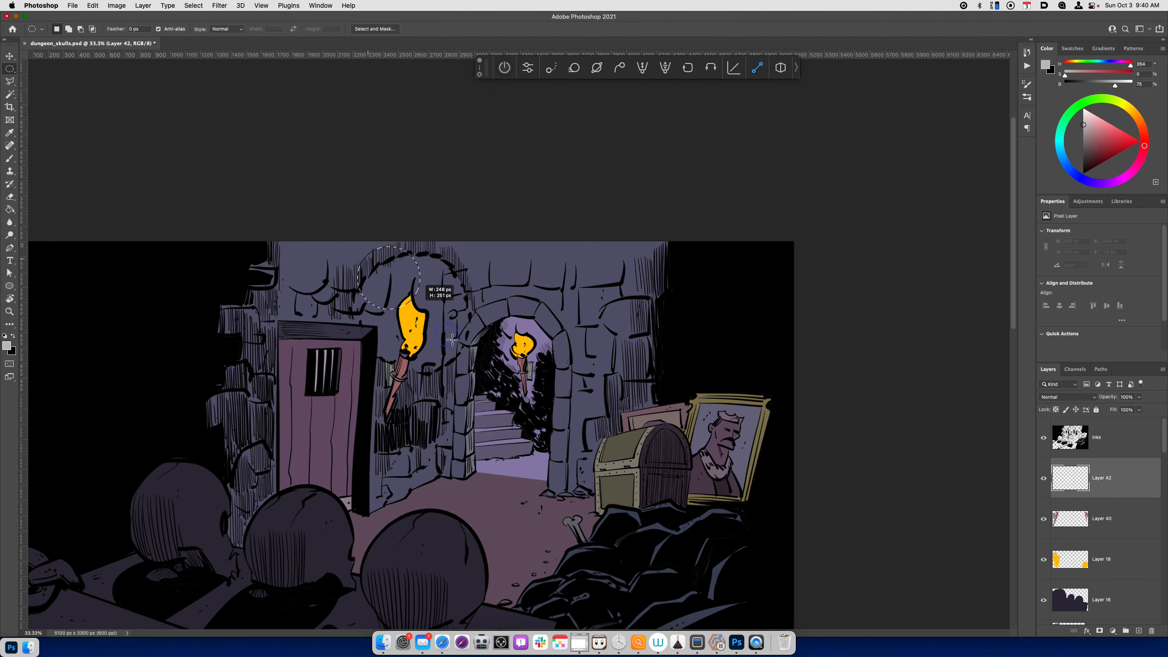
# Fill an elliptical selection around the left torch with lightened orange on Layer 42.
pyautogui.moveTo(451, 341); pyautogui.dragTo(481, 372)
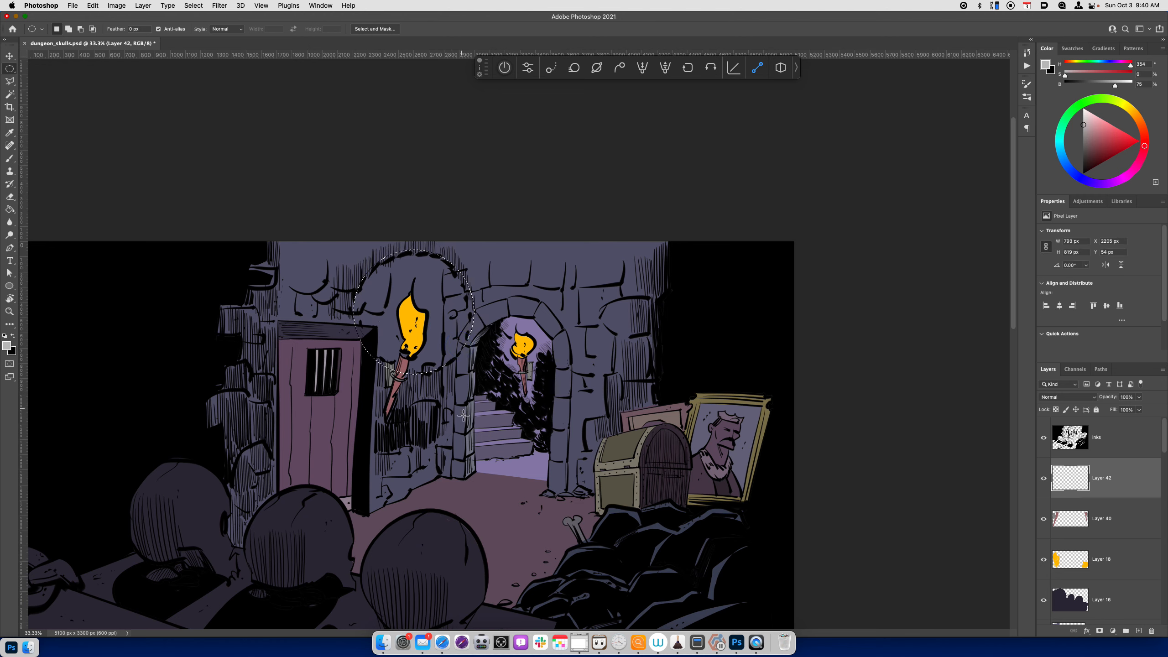
pyautogui.moveTo(491, 641)
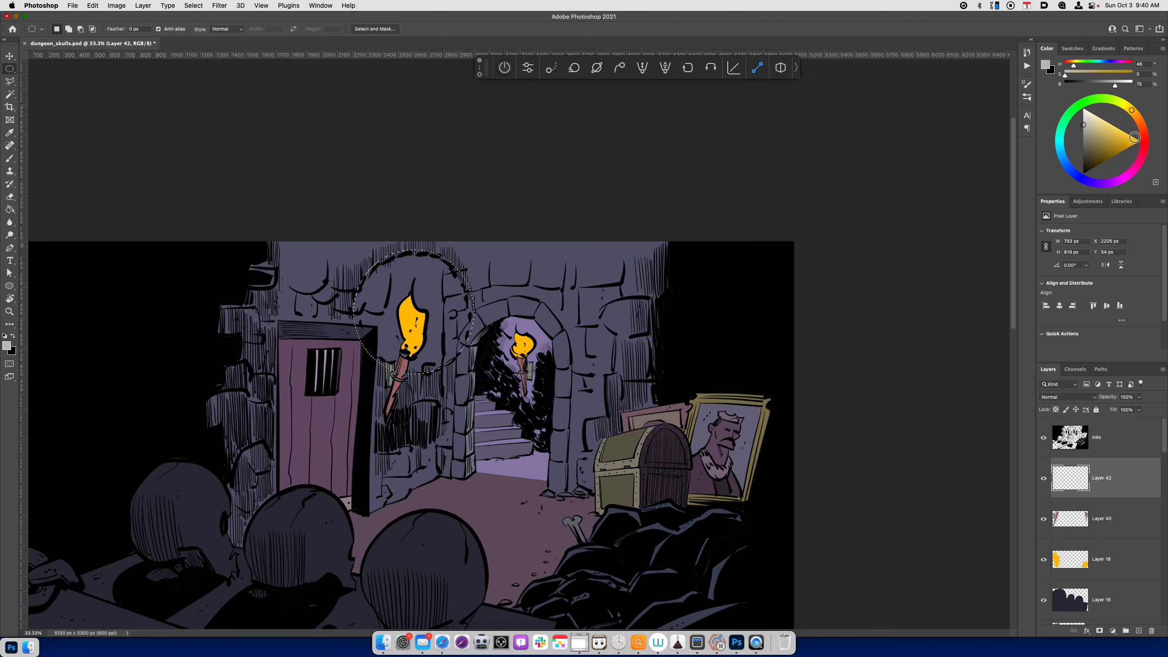
pyautogui.press('alt+backspace')
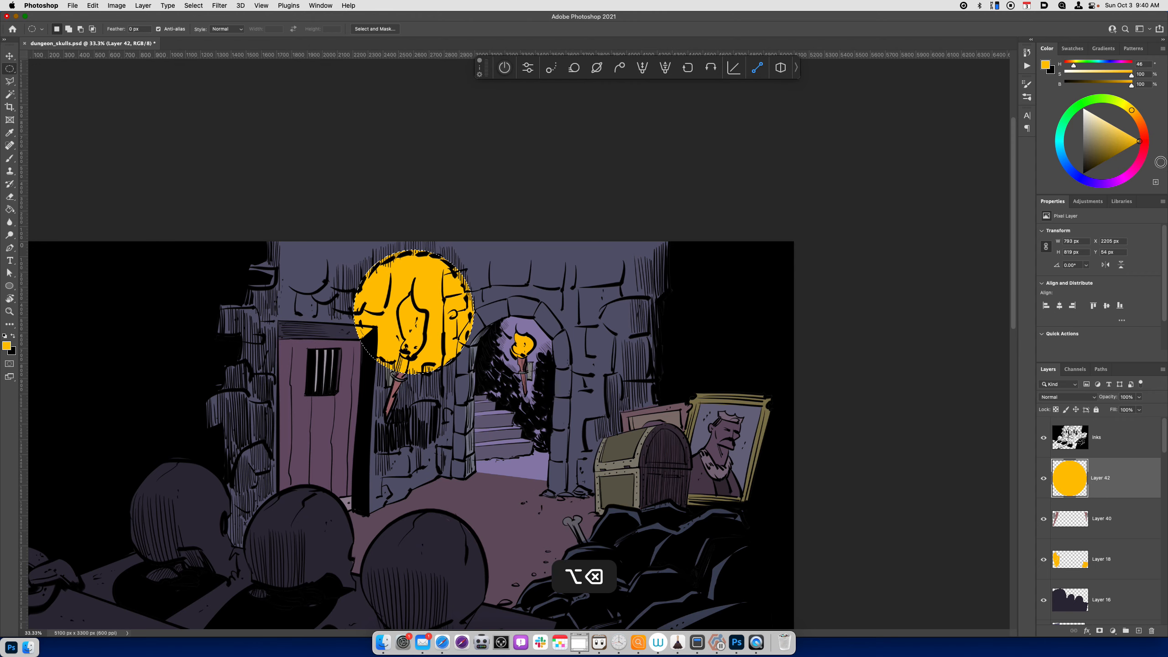
pyautogui.press('cmd+u')
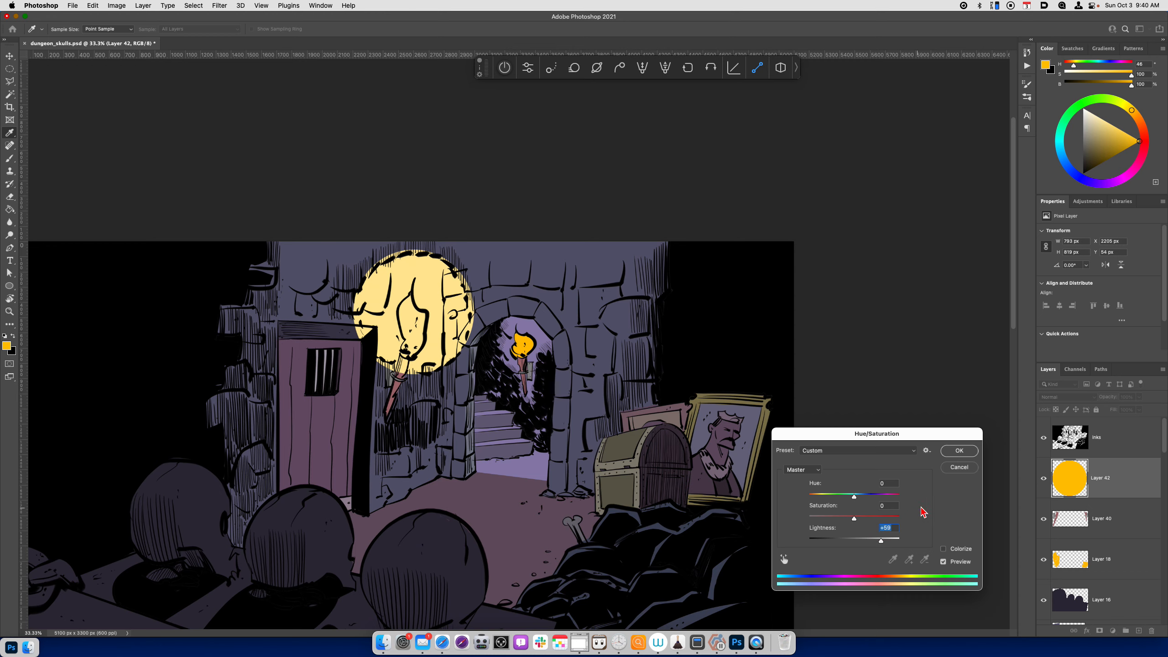
pyautogui.click(960, 450)
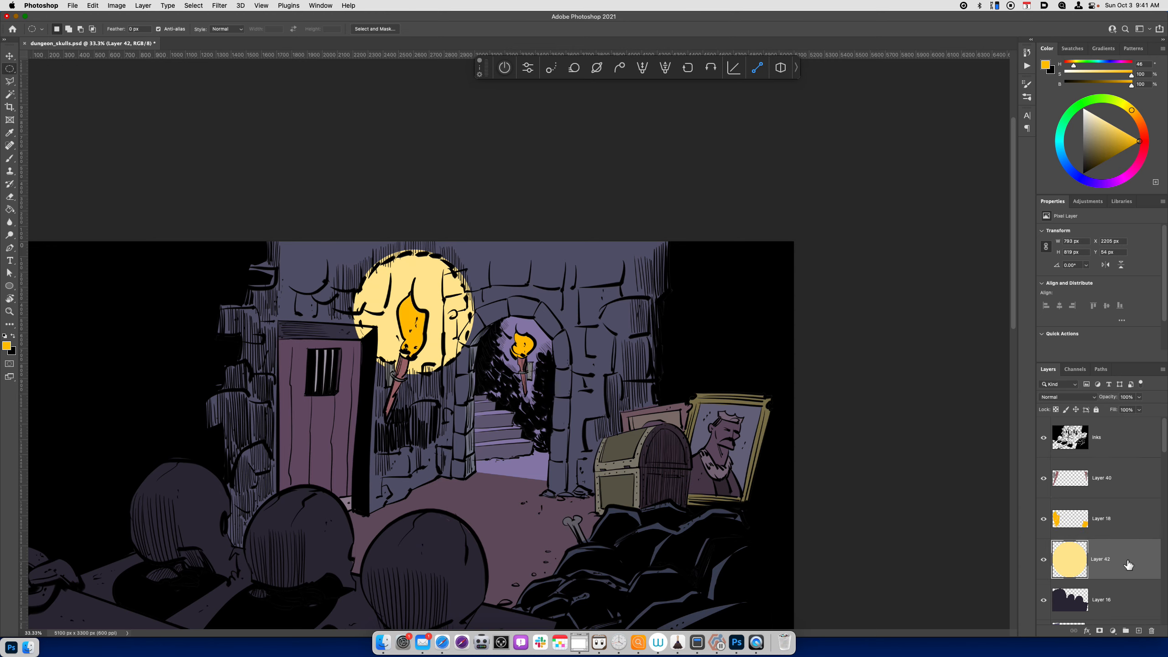
# Try overlay and lighten blends, then settle the glow on Soft Light at 100% opacity.
pyautogui.click(1056, 396)
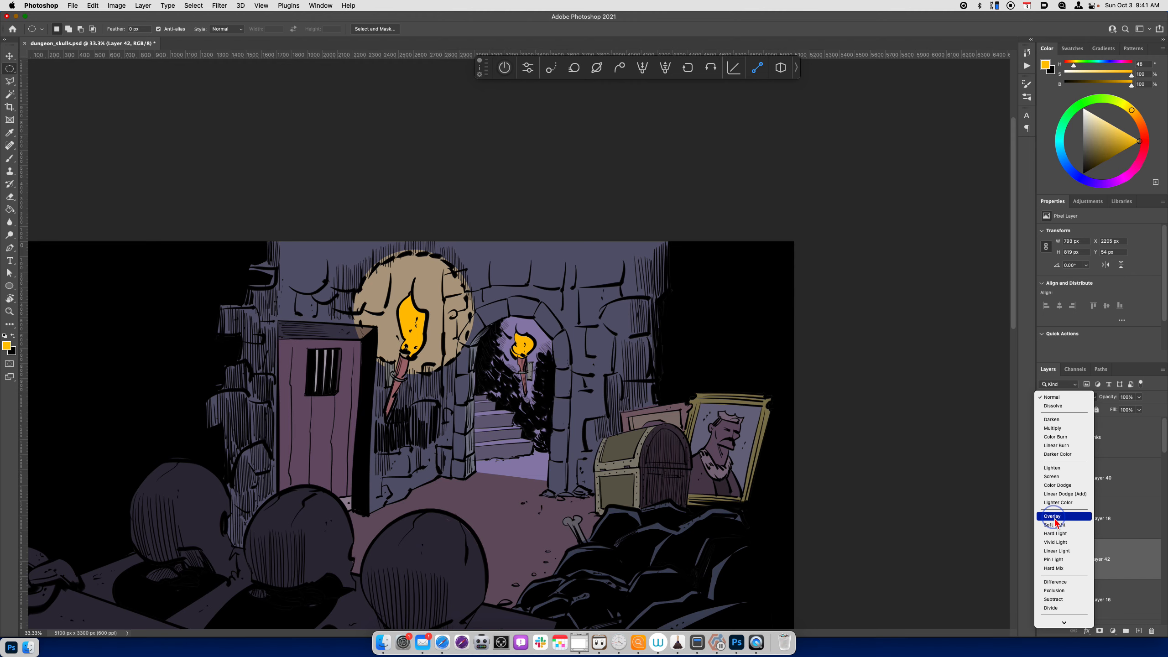
pyautogui.click(1052, 476)
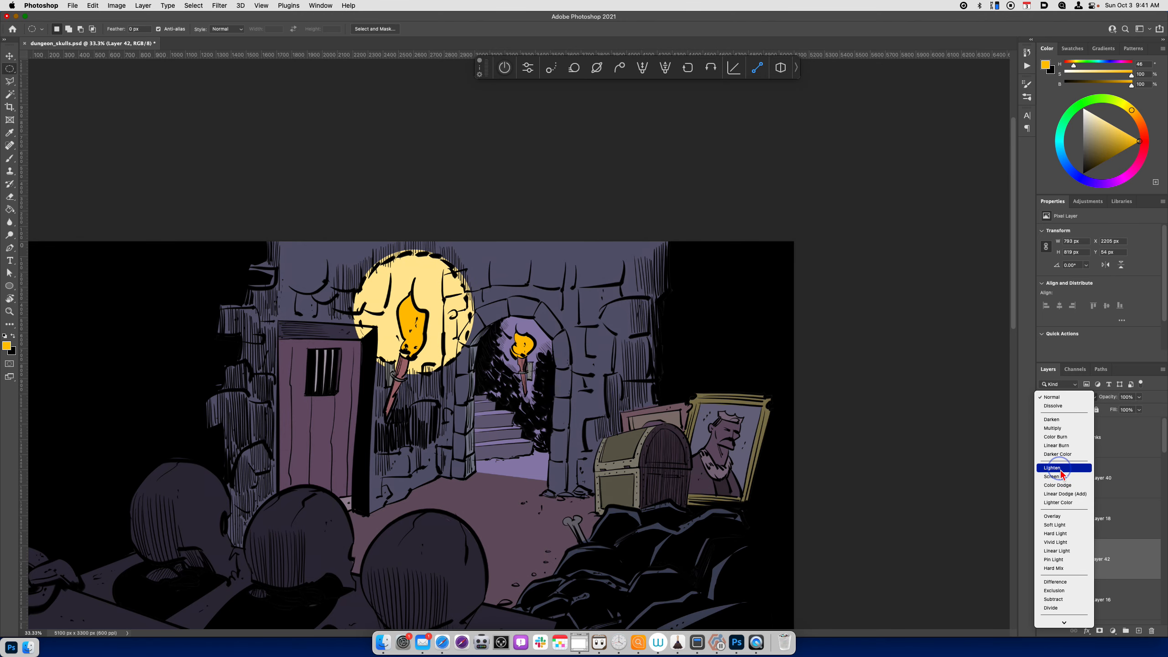
pyautogui.moveTo(1051, 476)
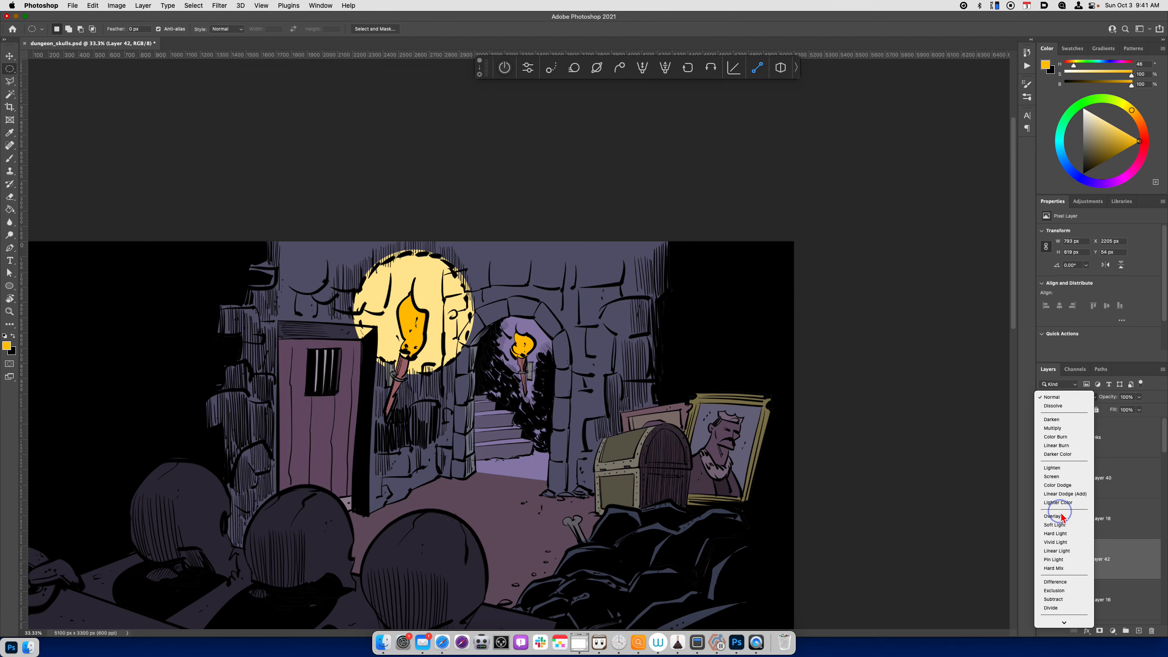
pyautogui.click(1053, 516)
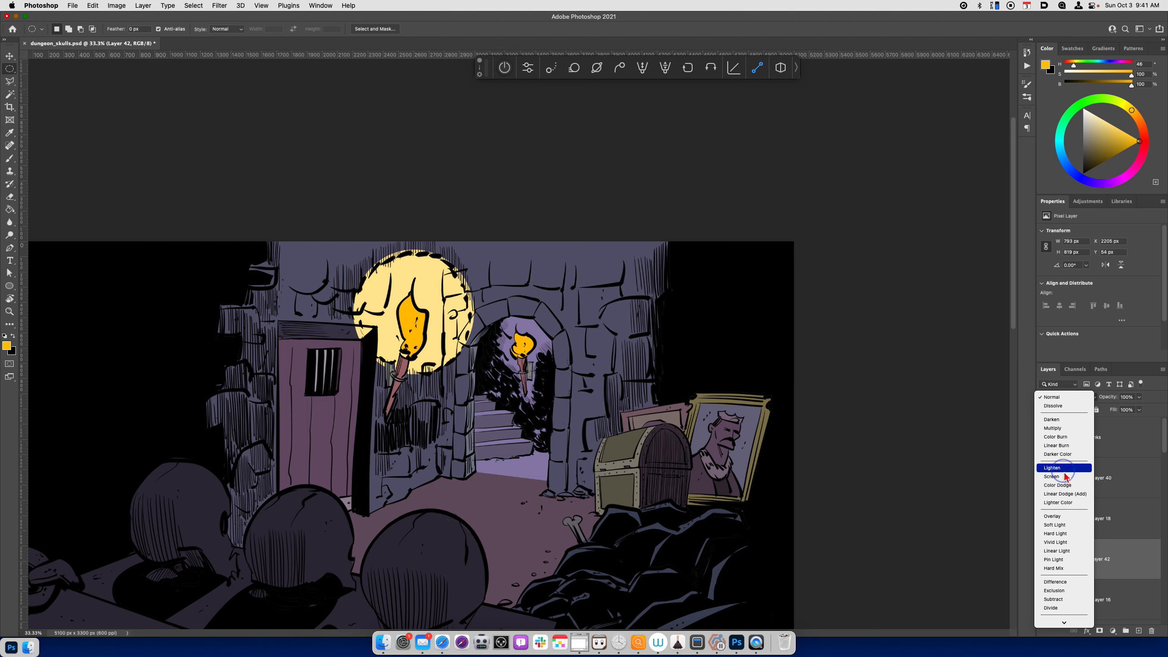
pyautogui.click(1053, 467)
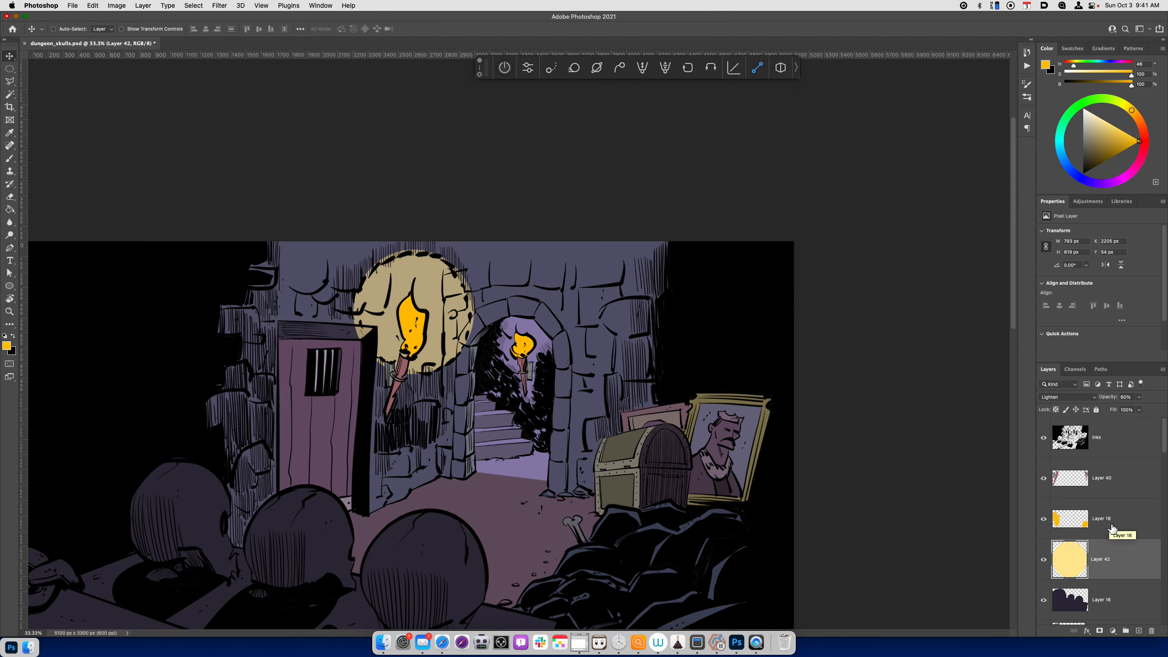
pyautogui.click(1053, 397)
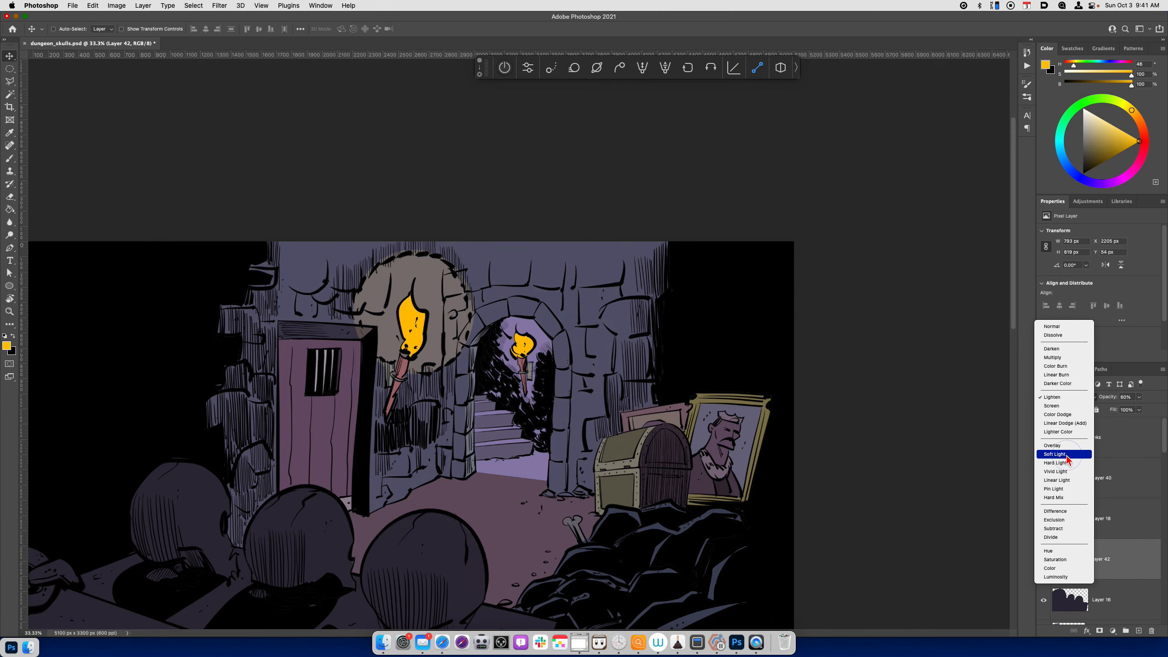
pyautogui.click(1056, 454)
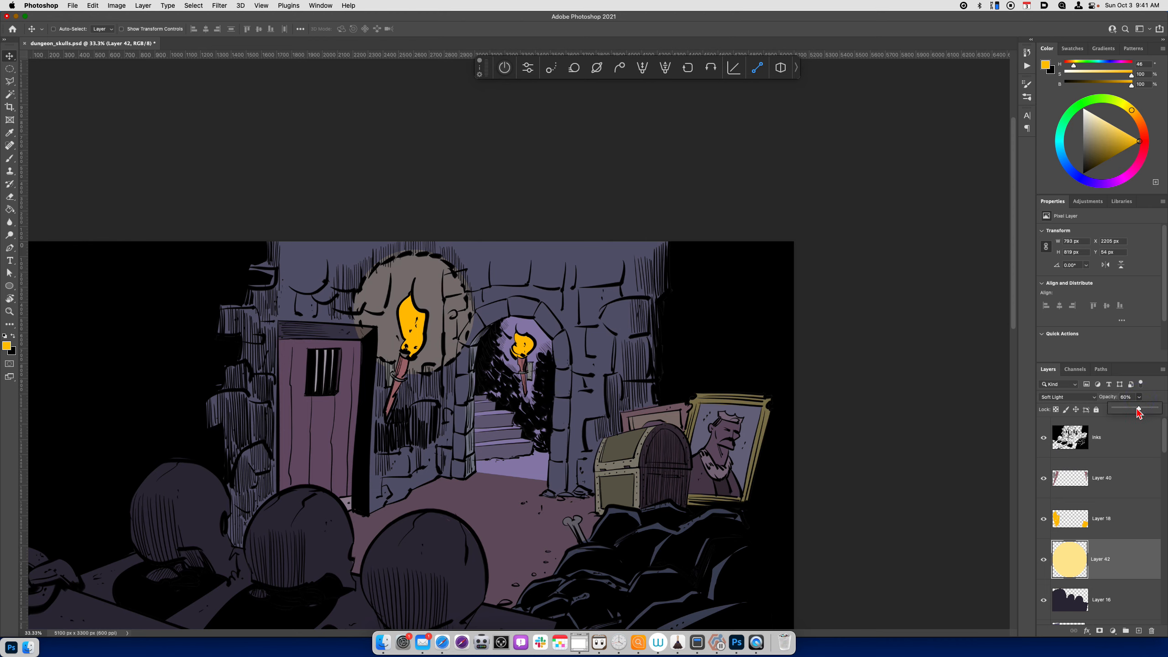
pyautogui.moveTo(1133, 408); pyautogui.dragTo(1159, 408)
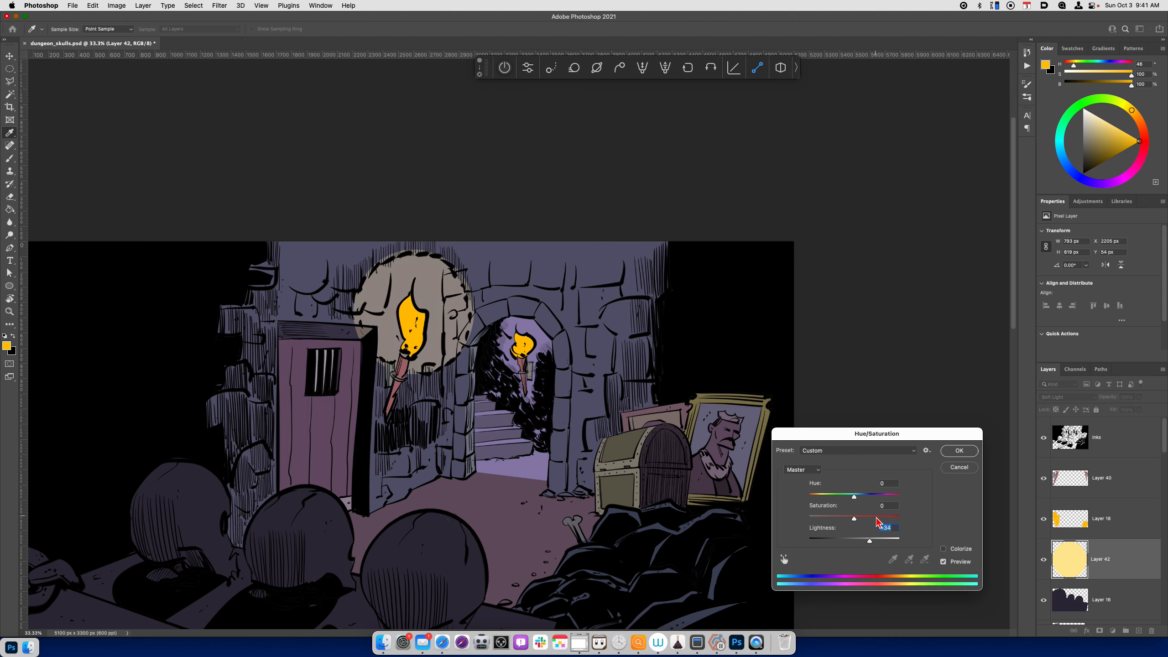
# Brighten and saturate the glow circle, settling it on a warm yellow hue.
pyautogui.moveTo(855, 517); pyautogui.dragTo(888, 518)
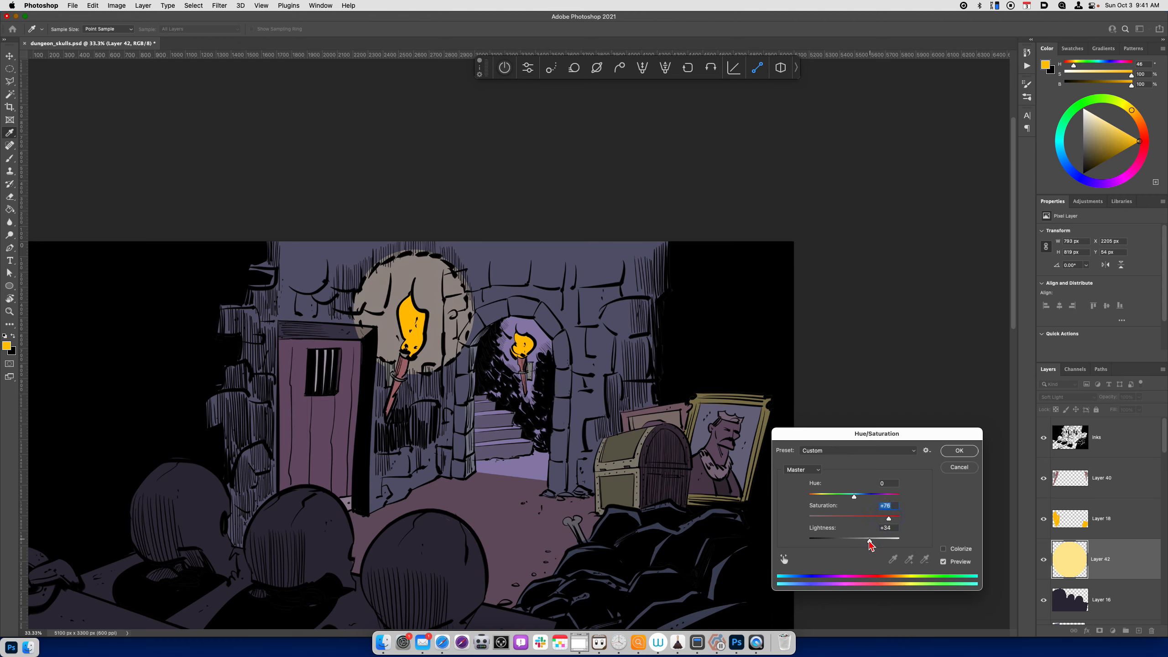
pyautogui.moveTo(855, 495); pyautogui.dragTo(844, 495)
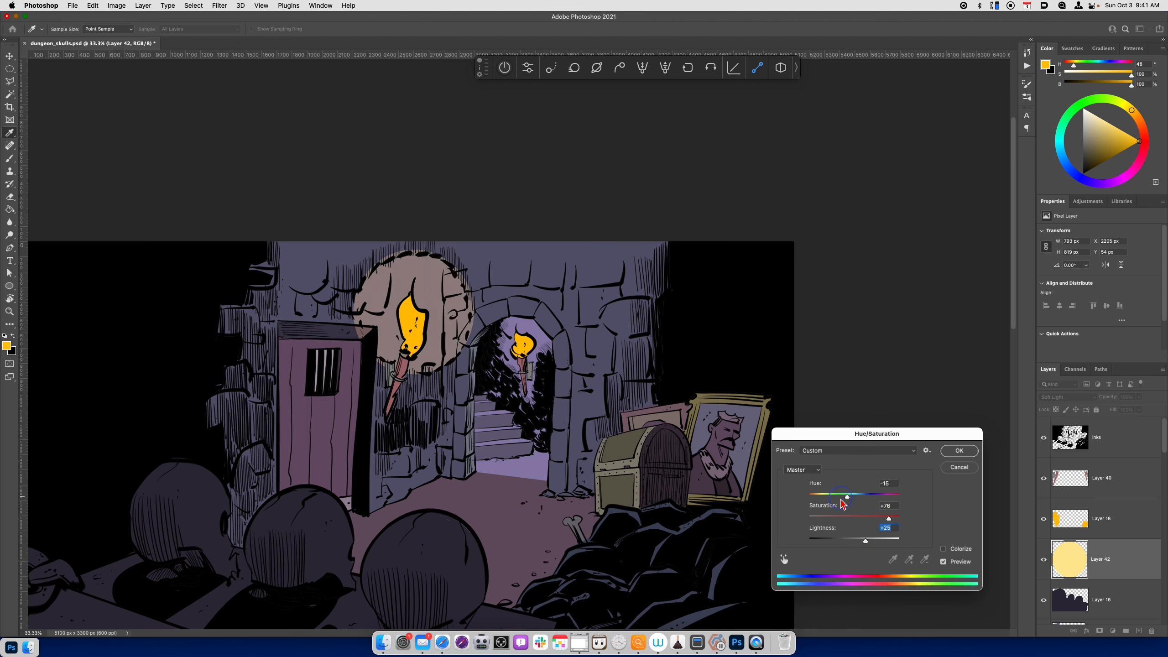
pyautogui.moveTo(846, 496); pyautogui.dragTo(869, 497)
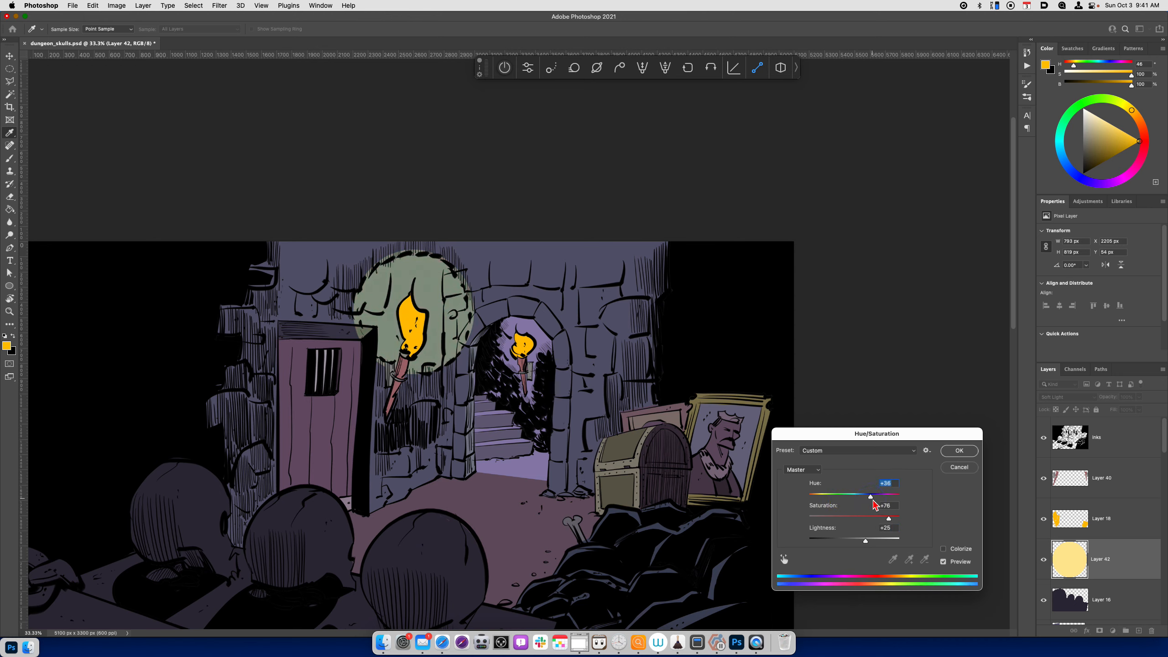
pyautogui.moveTo(870, 496); pyautogui.dragTo(854, 497)
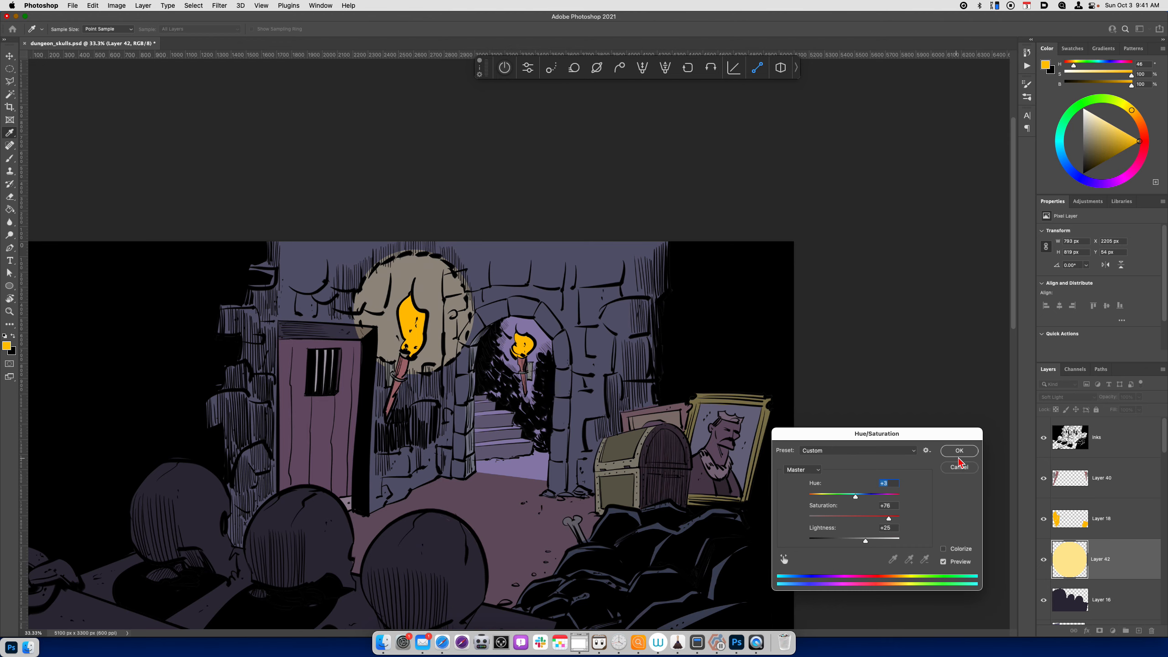
pyautogui.click(959, 450)
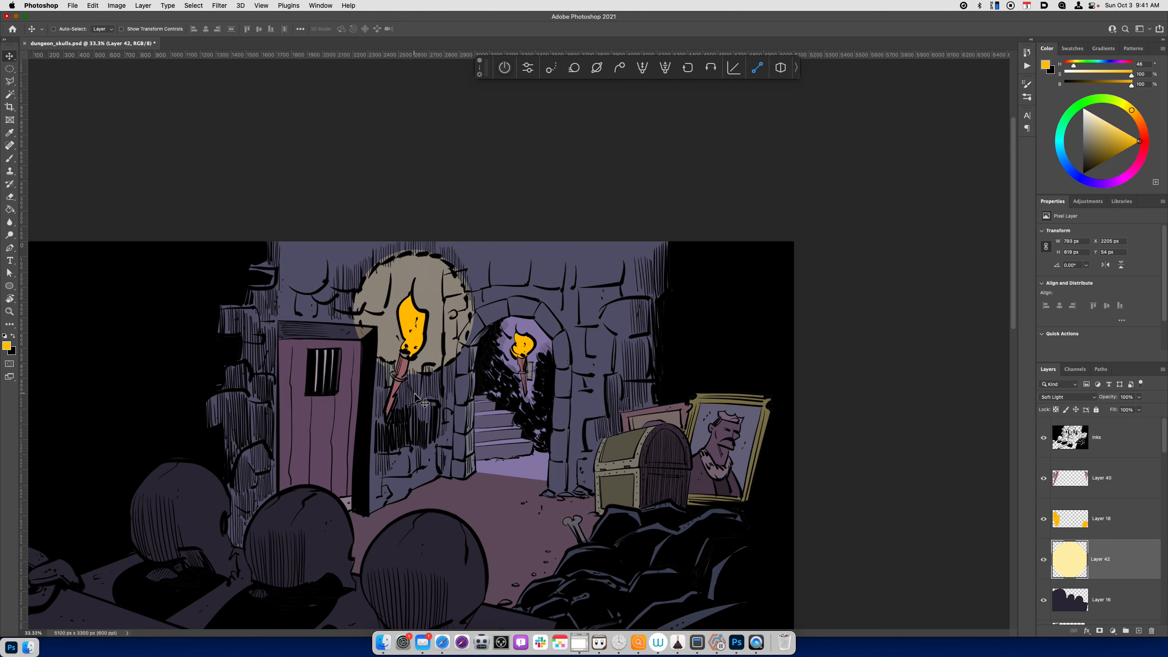
pyautogui.moveTo(938, 578)
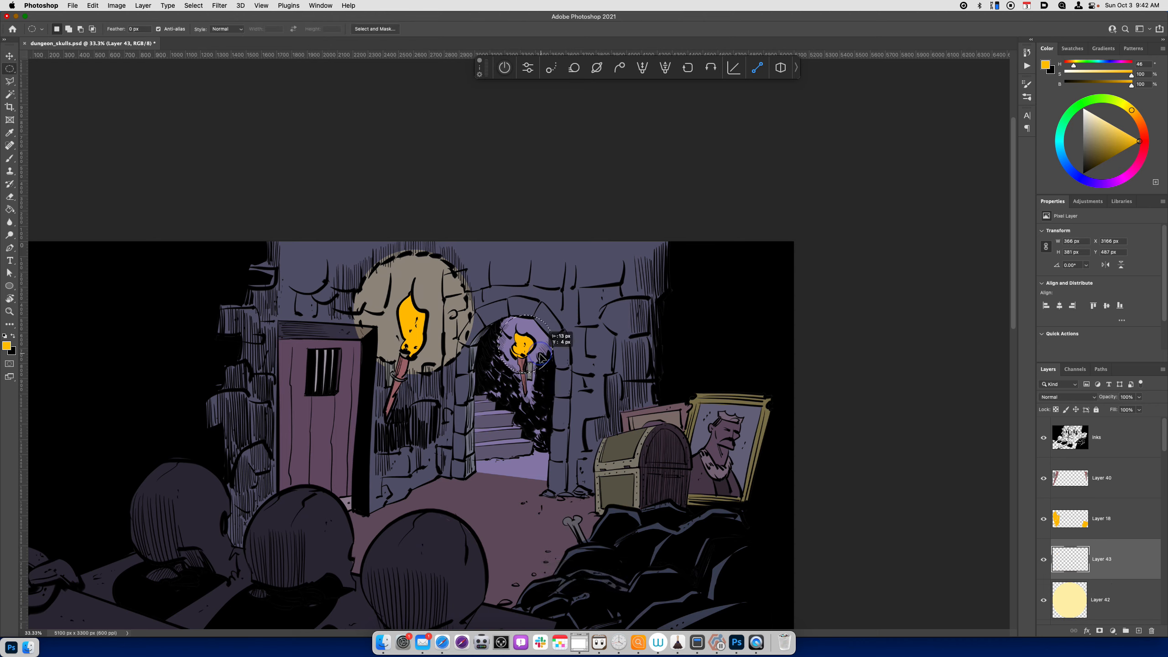
# Lighten the orange glow circle behind the archway torch on Layer 43.
pyautogui.moveTo(537, 358); pyautogui.dragTo(521, 343)
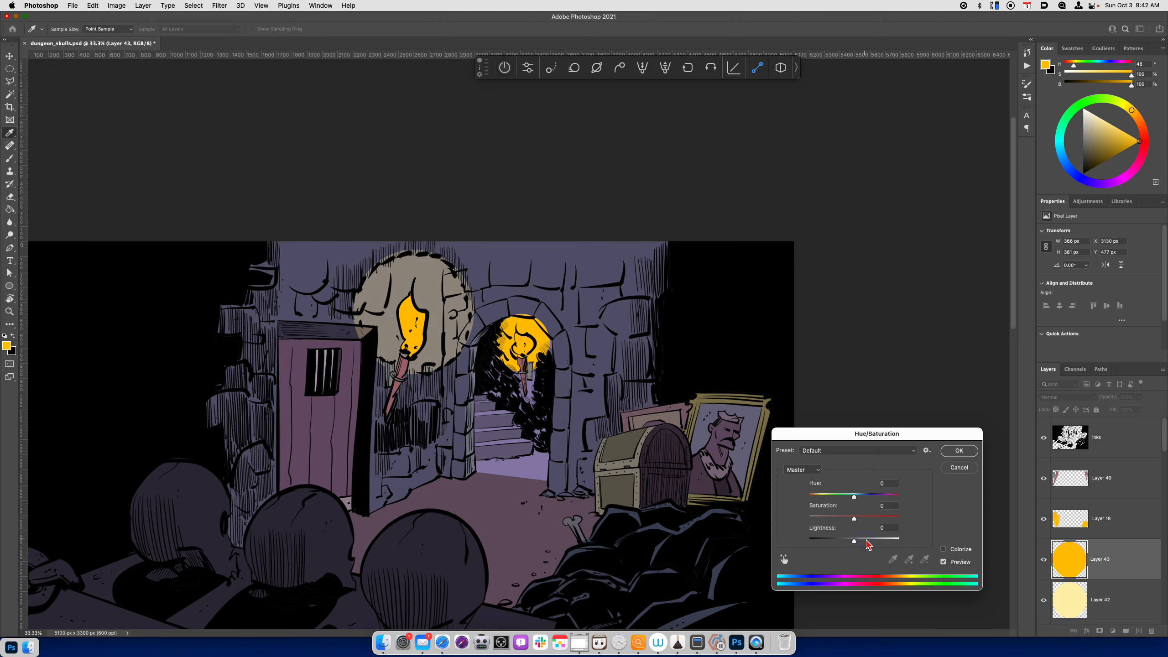
pyautogui.moveTo(855, 541); pyautogui.dragTo(883, 540)
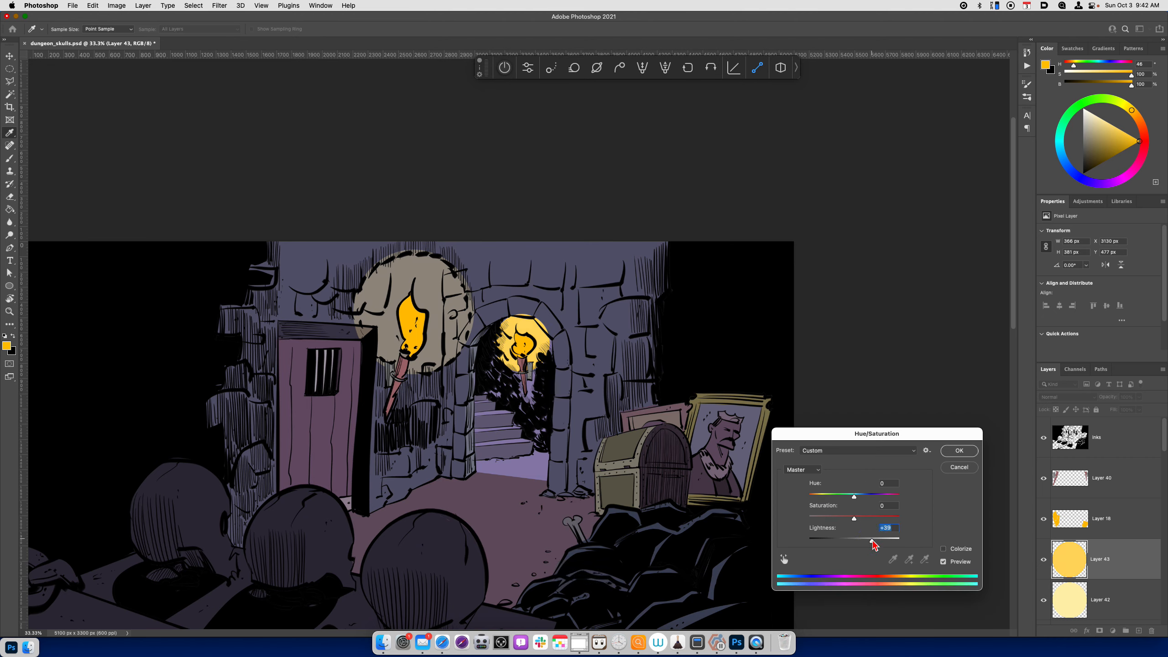
pyautogui.click(959, 451)
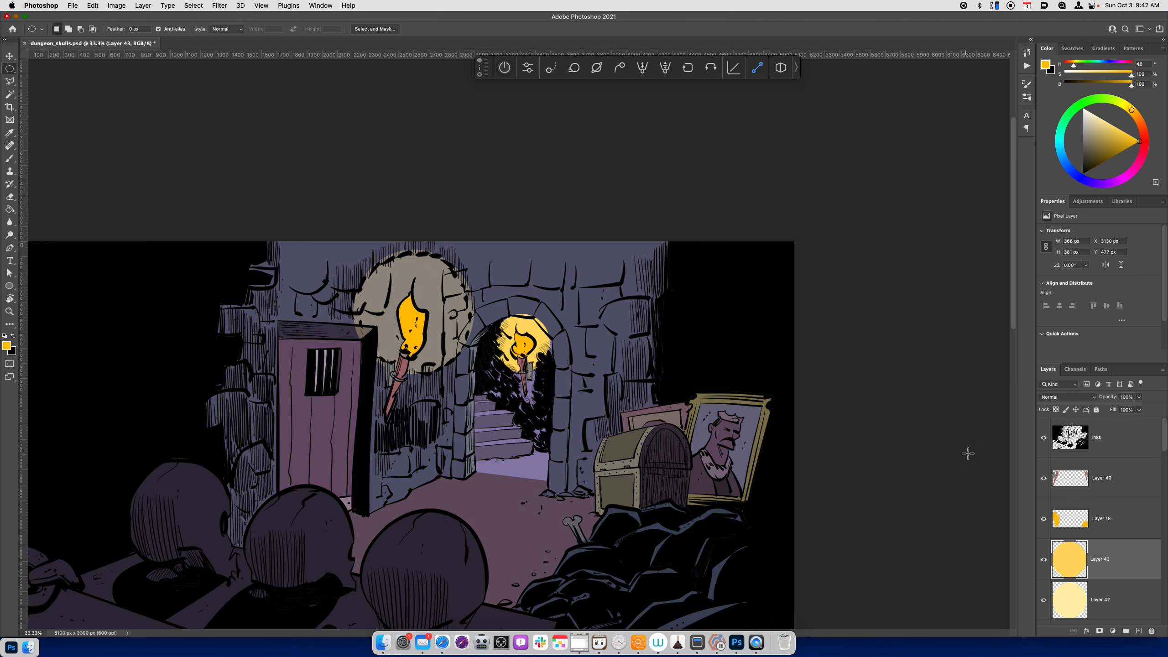
pyautogui.press('cmd+=')
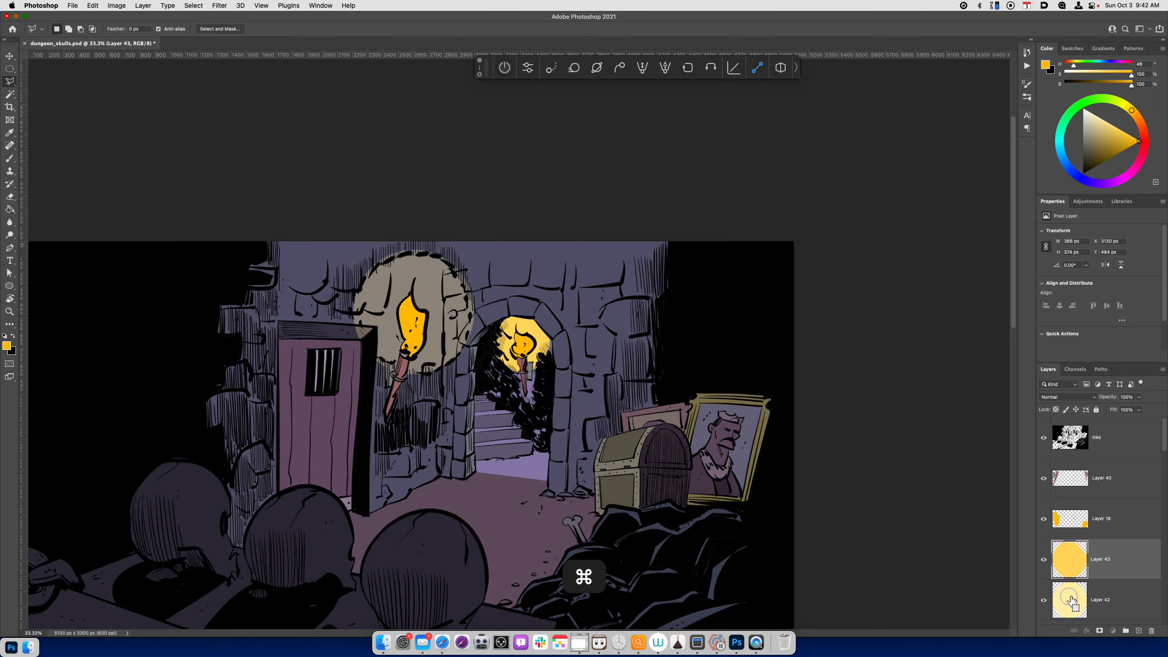
# Set the left glow on Layer 42 to normal blending and raise its Lightness to a pale yellow.
pyautogui.click(1102, 600)
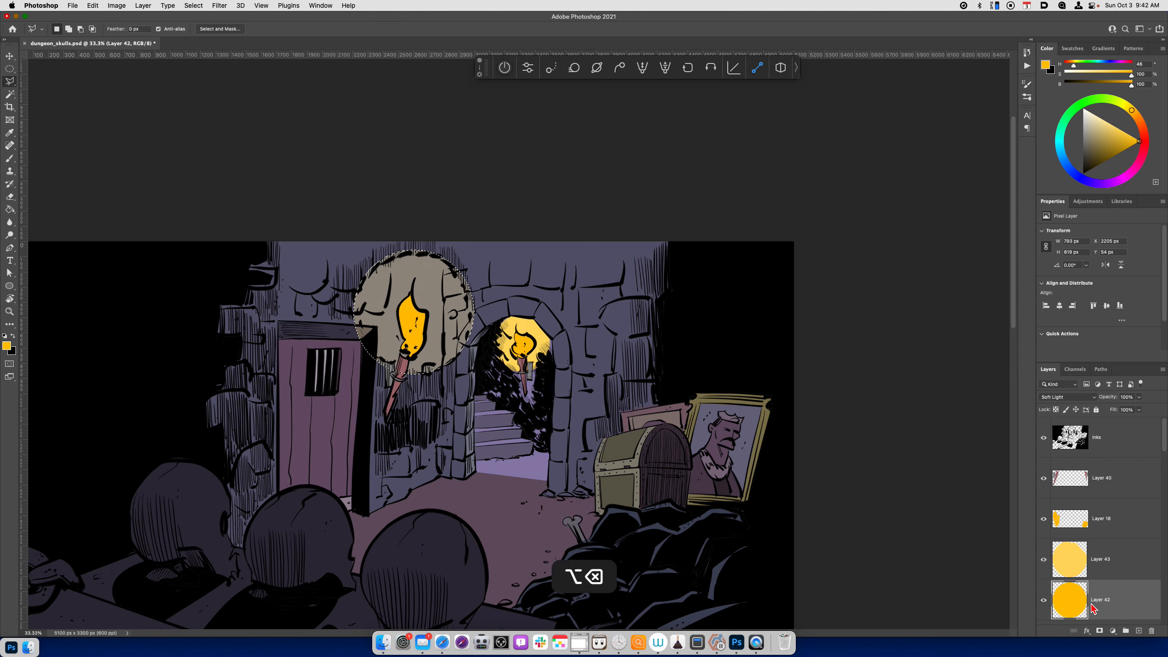
pyautogui.click(1067, 397)
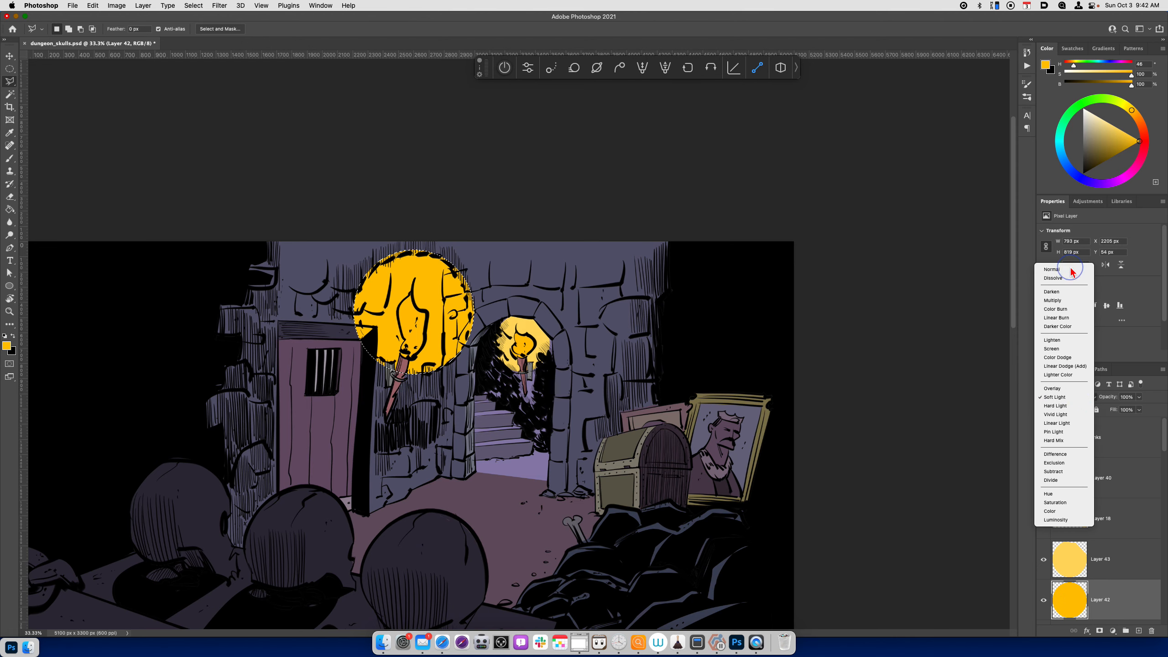
pyautogui.press('cmd+u')
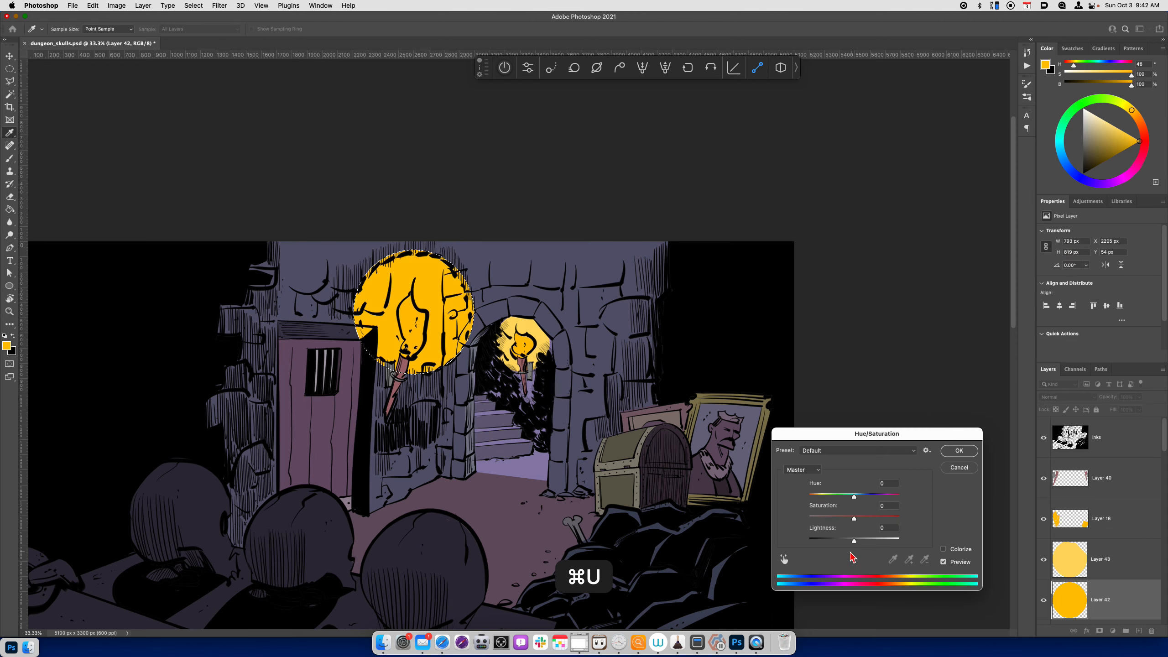
pyautogui.moveTo(854, 541); pyautogui.dragTo(882, 537)
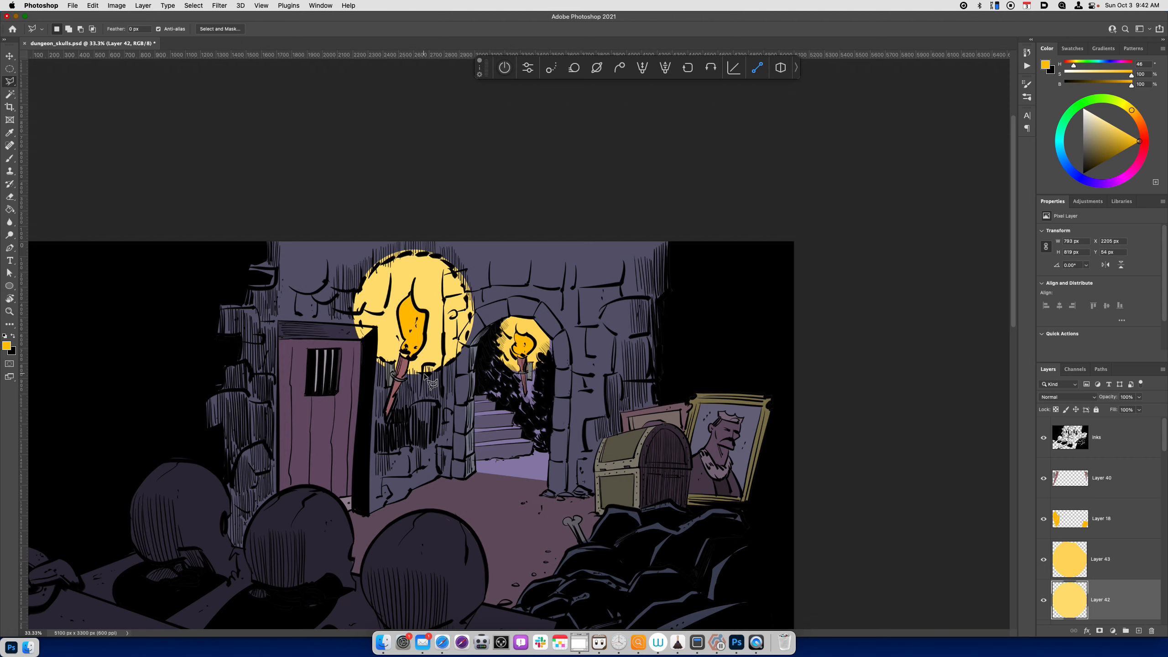
pyautogui.click(1102, 478)
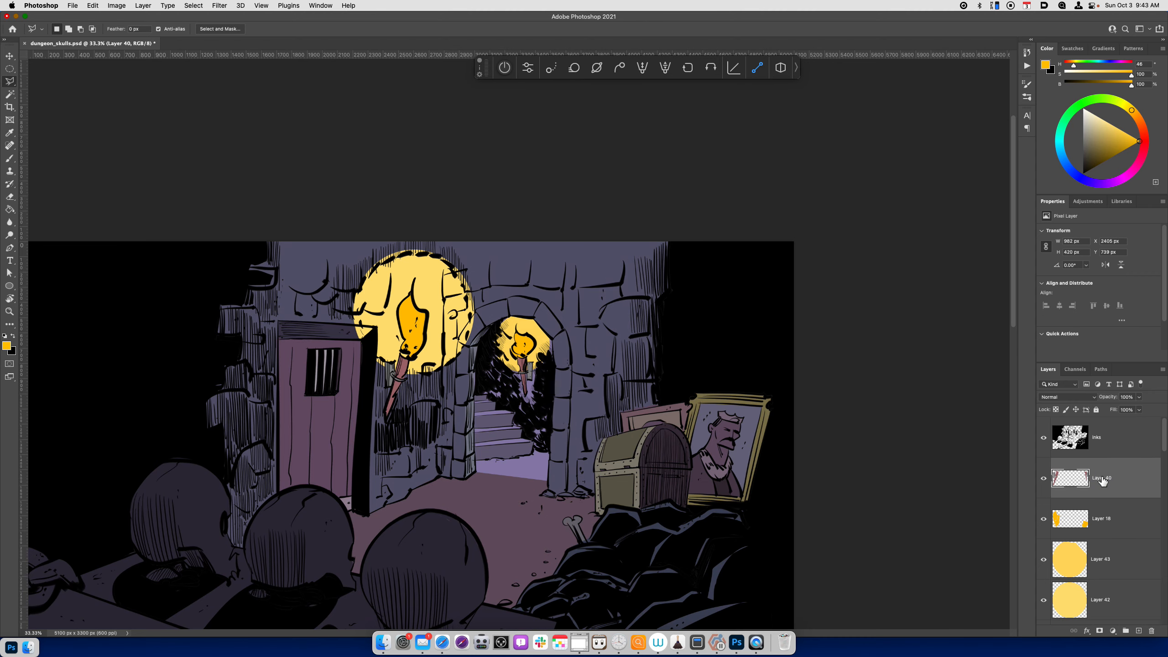
# Create a new empty layer above Layer 40 and rename it 'highlight'.
pyautogui.press('cmd+=')
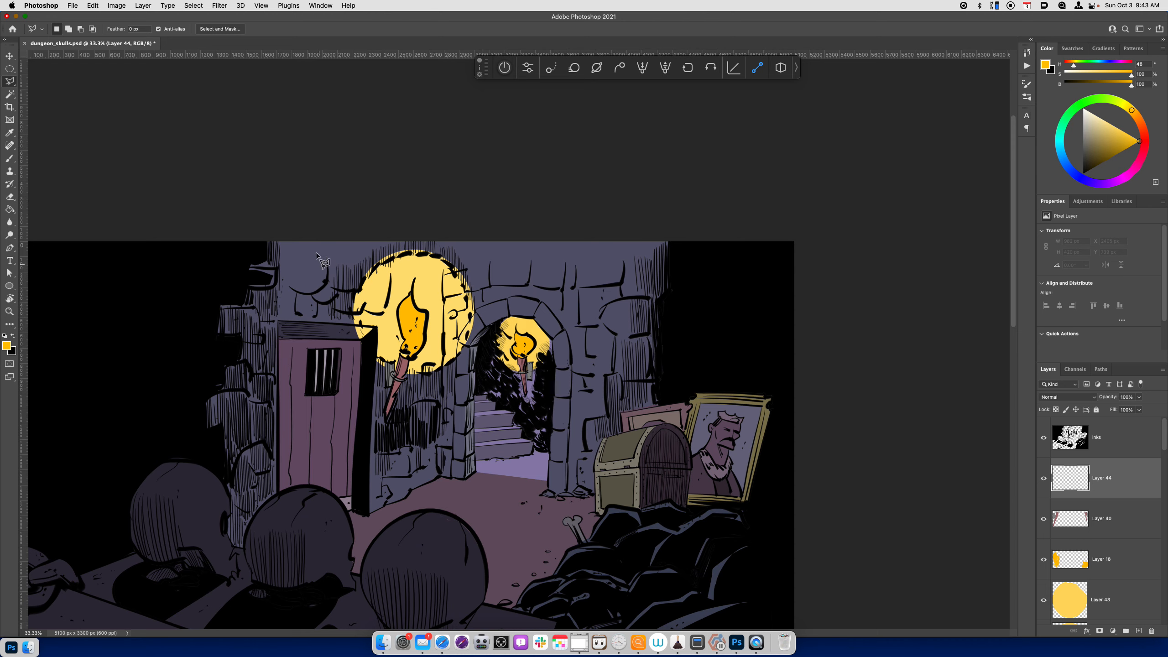
pyautogui.moveTo(339, 521)
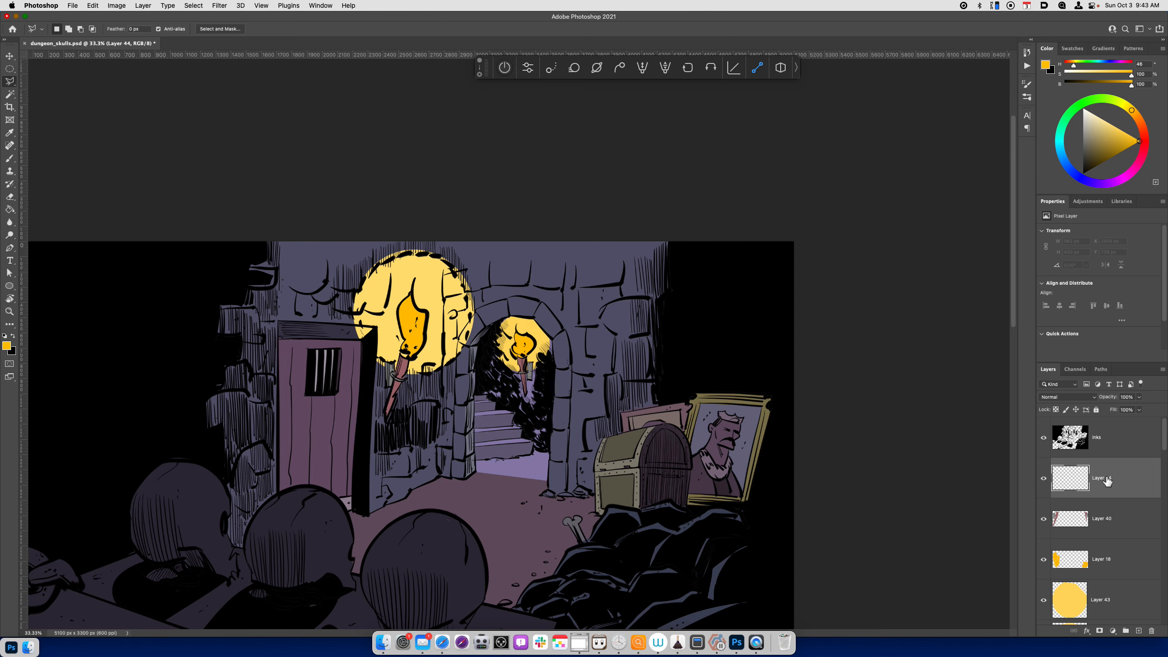
pyautogui.doubleClick(1102, 477)
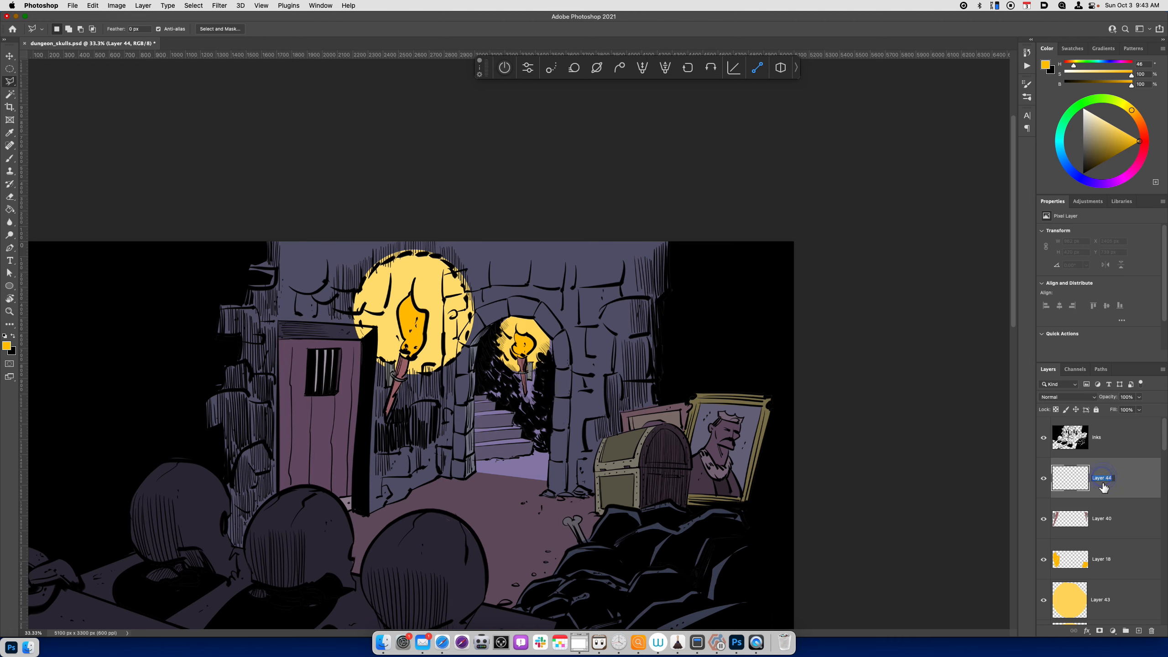
pyautogui.write('highlight')
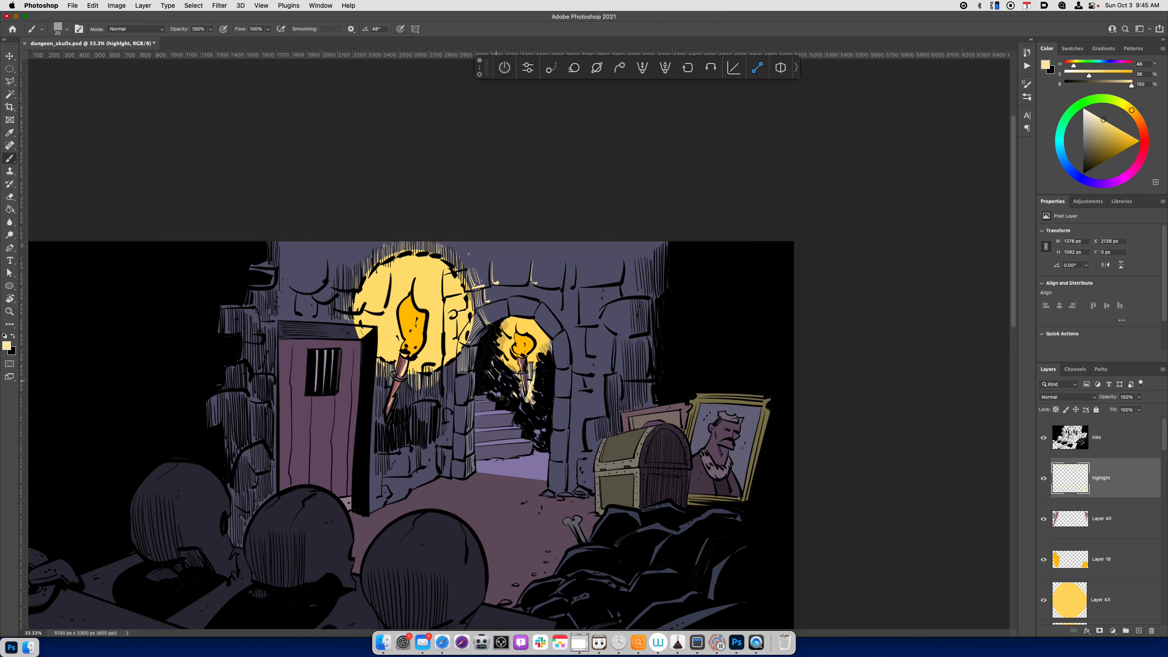
# Brush pale yellow highlight strokes along the glow's rim and the treasure chest's edges.
pyautogui.click(541, 431)
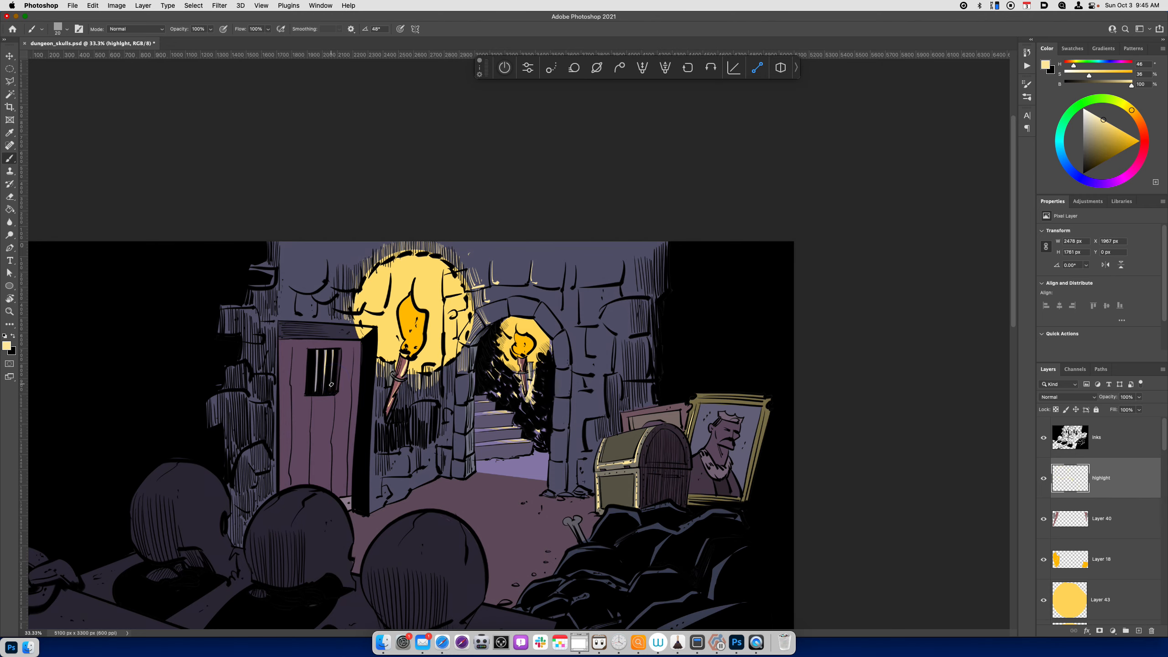
pyautogui.moveTo(350, 528)
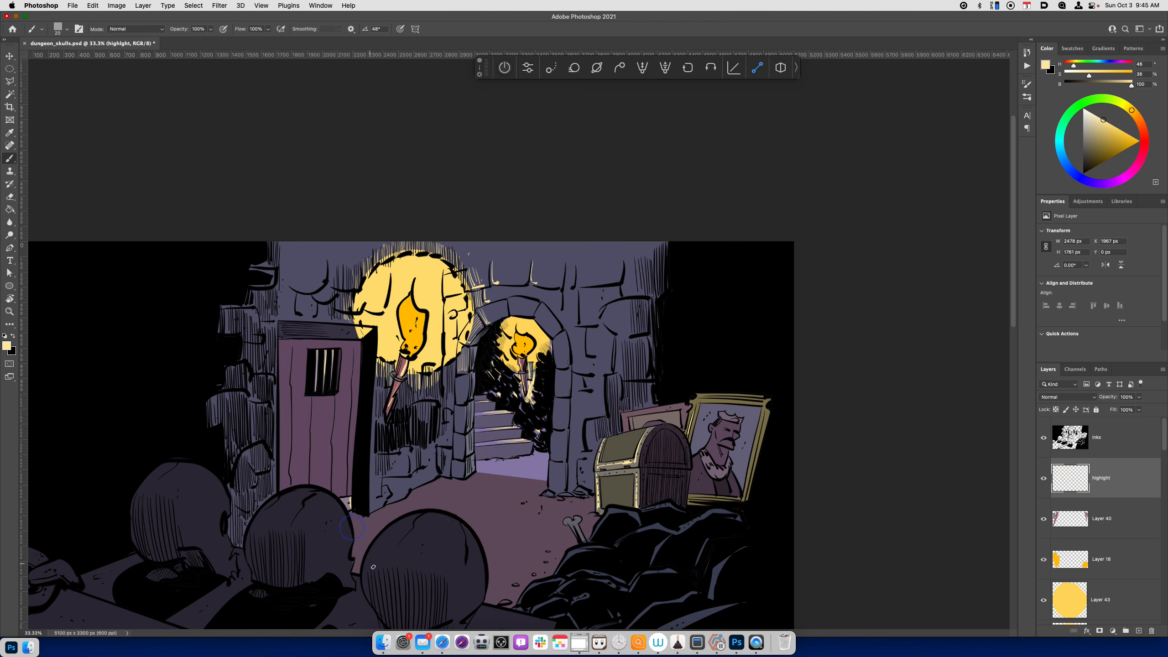
pyautogui.moveTo(400, 594)
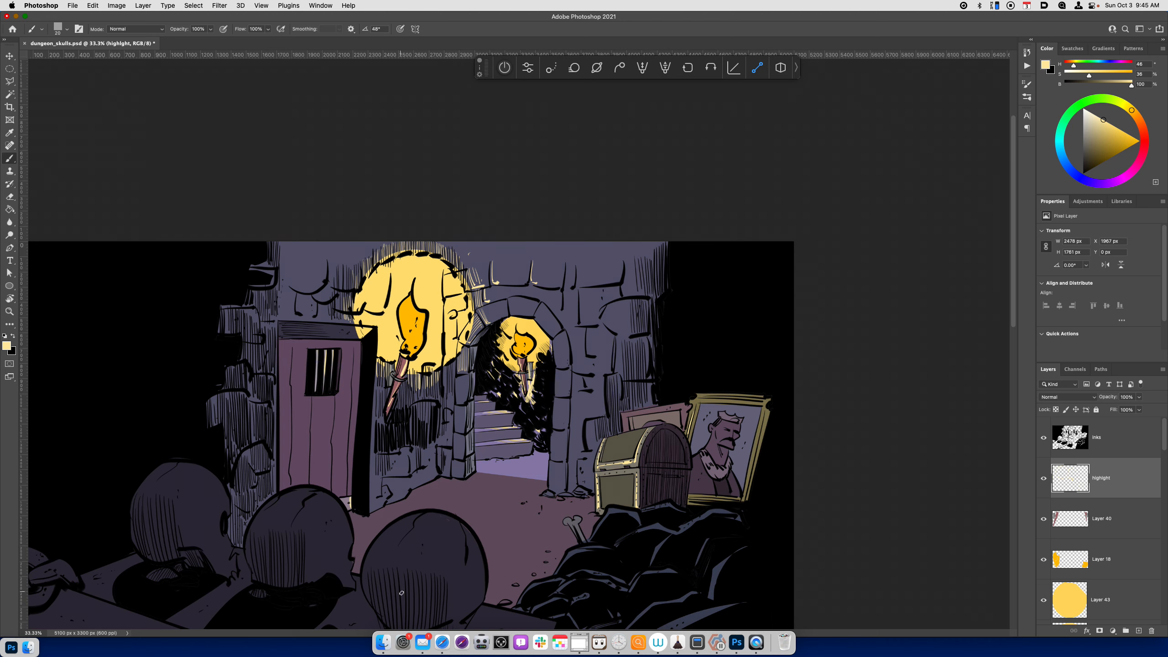
pyautogui.press('cmd+y')
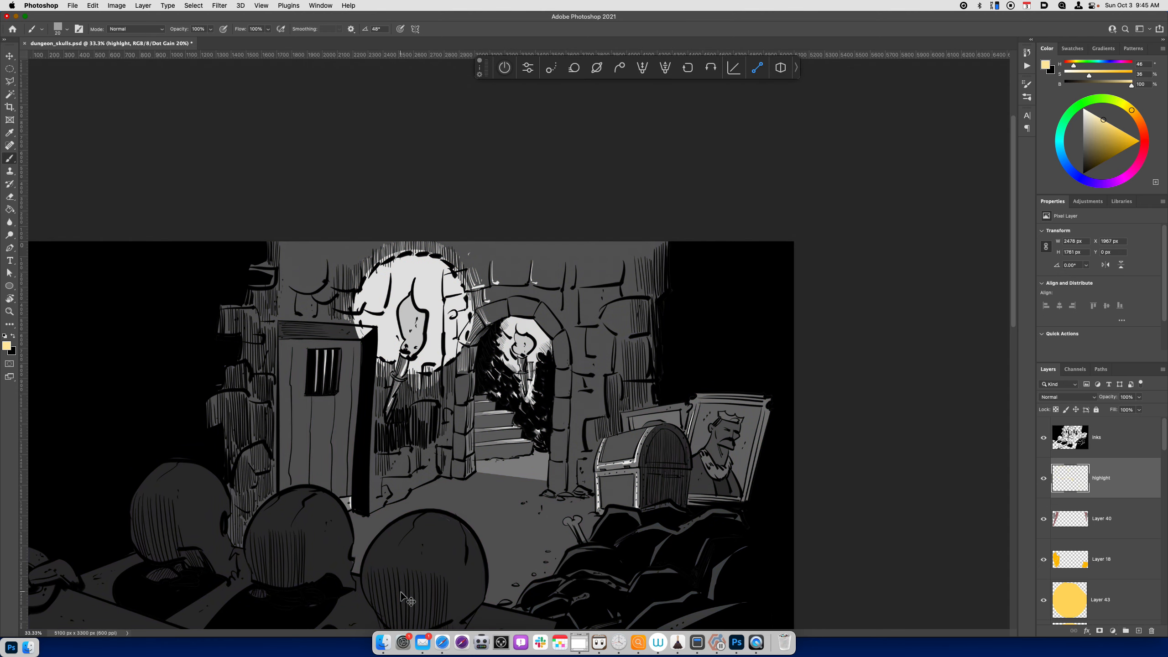
pyautogui.press('cmd+y')
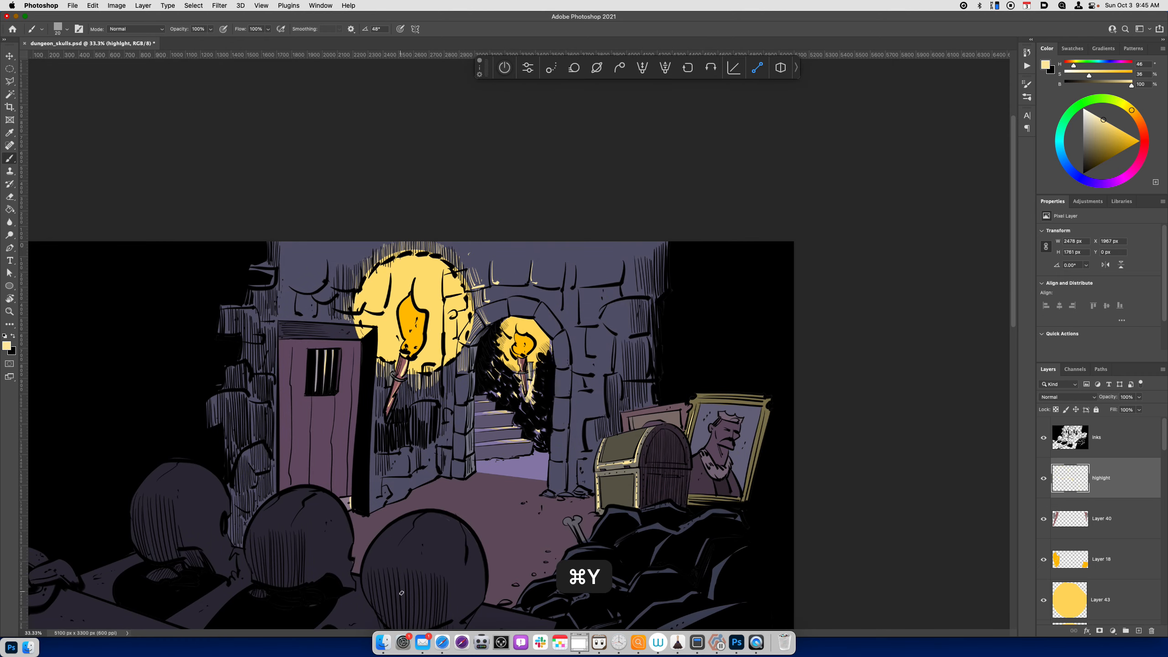
pyautogui.press('cmd+y')
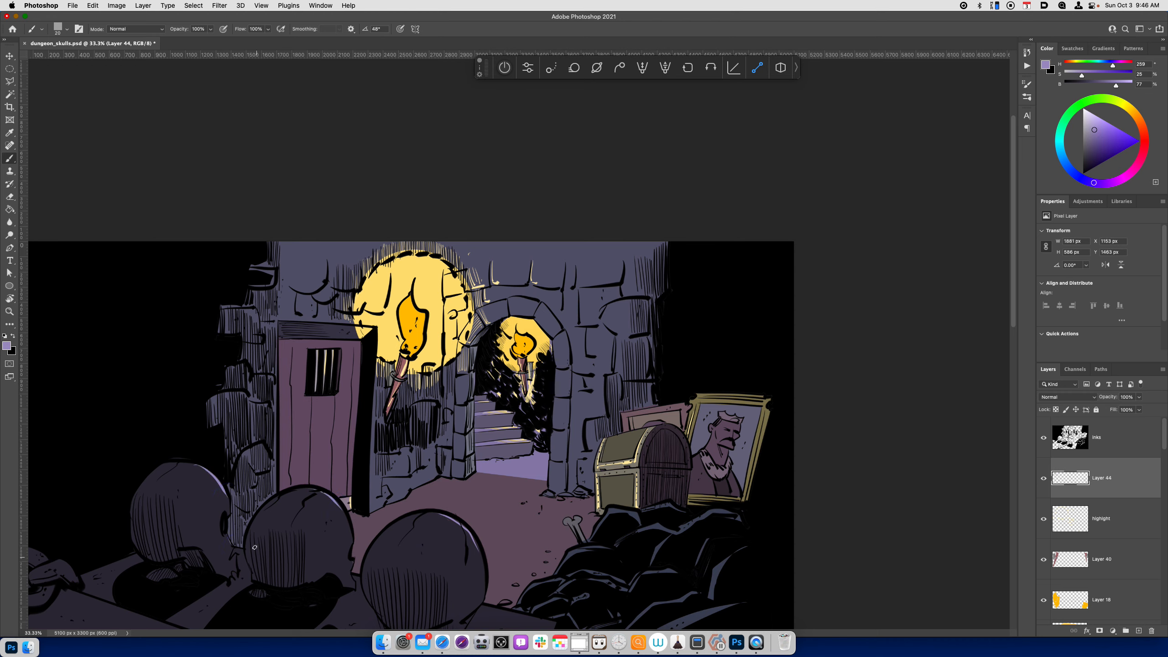
pyautogui.moveTo(486, 548)
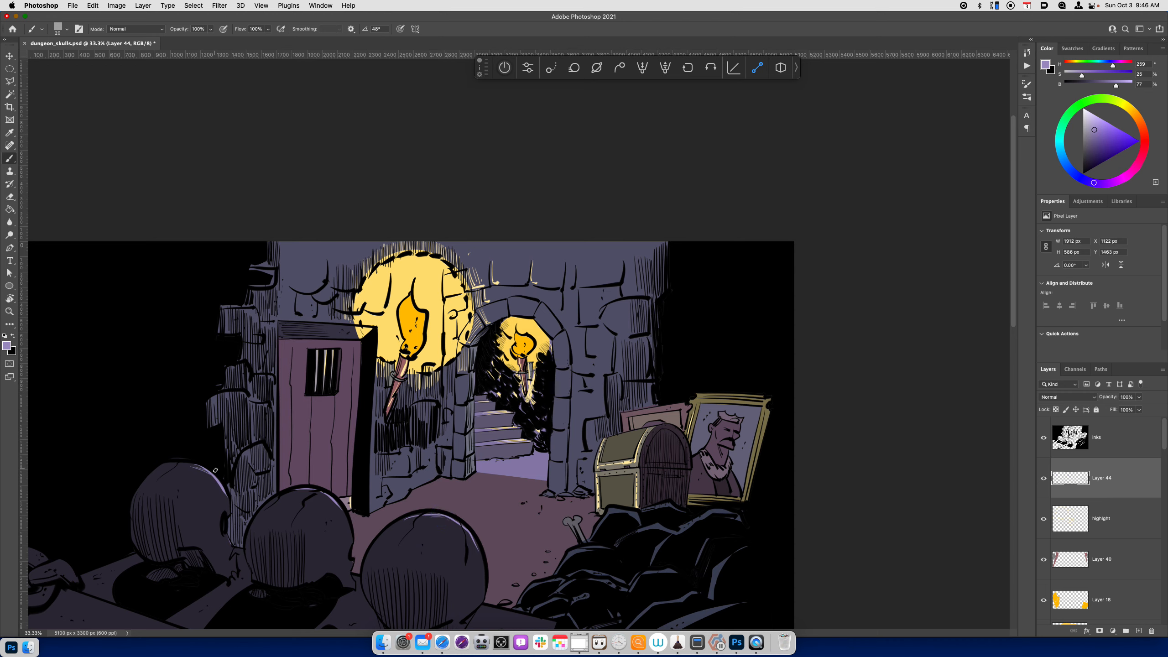
pyautogui.moveTo(95, 614)
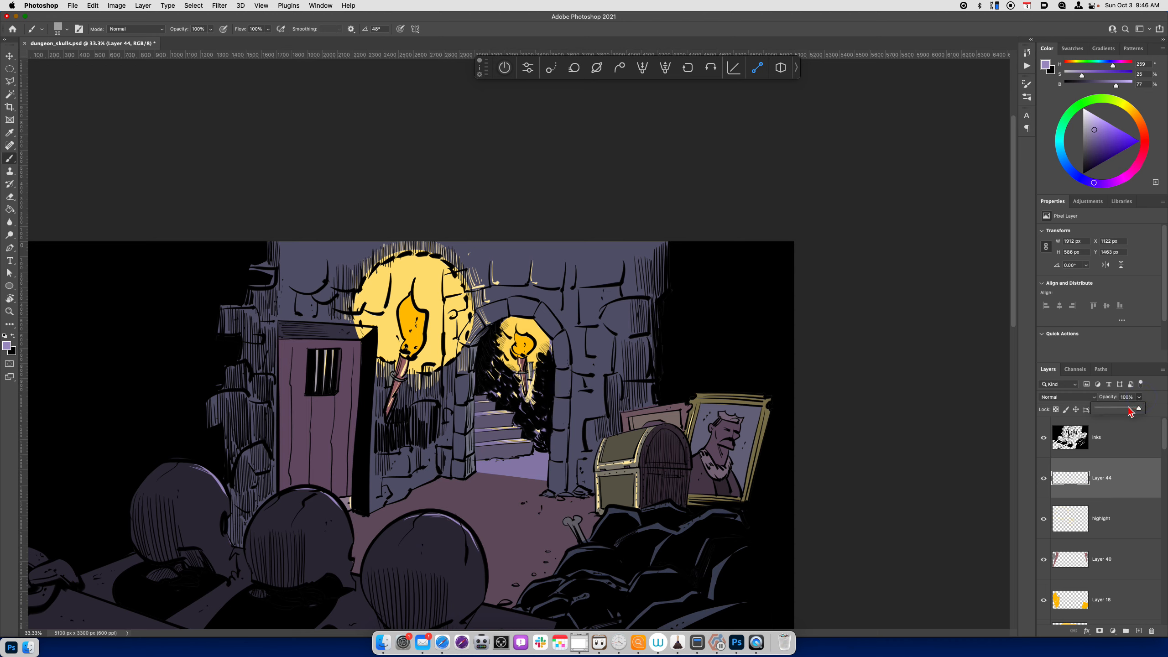
# Lower Layer 44's Fill in the Layers panel to weaken its purple paint.
pyautogui.moveTo(1132, 411); pyautogui.dragTo(1116, 411)
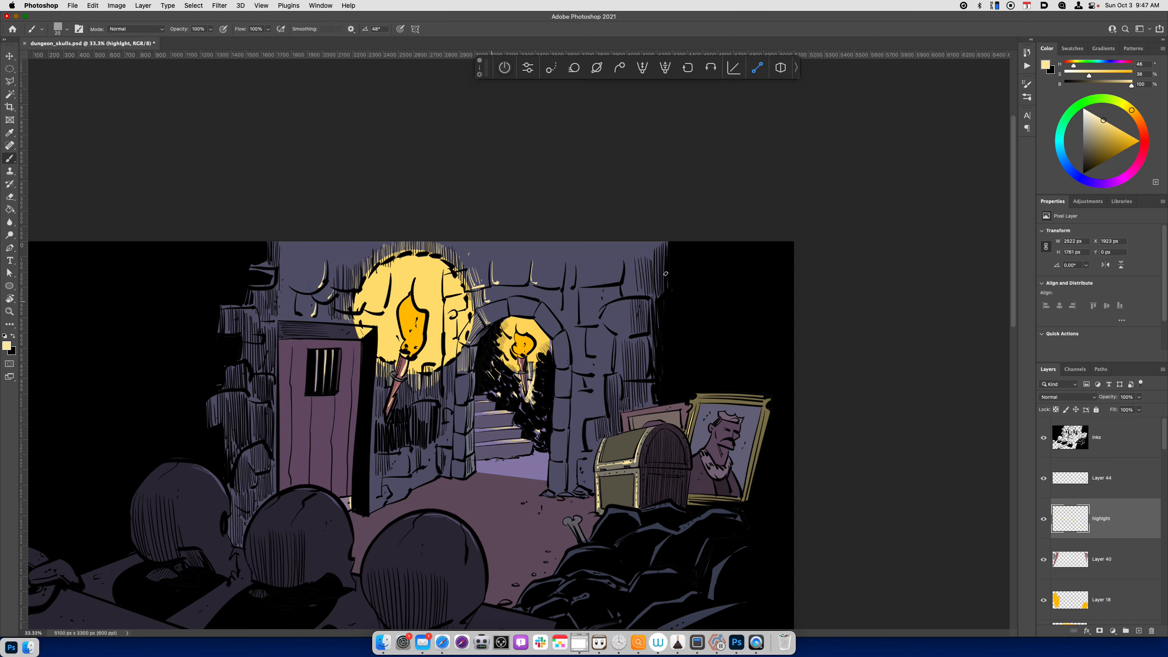
pyautogui.moveTo(583, 302)
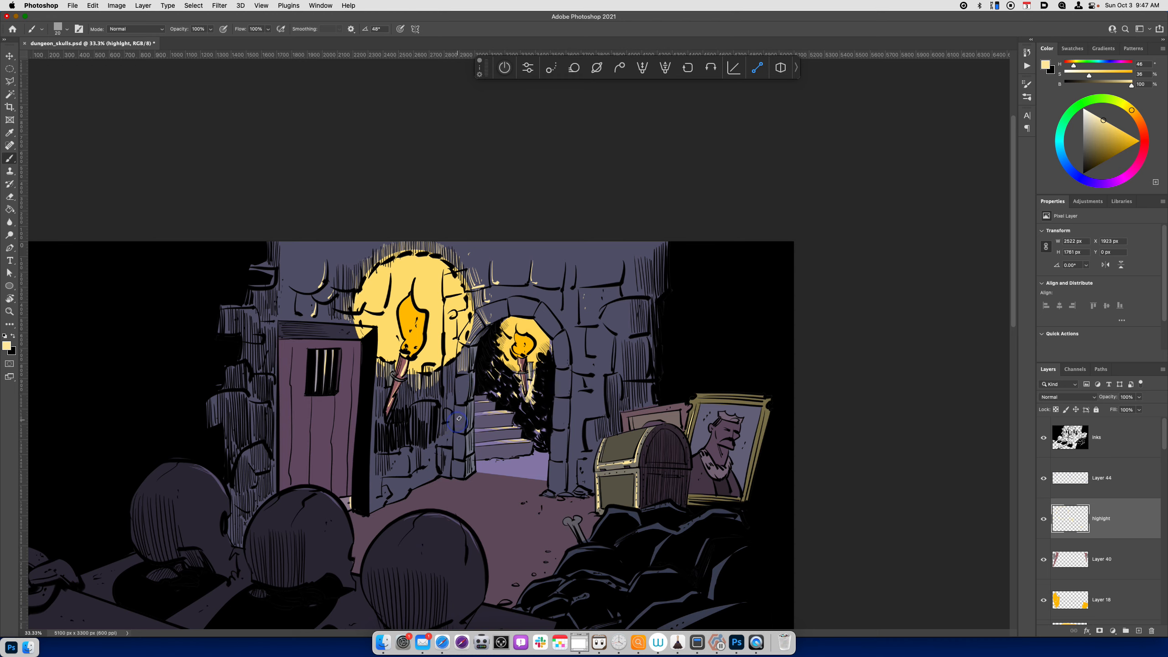
pyautogui.moveTo(346, 261)
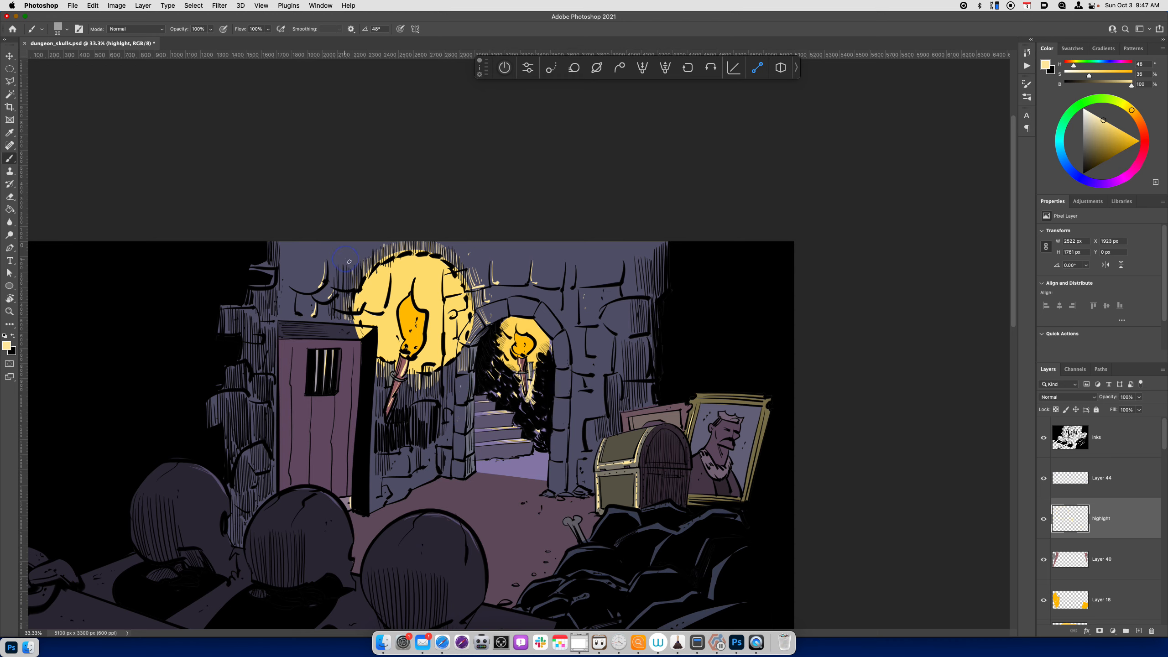
pyautogui.moveTo(363, 350)
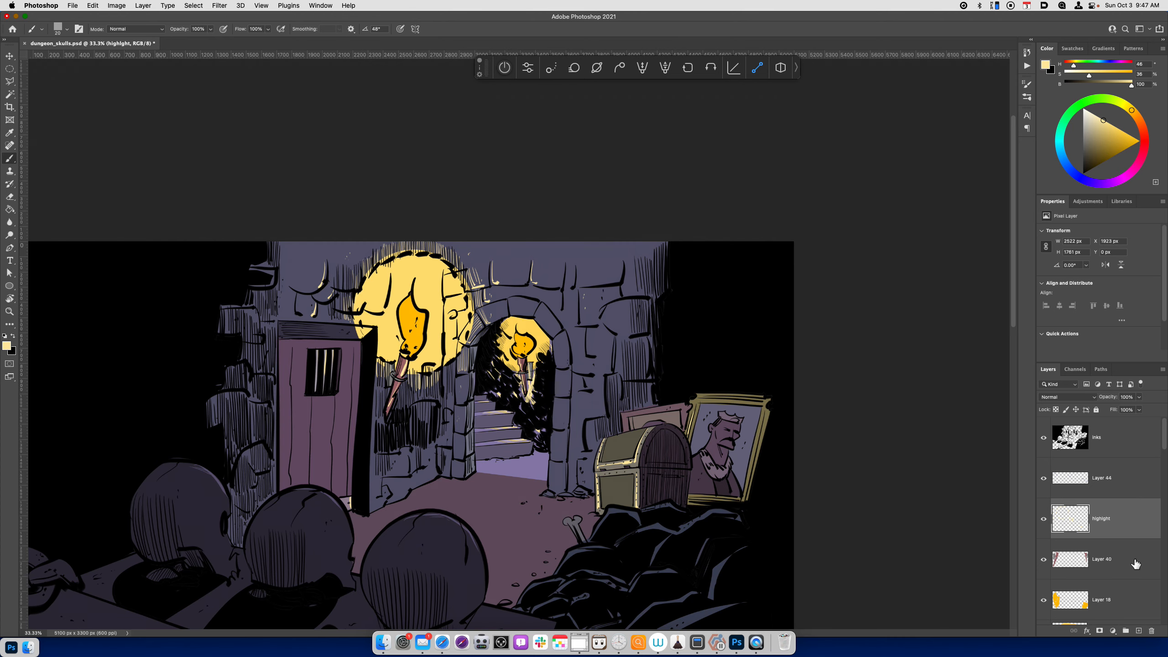
# Lasso the tops of the three foreground skulls on Layer 16.
pyautogui.scroll(-3)
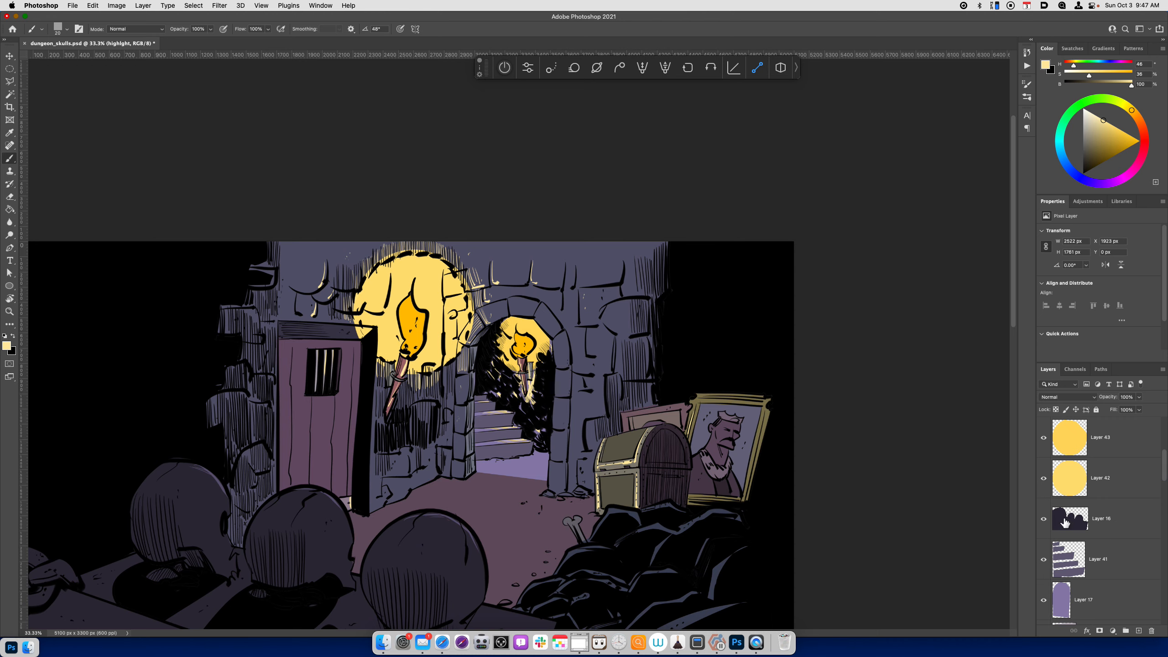
pyautogui.click(1096, 518)
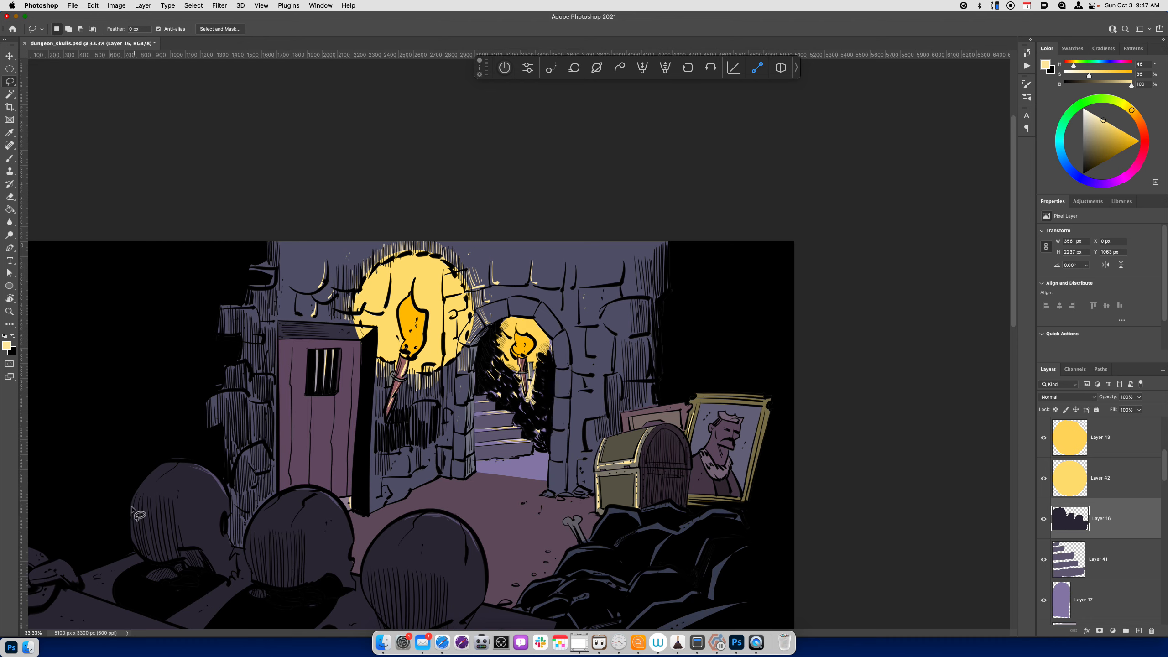
pyautogui.moveTo(138, 514); pyautogui.dragTo(220, 581)
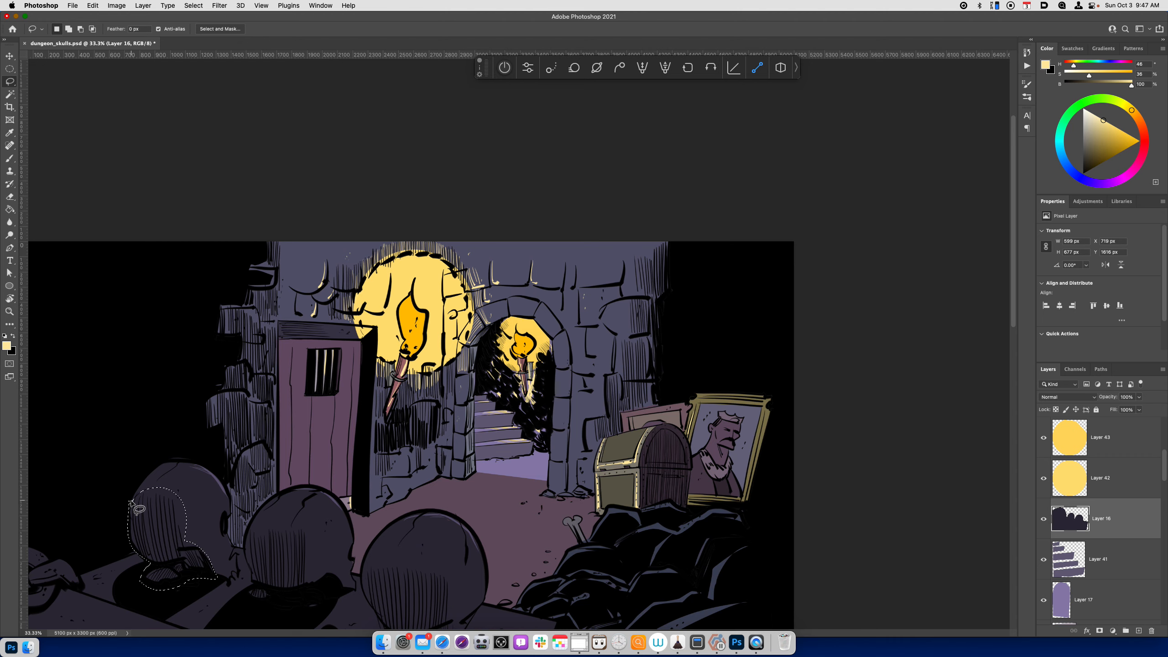
pyautogui.moveTo(276, 507); pyautogui.dragTo(294, 596)
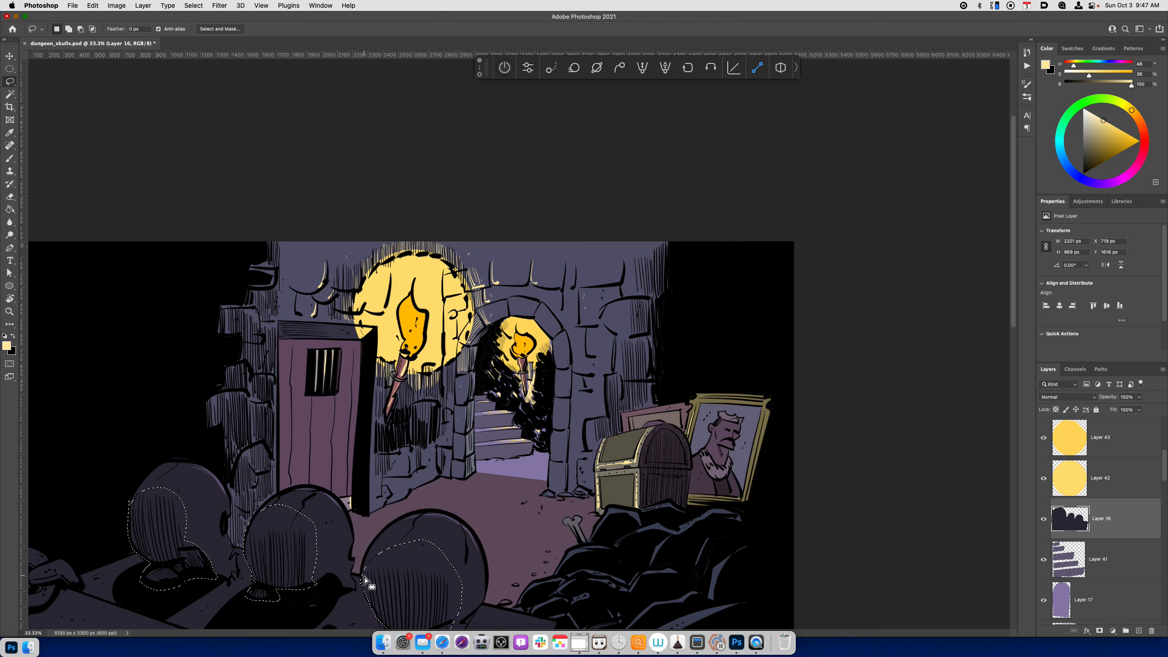
# Copy the skulls to Layer 45 and darken them with Lightness about -35.
pyautogui.press('cmd+u')
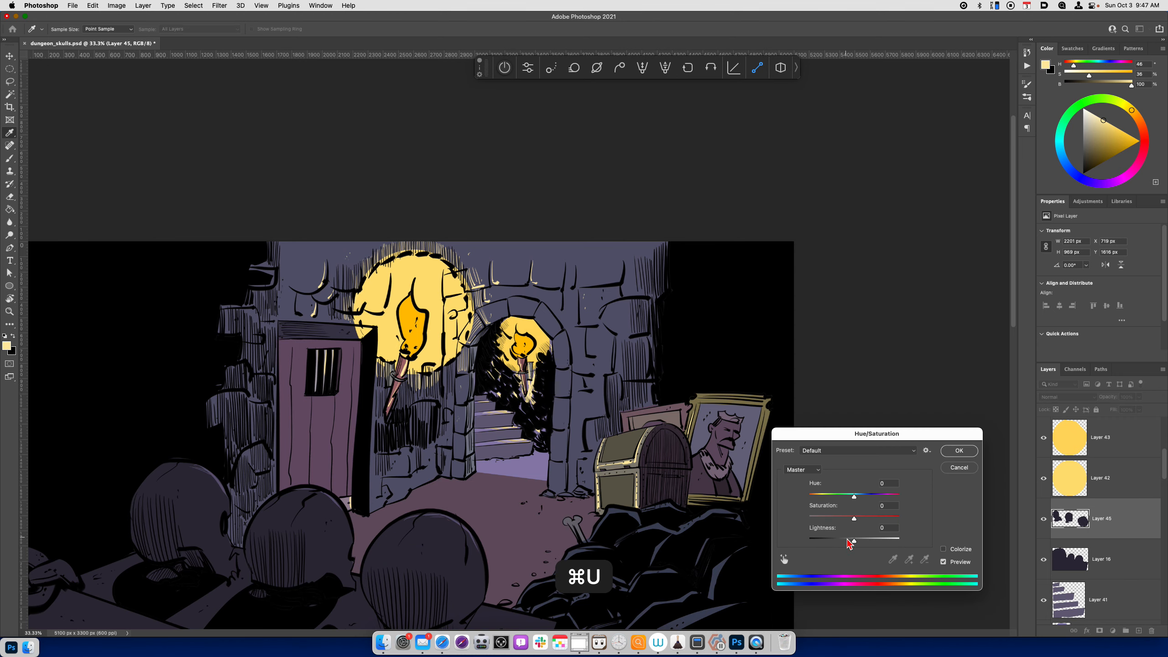
pyautogui.moveTo(854, 538); pyautogui.dragTo(838, 538)
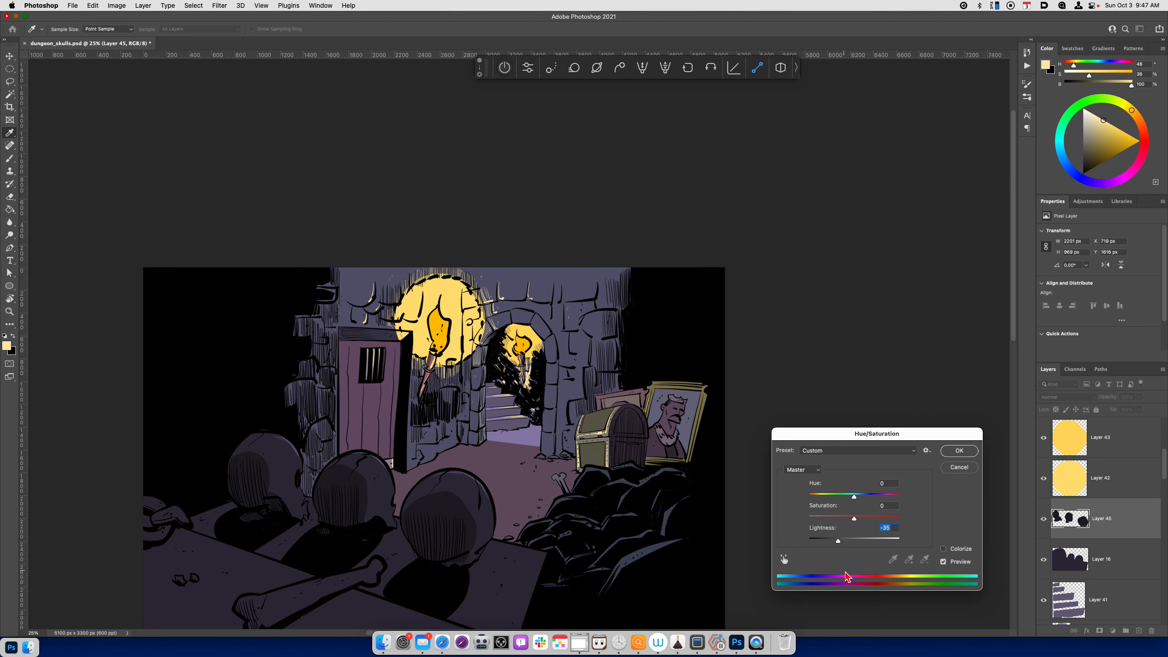
pyautogui.moveTo(529, 643)
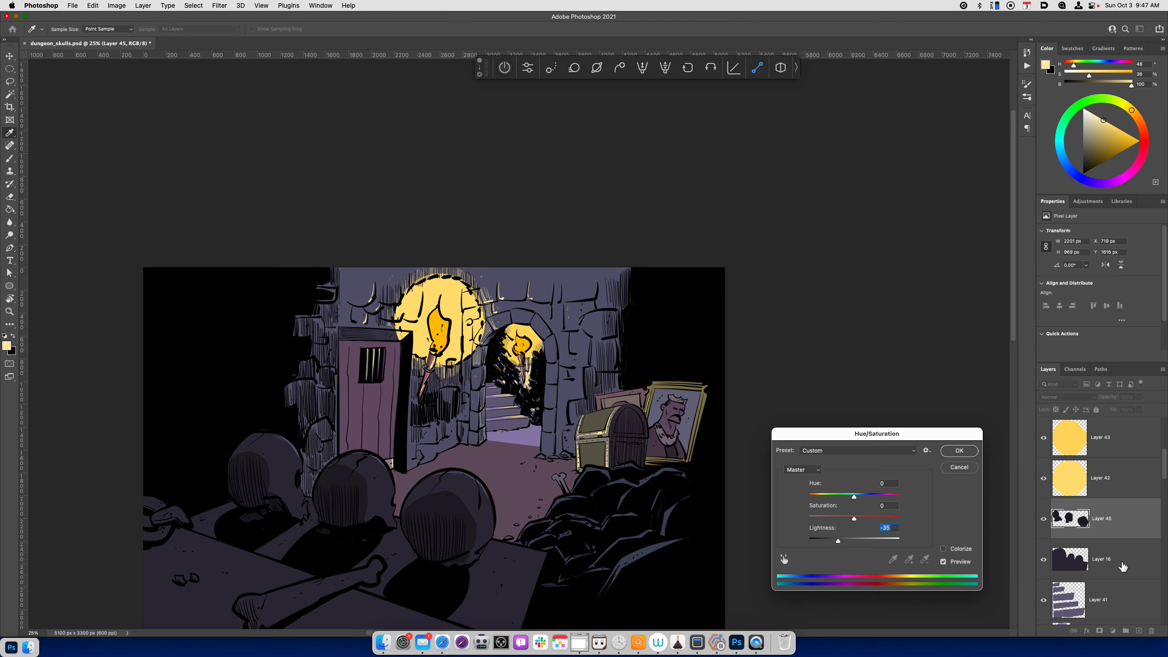
pyautogui.moveTo(1132, 491)
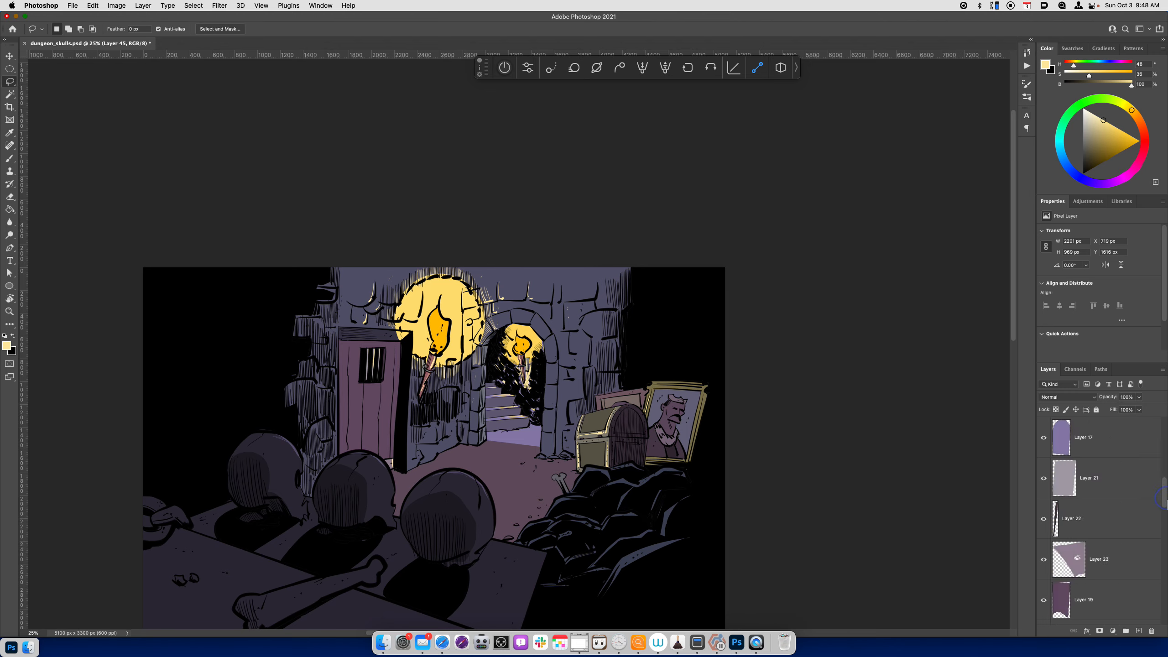
# Make Layer 24 active by picking it from the layers listed under the rubble pile.
pyautogui.scroll(-3)
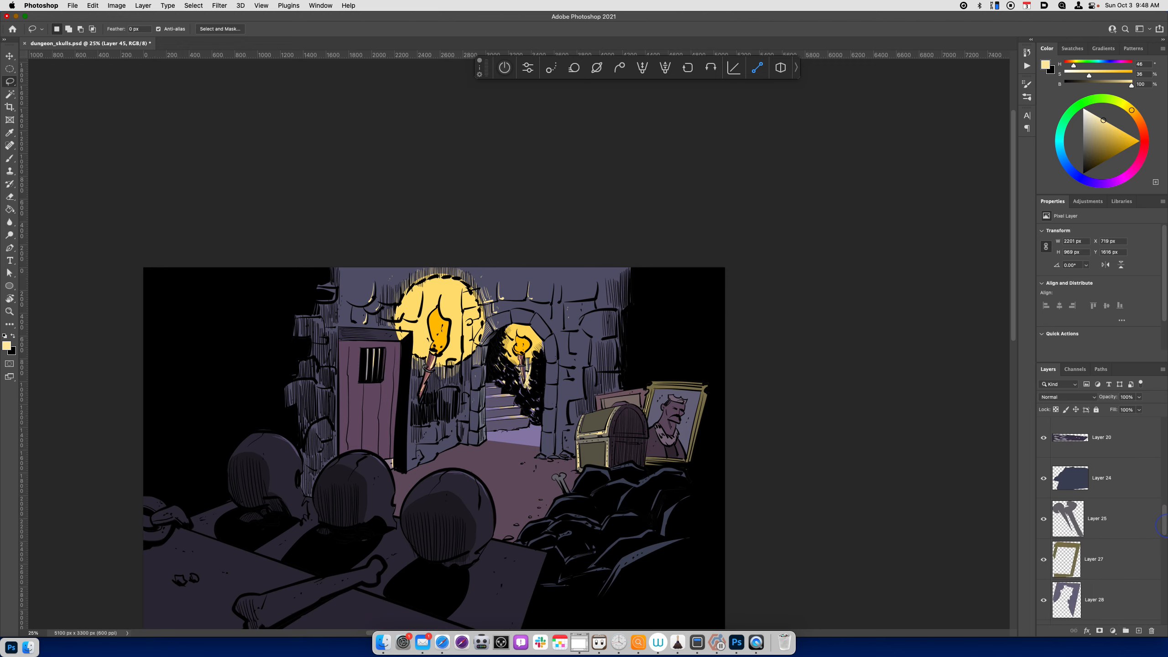
pyautogui.scroll(-3)
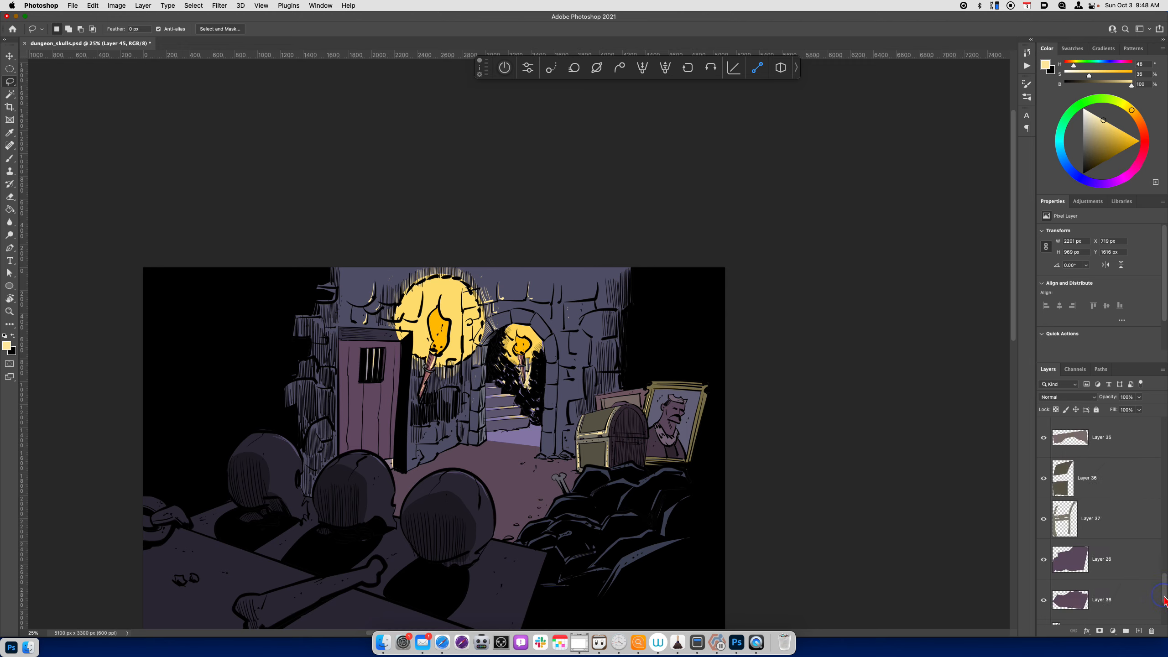
pyautogui.scroll(-3)
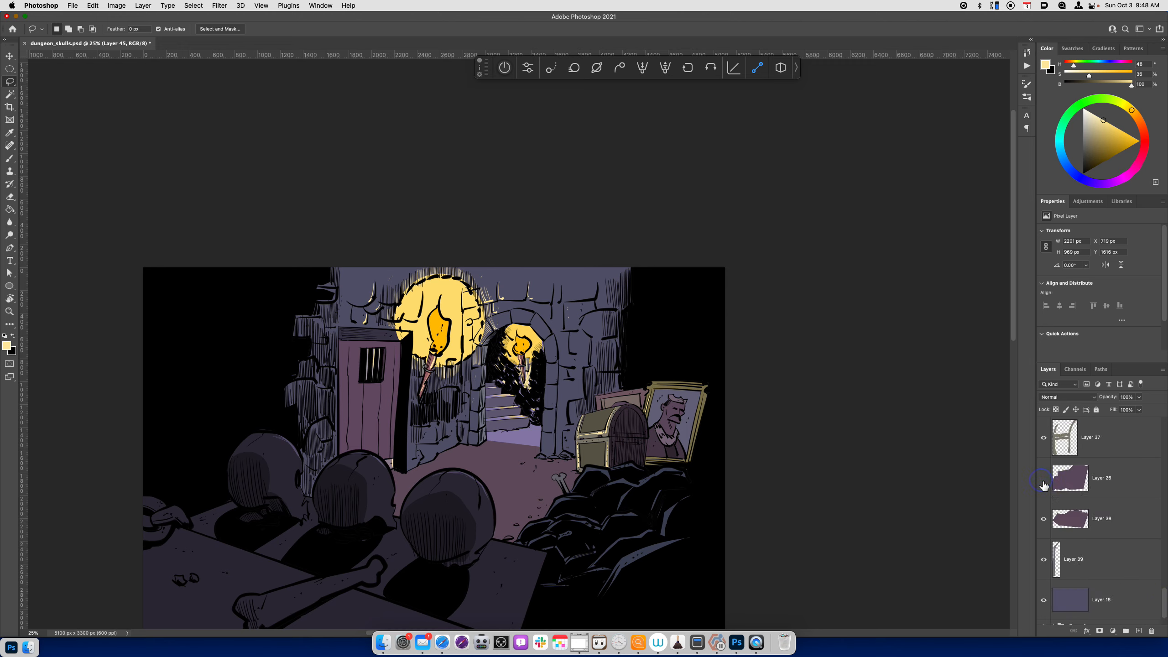
pyautogui.click(1102, 478)
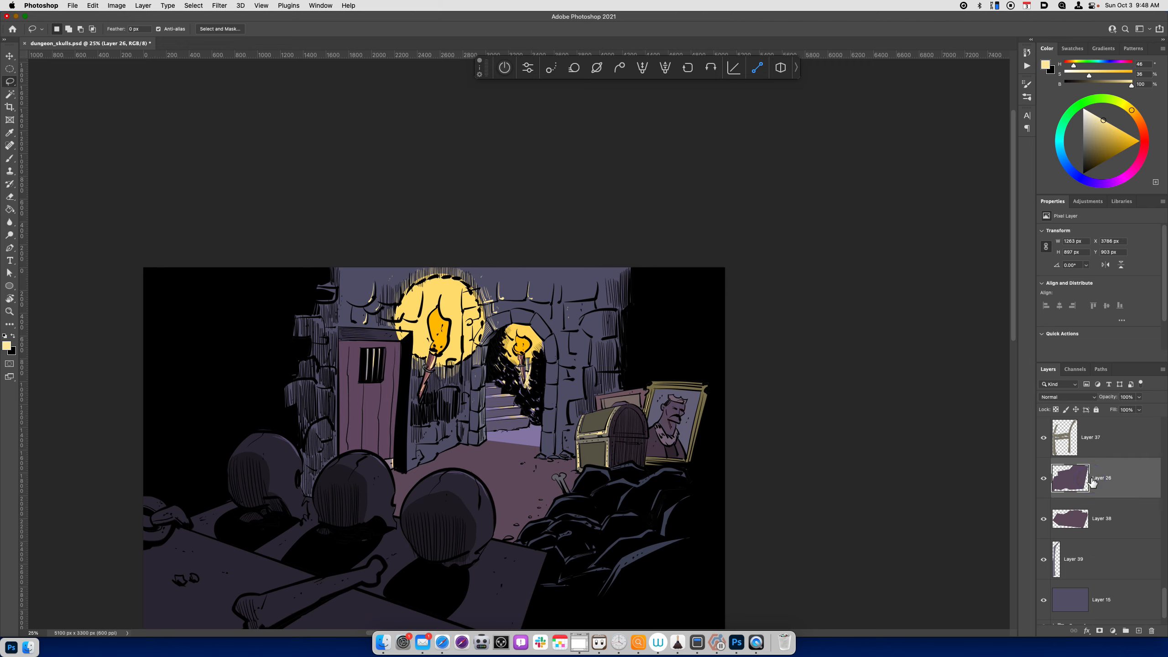
pyautogui.click(10, 55)
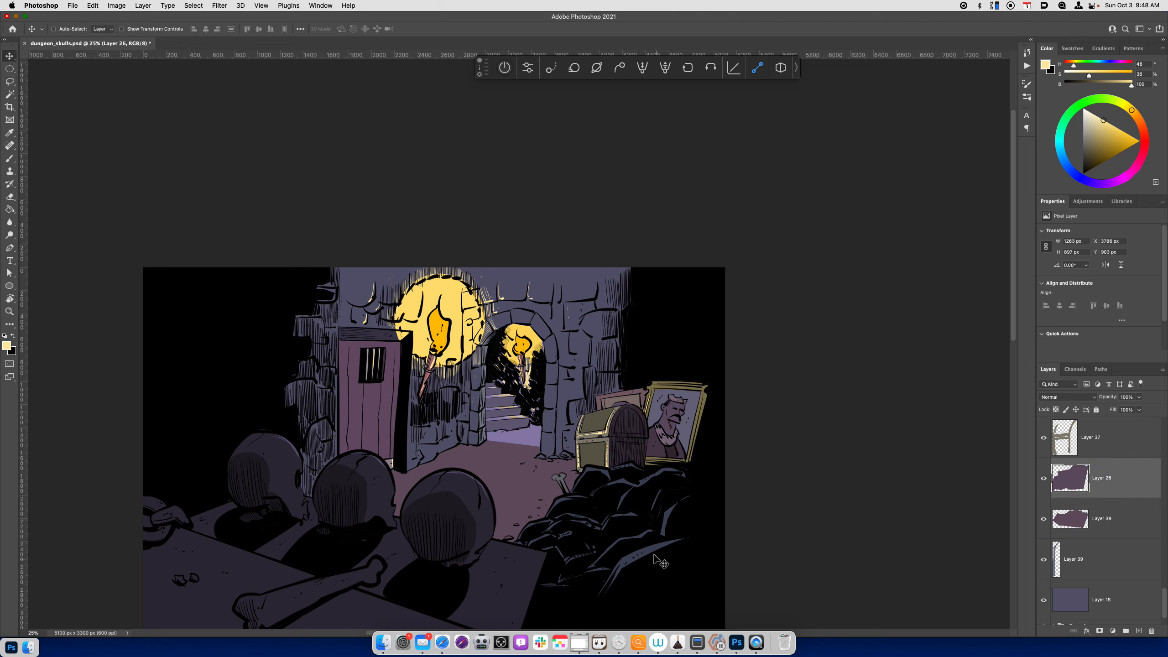
pyautogui.moveTo(655, 559)
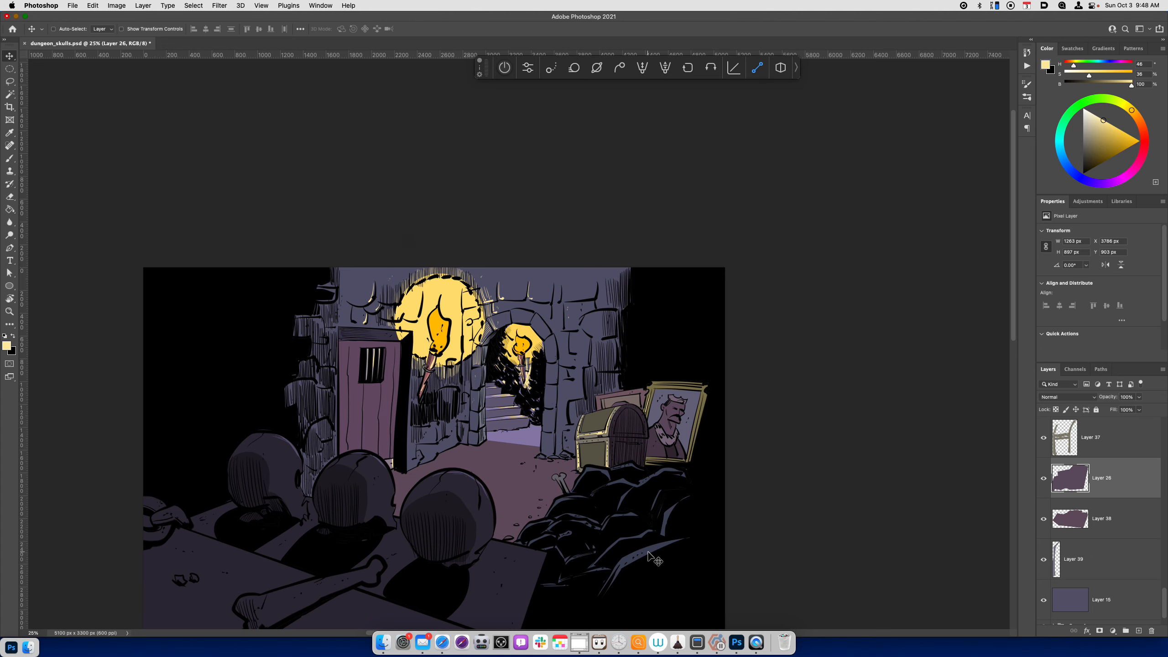
pyautogui.rightClick(654, 557)
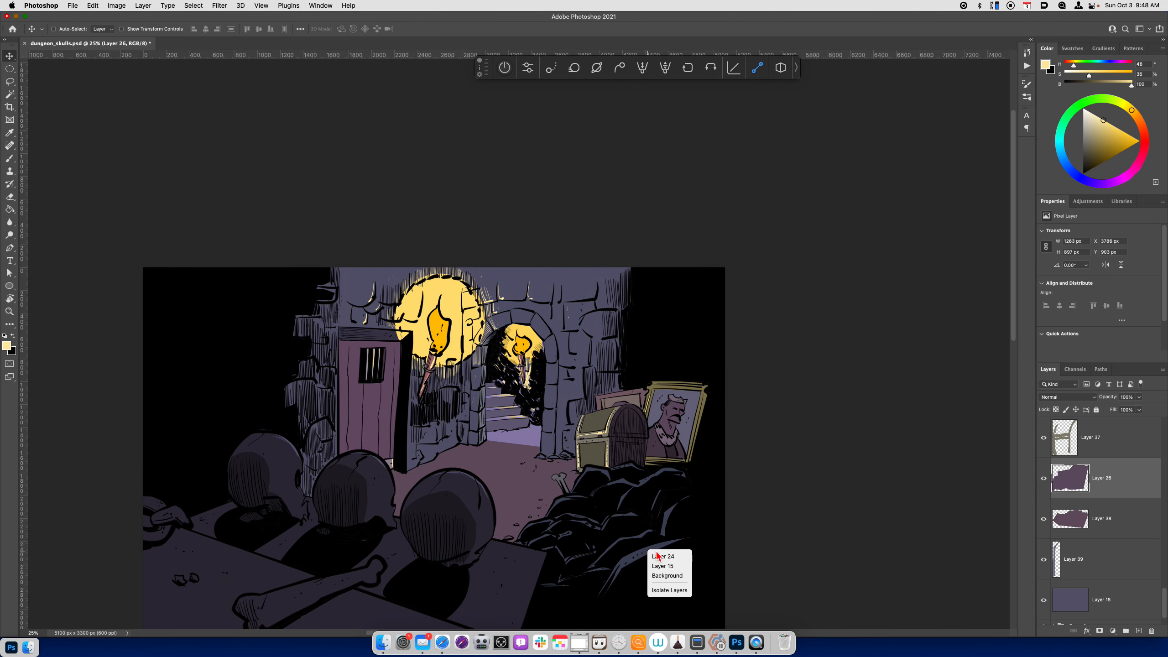
pyautogui.click(663, 557)
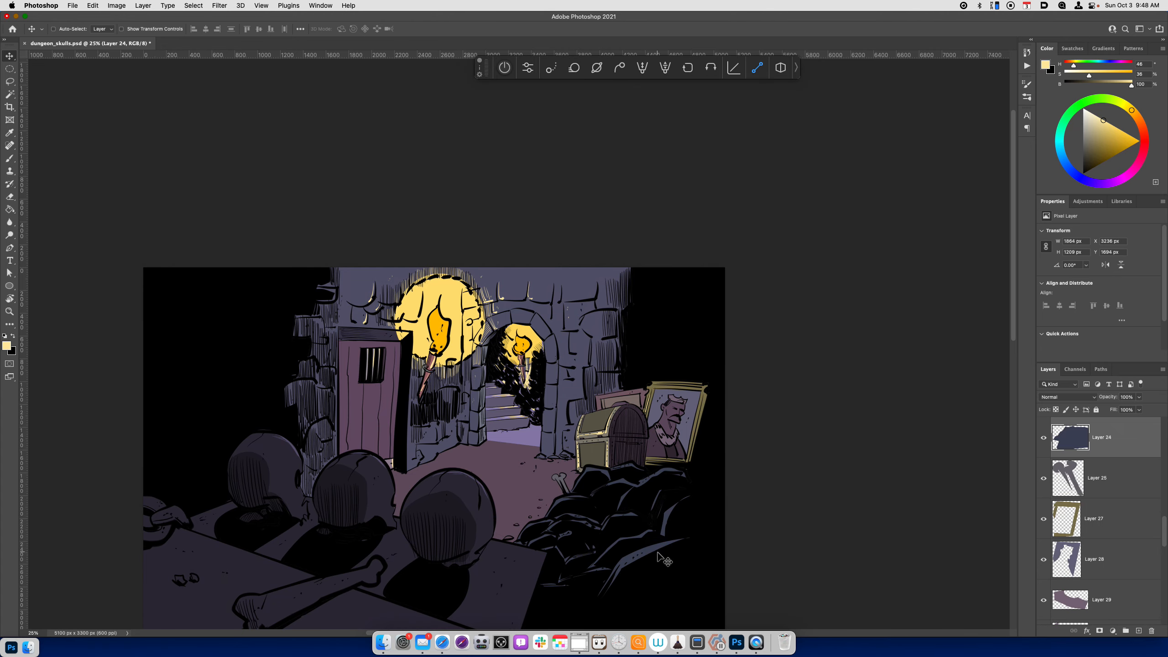
pyautogui.moveTo(639, 571)
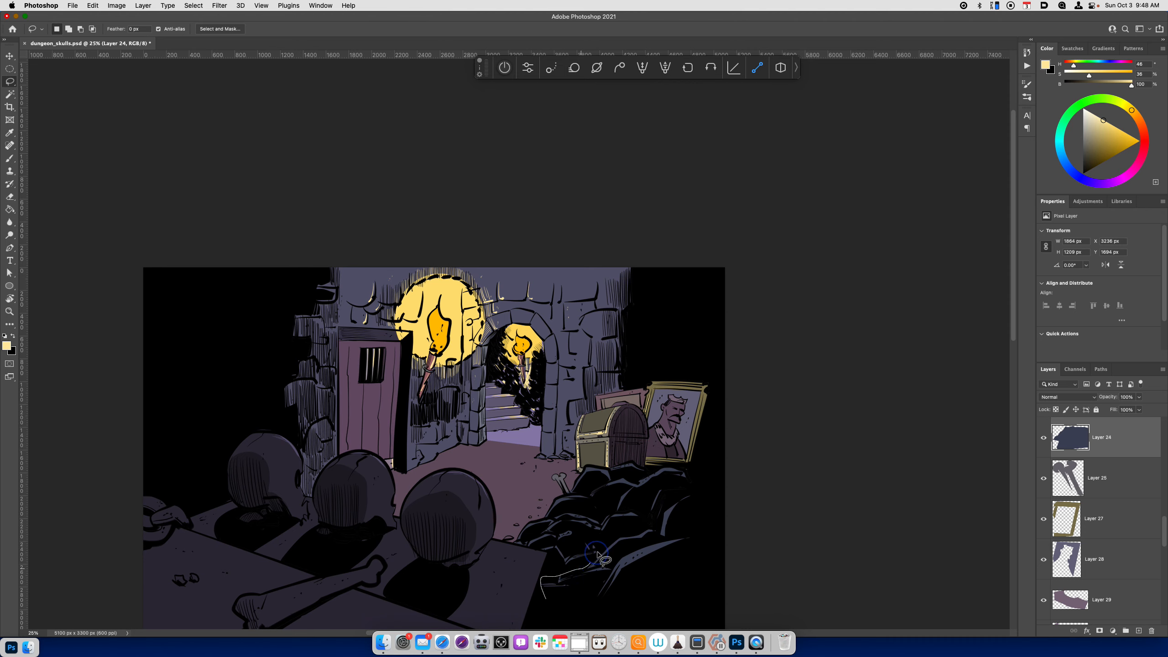
# Lasso the lower-right rubble onto new Layer 46 and darken it with Lightness -37.
pyautogui.click(596, 555)
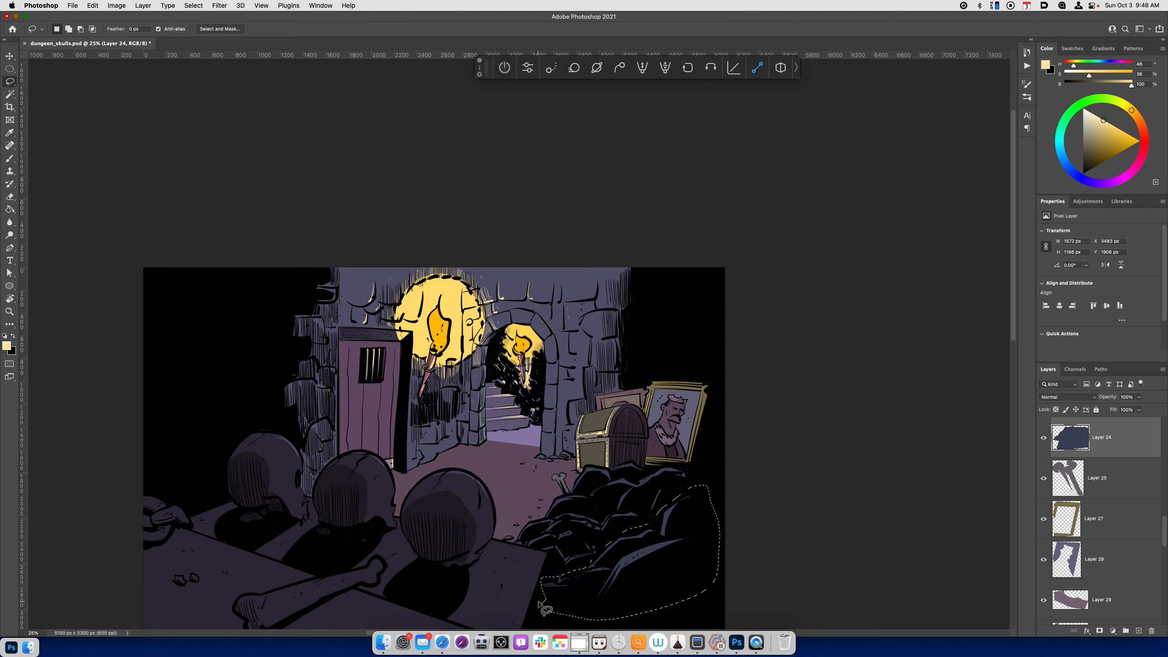
pyautogui.press('cmd+j')
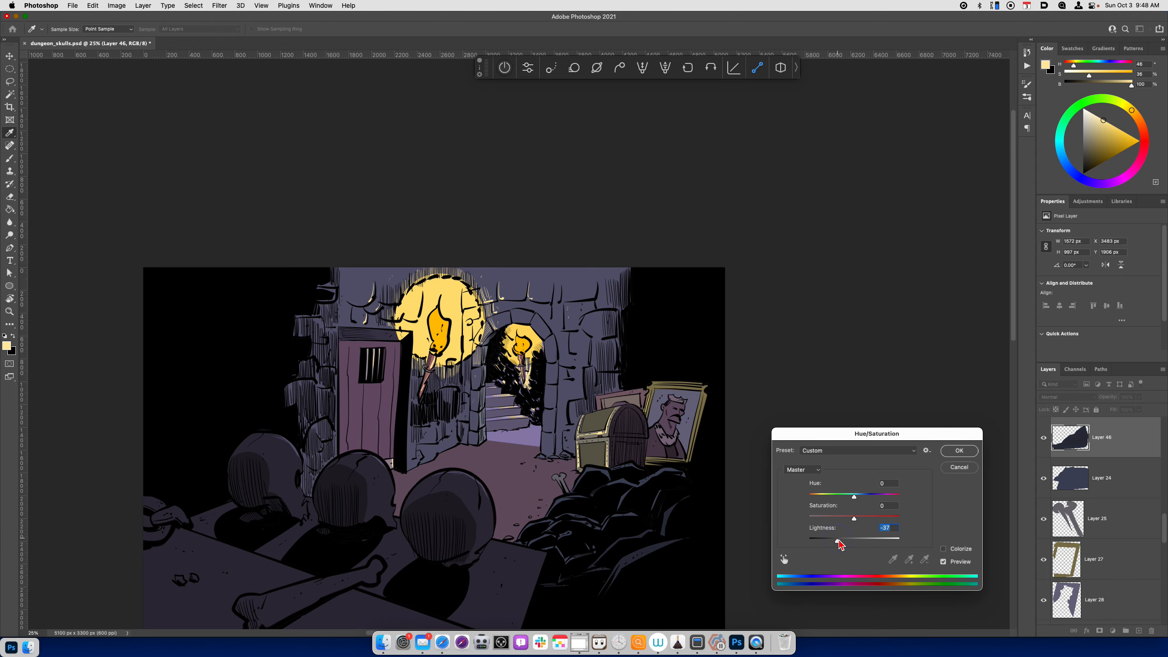
pyautogui.click(959, 467)
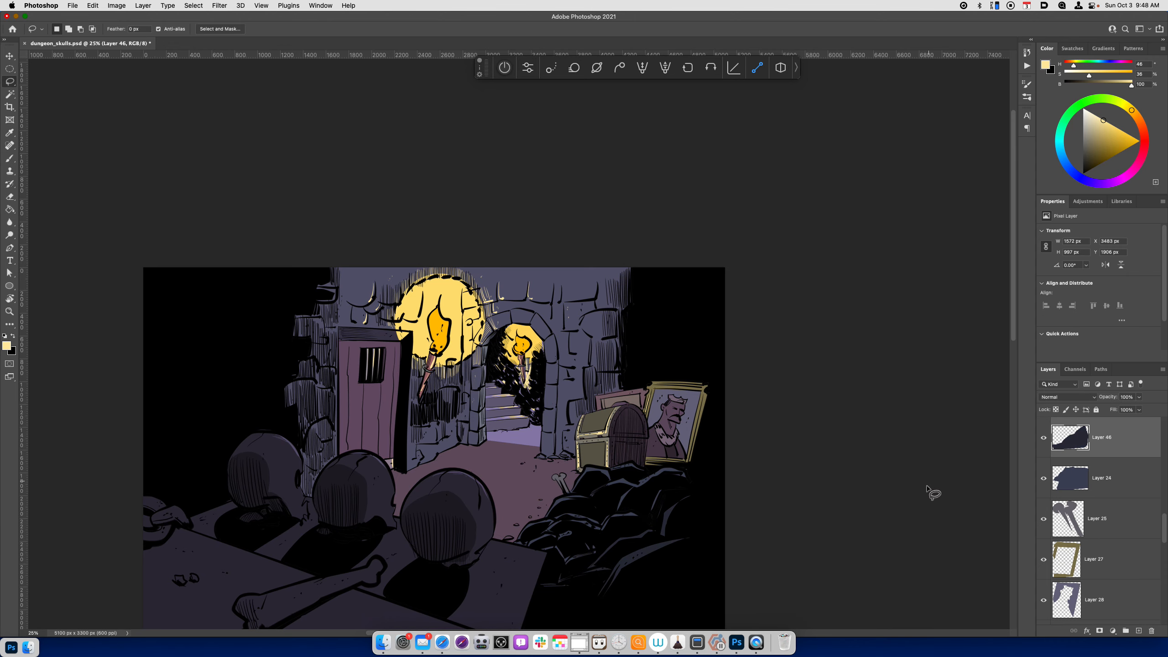
pyautogui.press('cmd+=')
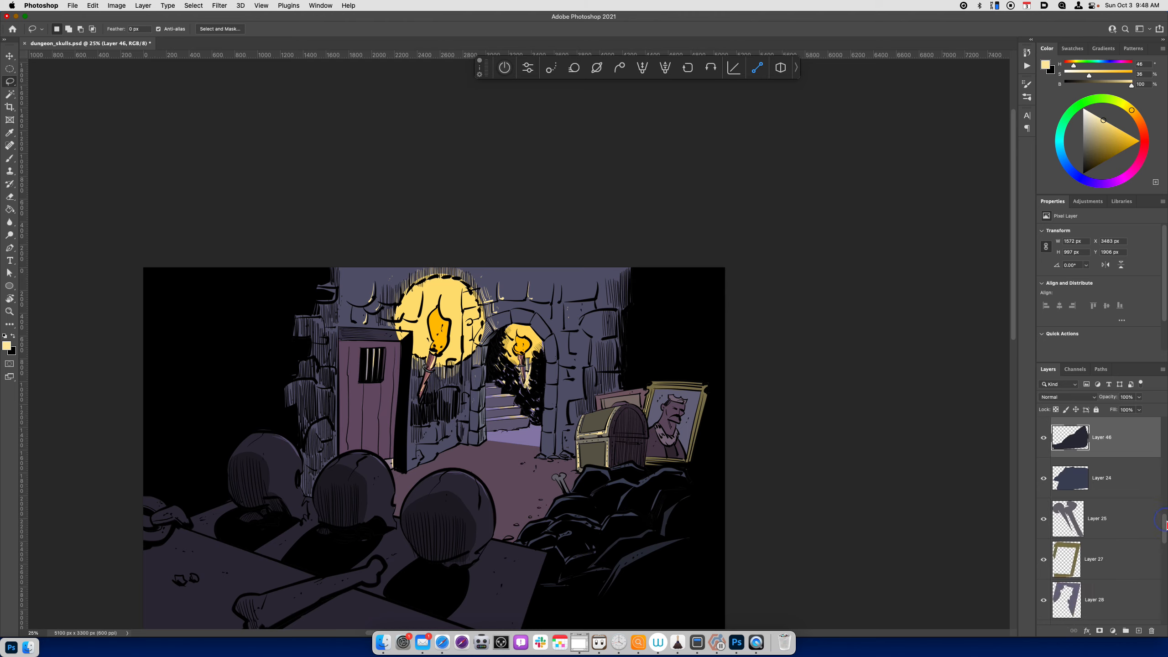
# Lasso the back stone wall from Layer 15 onto Layer 47 and darken it with Lightness -21.
pyautogui.scroll(-3)
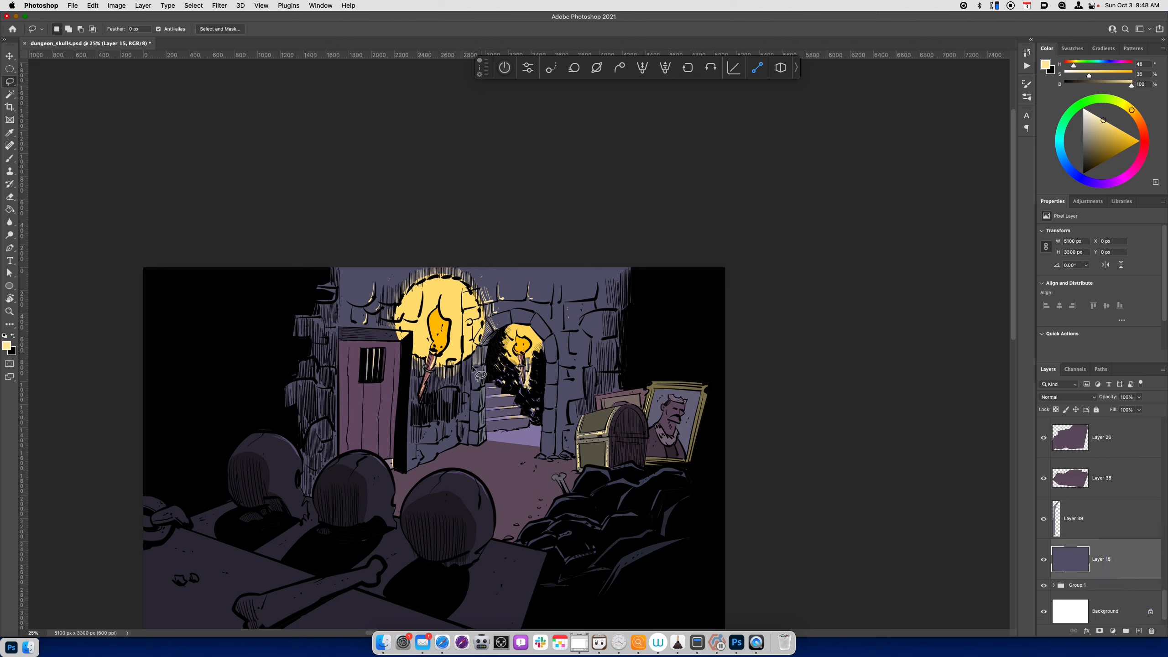
pyautogui.moveTo(423, 376)
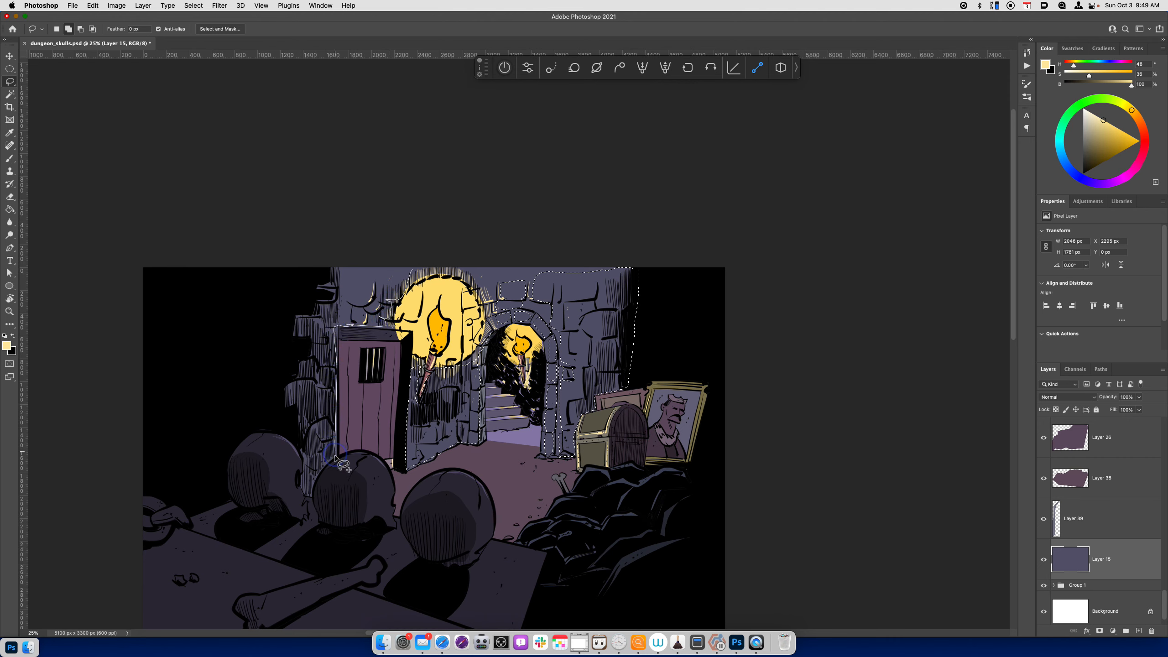
pyautogui.moveTo(343, 465); pyautogui.dragTo(306, 274)
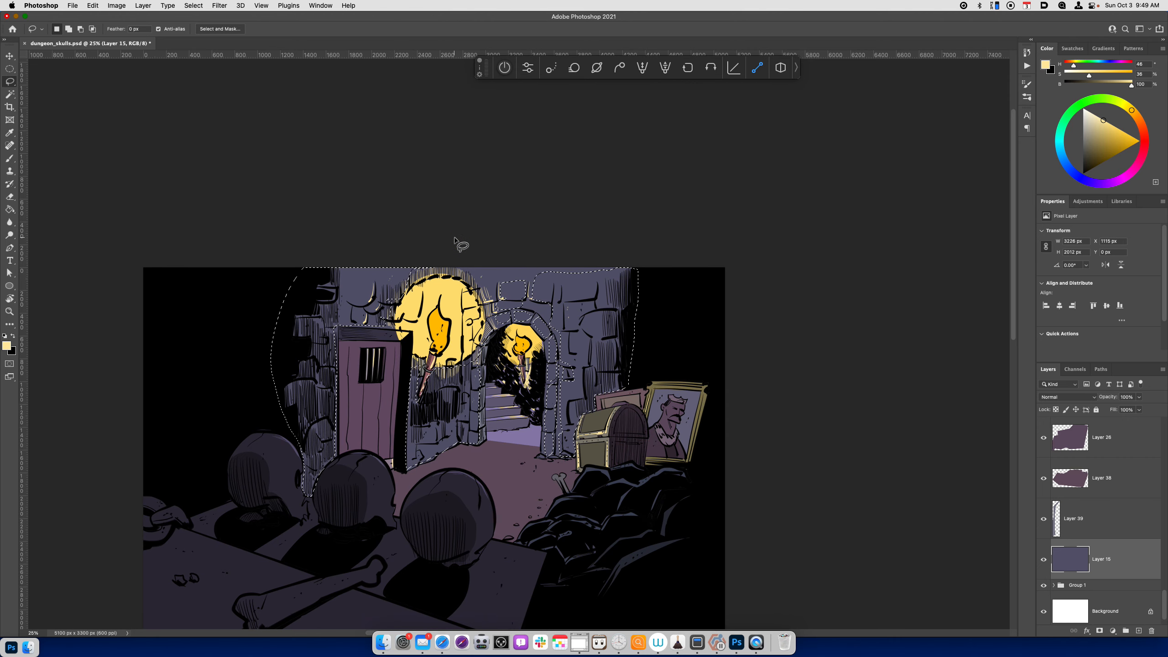
pyautogui.press('cmd+j')
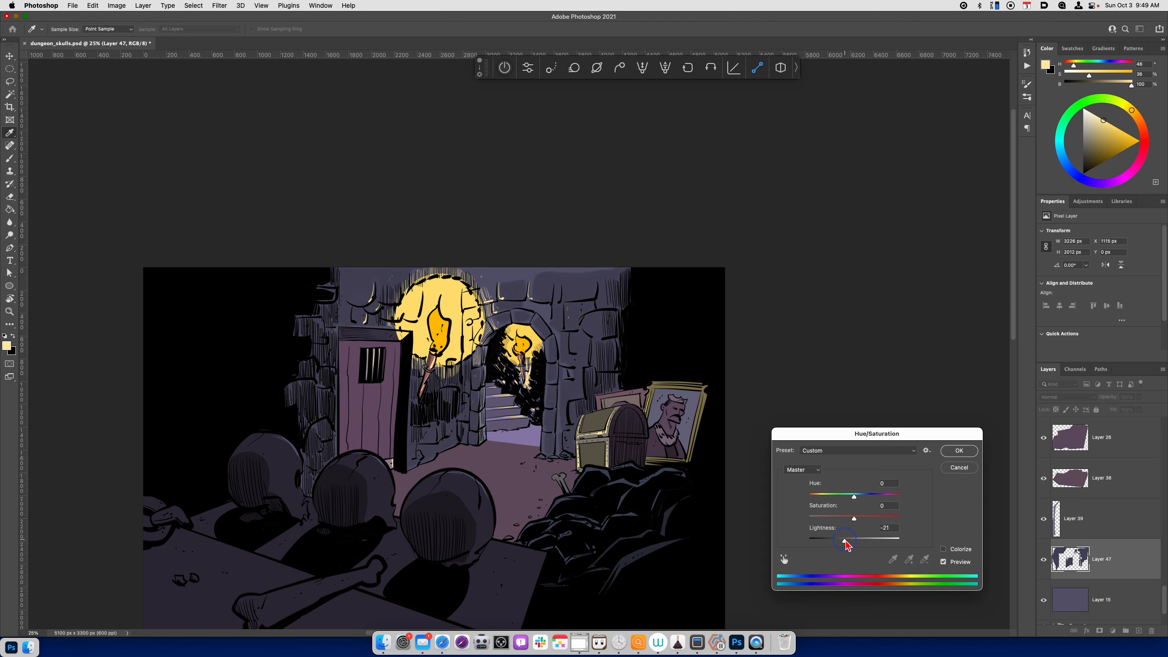
pyautogui.moveTo(844, 541); pyautogui.dragTo(841, 541)
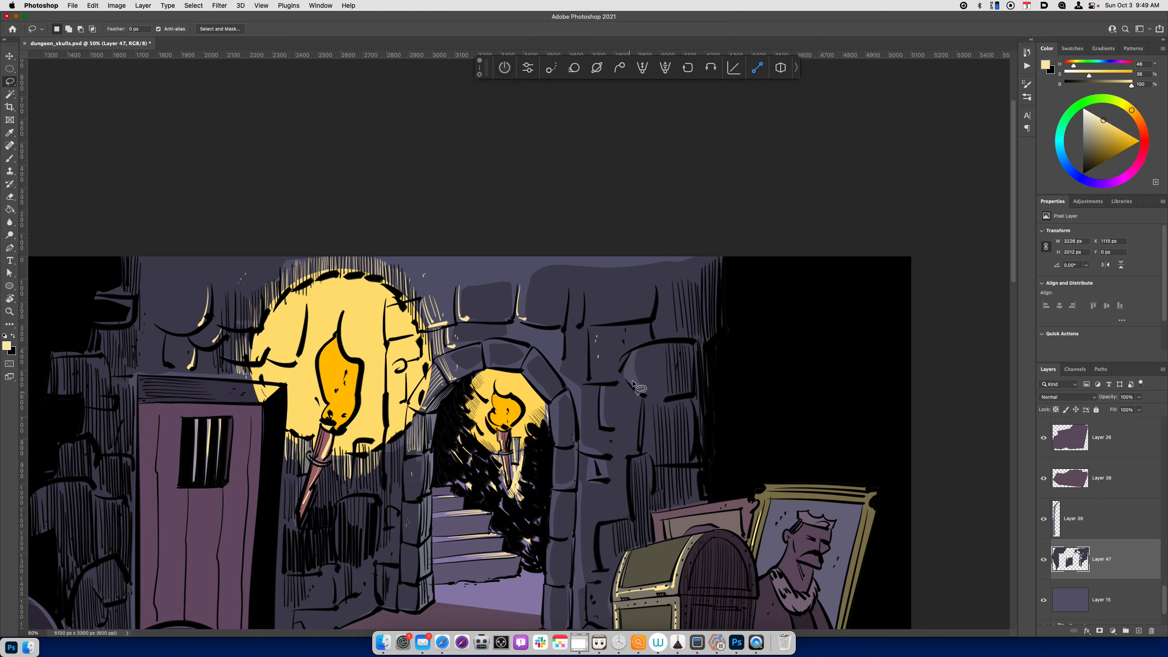
pyautogui.press('cmd+x')
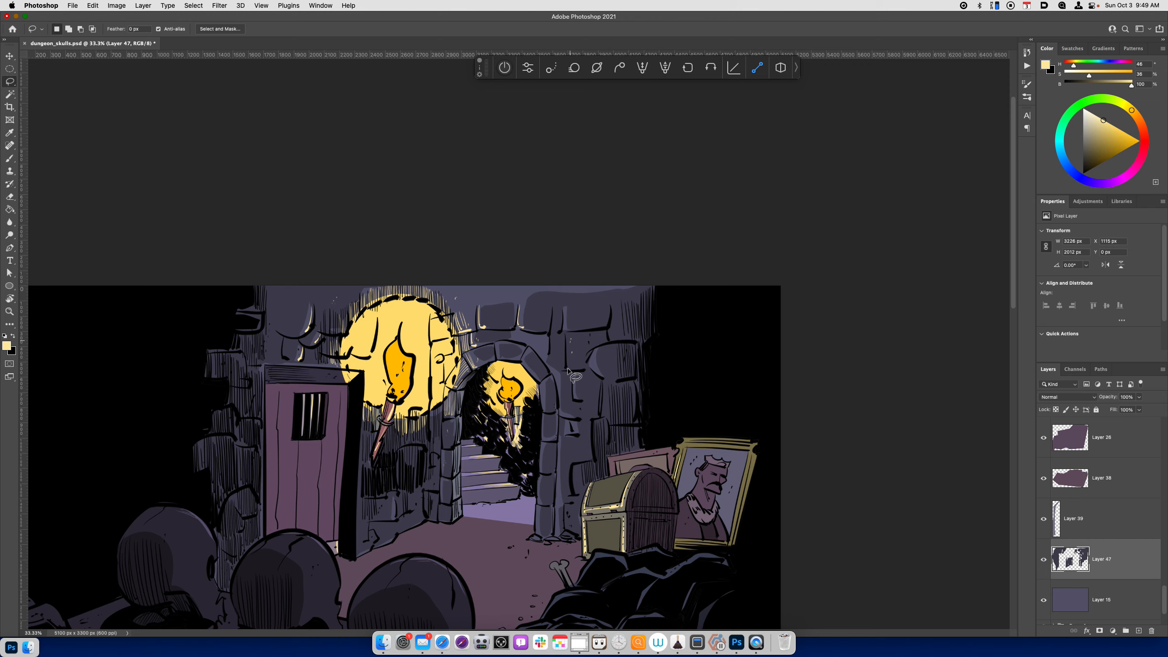
pyautogui.moveTo(634, 382)
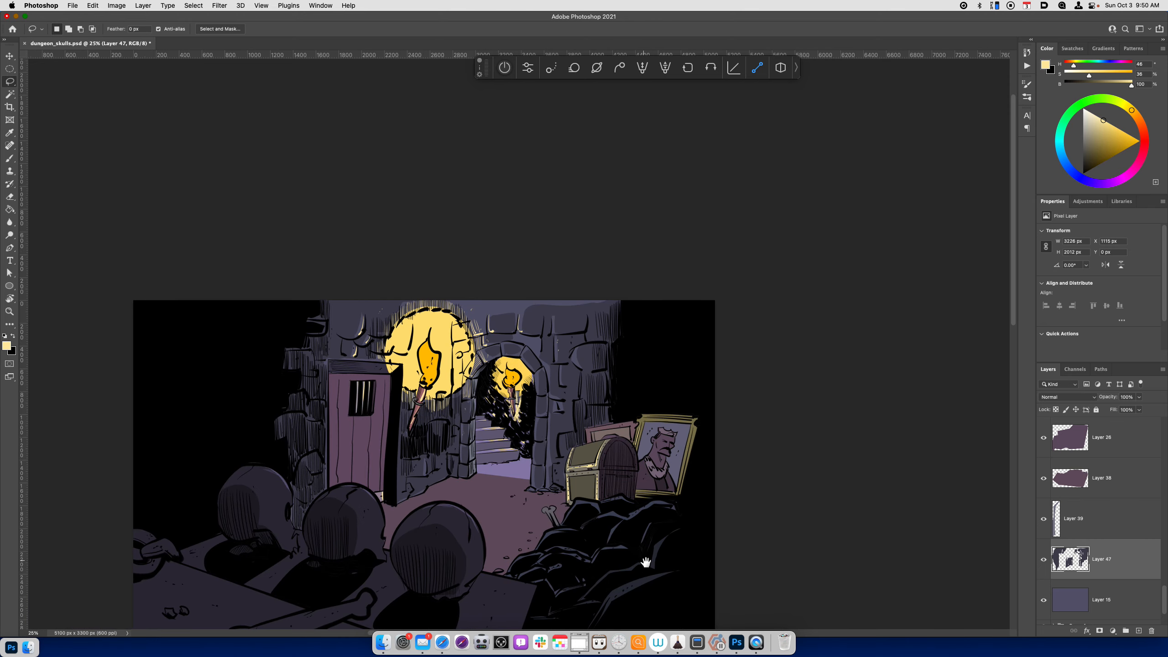
pyautogui.moveTo(647, 561); pyautogui.dragTo(672, 517)
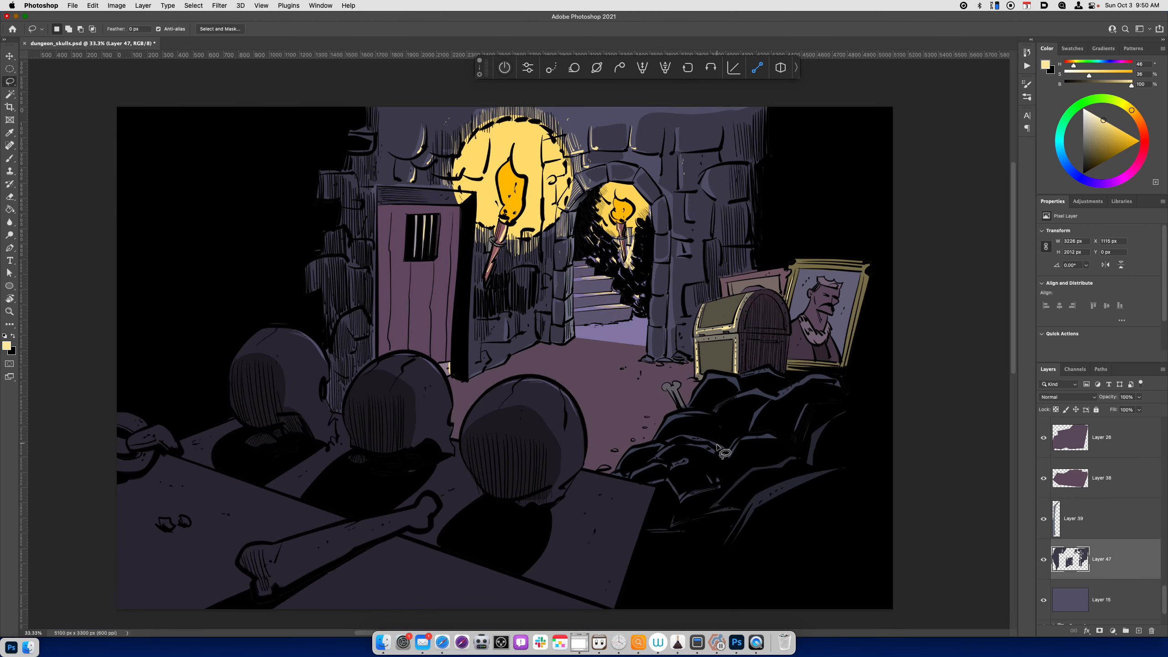
pyautogui.press('cmd+y')
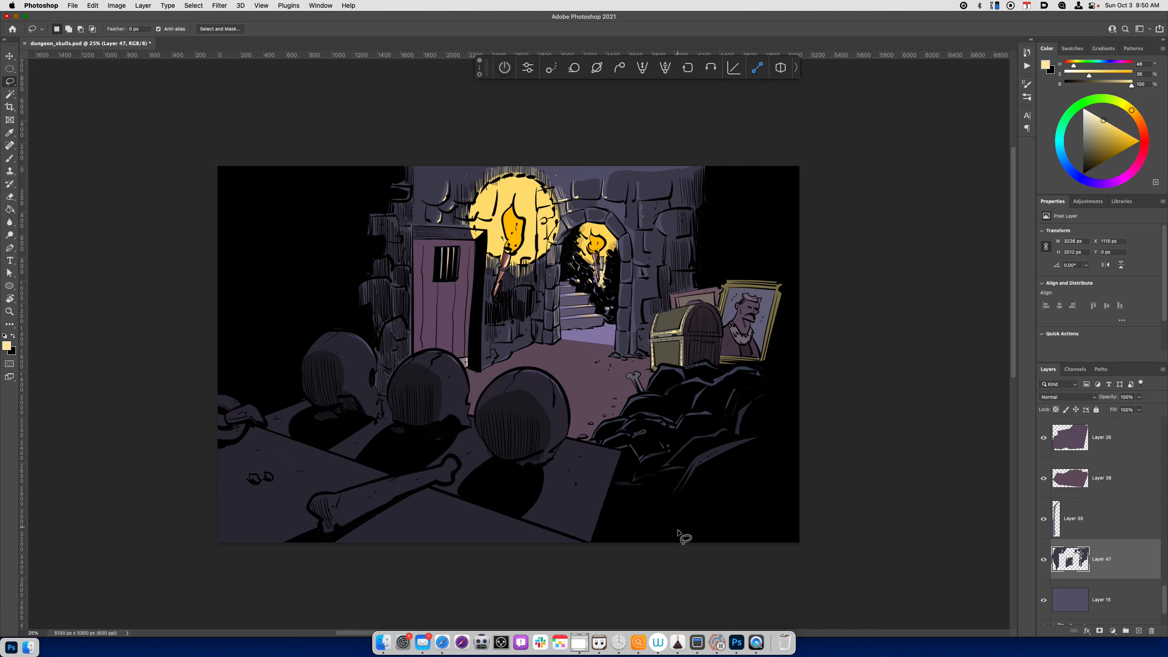
pyautogui.press('cmd+=')
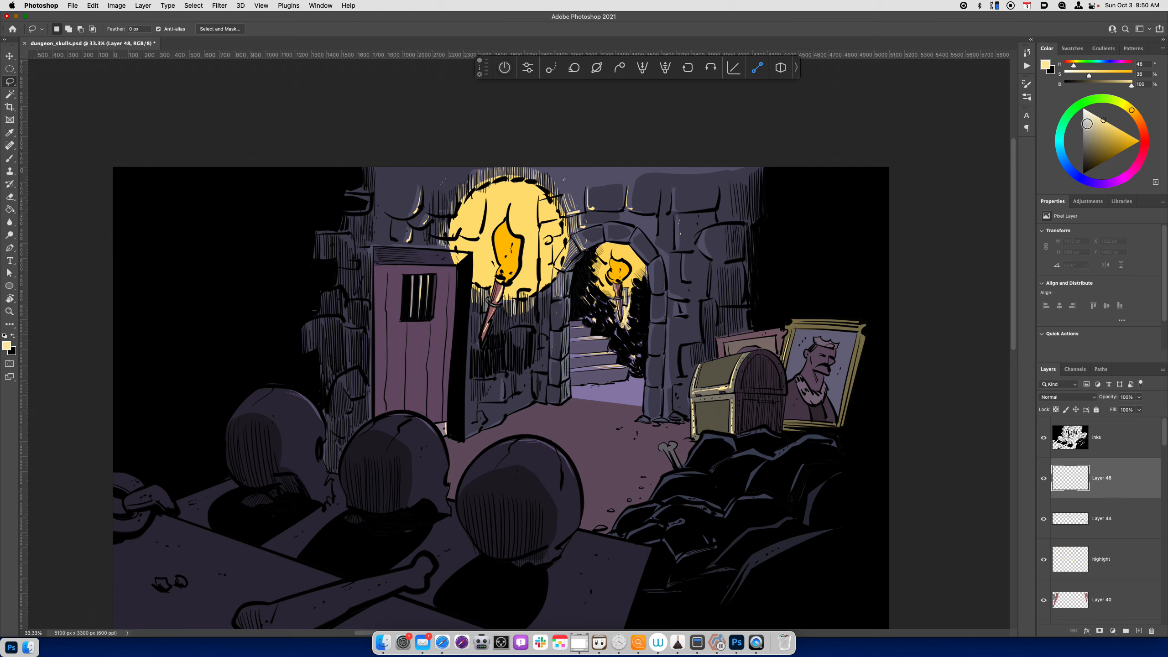
# Paint white spark highlights on both torch flames on Layer 48 and review the whole scene.
pyautogui.click(10, 158)
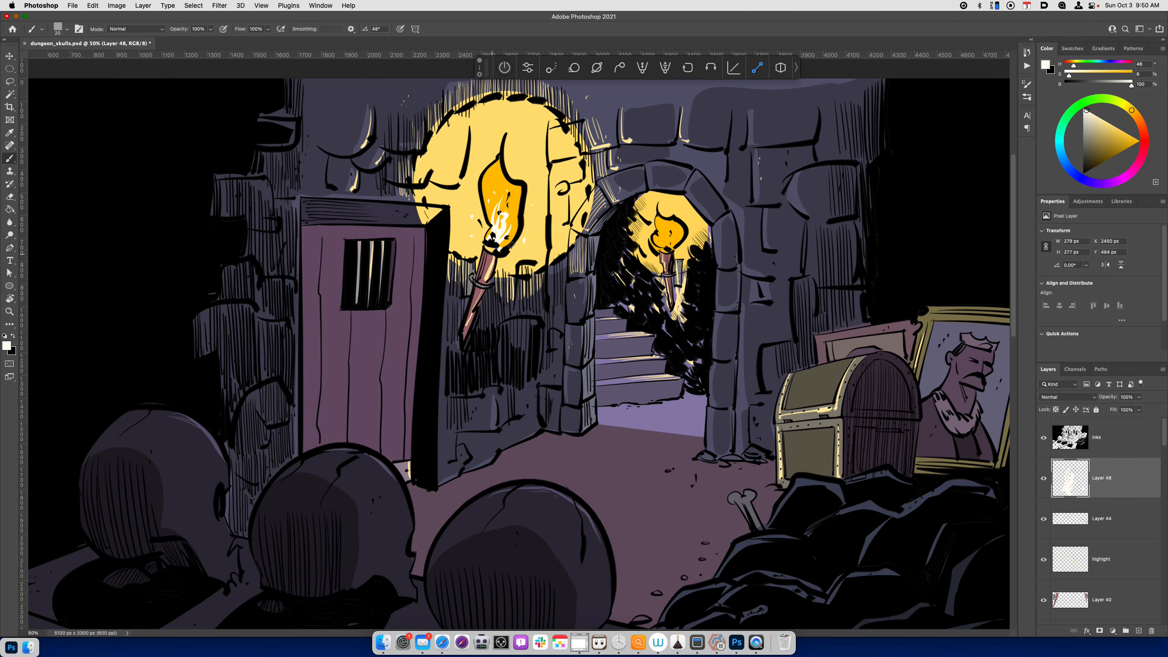
pyautogui.moveTo(540, 643)
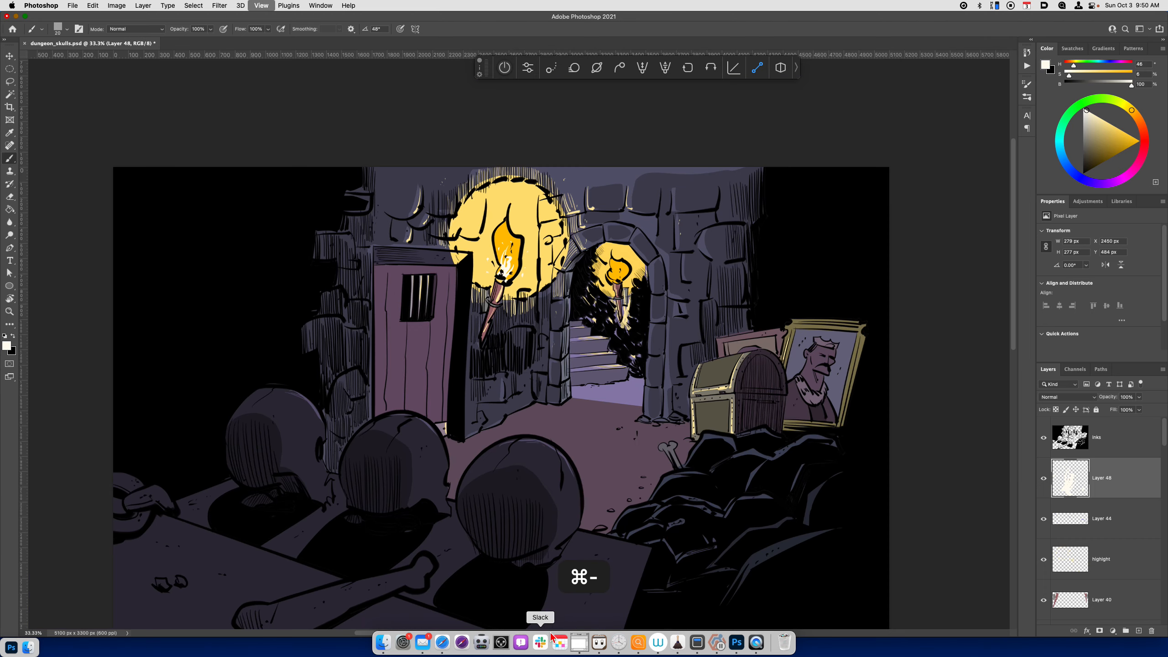
pyautogui.press('cmd+-')
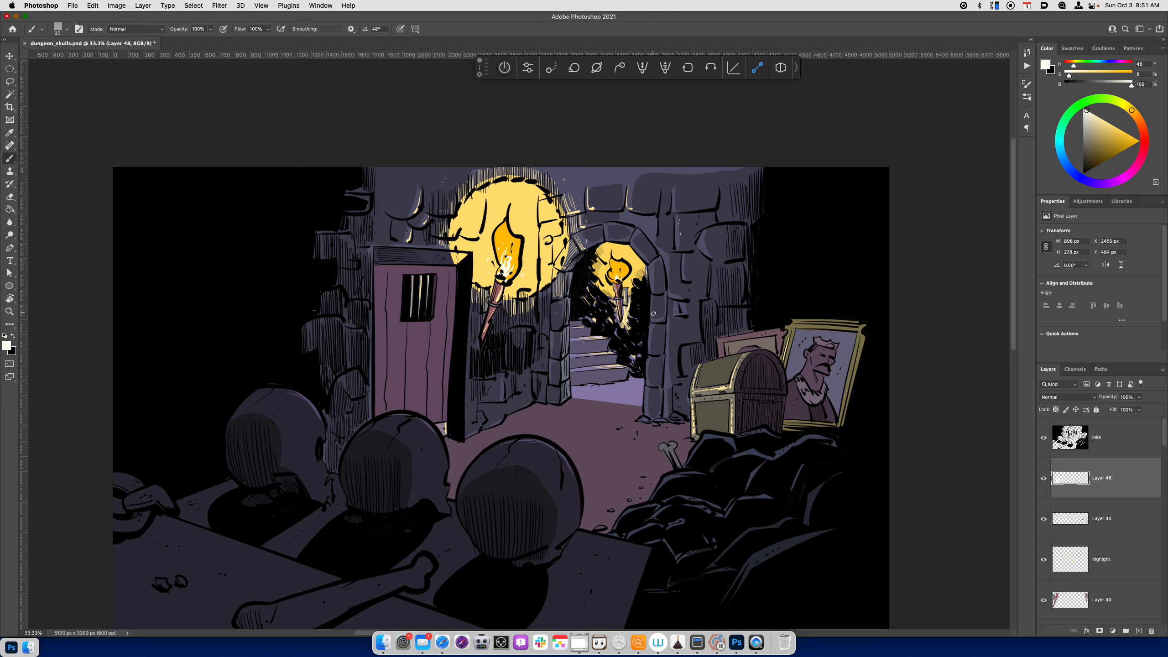
pyautogui.press('cmd+y')
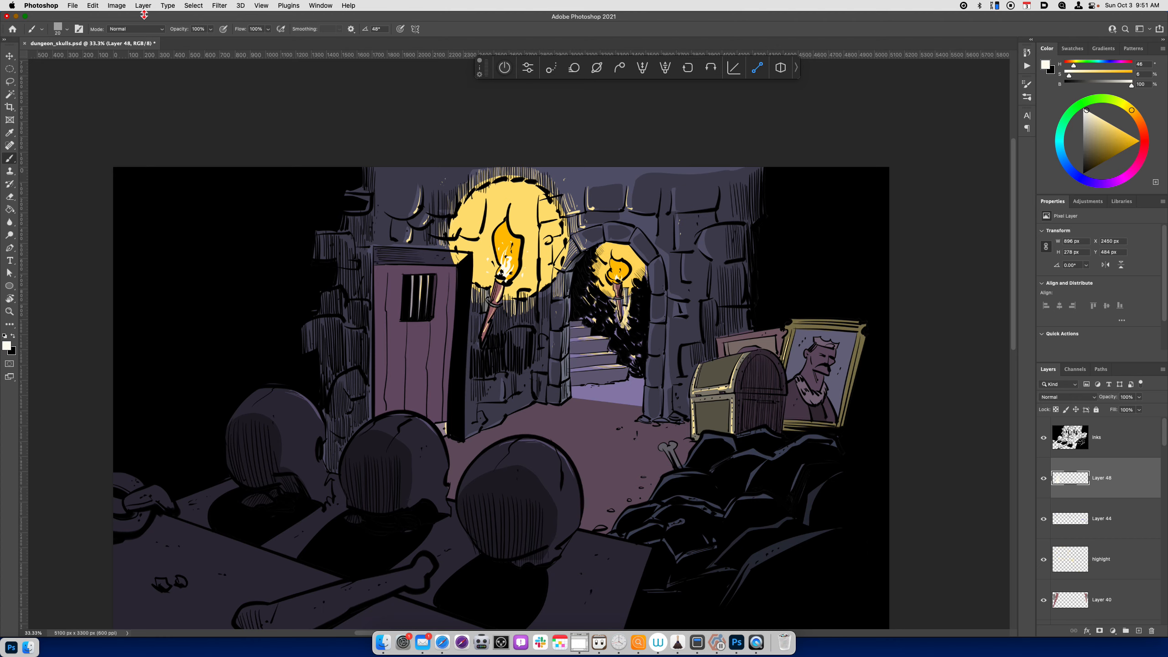
pyautogui.click(116, 6)
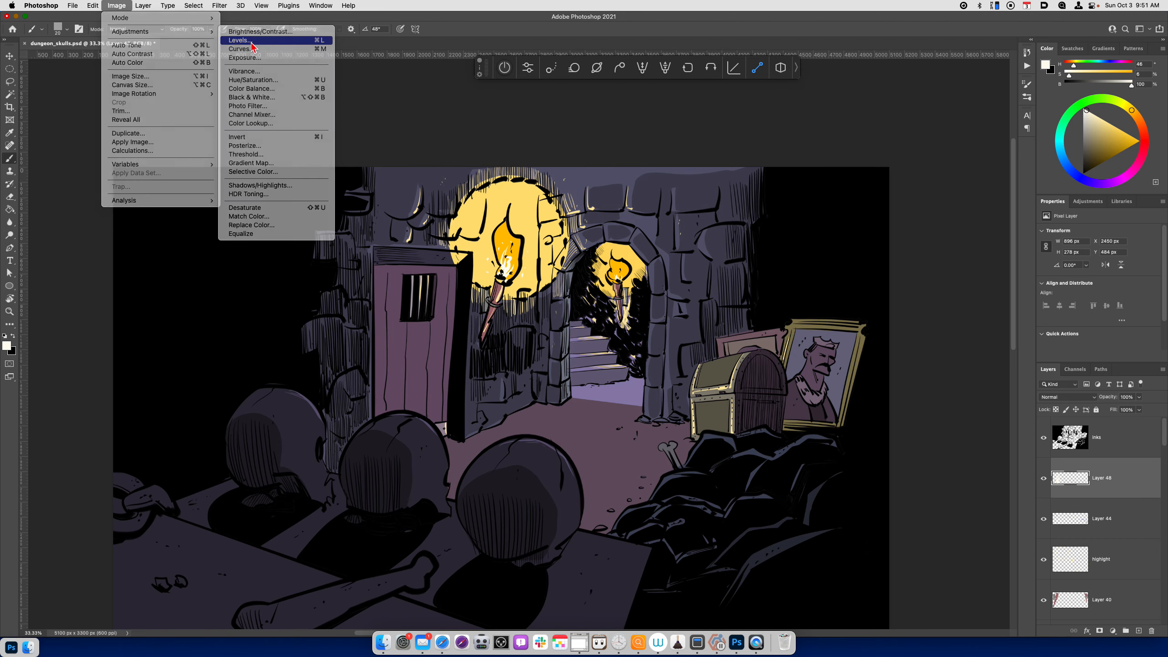
pyautogui.click(240, 40)
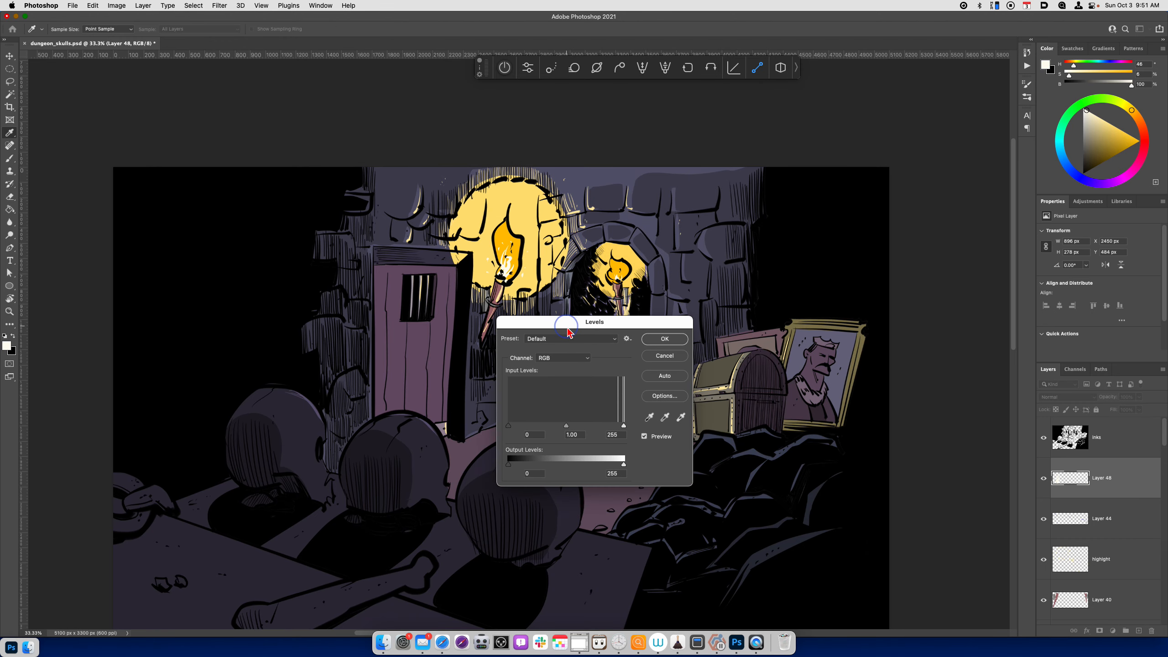
pyautogui.moveTo(629, 390)
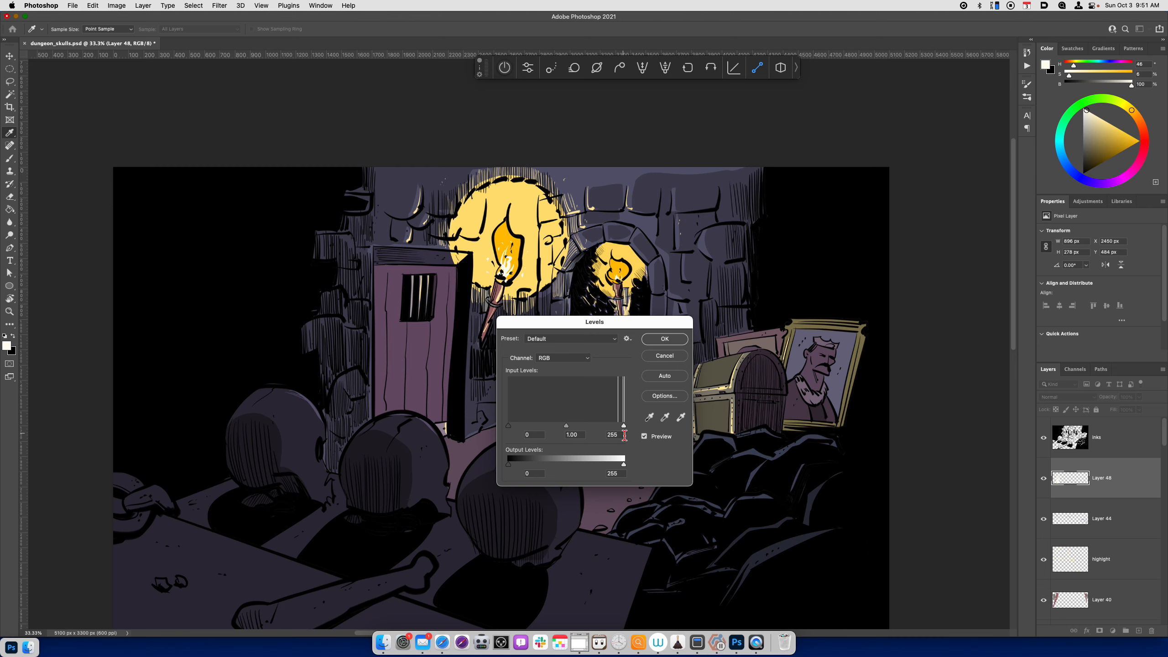
pyautogui.click(663, 339)
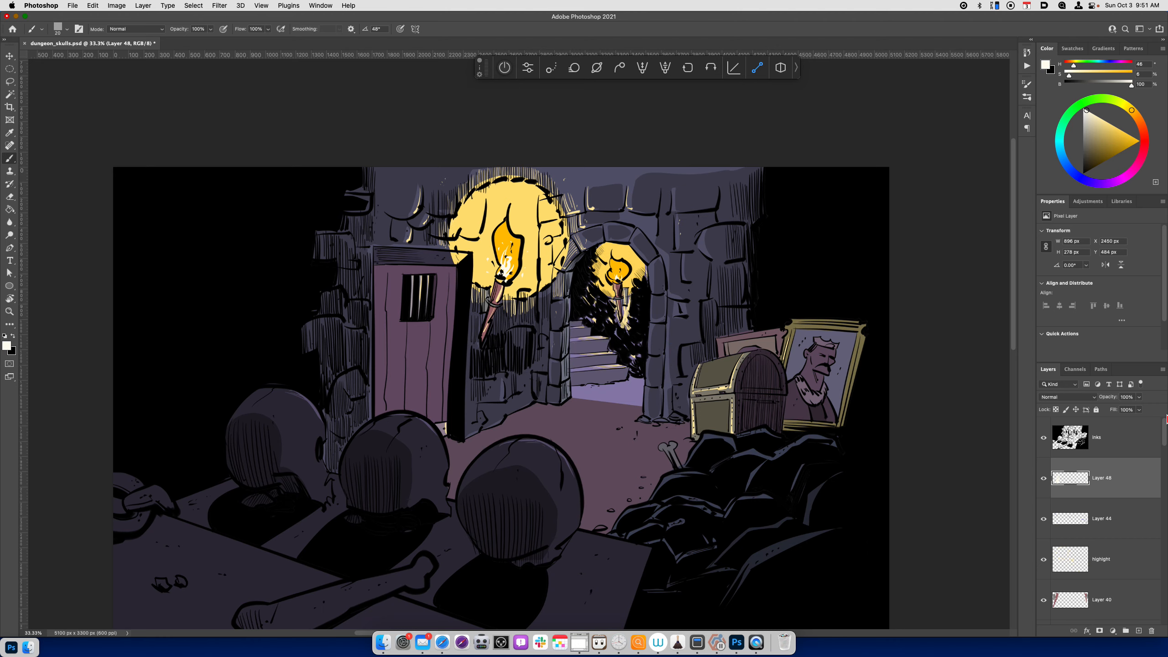
pyautogui.click(1096, 437)
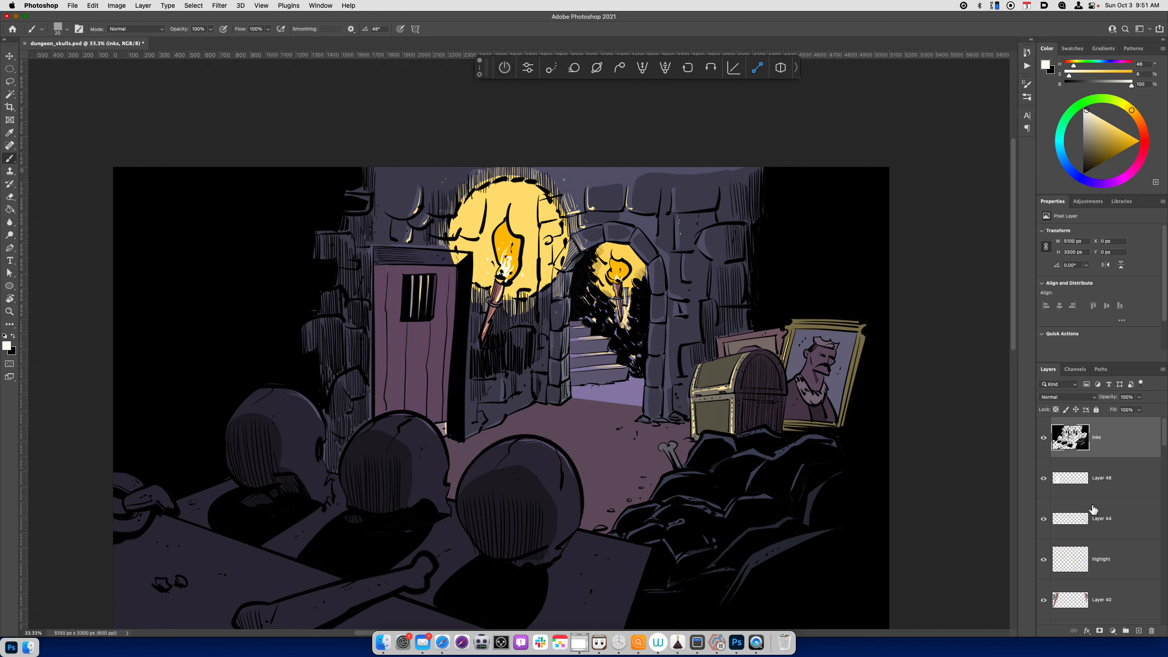
pyautogui.moveTo(1101, 512)
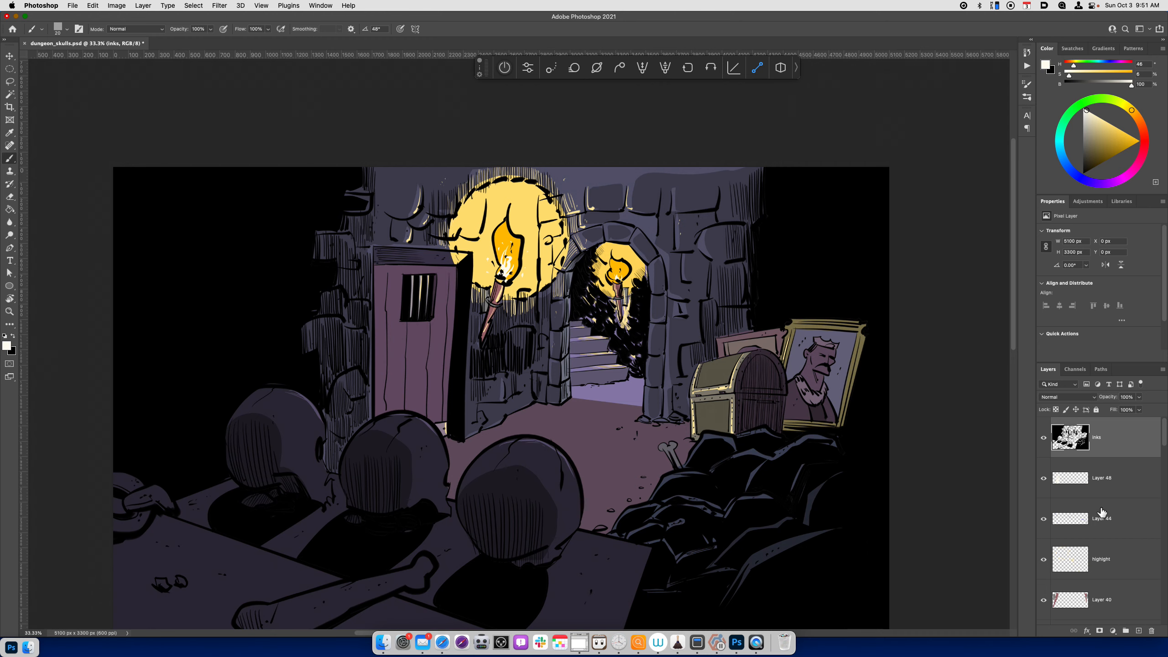
pyautogui.moveTo(1108, 514)
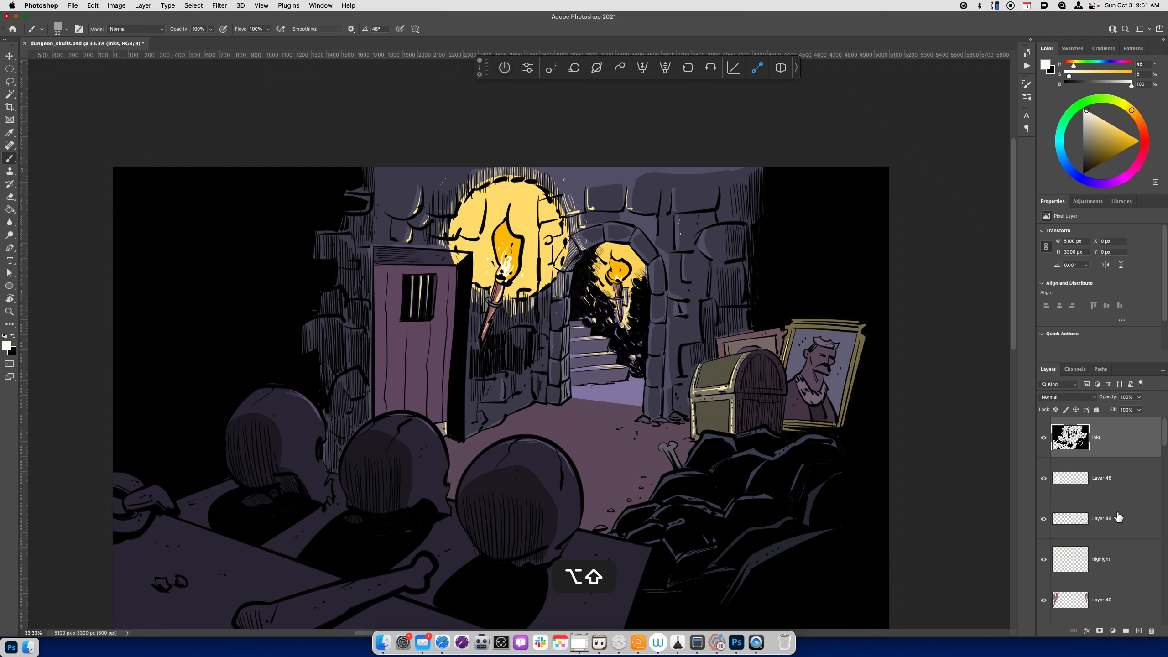
# Stamp all visible layers into merged Layer 49 and leave its Levels unchanged.
pyautogui.press('alt+shift+cmd+e')
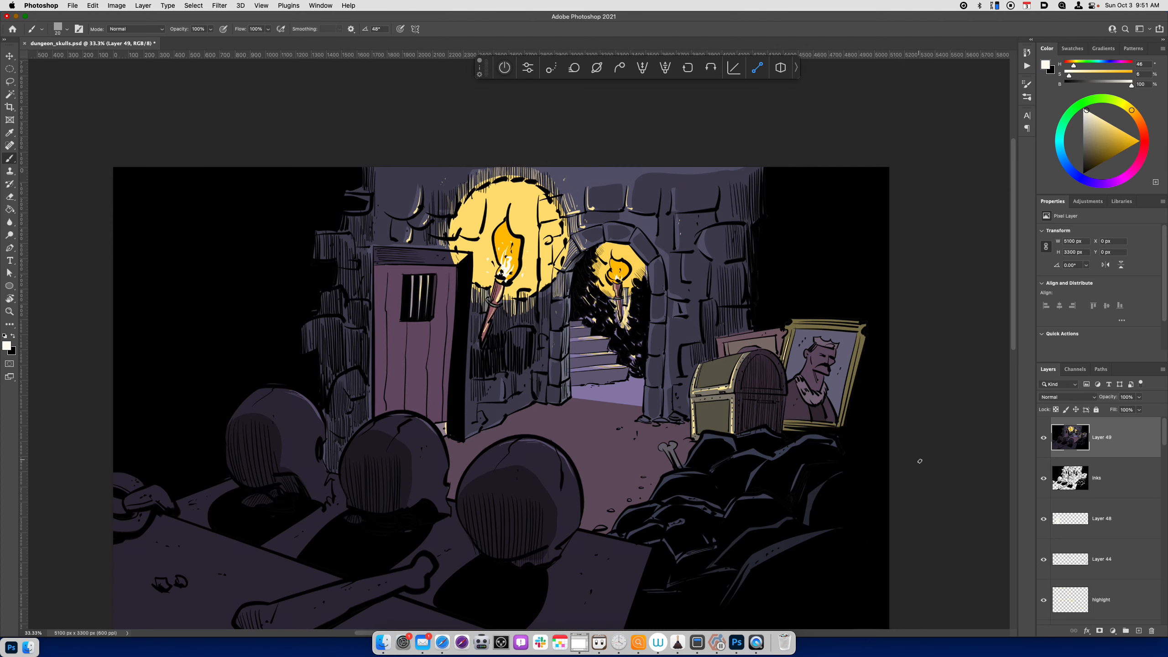
pyautogui.press('cmd+l')
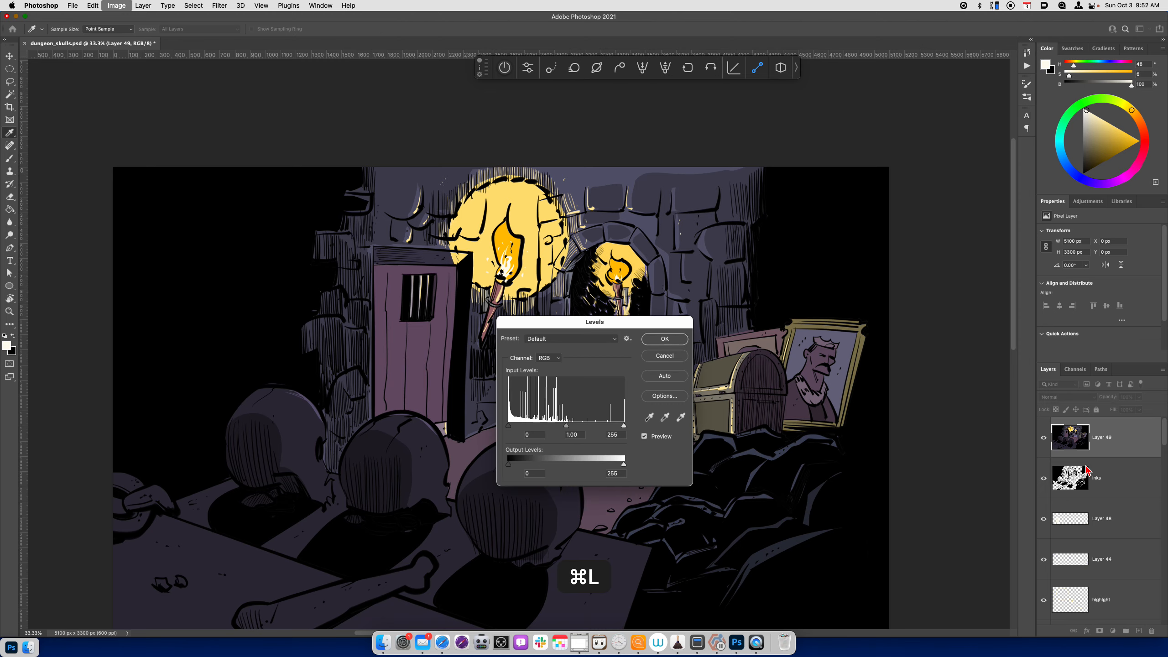
pyautogui.moveTo(595, 322); pyautogui.dragTo(725, 413)
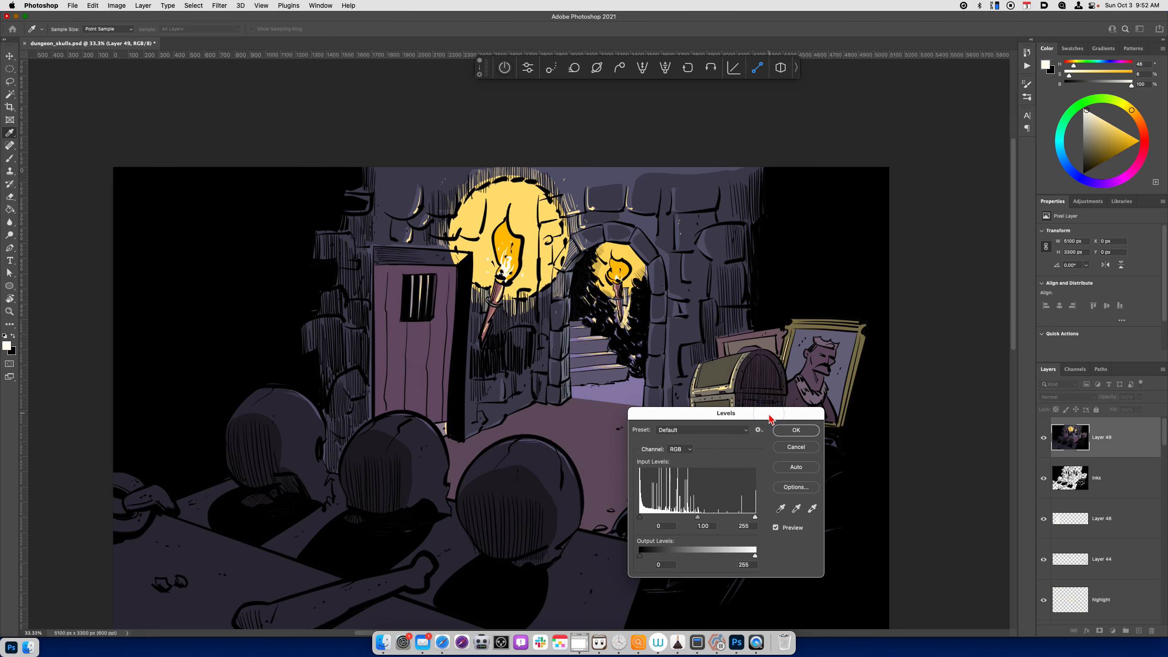
pyautogui.moveTo(729, 521)
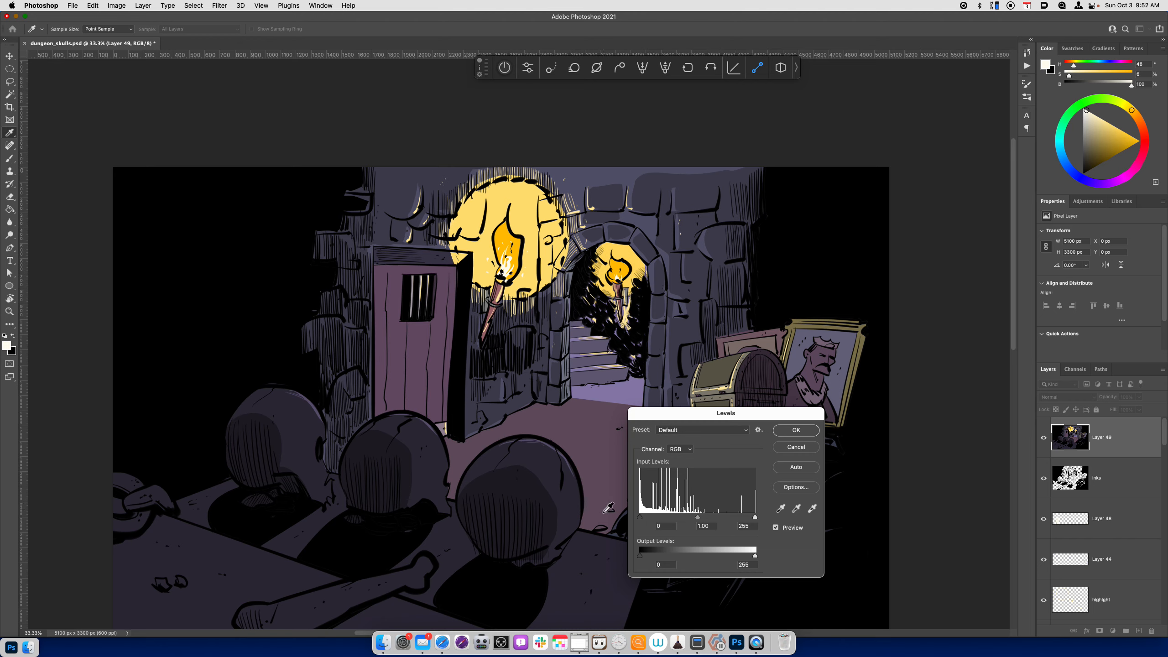
pyautogui.moveTo(641, 558)
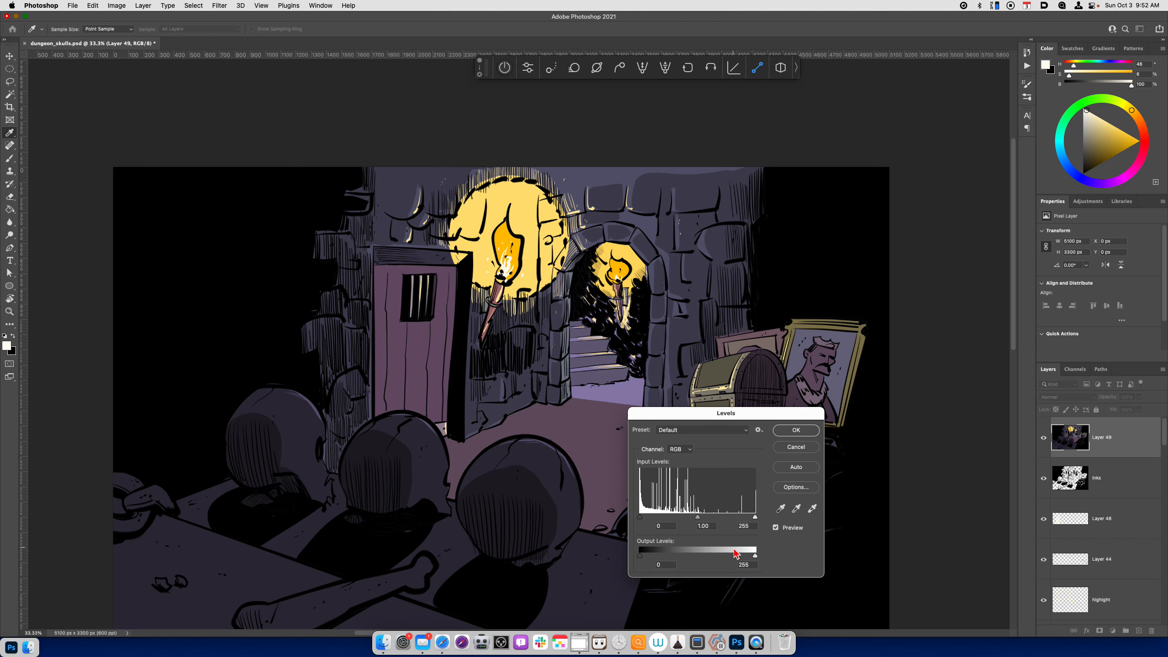
pyautogui.moveTo(690, 526)
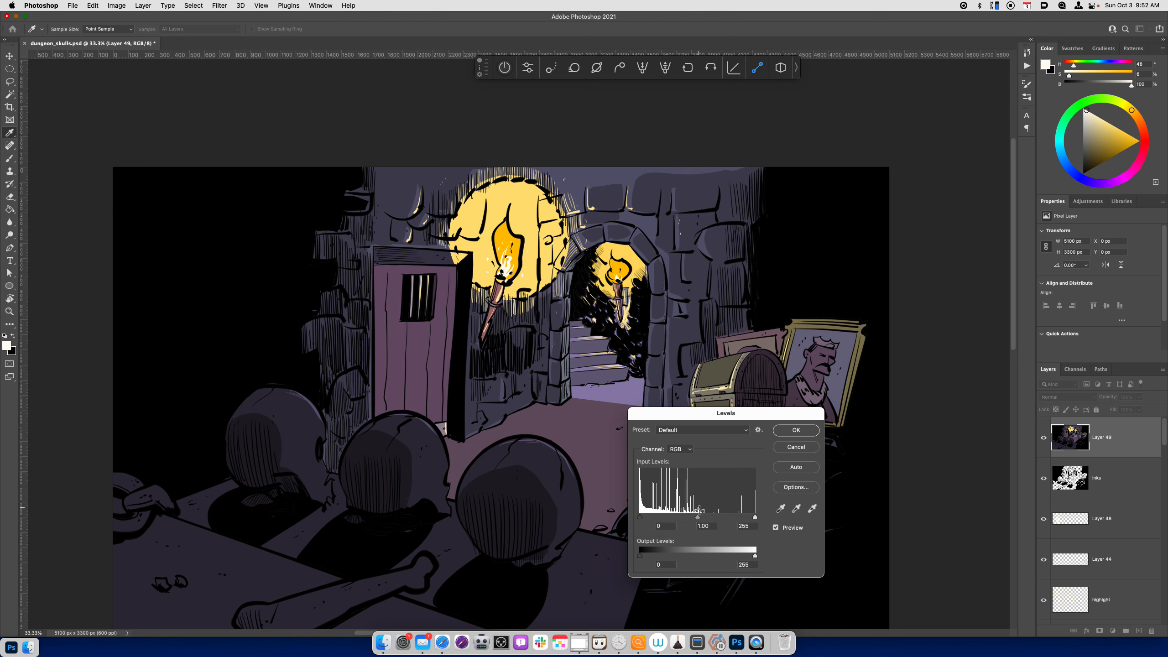
pyautogui.moveTo(682, 468)
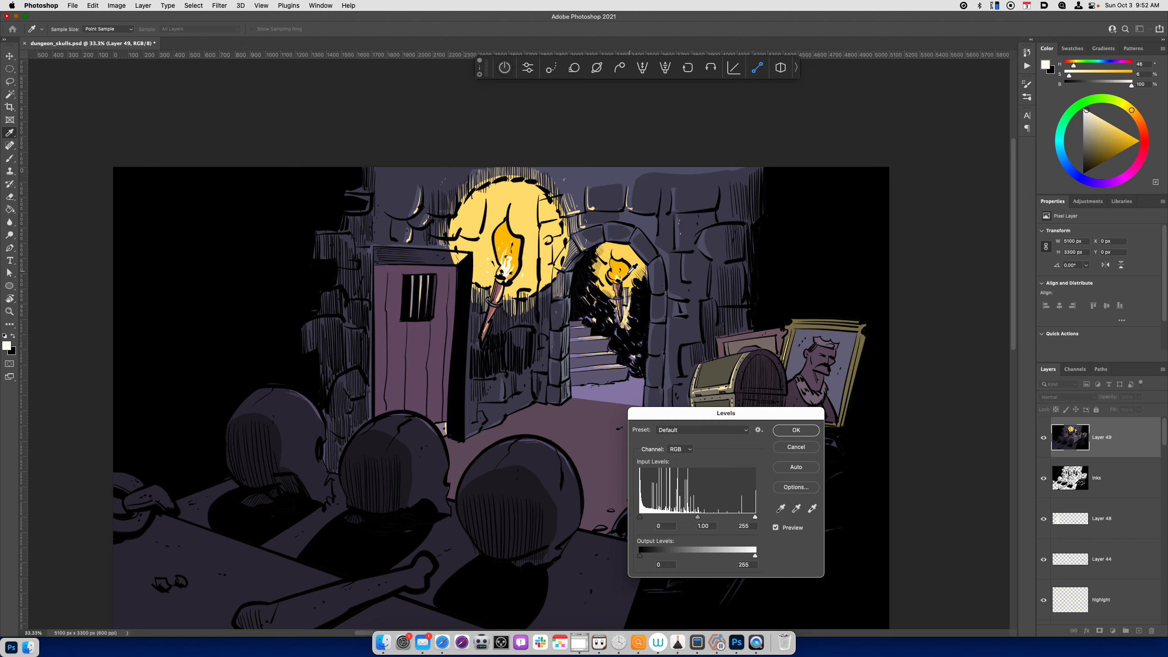
pyautogui.moveTo(661, 580)
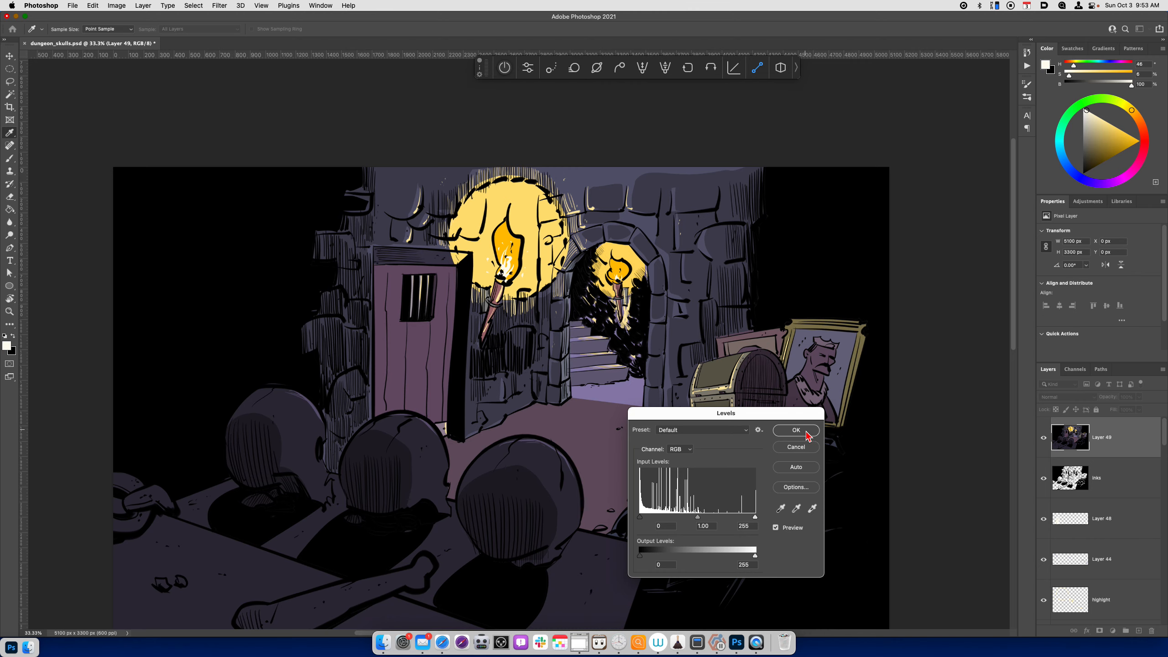
pyautogui.click(796, 430)
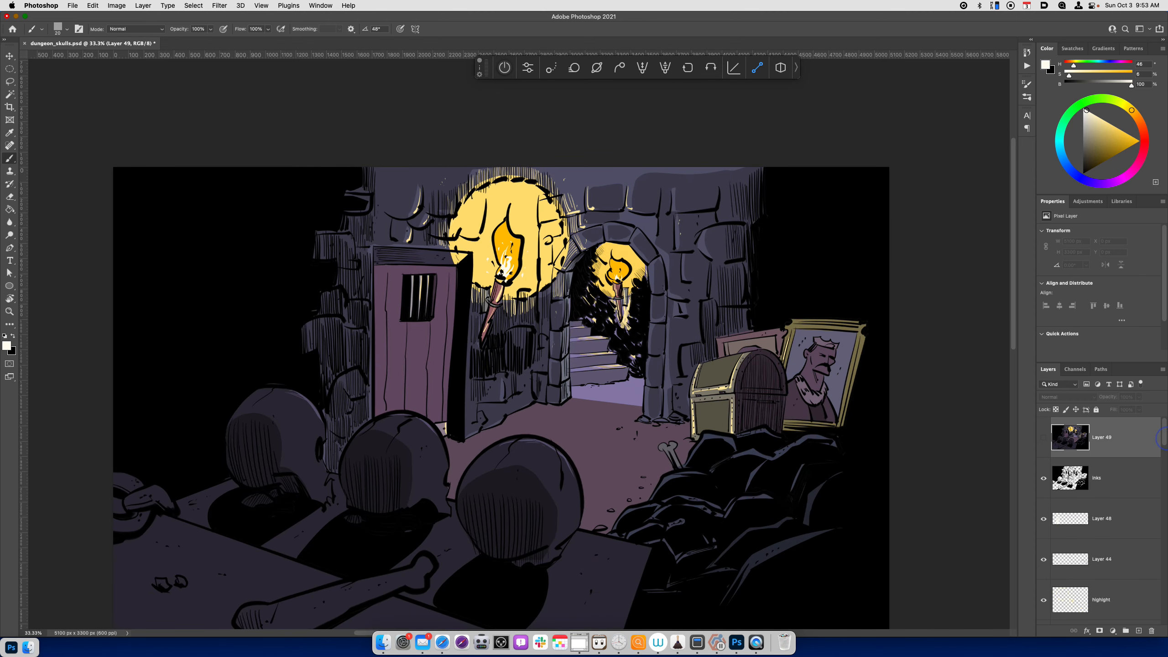
# Select the inks layer, lock its transparent pixels and choose a reddish-orange paint colour.
pyautogui.click(1100, 477)
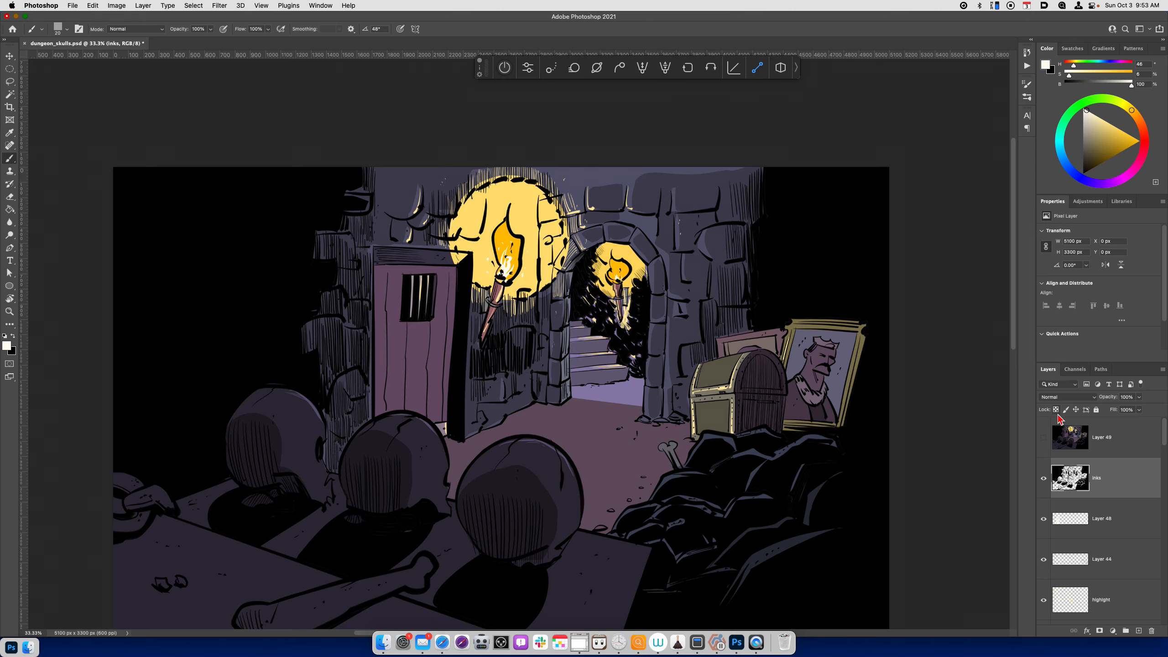
pyautogui.press('cmd+=')
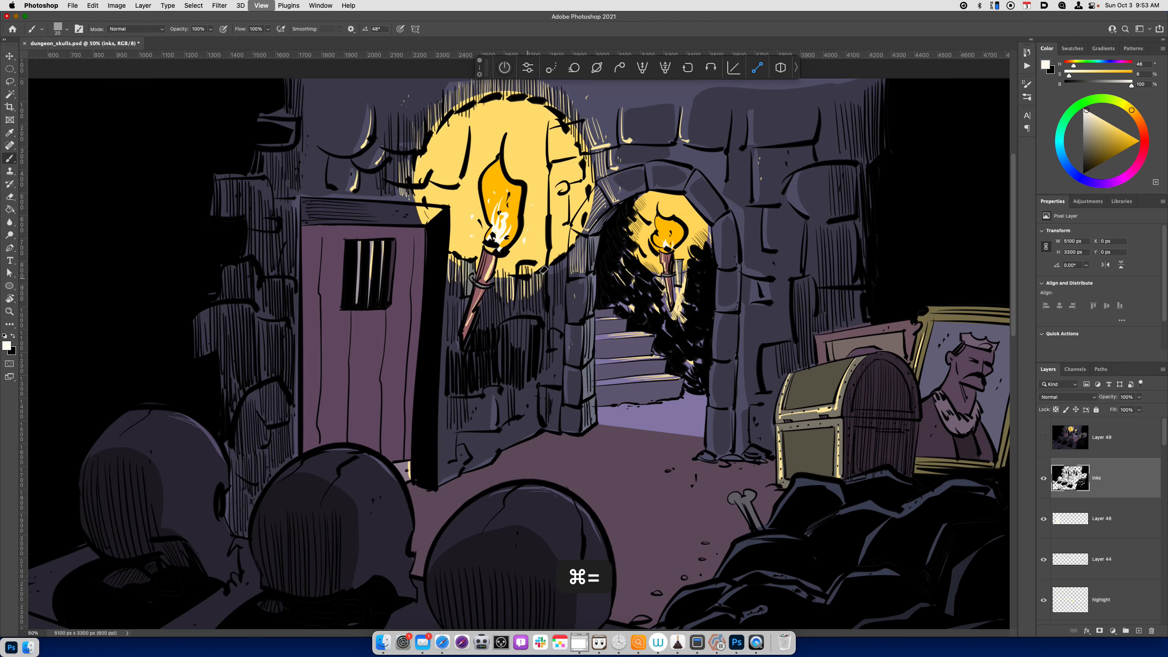
pyautogui.press('cmd+=')
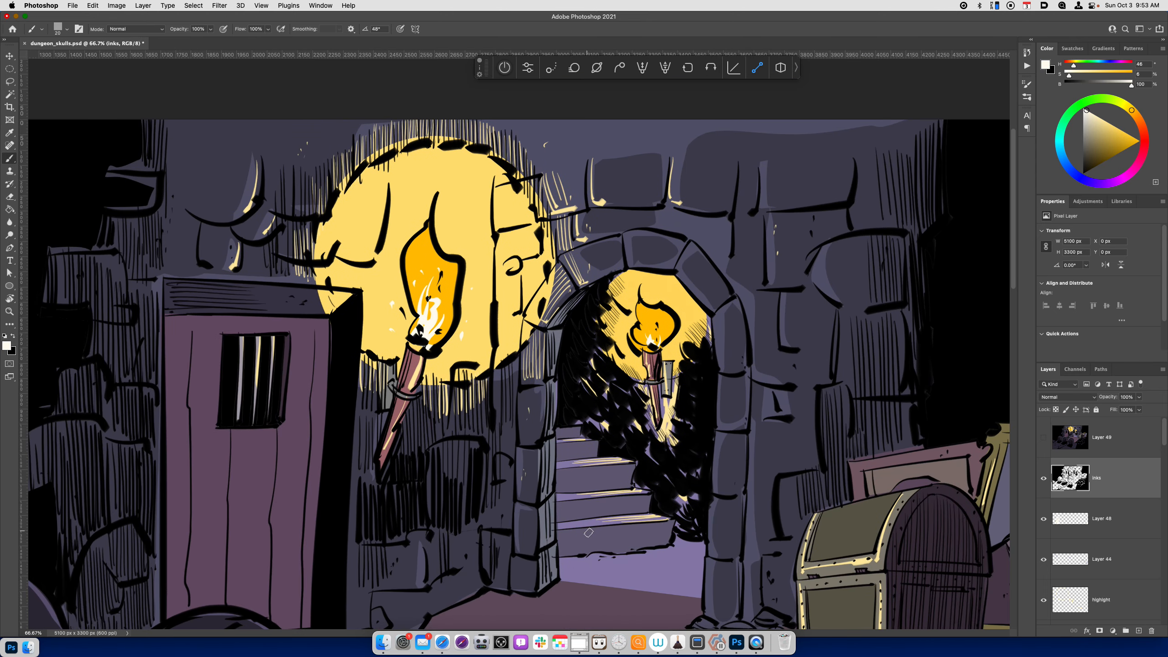
pyautogui.click(1057, 410)
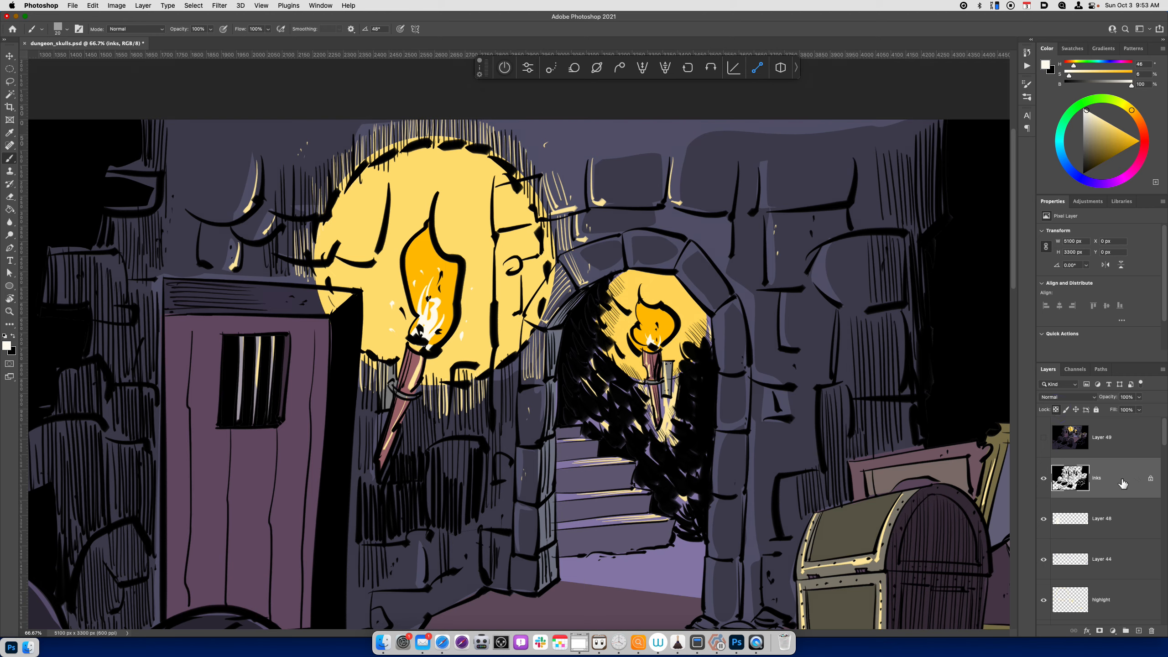
pyautogui.click(1095, 478)
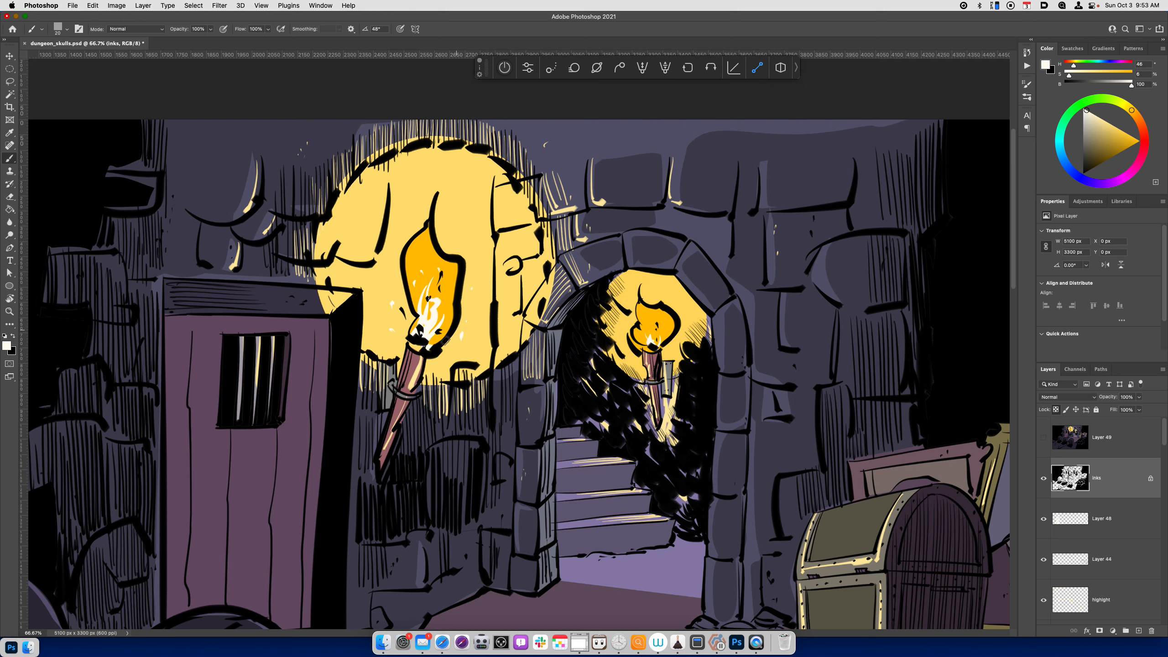
pyautogui.click(1150, 131)
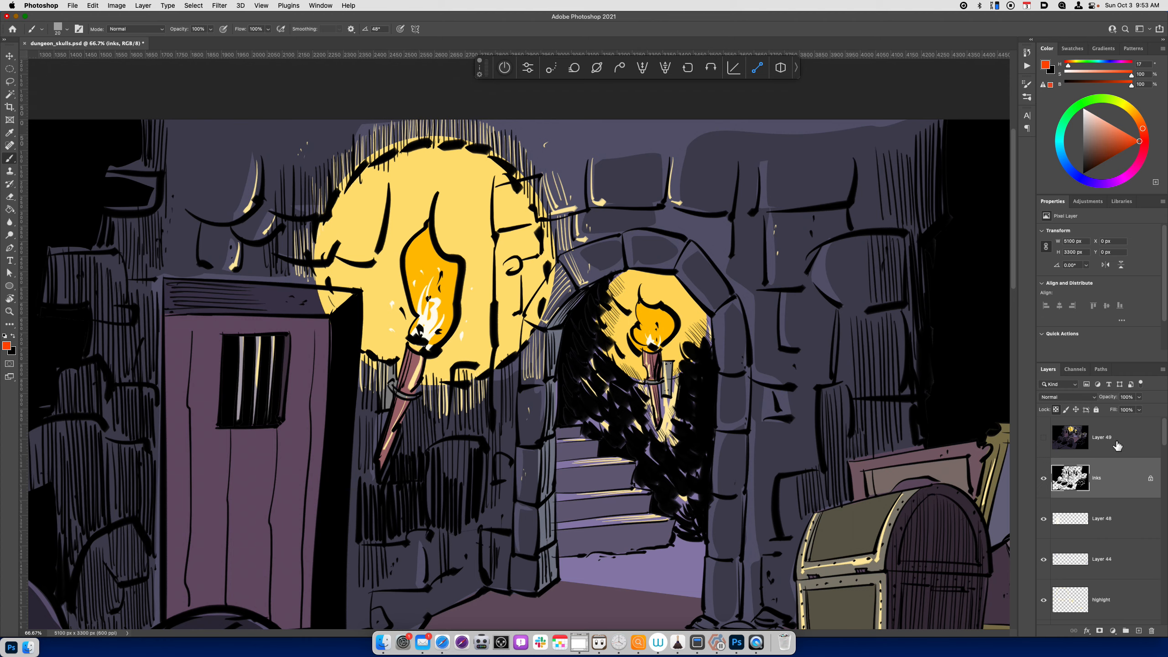
pyautogui.moveTo(1081, 482)
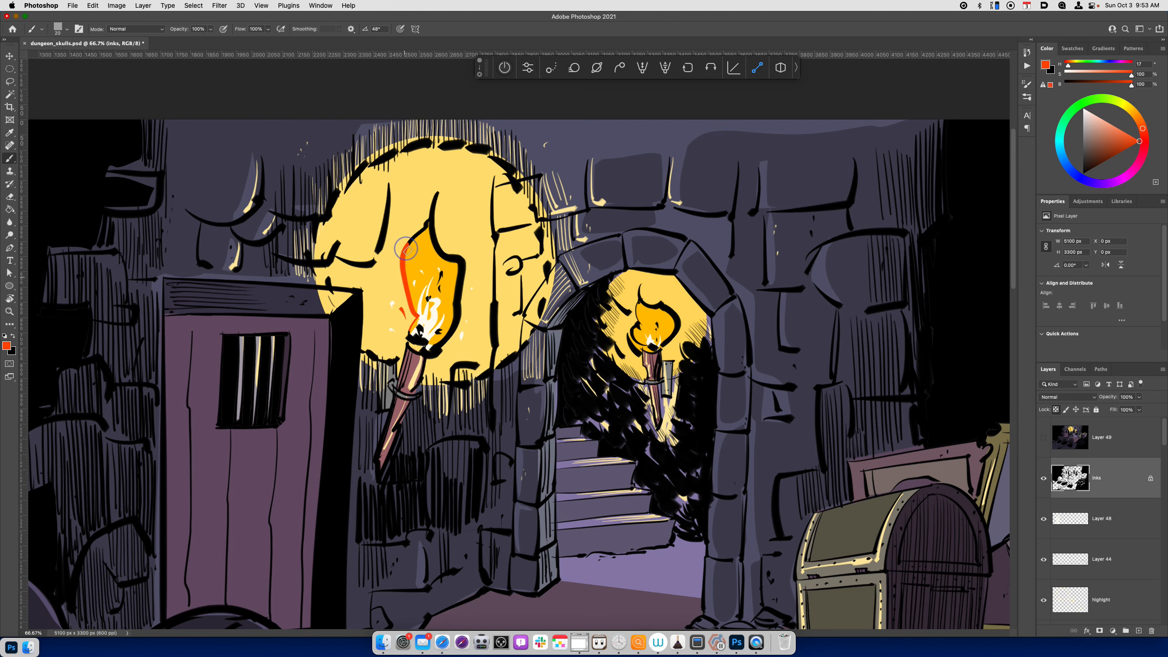
# Brush reddish-orange over the ink outlines of the left and right torch flames.
pyautogui.moveTo(404, 249); pyautogui.dragTo(447, 246)
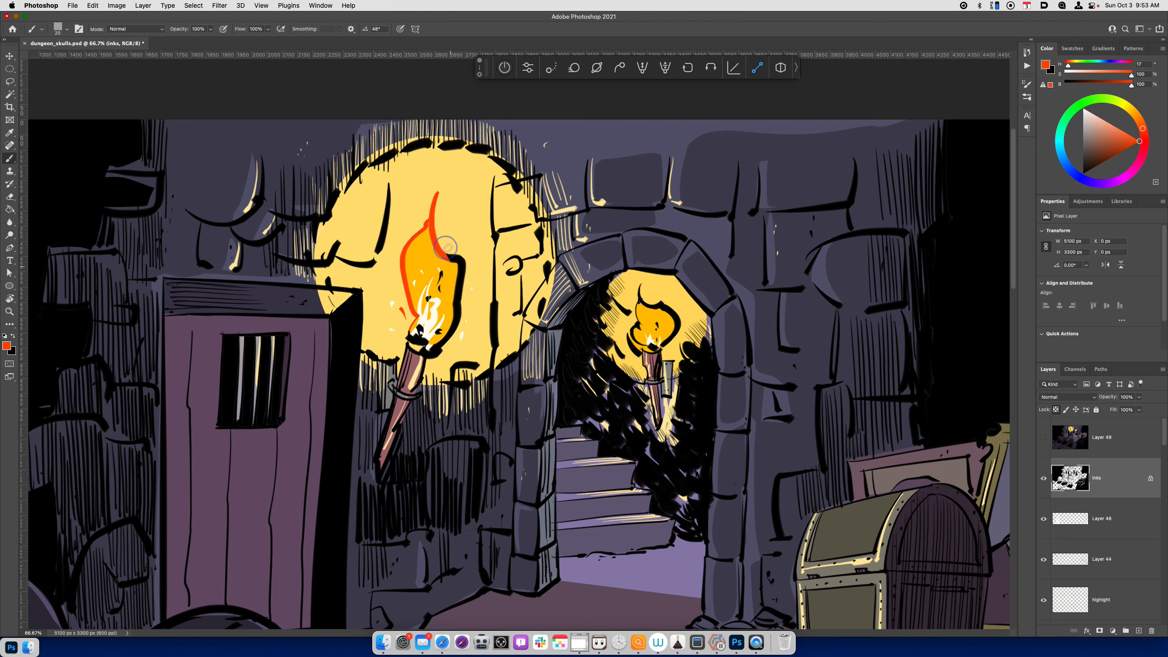
pyautogui.moveTo(447, 246); pyautogui.dragTo(444, 282)
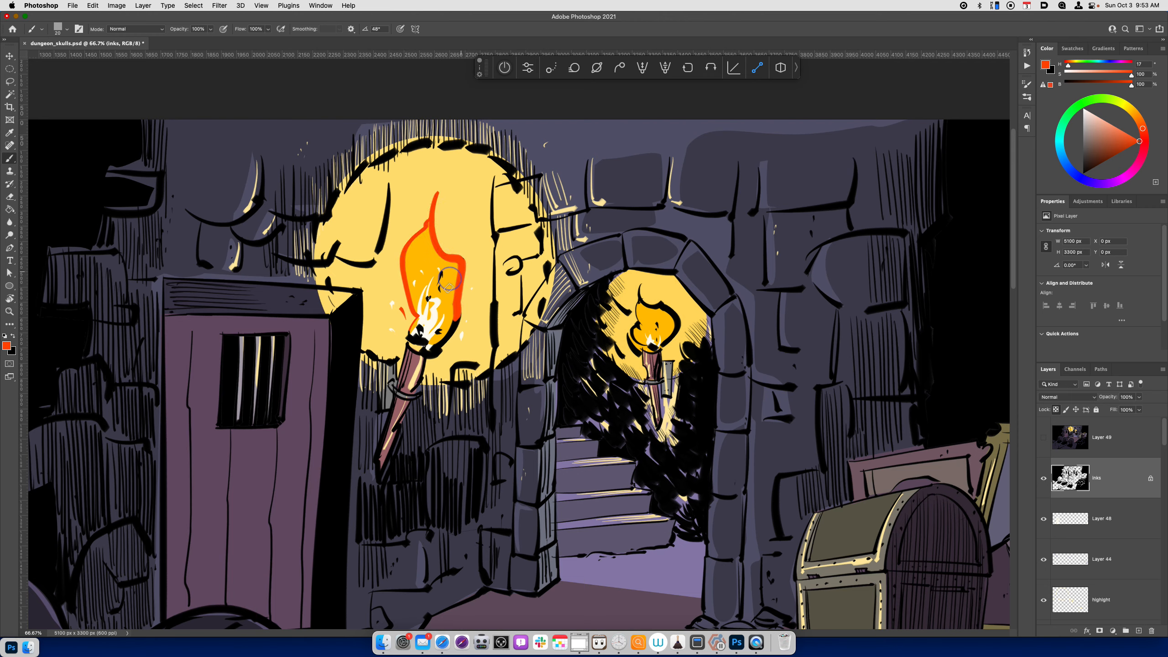
pyautogui.moveTo(447, 279); pyautogui.dragTo(438, 346)
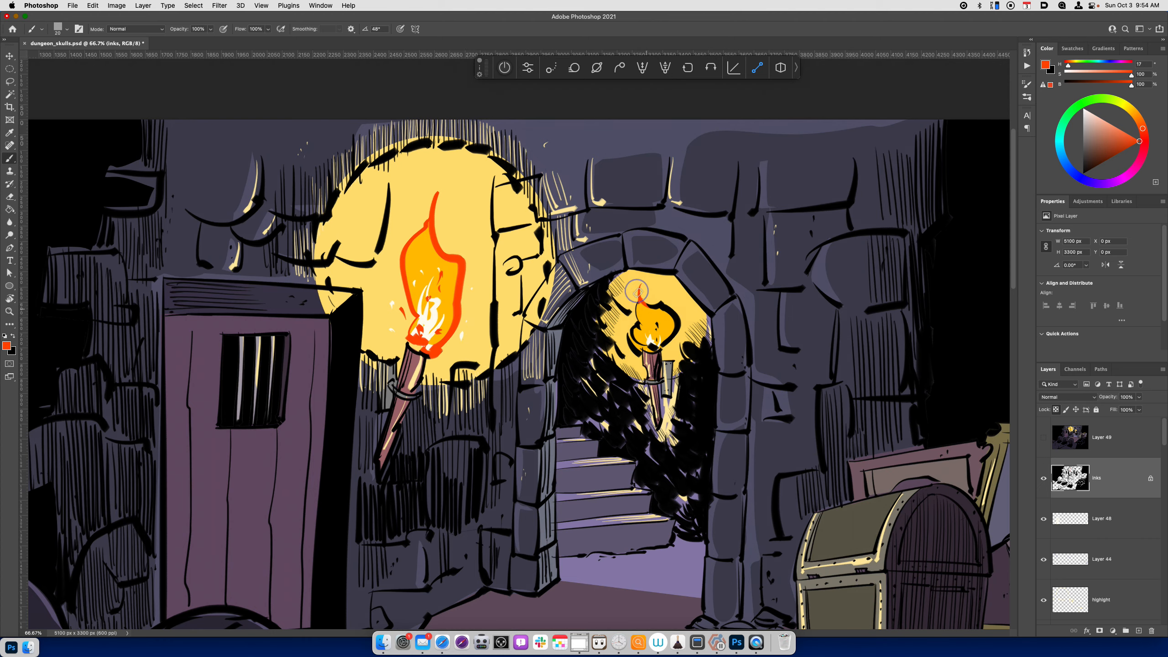
pyautogui.moveTo(636, 290); pyautogui.dragTo(667, 343)
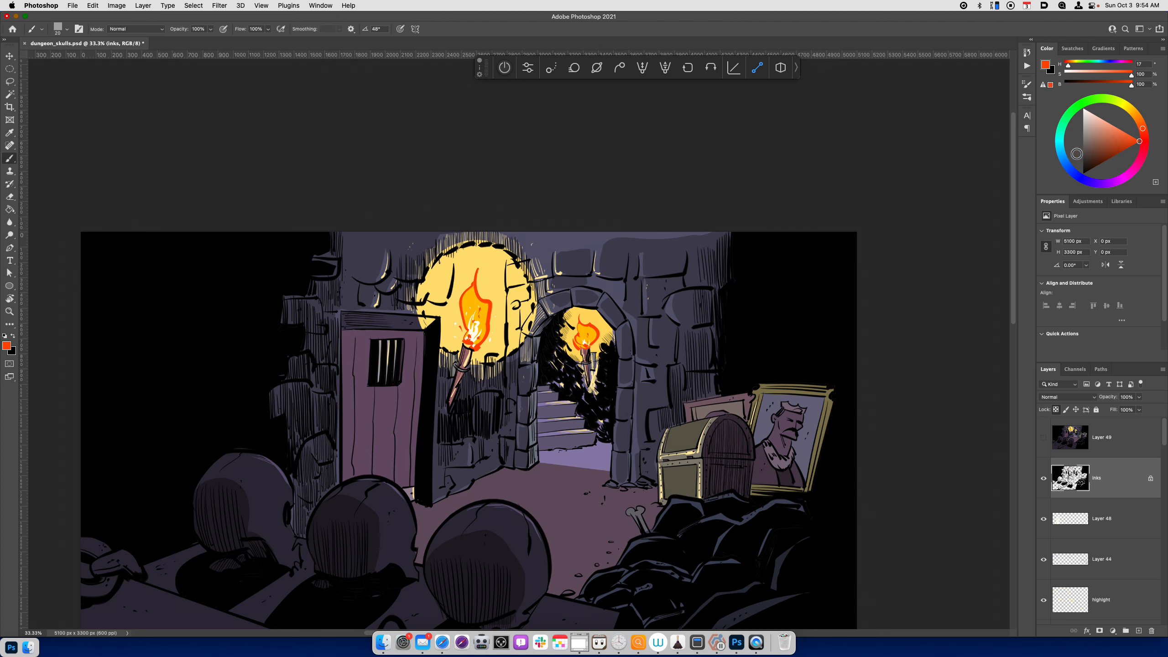
# Shift the paint colour to yellow for tinting the left torch's glow rim.
pyautogui.click(1129, 144)
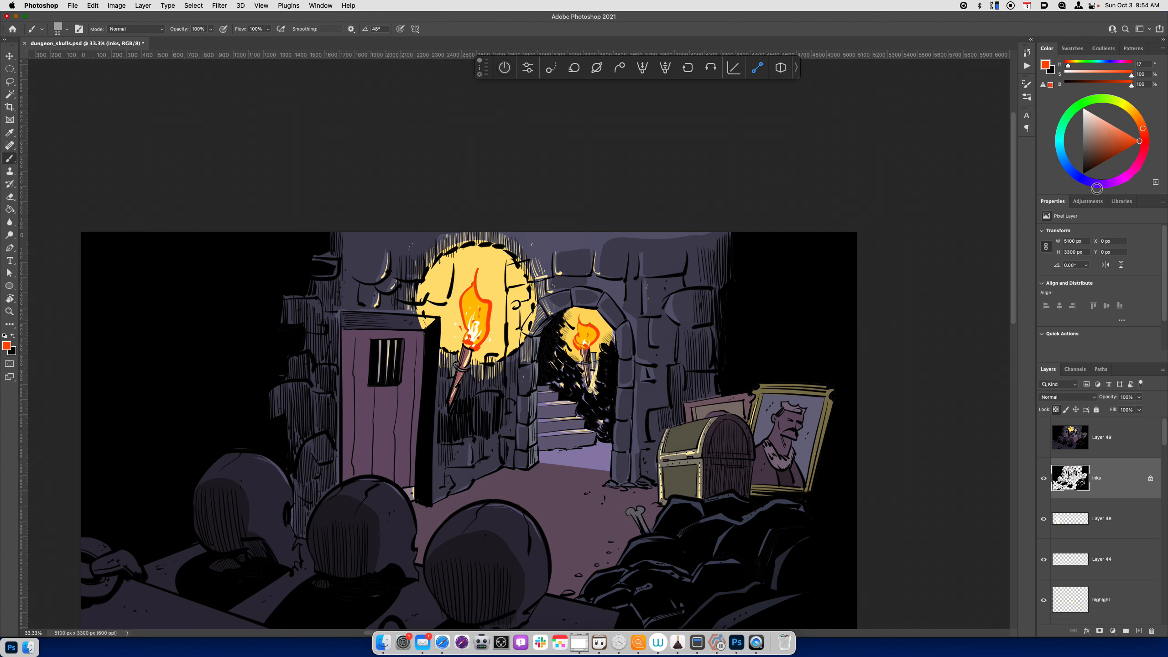
pyautogui.click(1133, 108)
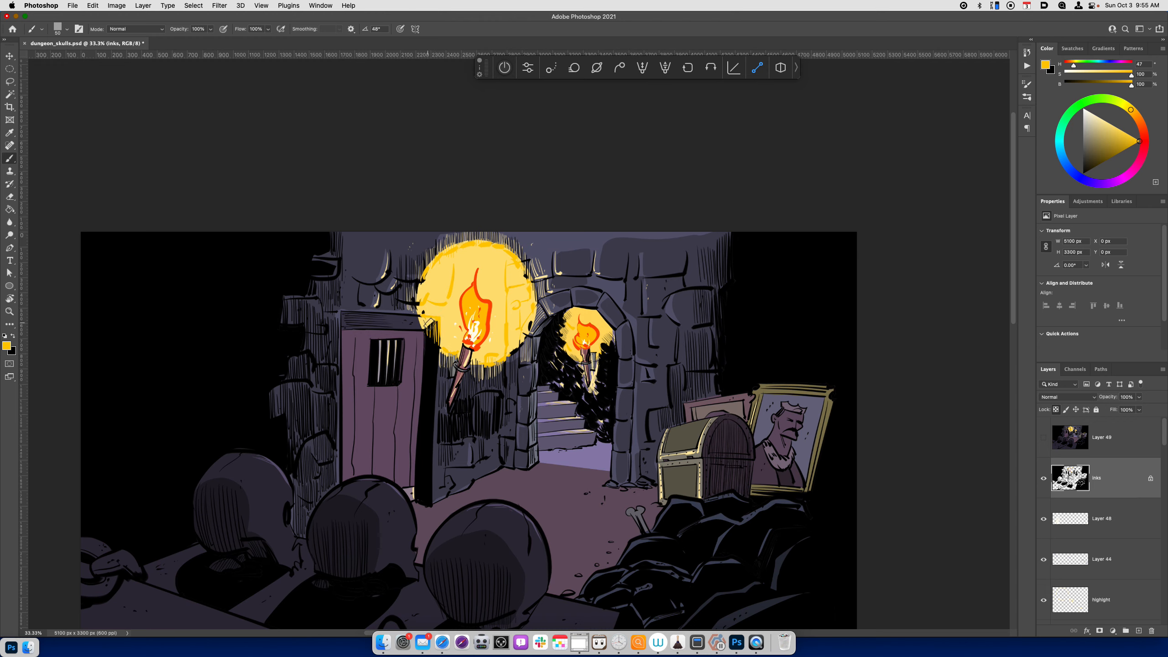
pyautogui.moveTo(436, 324)
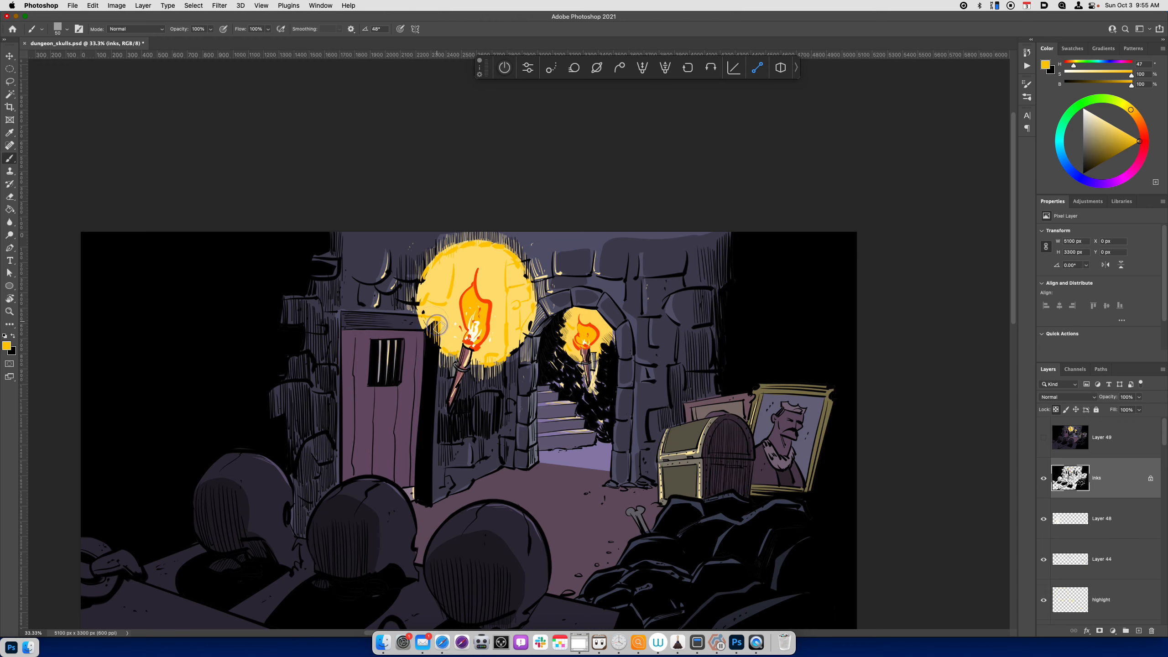
pyautogui.moveTo(437, 354)
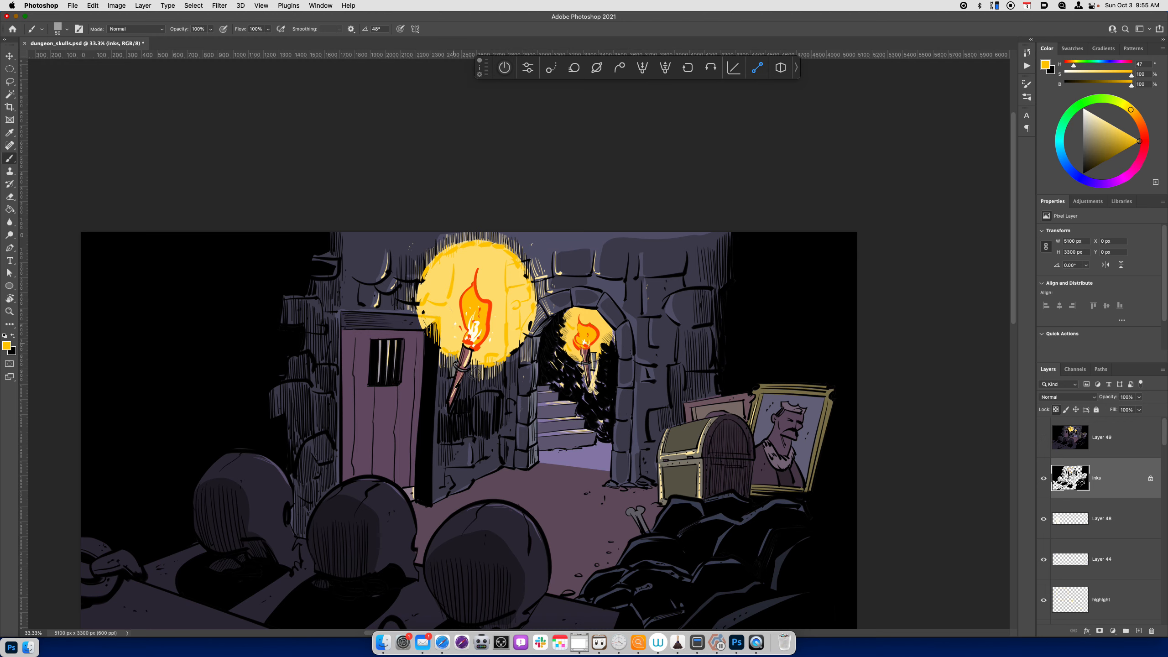
pyautogui.moveTo(526, 328)
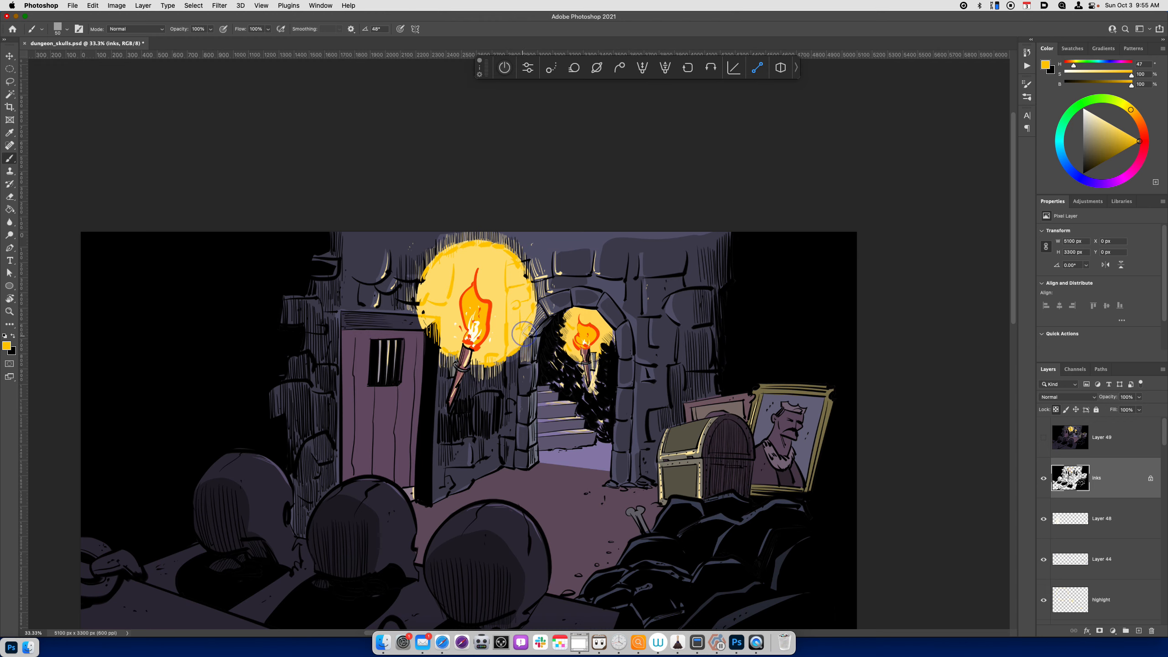
pyautogui.moveTo(427, 313)
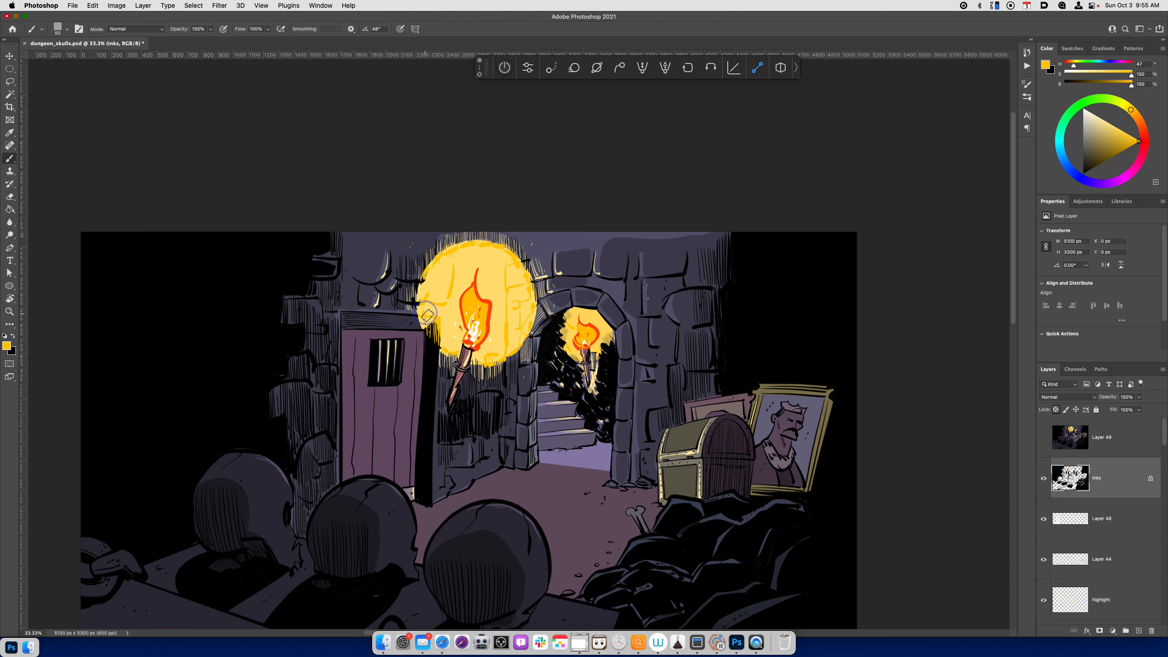